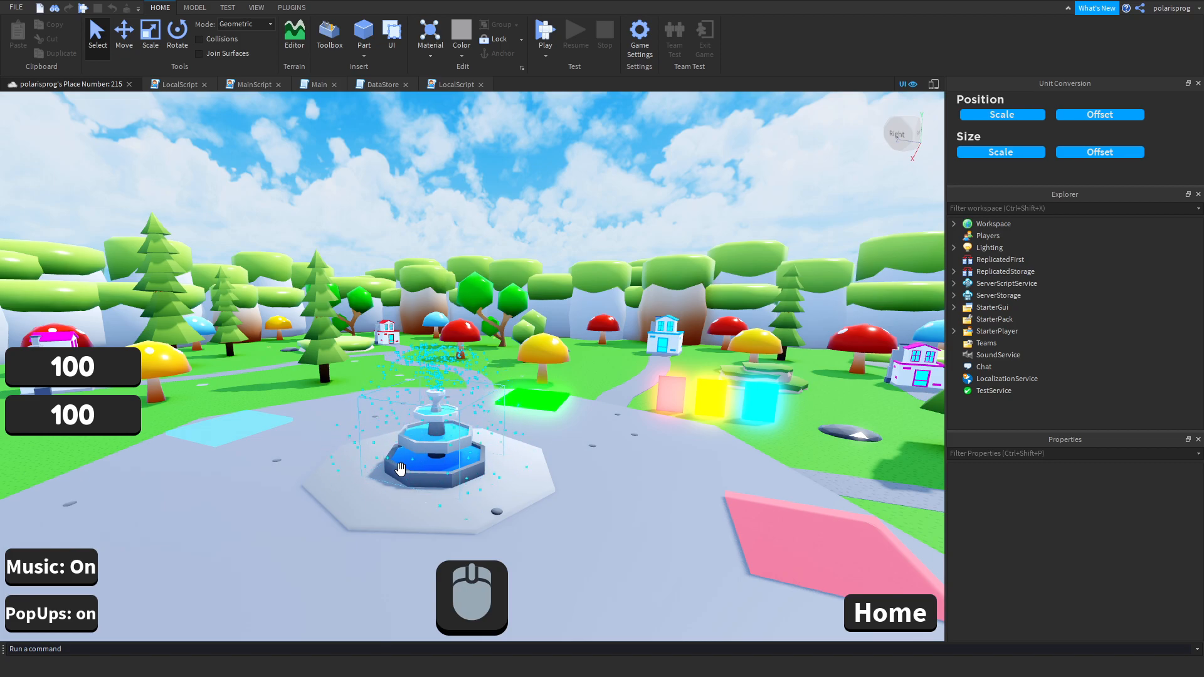
# - Collapse Workspace and expand StarterGui > Main to show MainScript and its frames
pyautogui.click(401, 471)
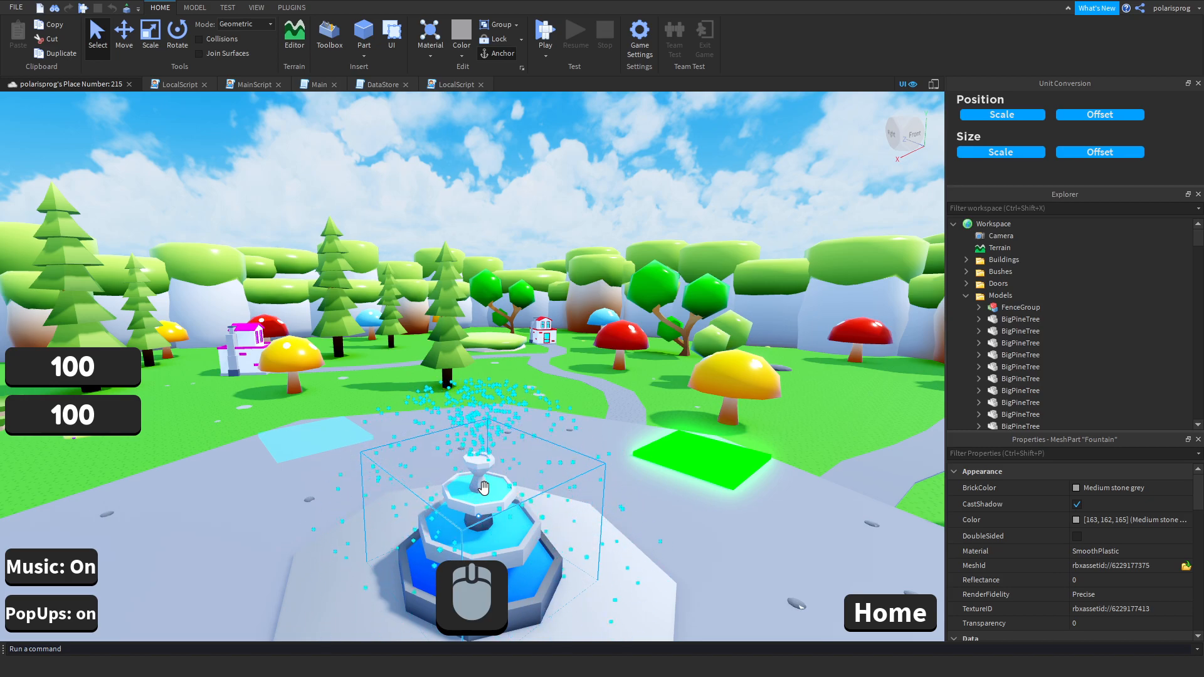
pyautogui.click(993, 223)
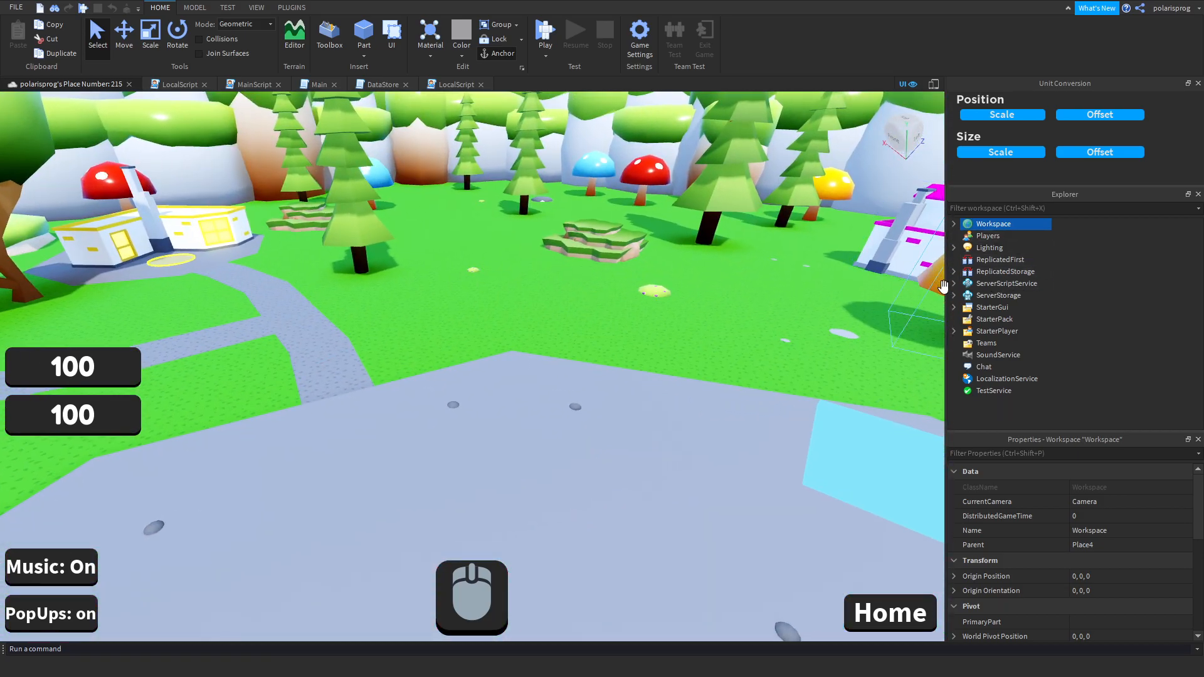
pyautogui.click(952, 307)
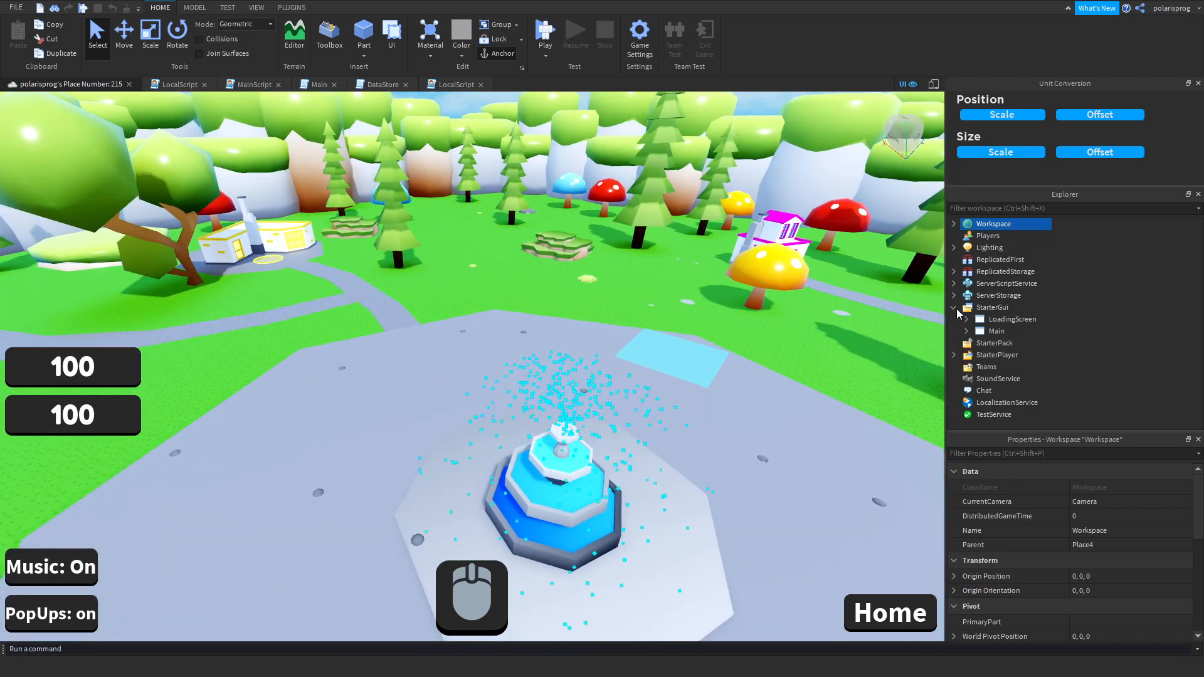
pyautogui.click(965, 331)
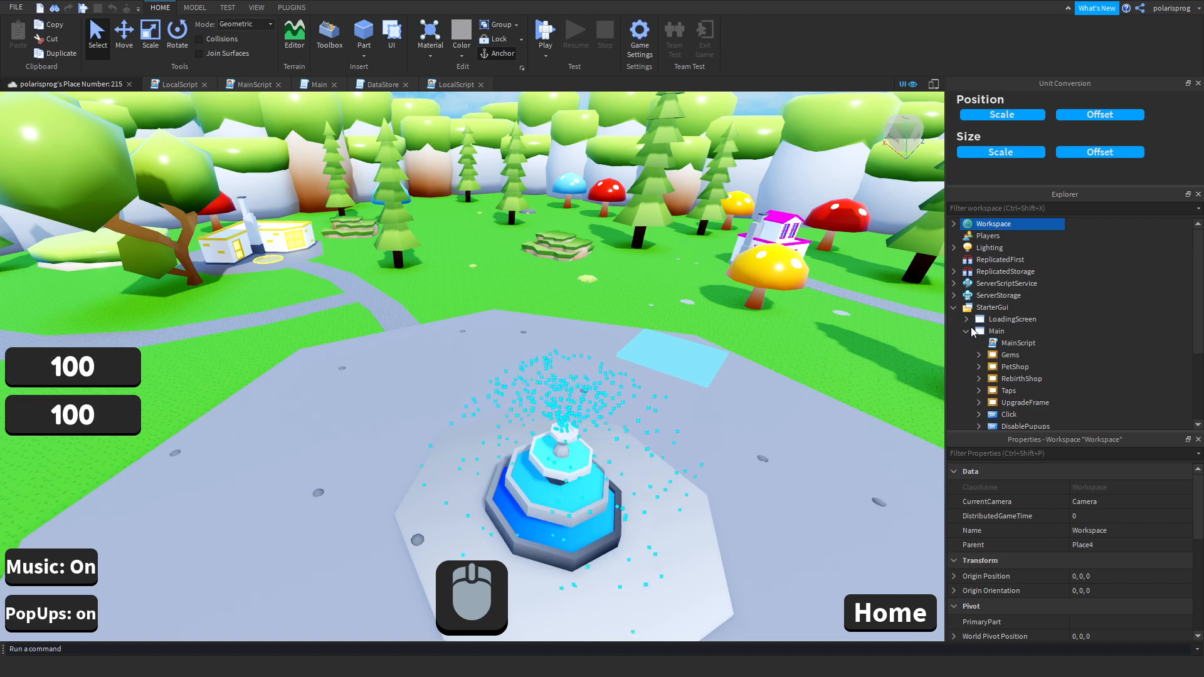
pyautogui.click(965, 331)
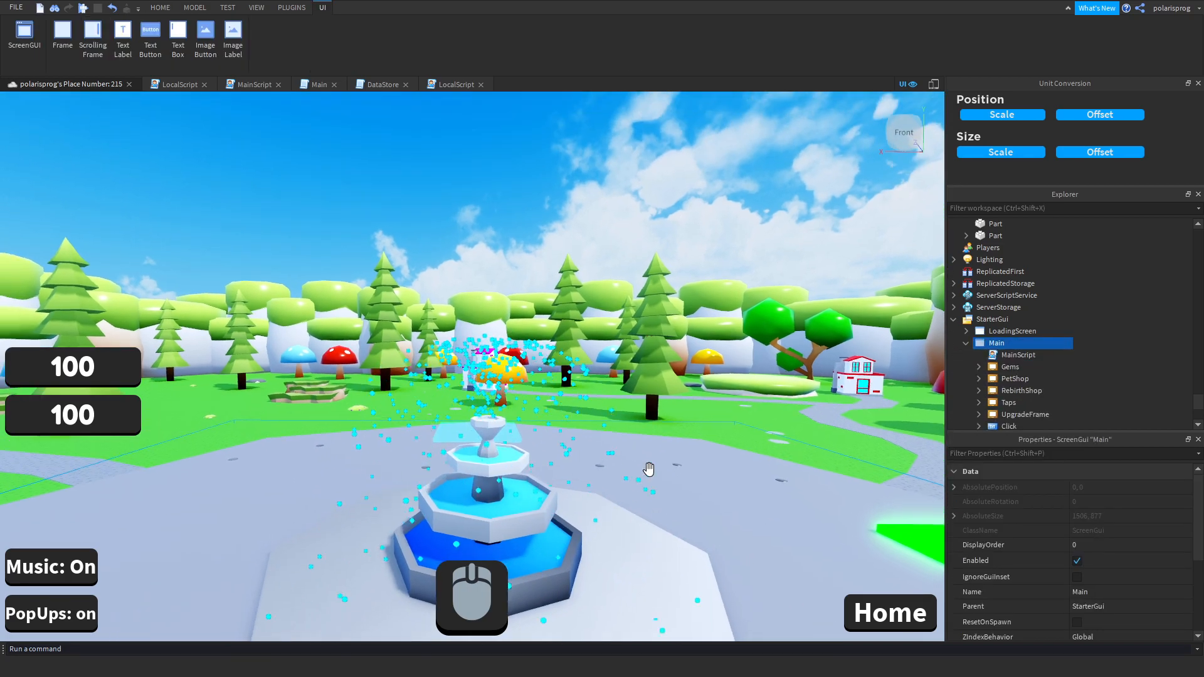
# - Duplicate the Home button, move the copy higher on the right, and label it Shop
pyautogui.click(1026, 414)
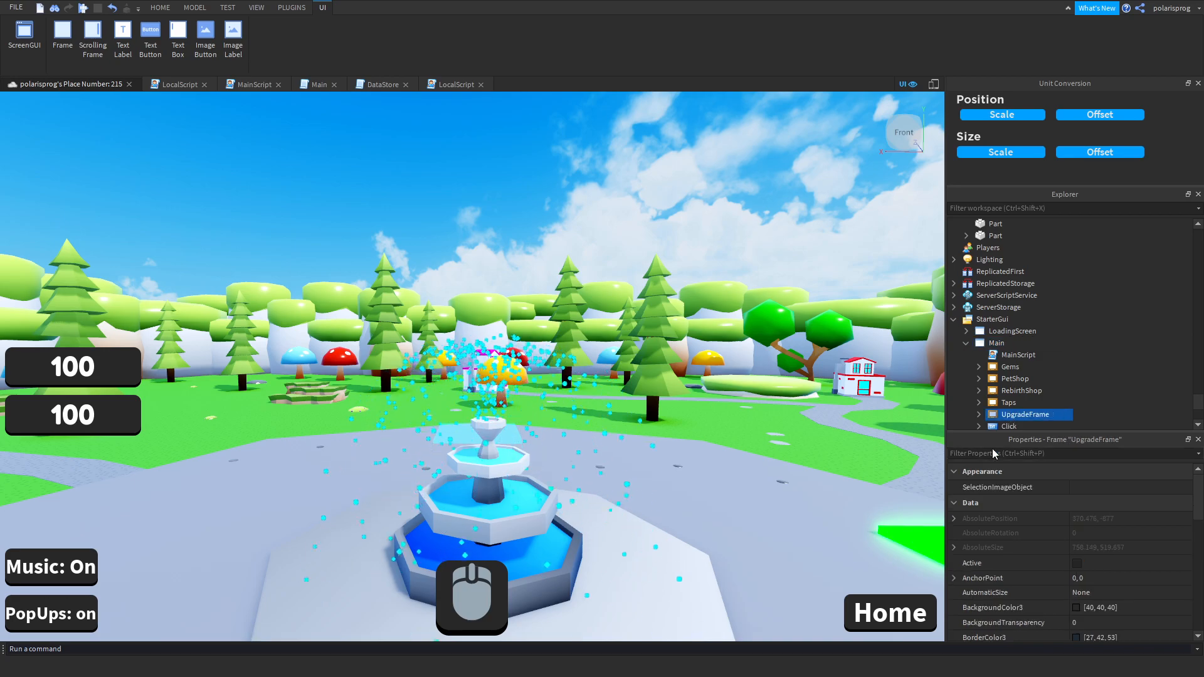
pyautogui.click(890, 613)
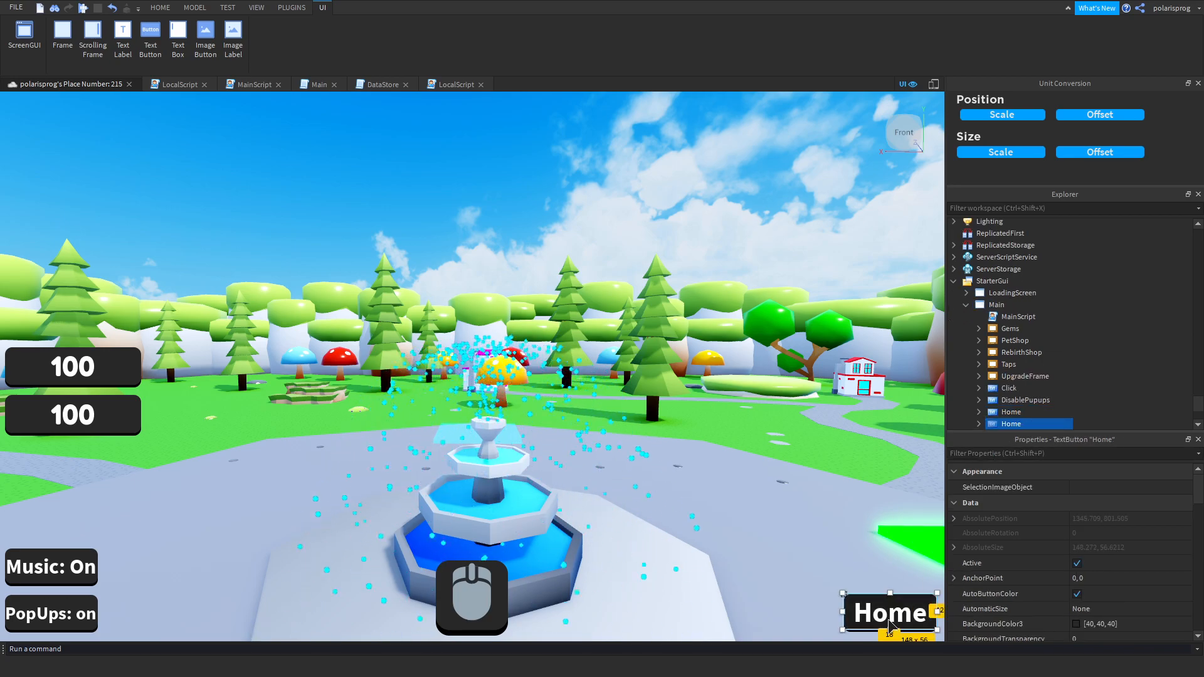
pyautogui.moveTo(891, 612); pyautogui.dragTo(881, 370)
pyautogui.write('tex')
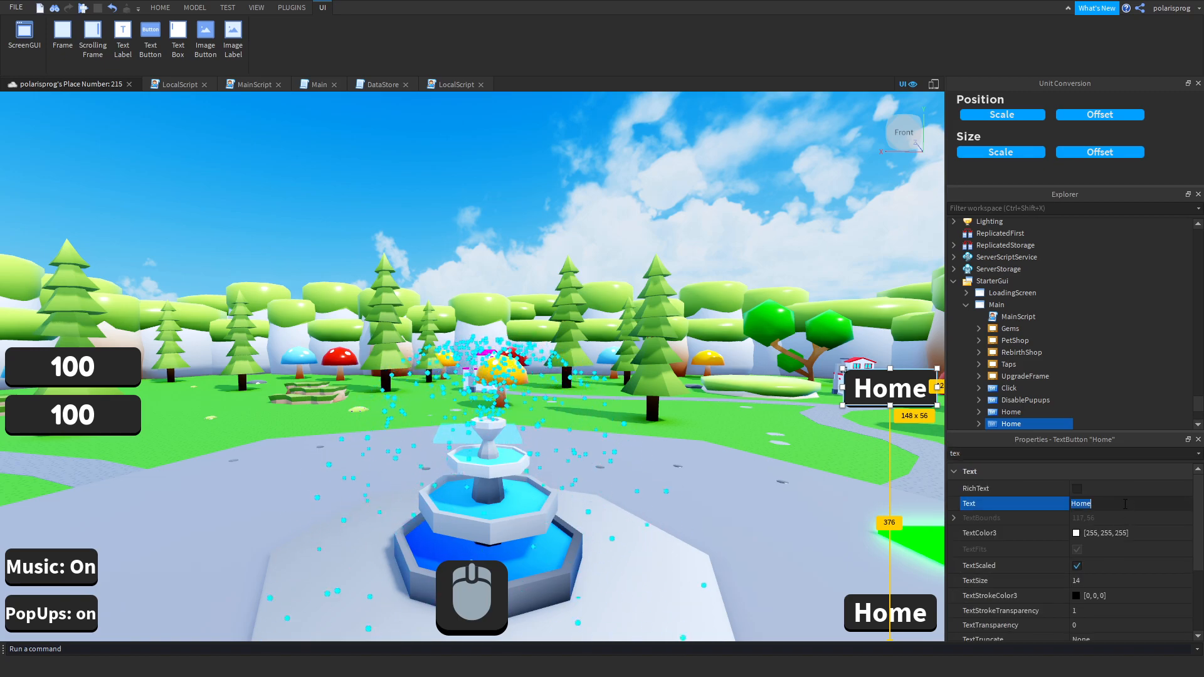
pyautogui.write('SHOP')
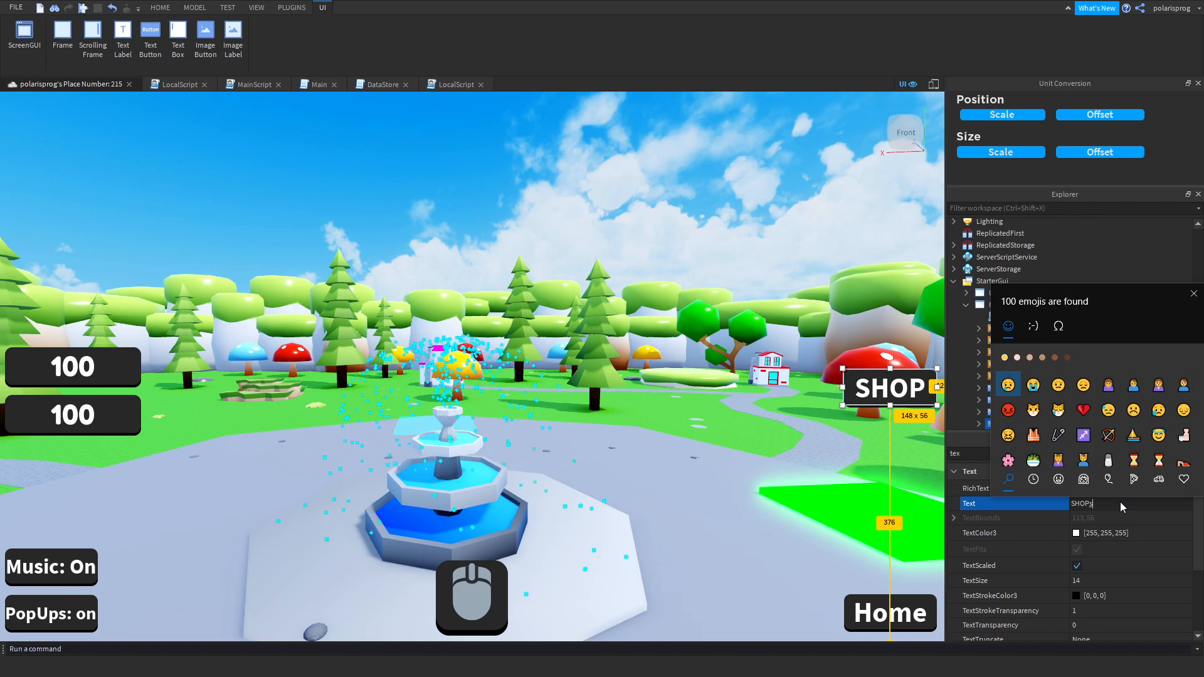
pyautogui.write('shop')
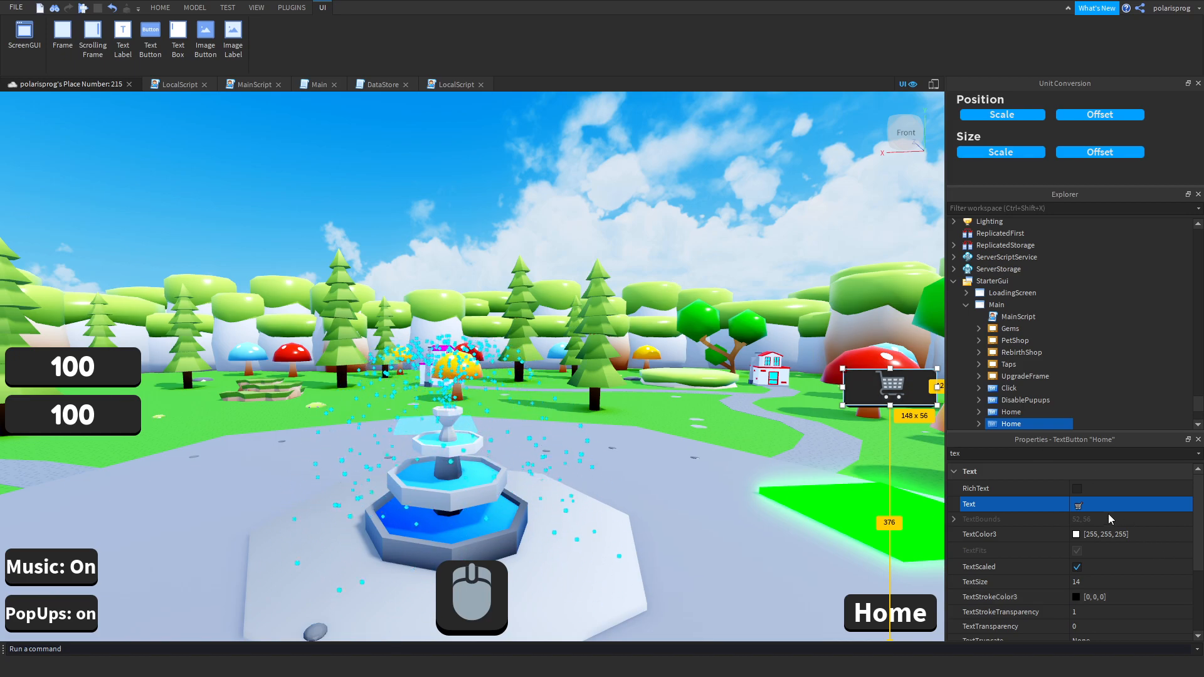
pyautogui.write('Sho')
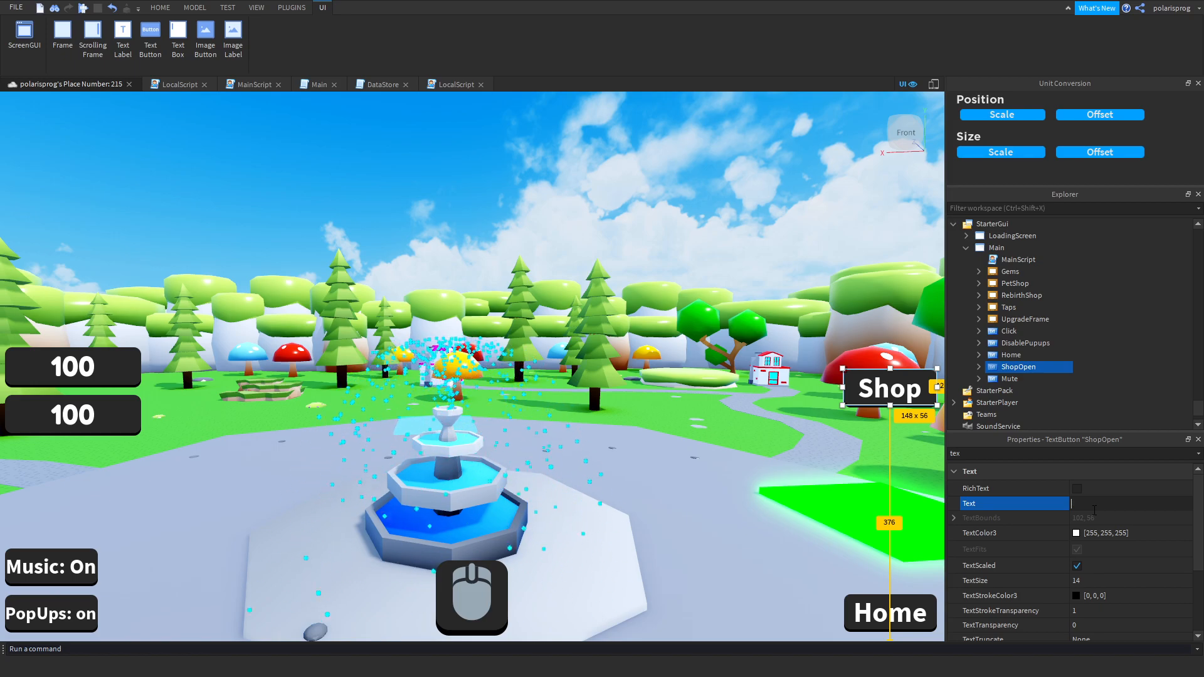
# - Set the ShopOpen button's text to 'Speed gamepass' and switch to the browser
pyautogui.write('Speed')
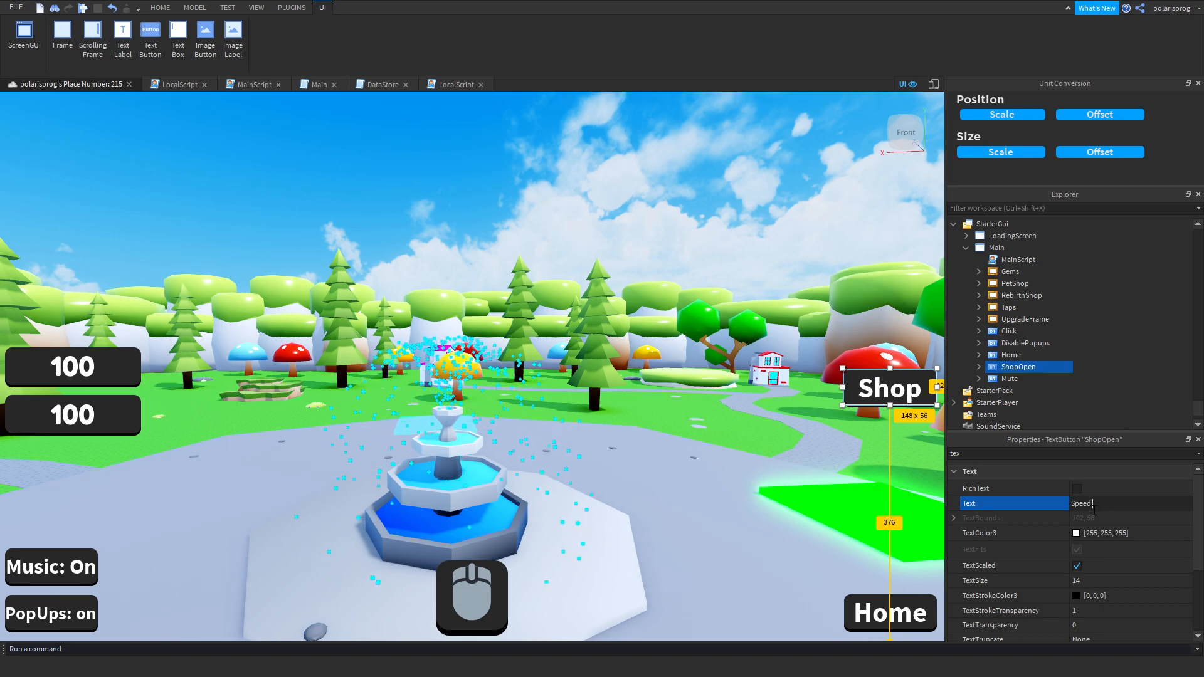
pyautogui.write('gamepass')
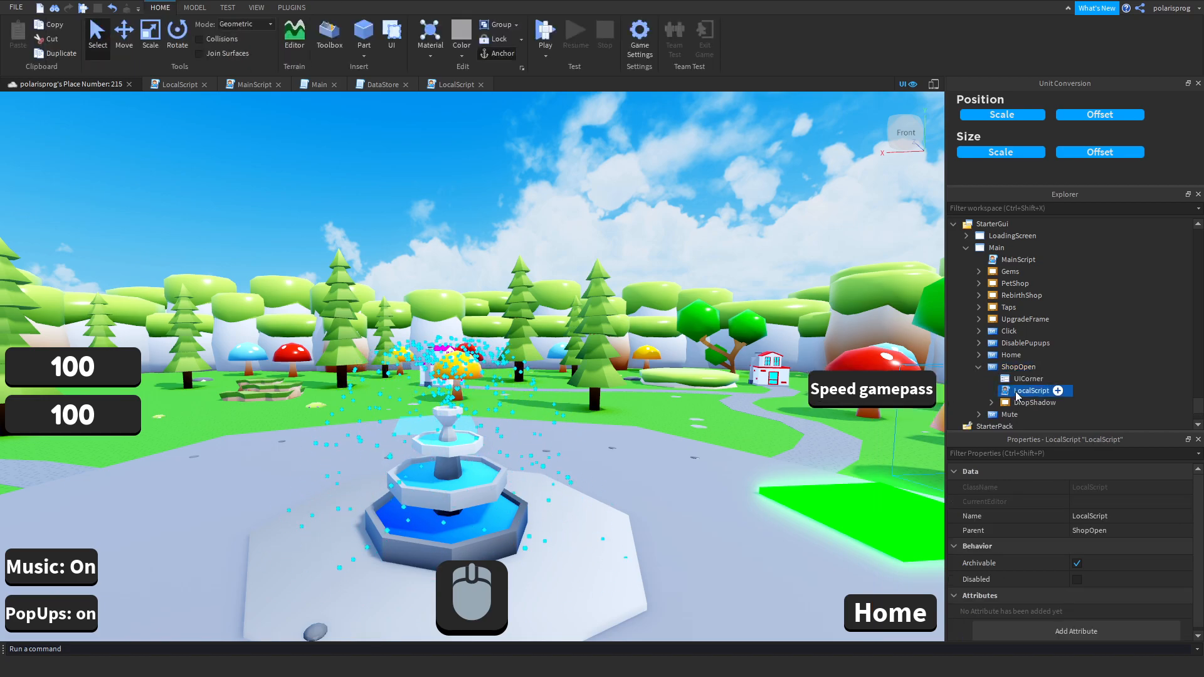
pyautogui.click(1035, 392)
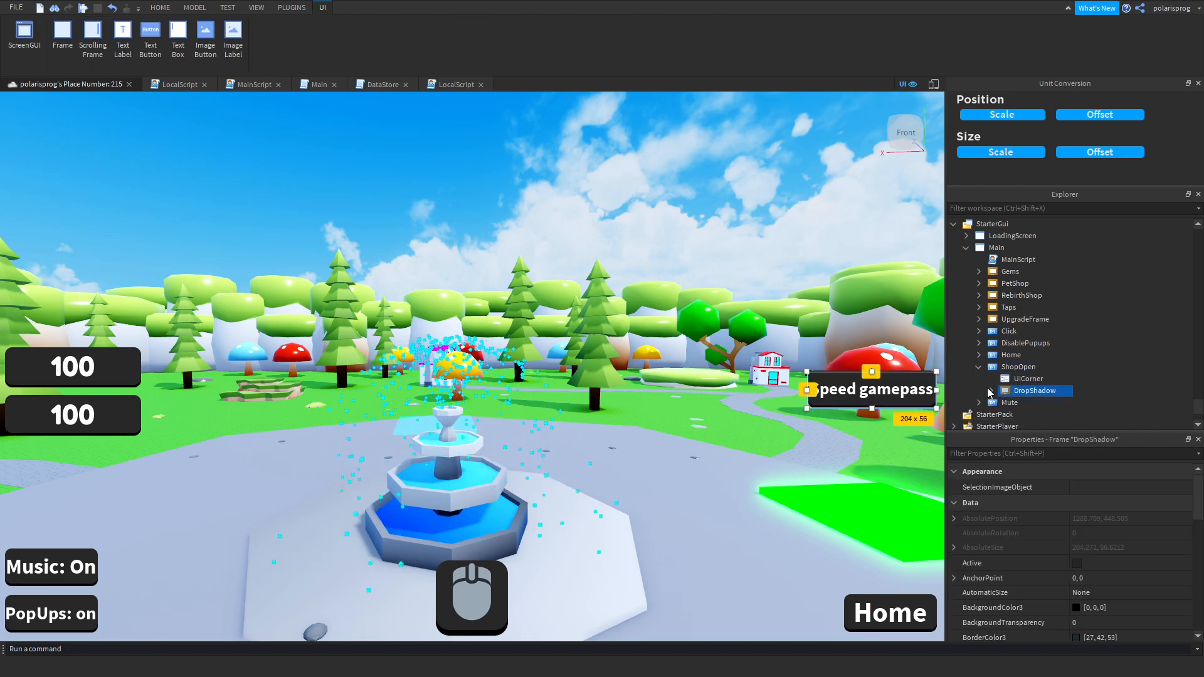
pyautogui.click(1018, 366)
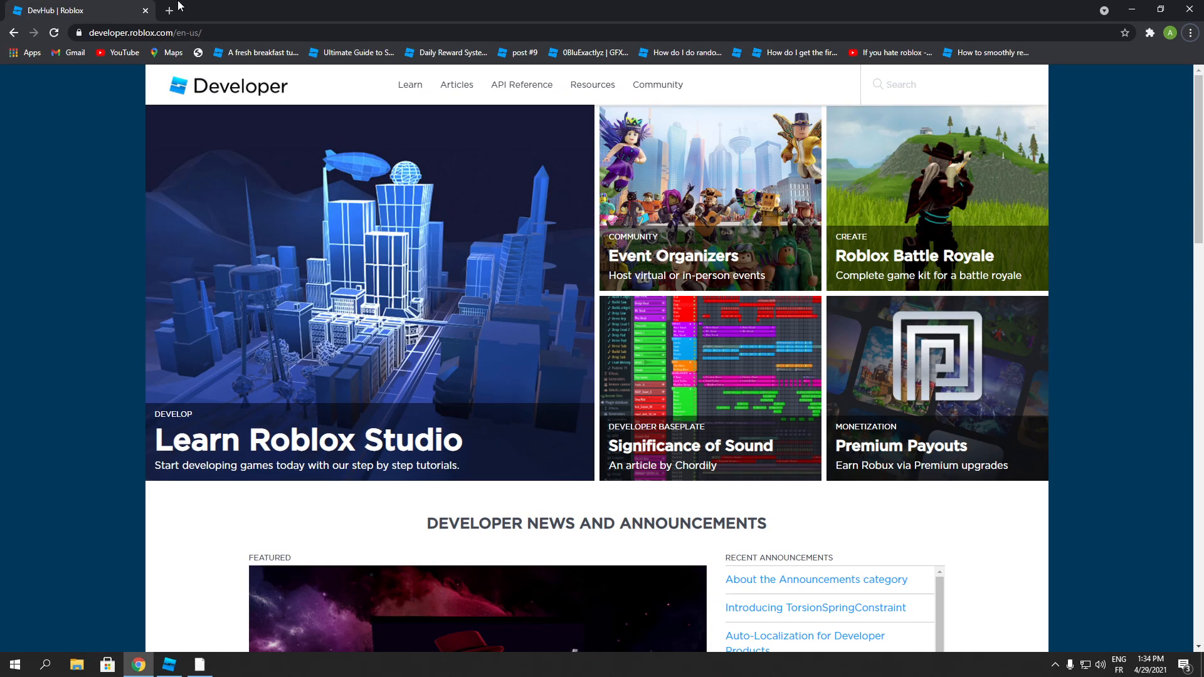
# - Go to roblox.com Create > My Creations and show the personal Games list
pyautogui.click(166, 10)
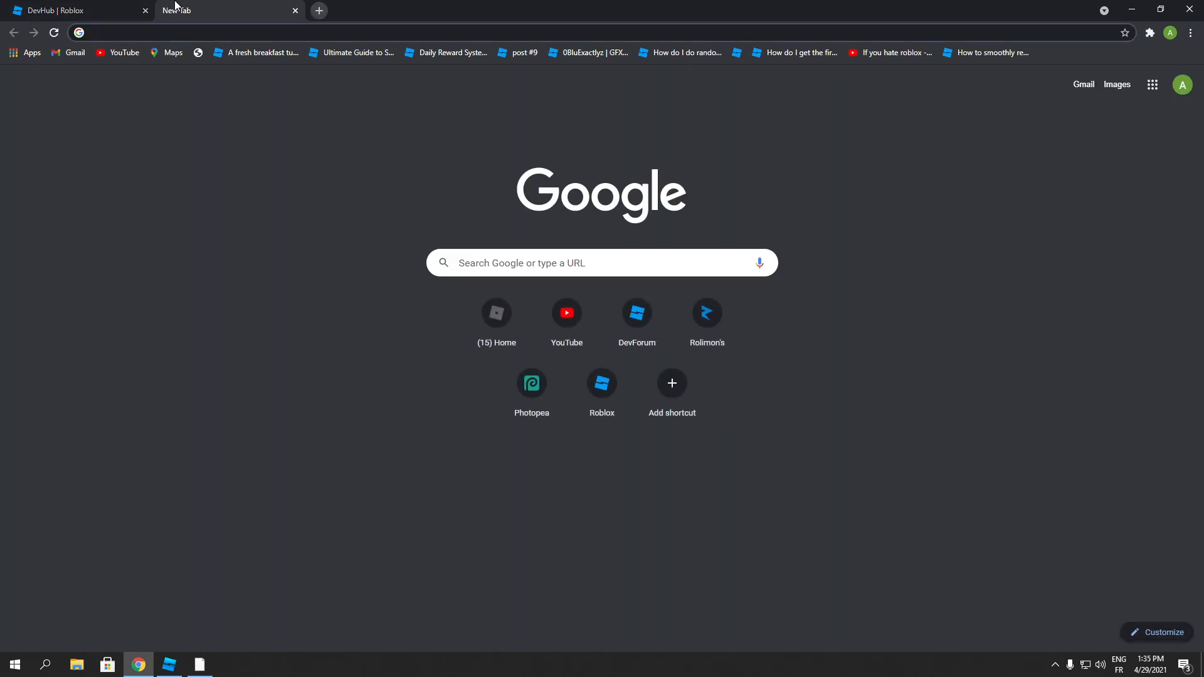
pyautogui.write('roblox.com/home')
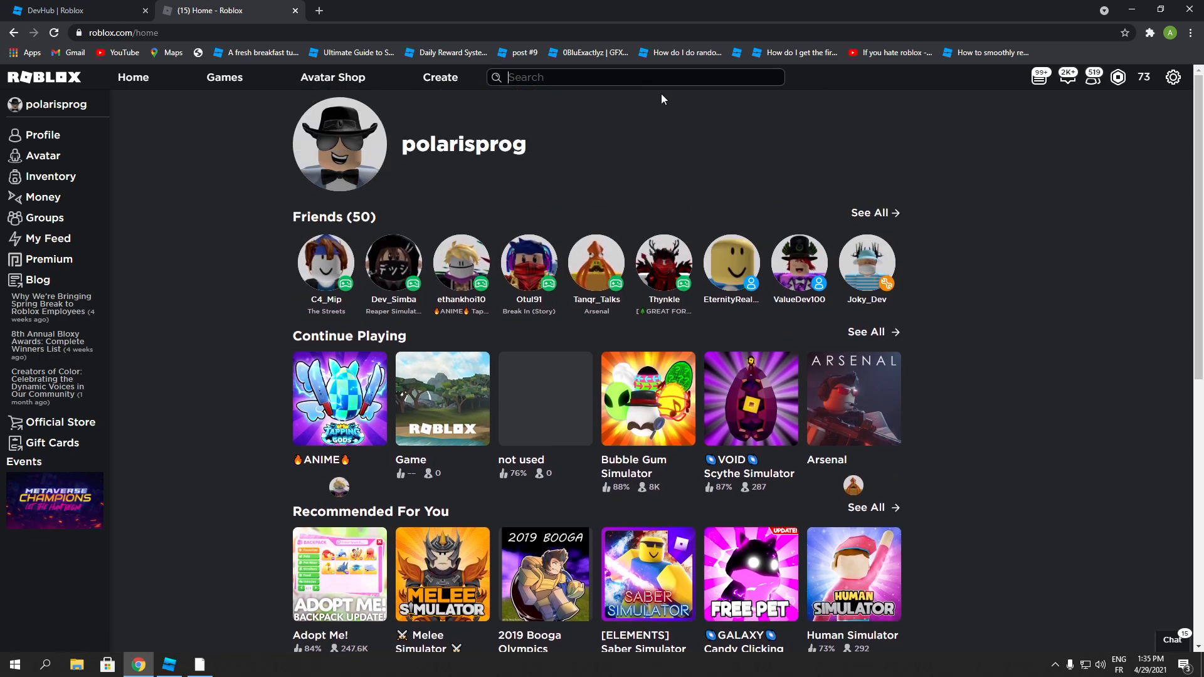
pyautogui.moveTo(509, 166)
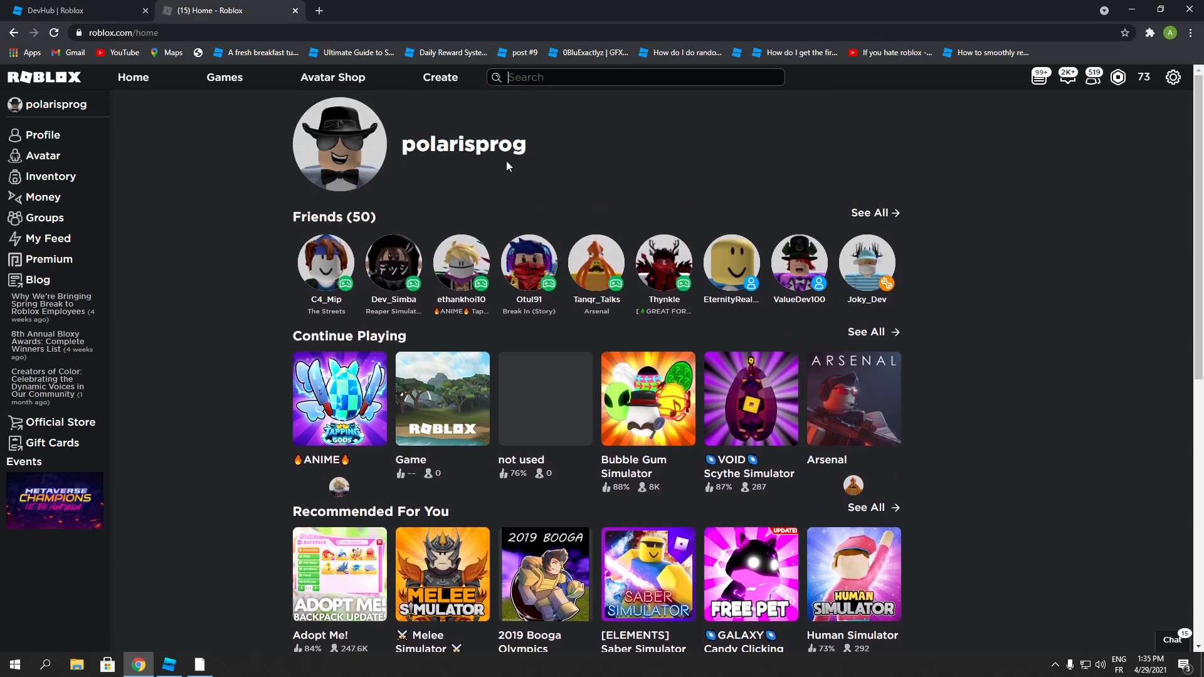
pyautogui.click(440, 78)
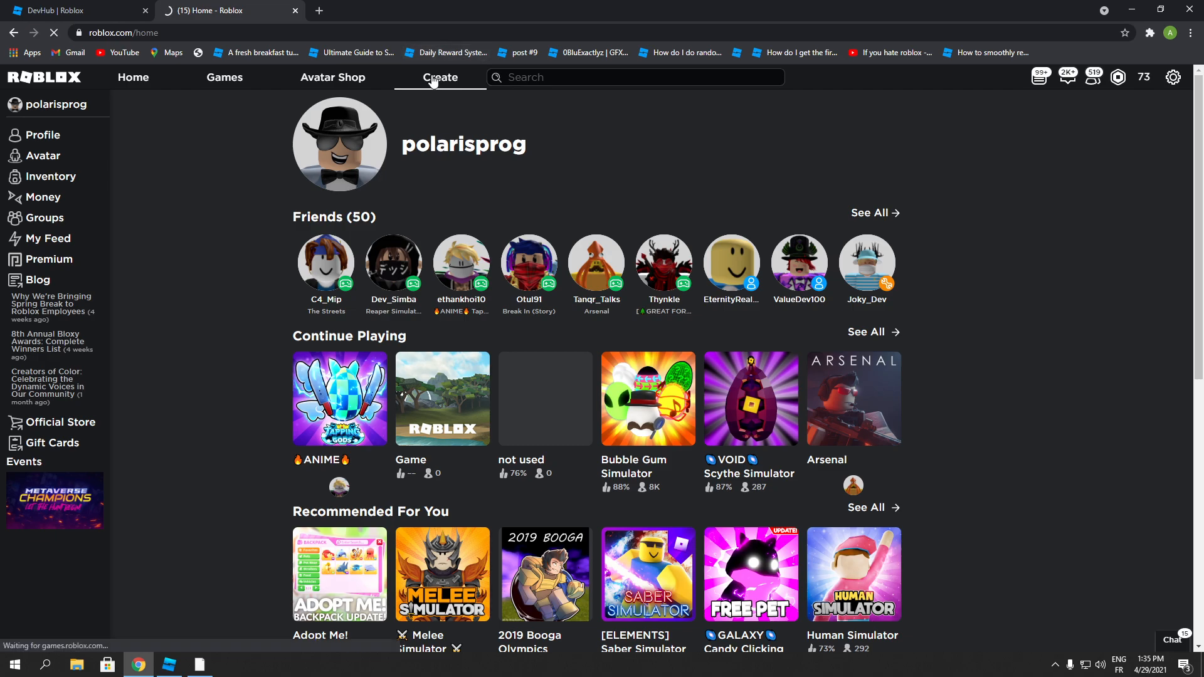
pyautogui.click(440, 78)
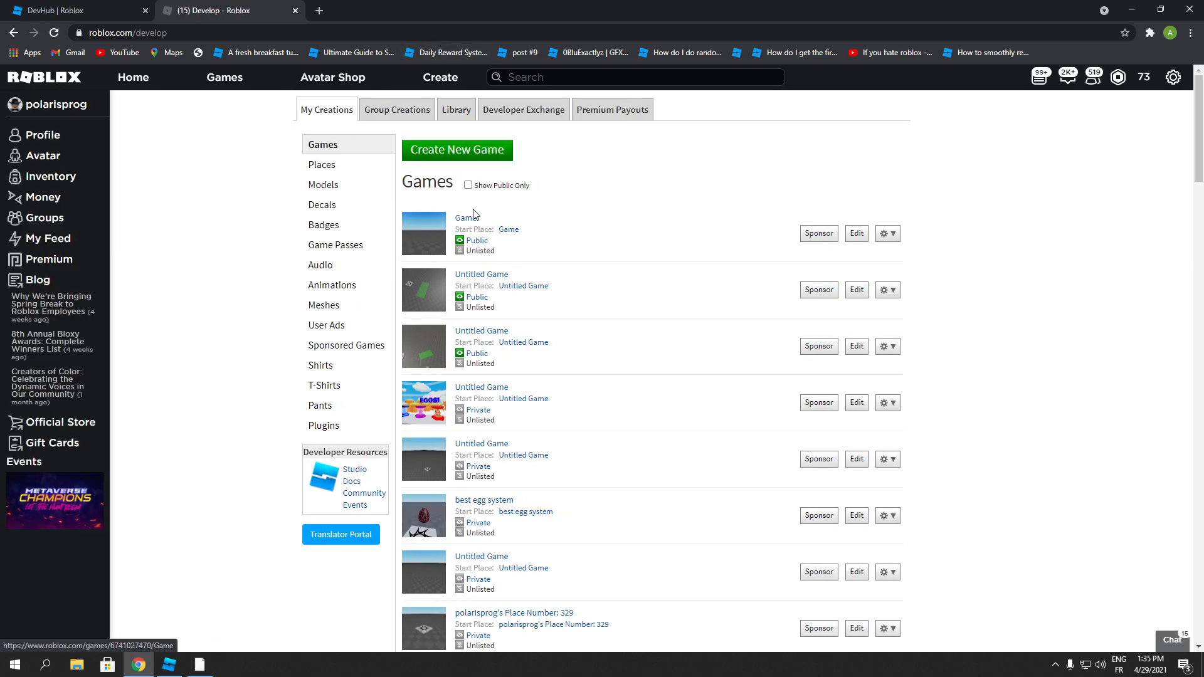
pyautogui.moveTo(412, 103)
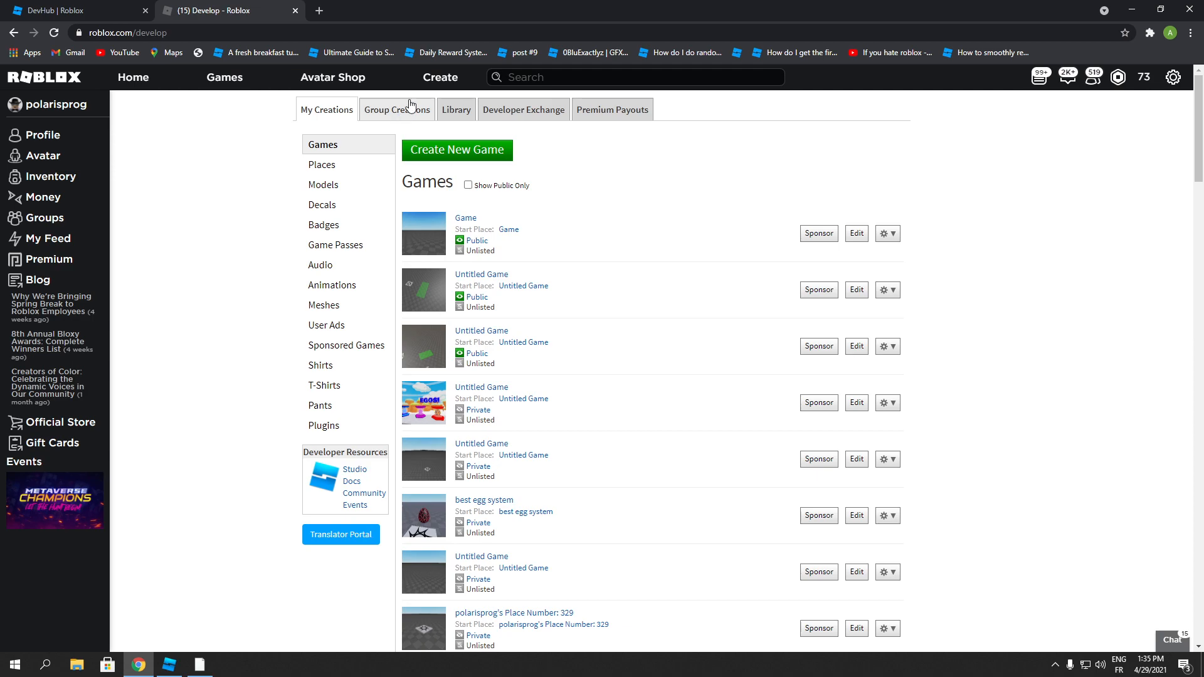
pyautogui.click(396, 109)
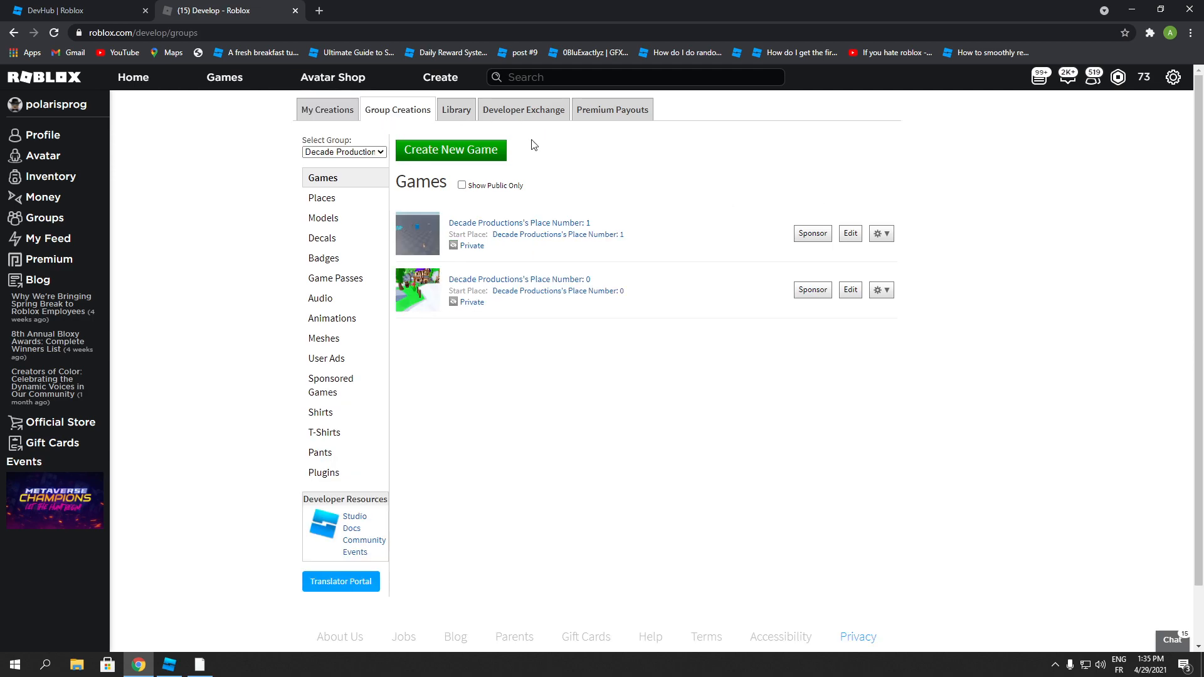
pyautogui.click(326, 109)
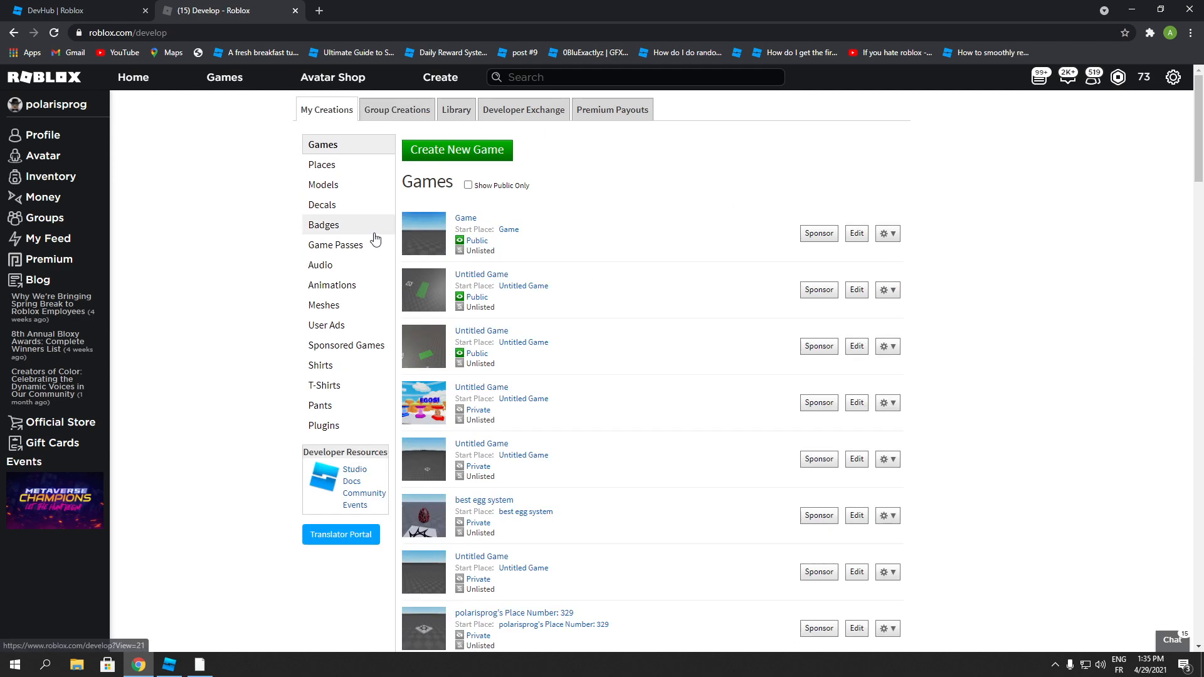
# - Scroll and load more games until Place Number: 215 appears in the list
pyautogui.scroll(-3)
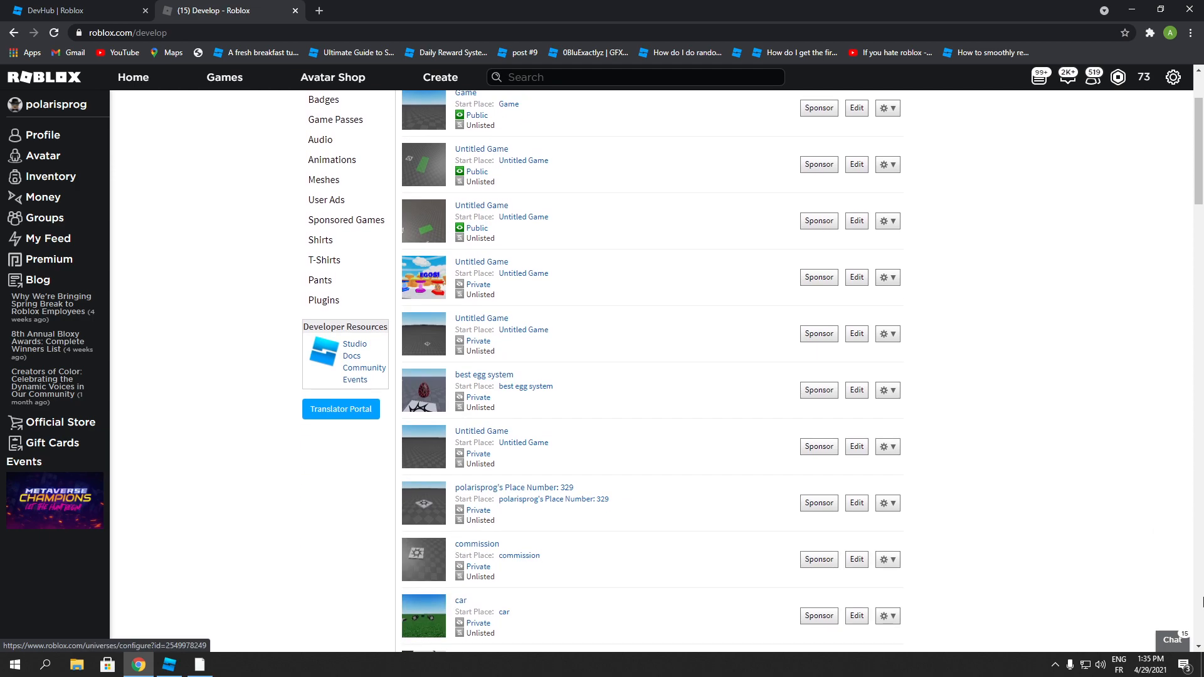
pyautogui.scroll(-3)
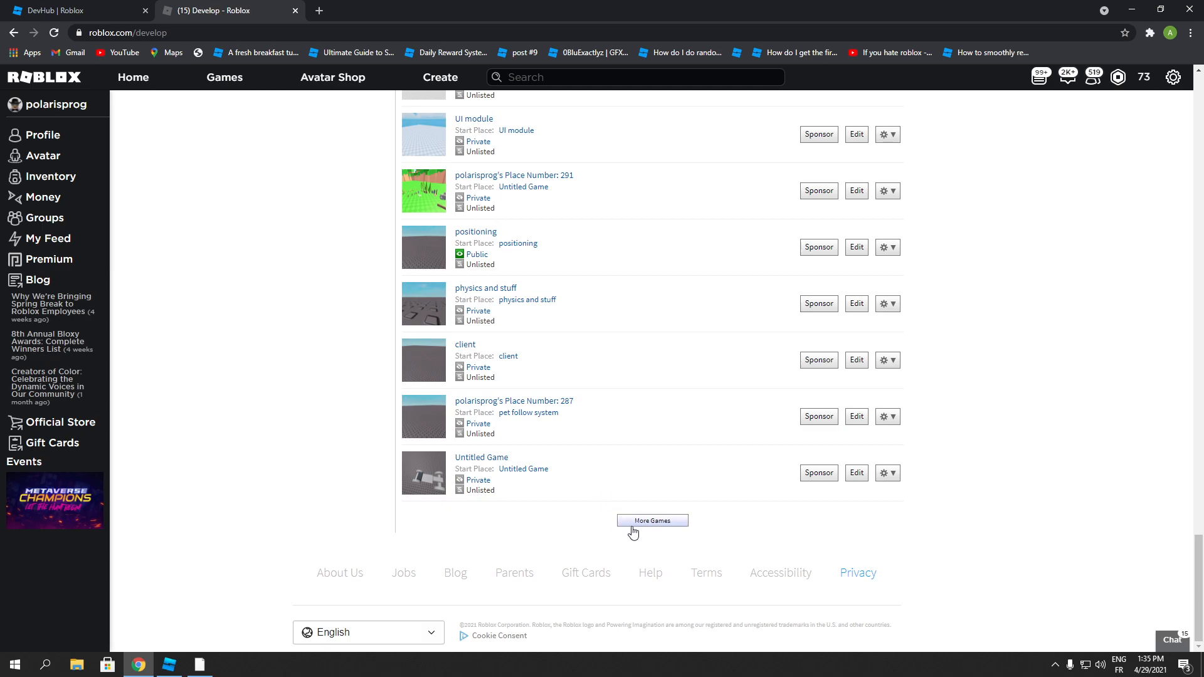
pyautogui.click(652, 521)
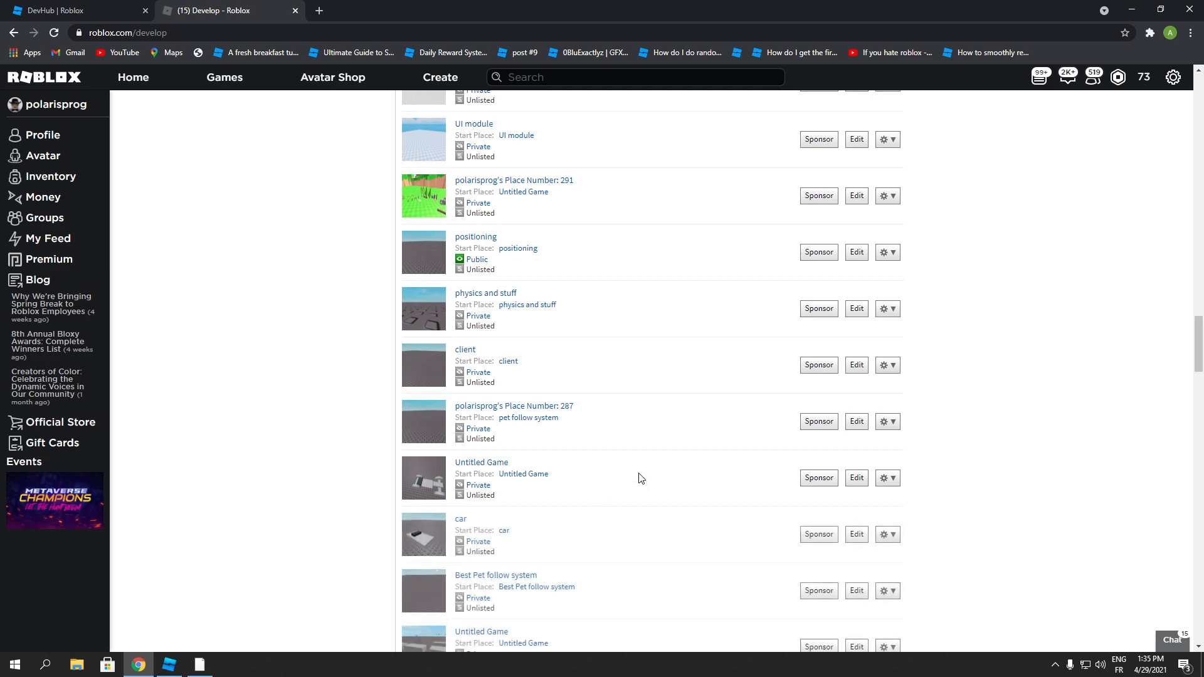
pyautogui.scroll(-3)
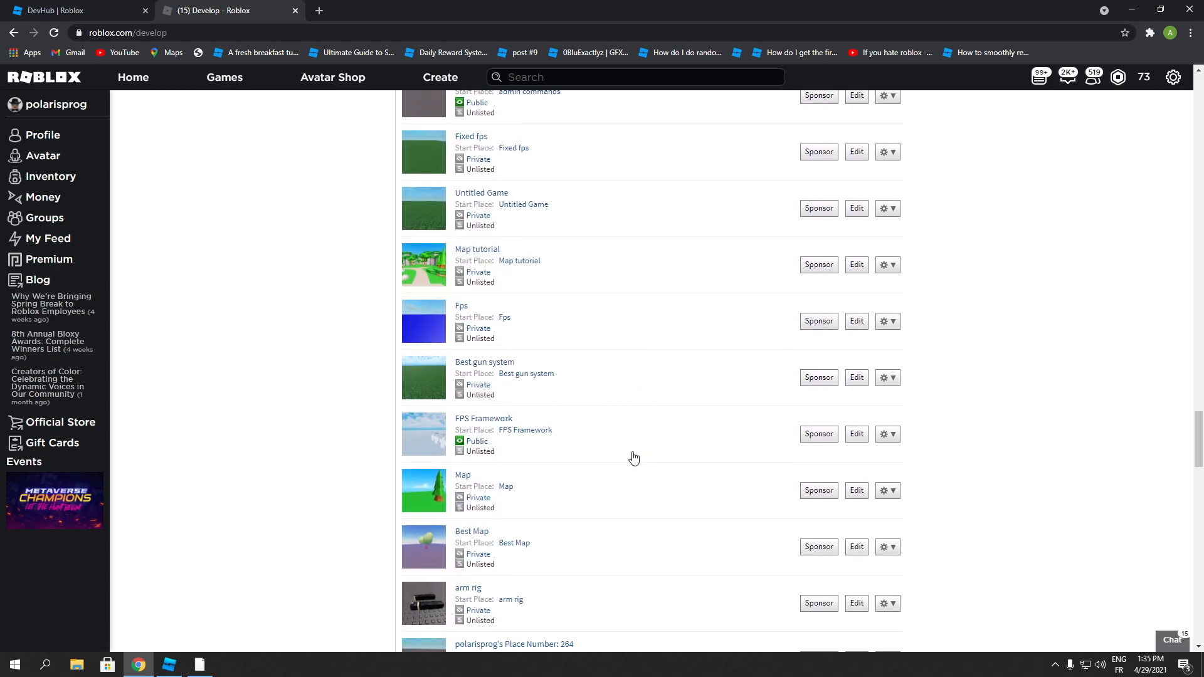
pyautogui.scroll(-3)
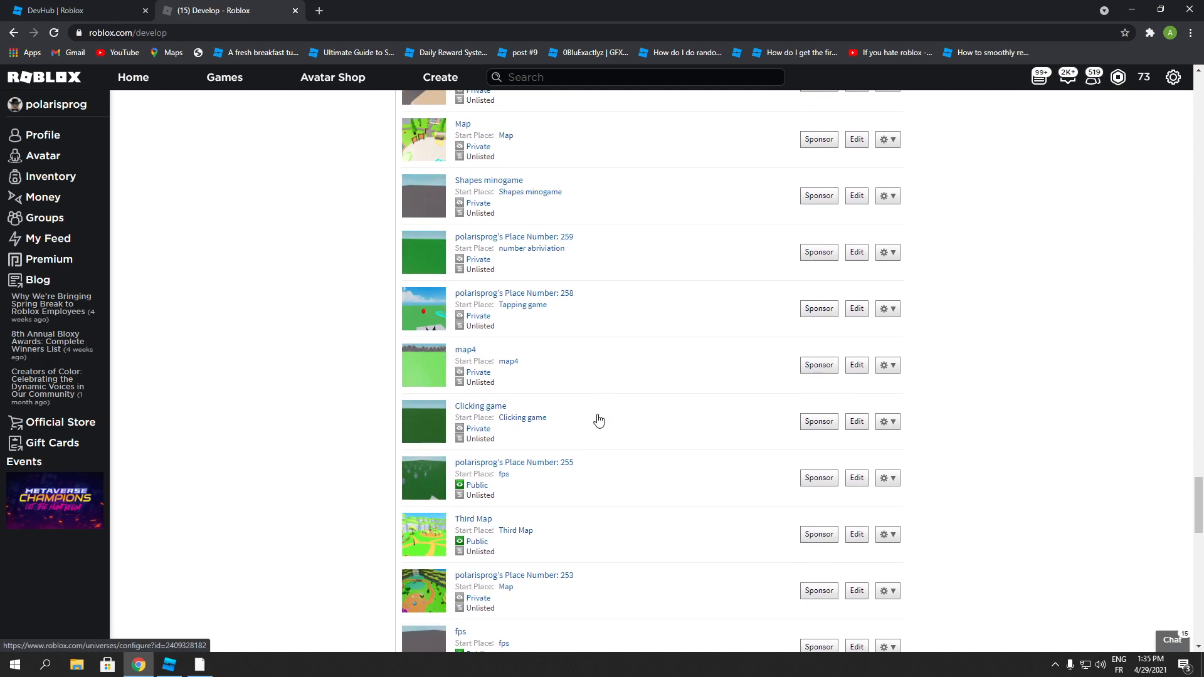
pyautogui.scroll(-3)
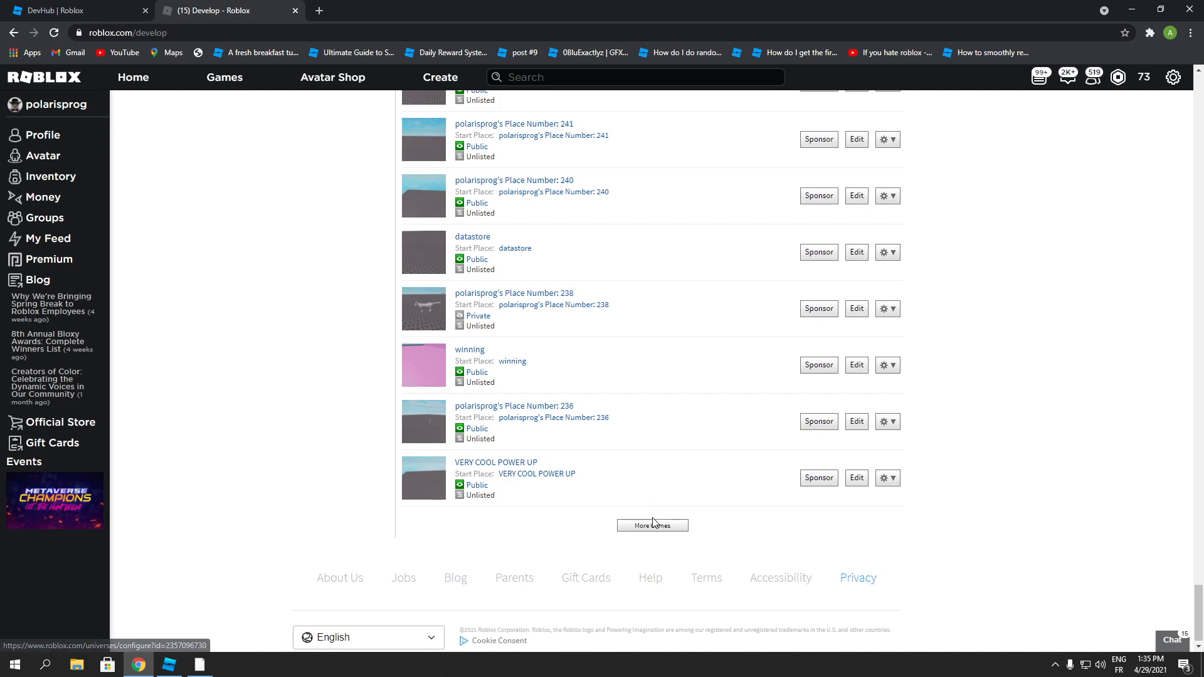
pyautogui.click(652, 524)
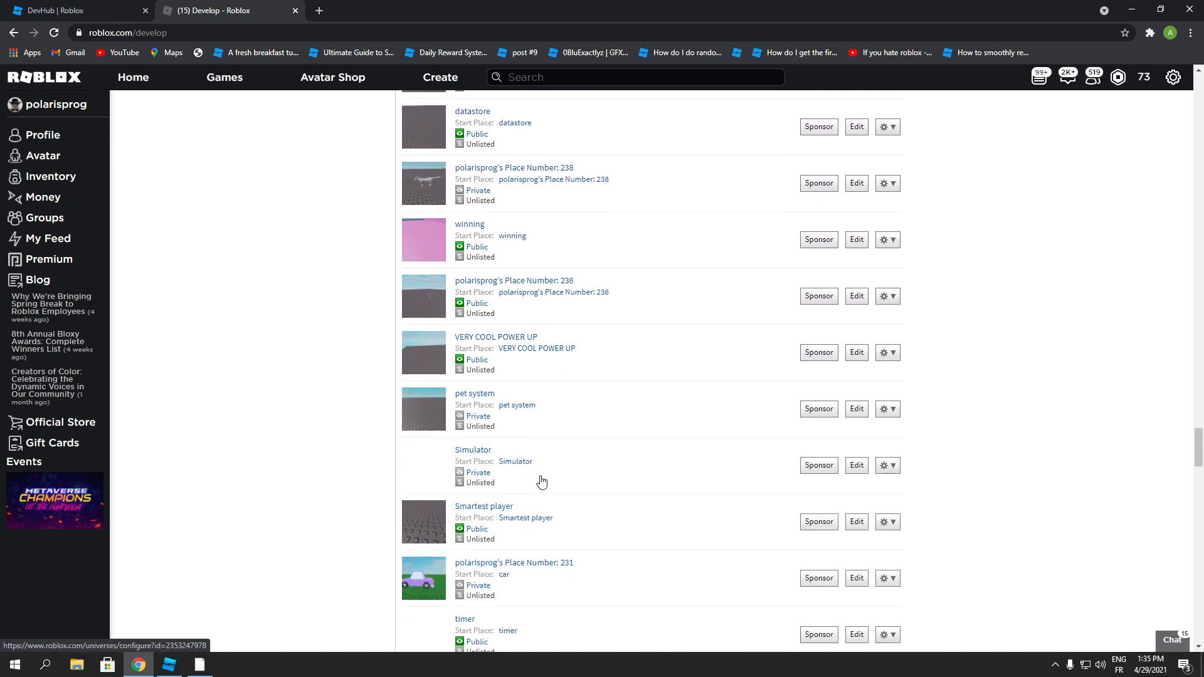
pyautogui.scroll(-3)
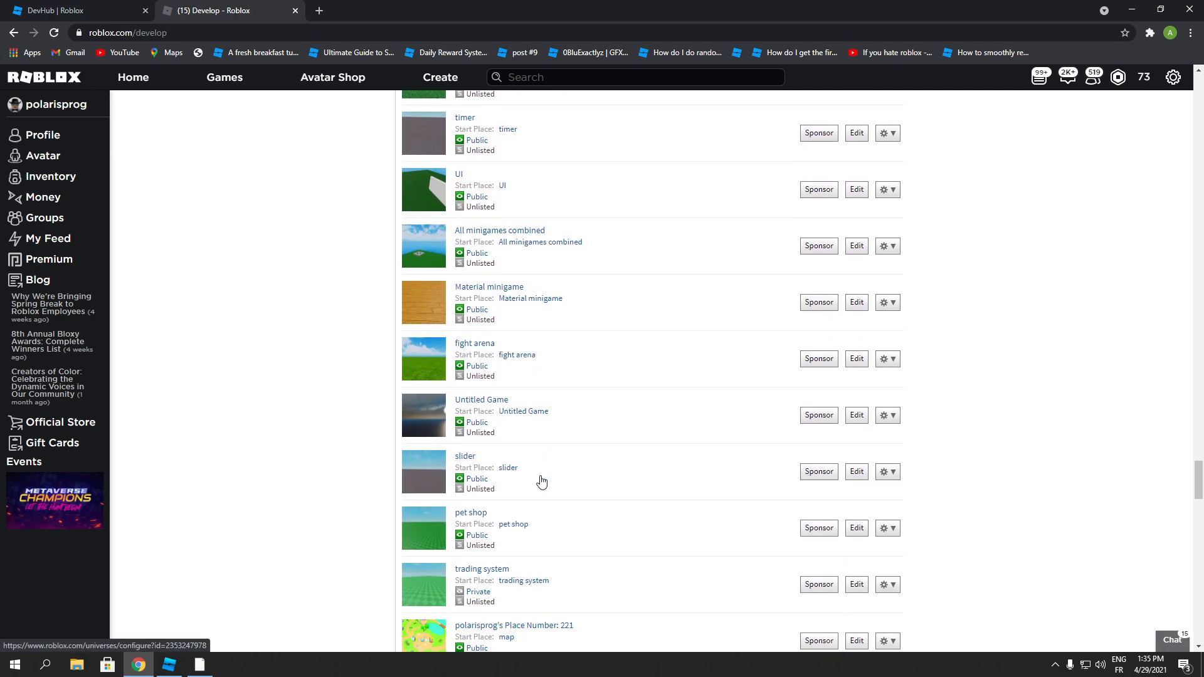
pyautogui.scroll(-3)
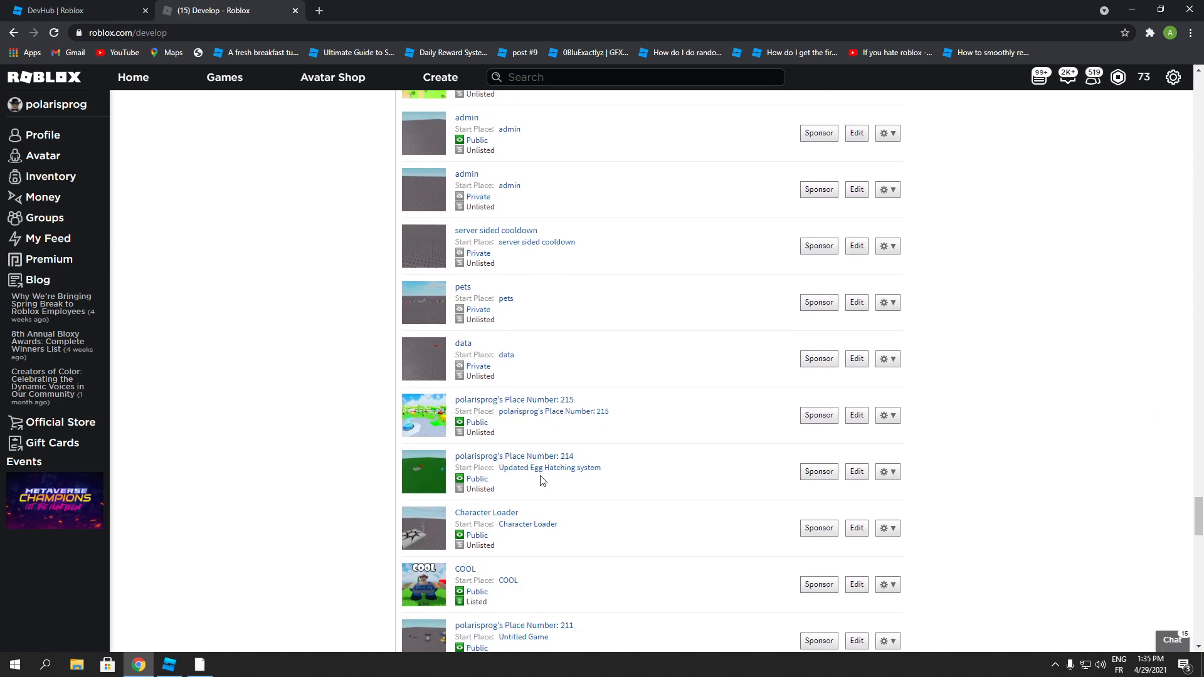
pyautogui.moveTo(527, 416)
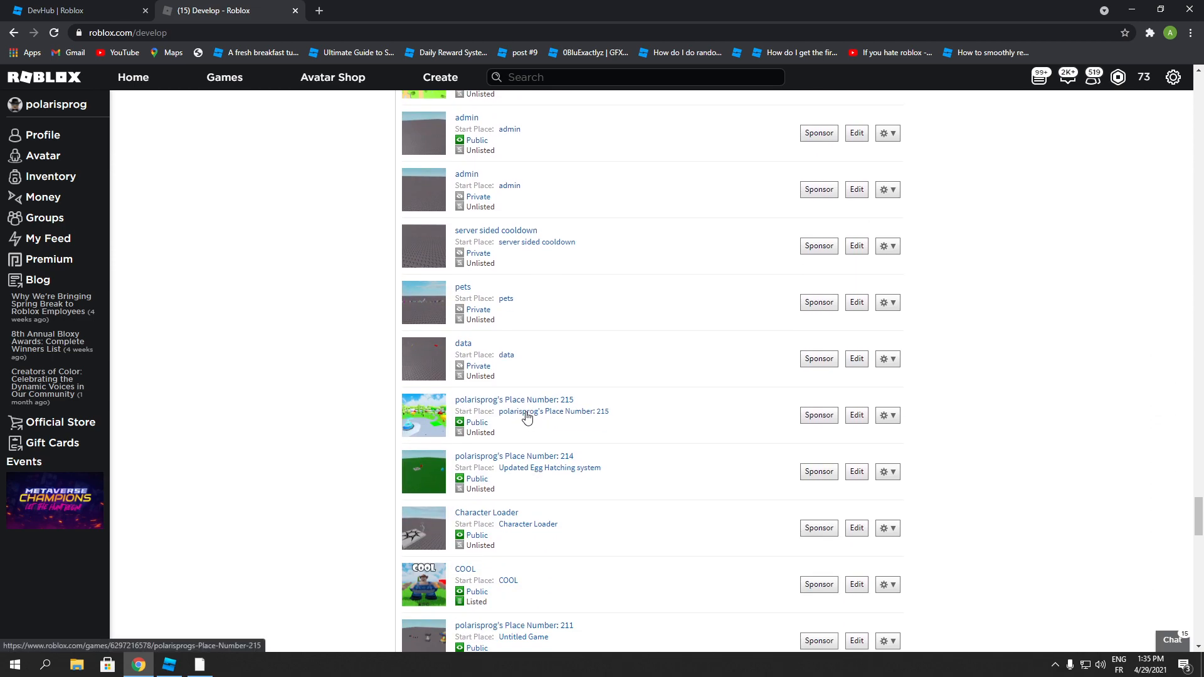
# - Start a new game pass for Place Number: 215 with the Close btn image
pyautogui.click(514, 400)
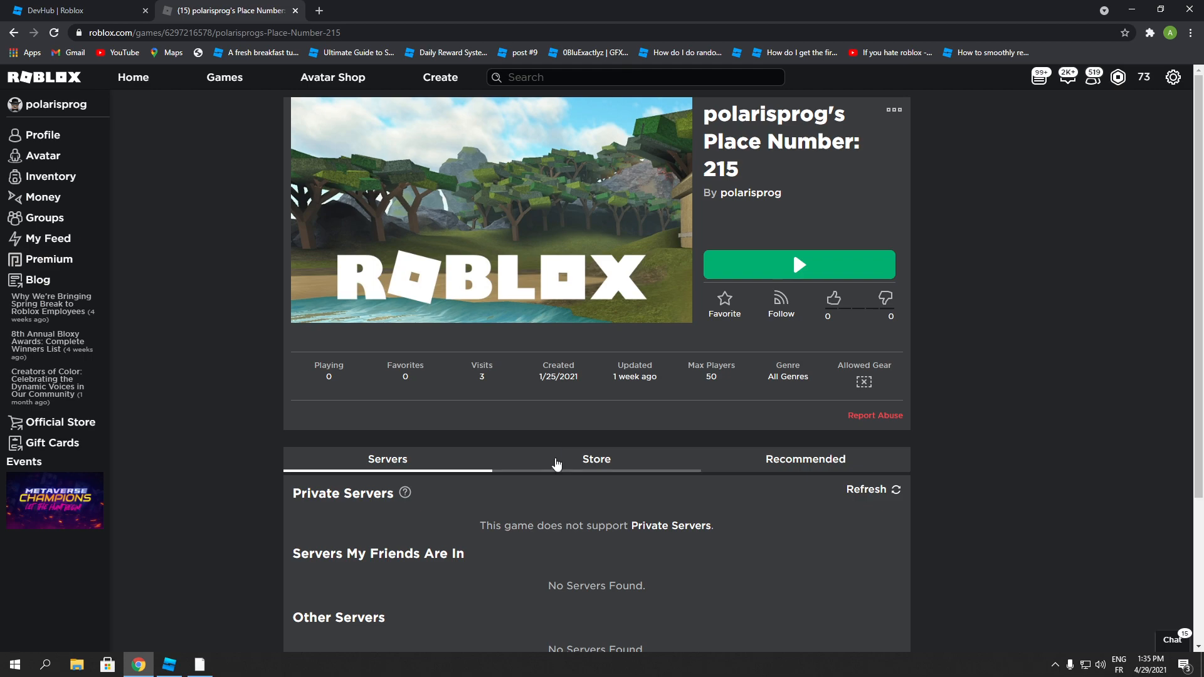
pyautogui.click(597, 459)
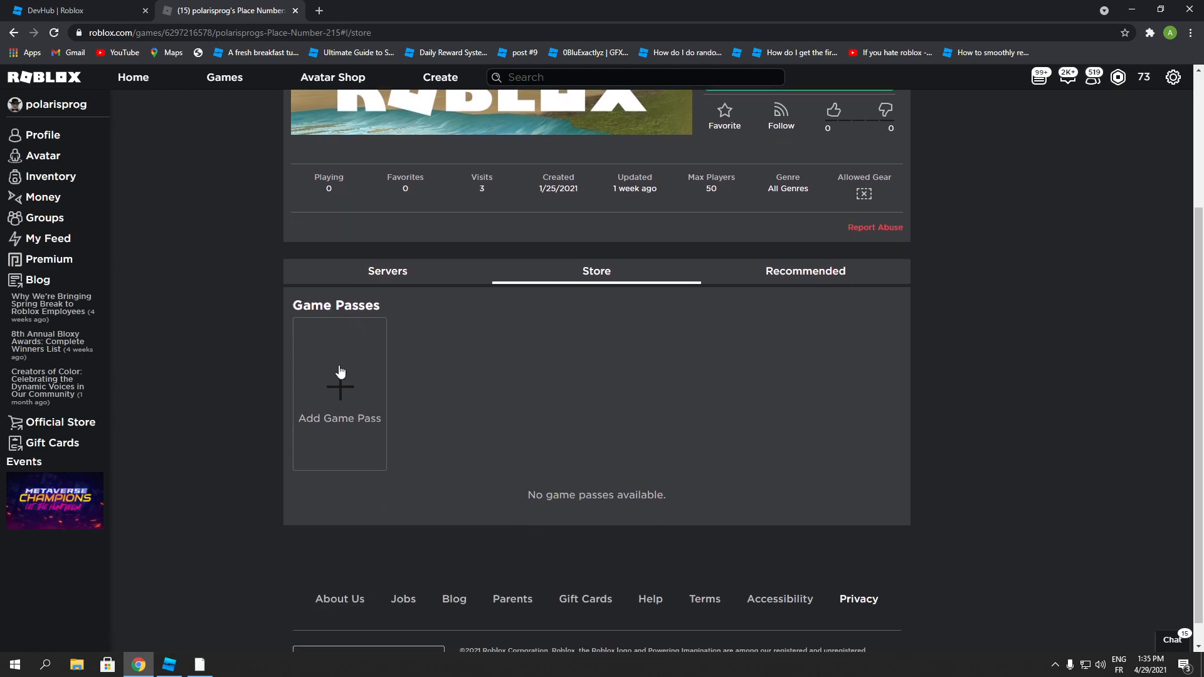
pyautogui.click(339, 392)
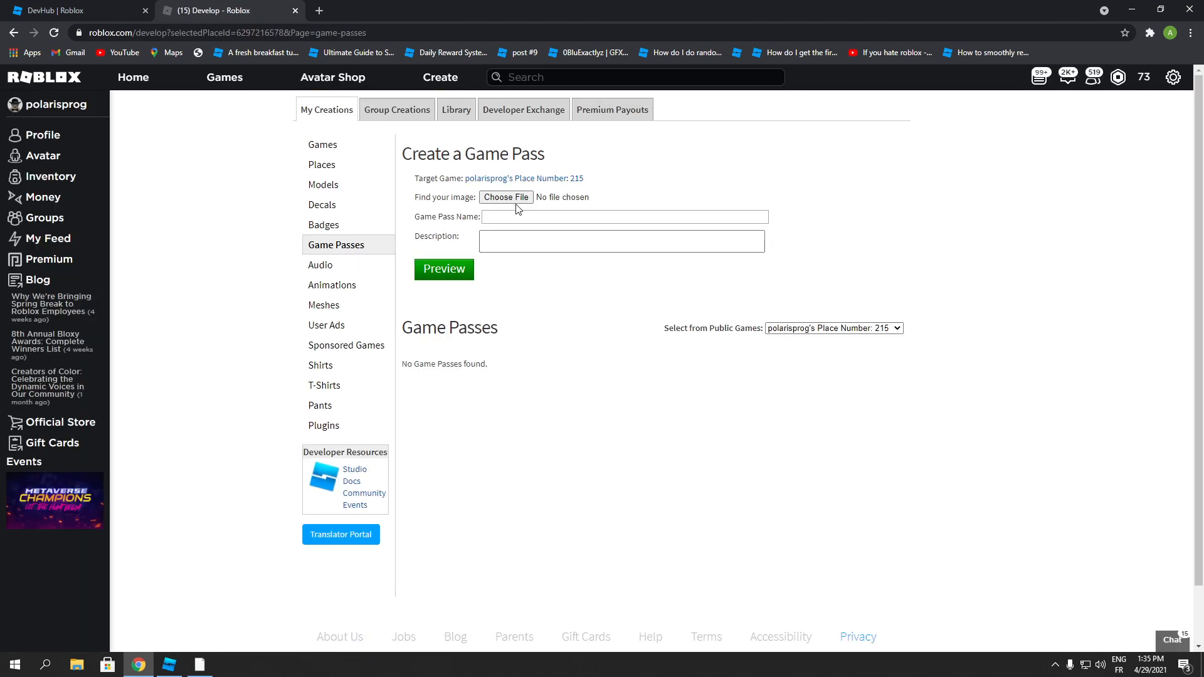
pyautogui.click(506, 196)
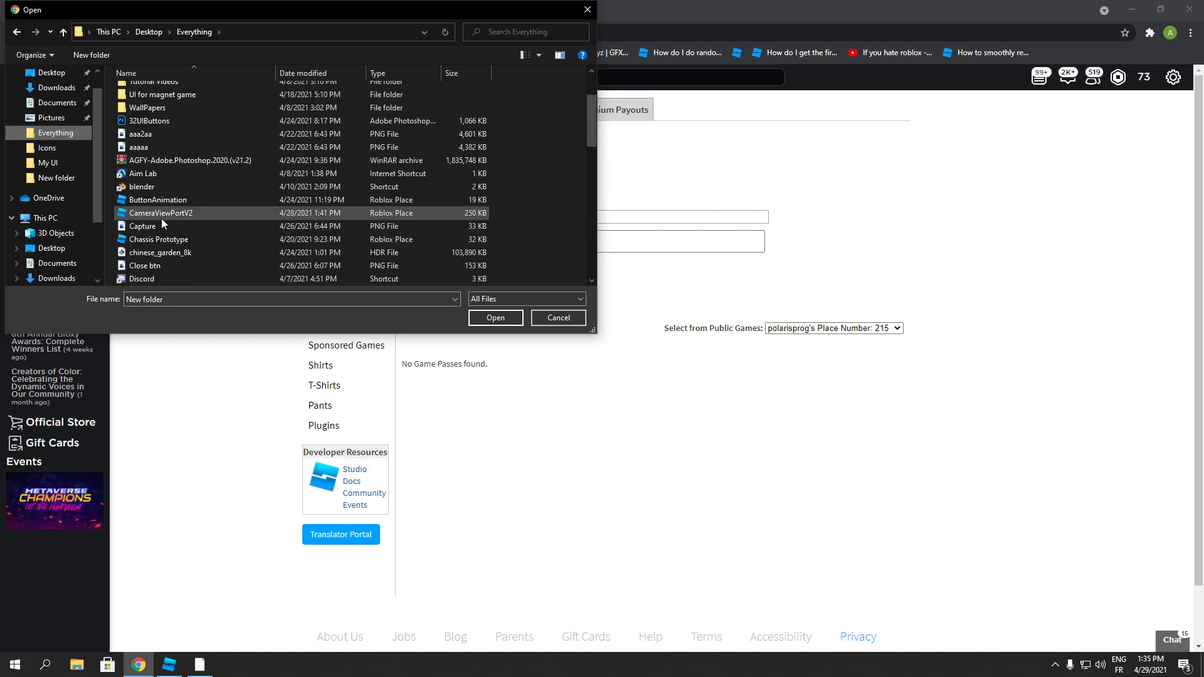
pyautogui.scroll(-3)
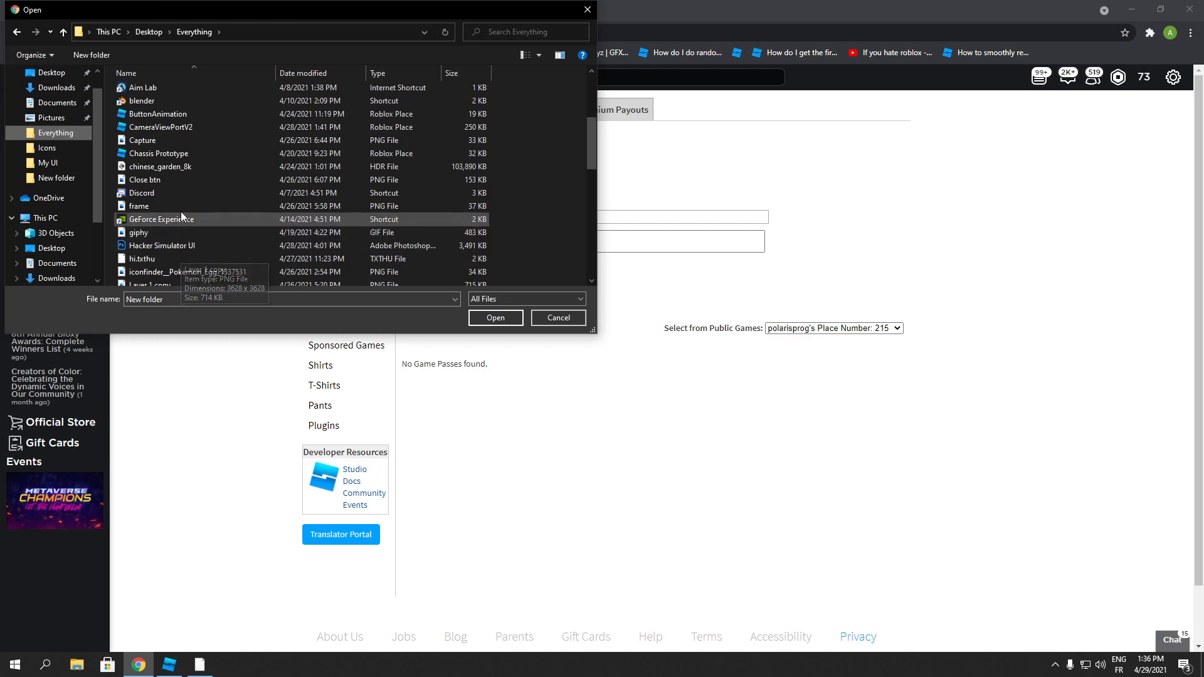
pyautogui.click(146, 181)
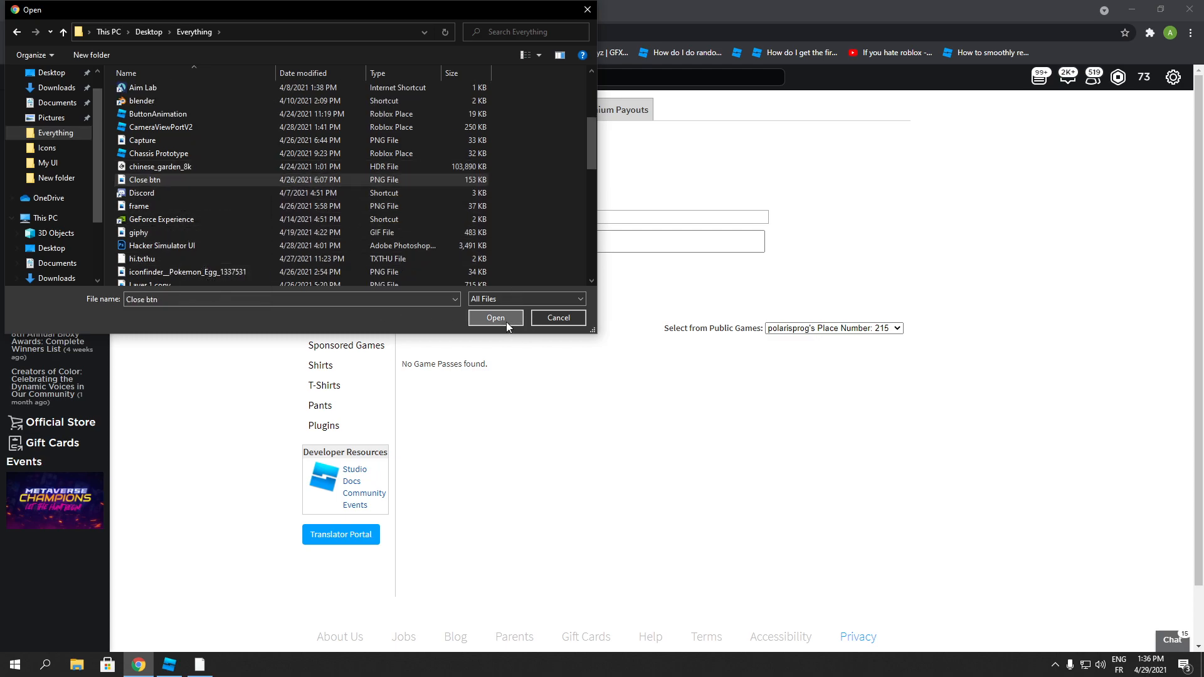
pyautogui.click(495, 317)
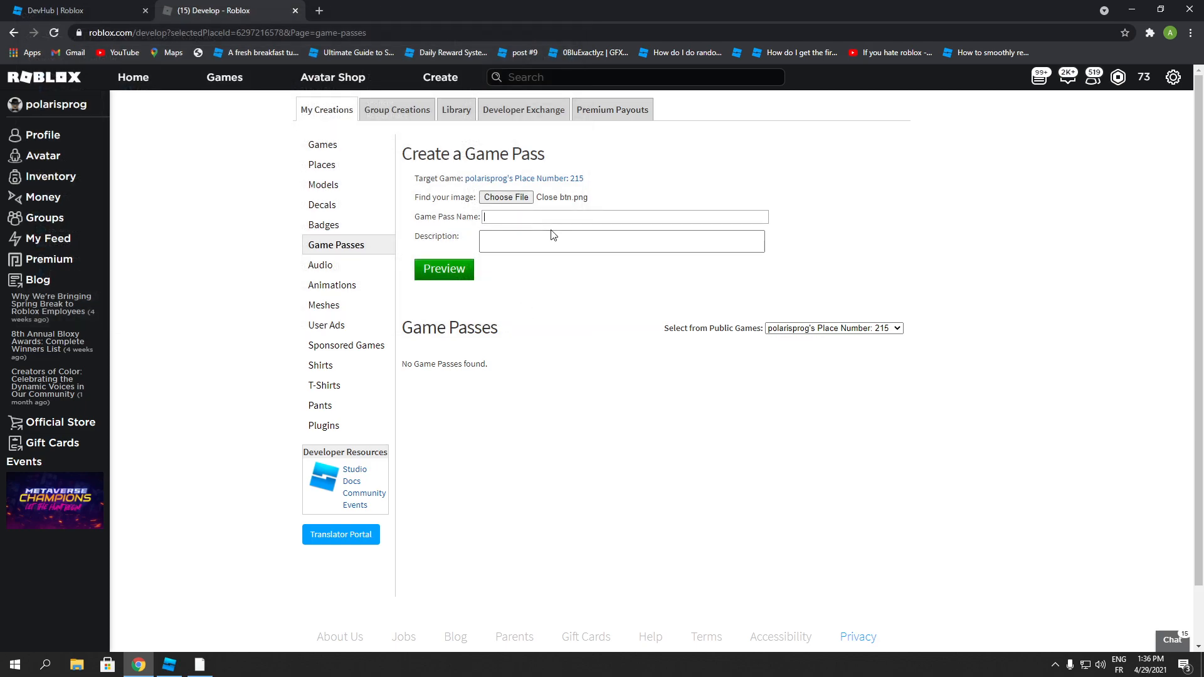
# - Name the pass '2x Speed', describe it 'Run faster!', preview and upload it
pyautogui.write('2x Spe')
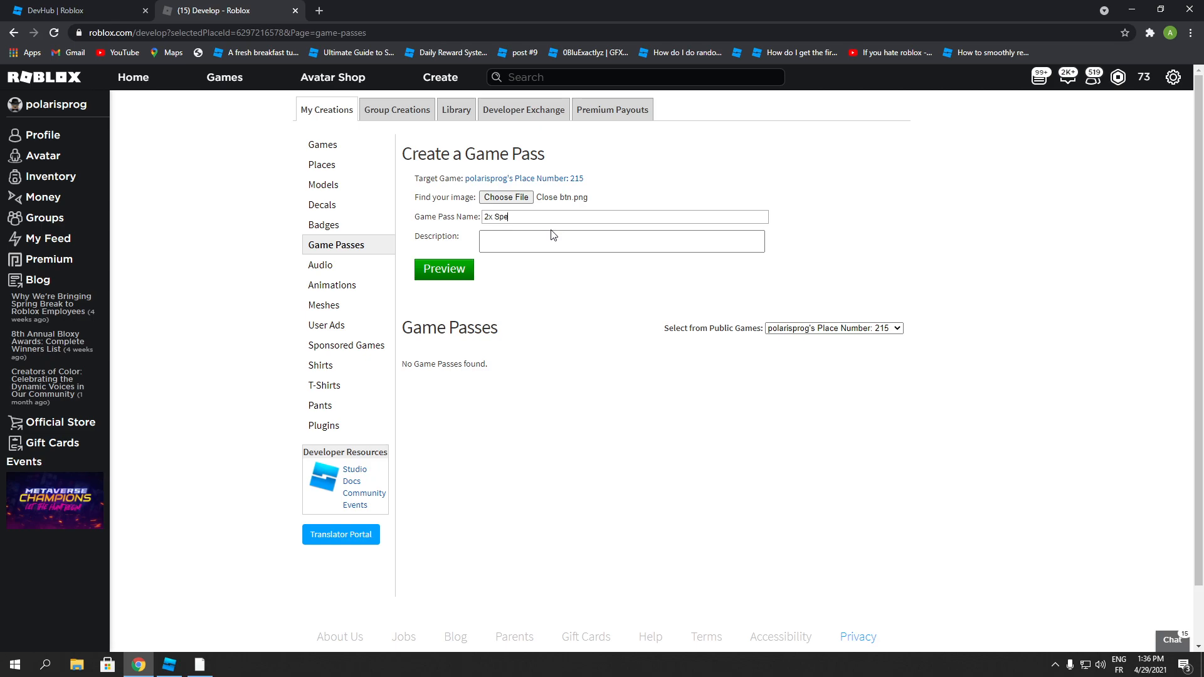
pyautogui.write('ed')
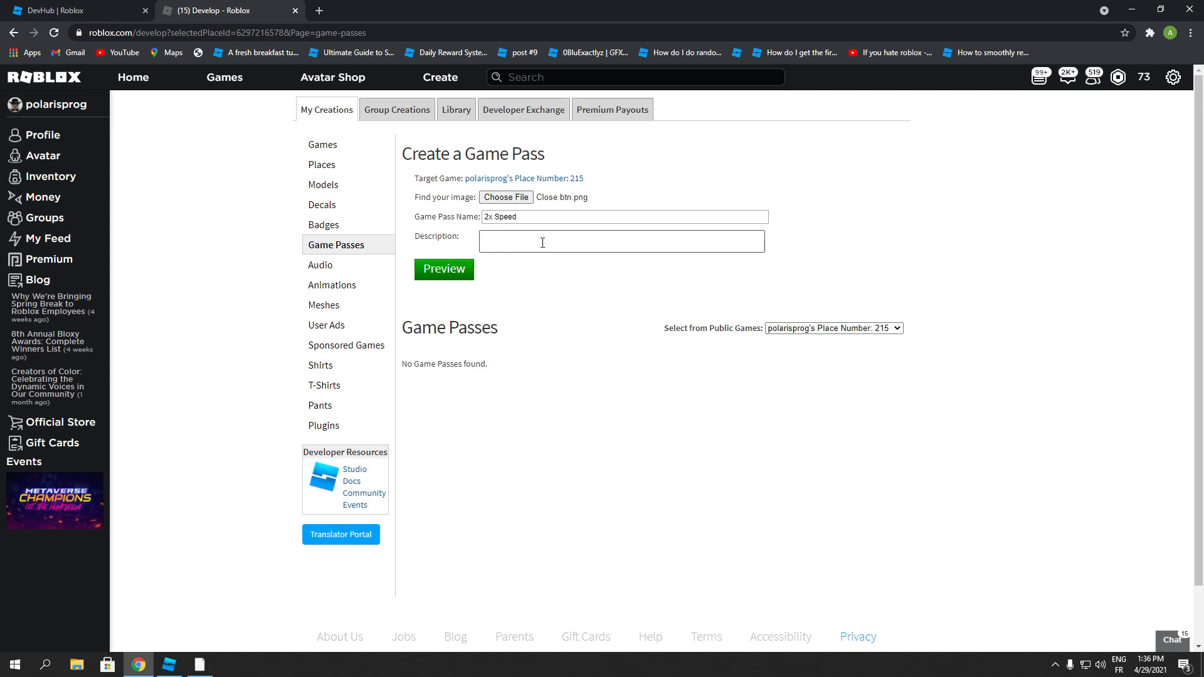
pyautogui.write('G')
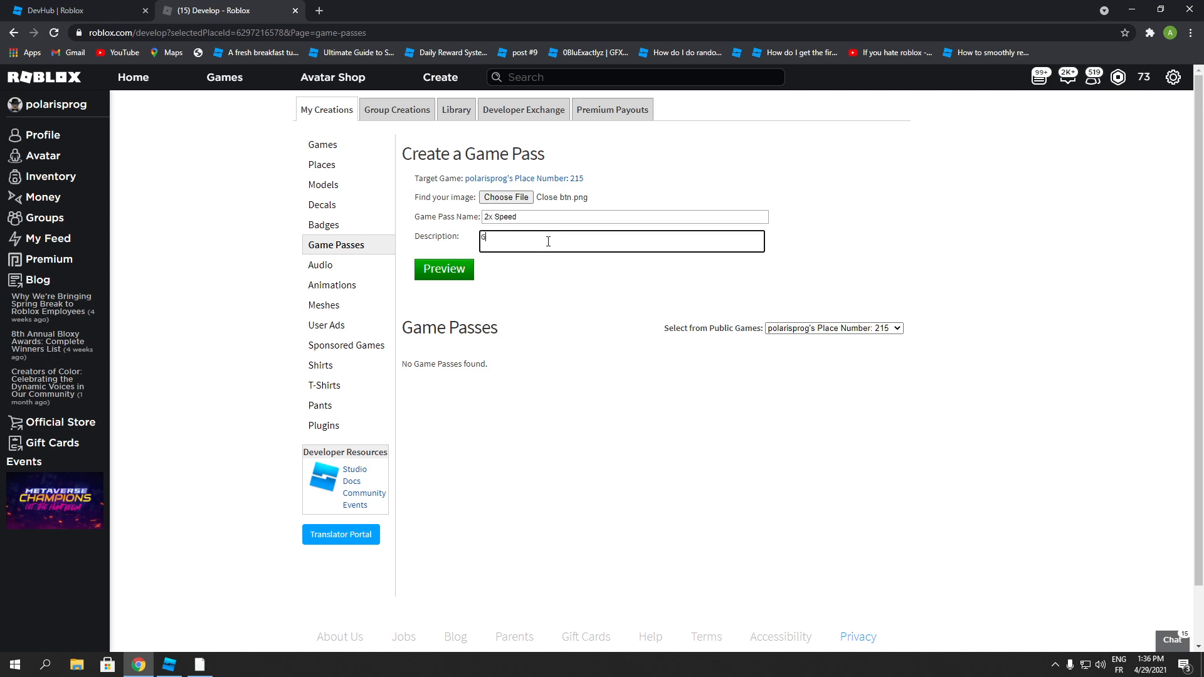
pyautogui.write('Run')
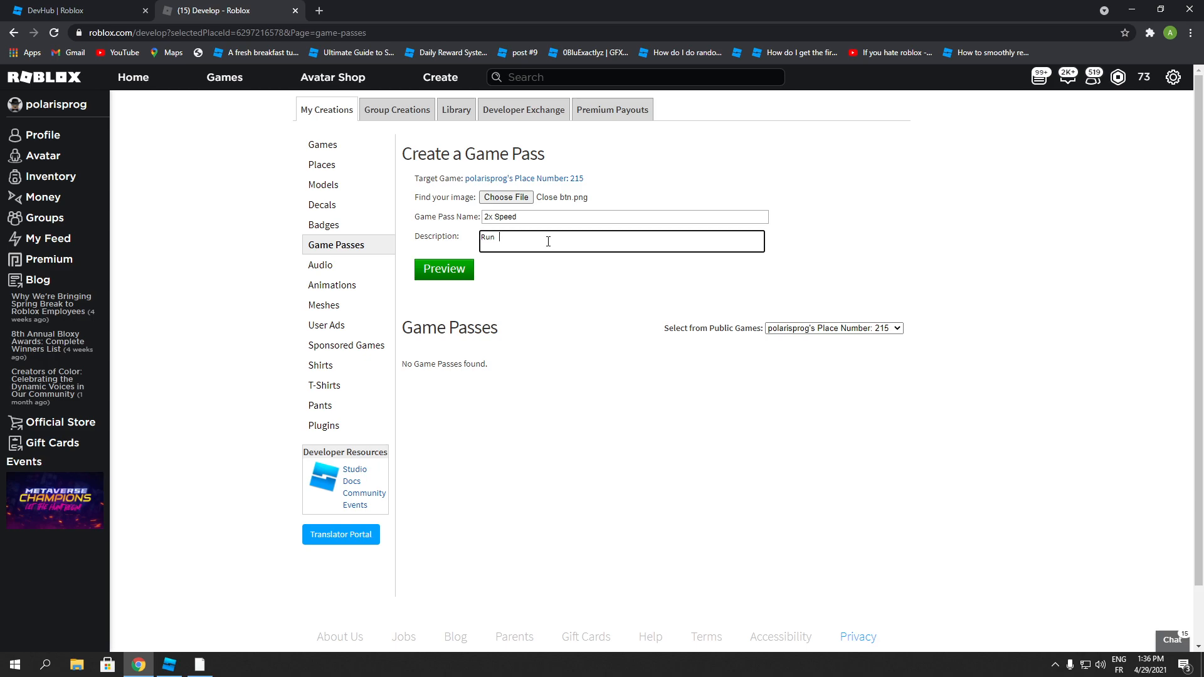
pyautogui.write('faster!')
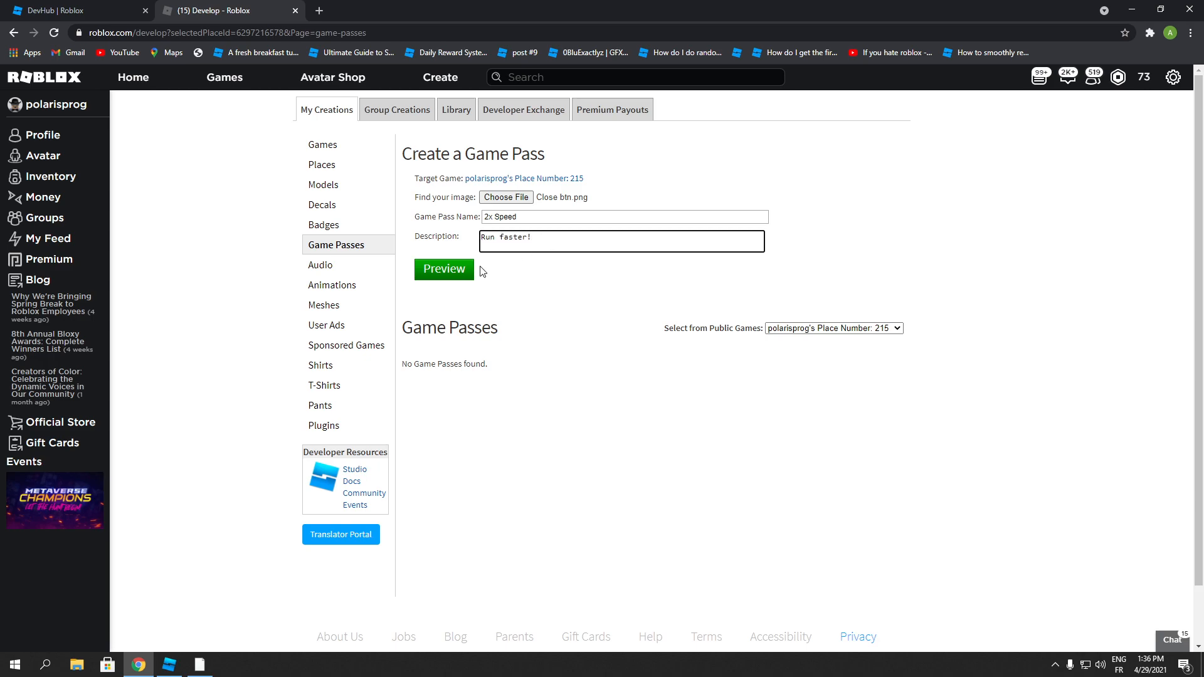
pyautogui.click(444, 268)
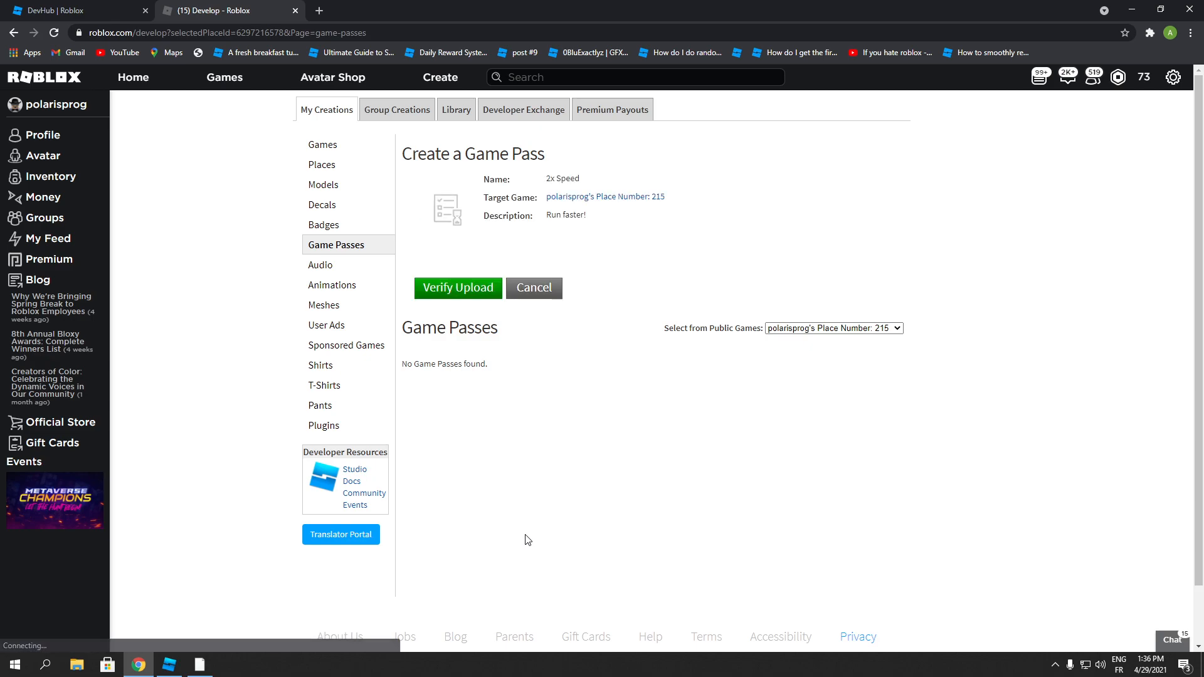
pyautogui.click(458, 288)
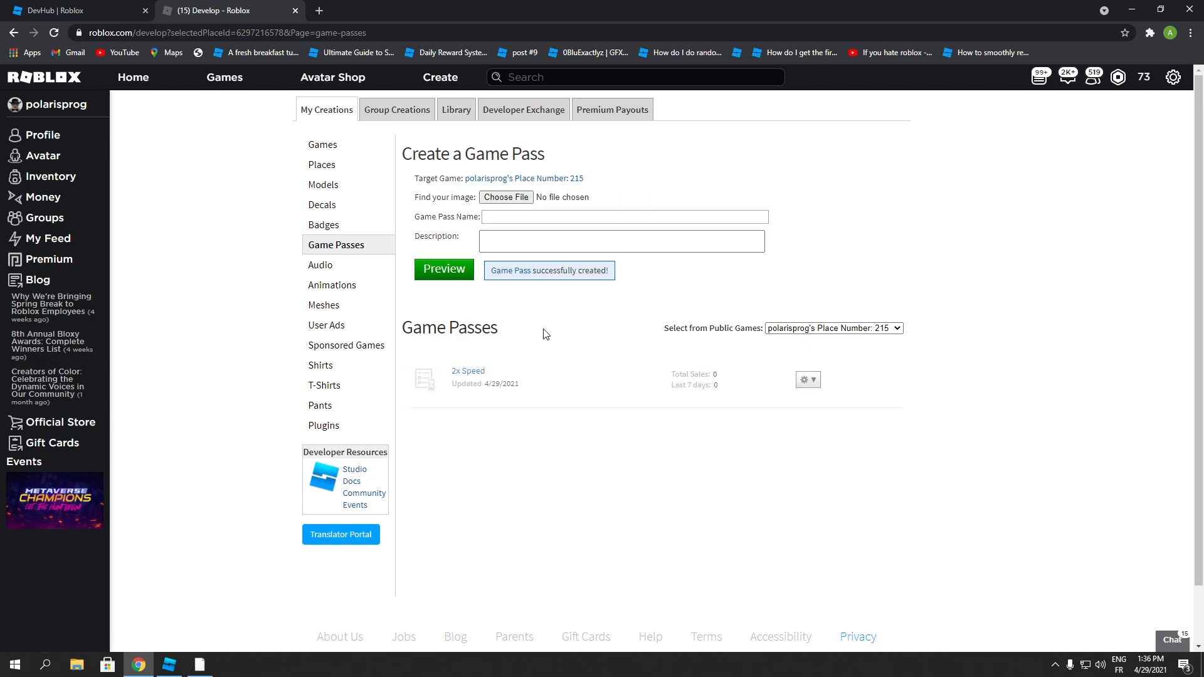
pyautogui.moveTo(830, 381)
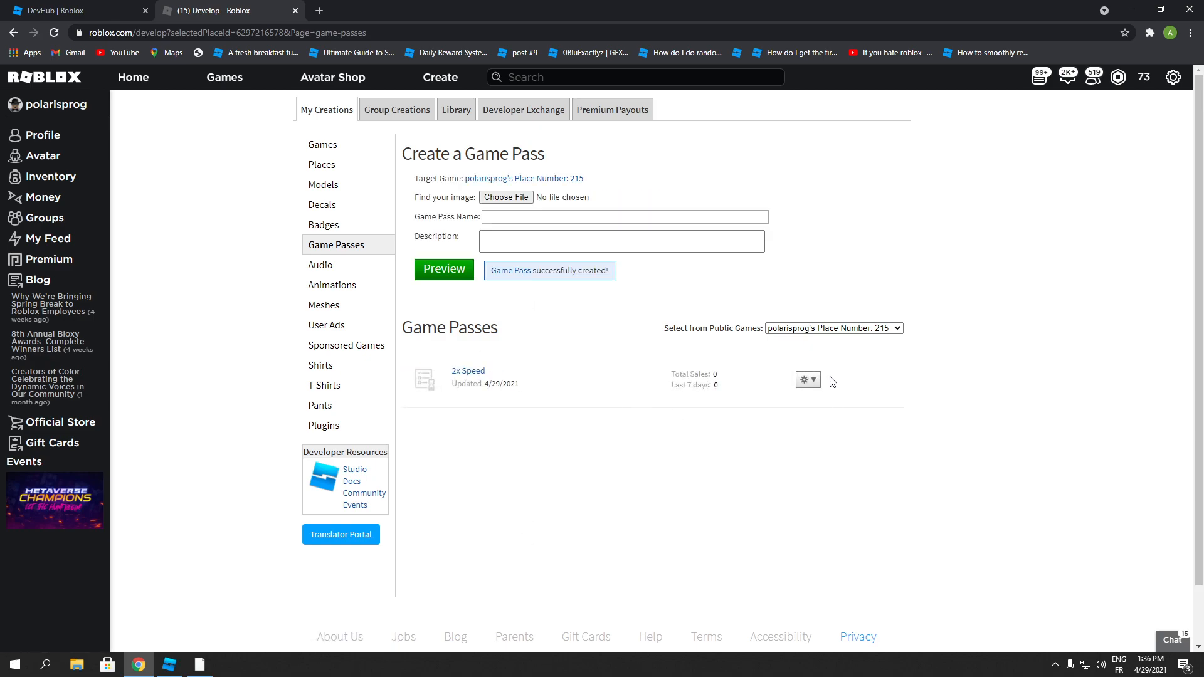
pyautogui.click(807, 378)
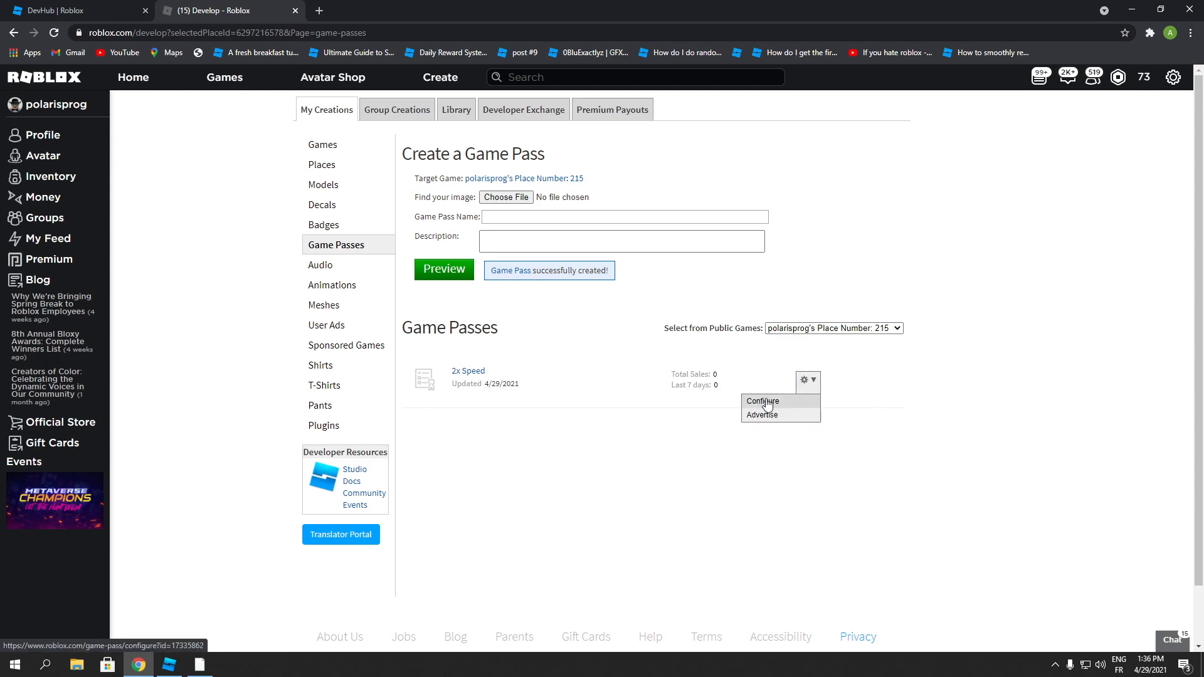
# - Configure 2x Speed as an item for sale at 1 Robux, save, and copy its ID from the details page
pyautogui.click(762, 401)
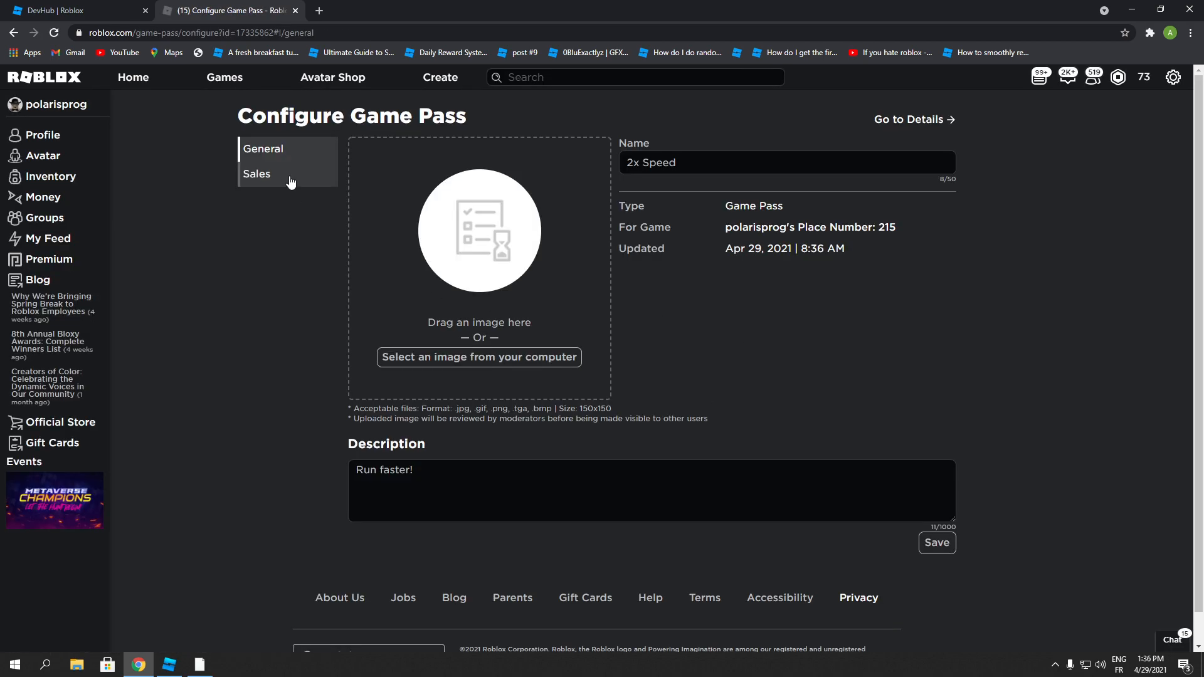
pyautogui.click(256, 173)
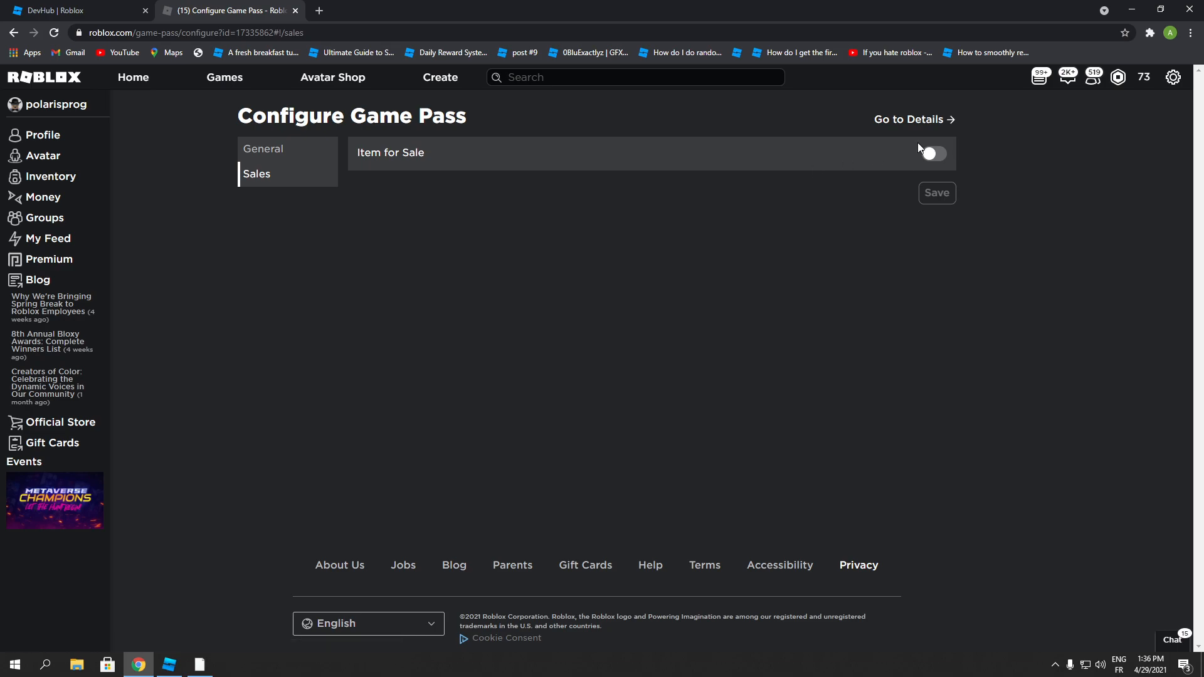
pyautogui.click(933, 153)
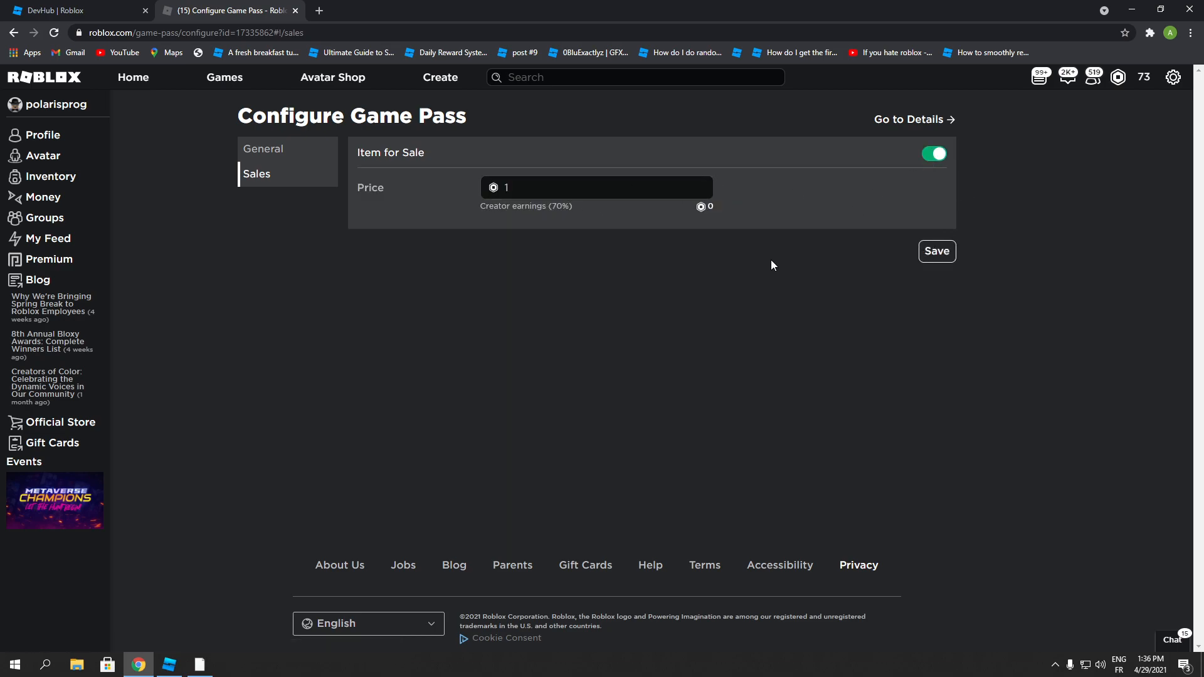
pyautogui.click(936, 250)
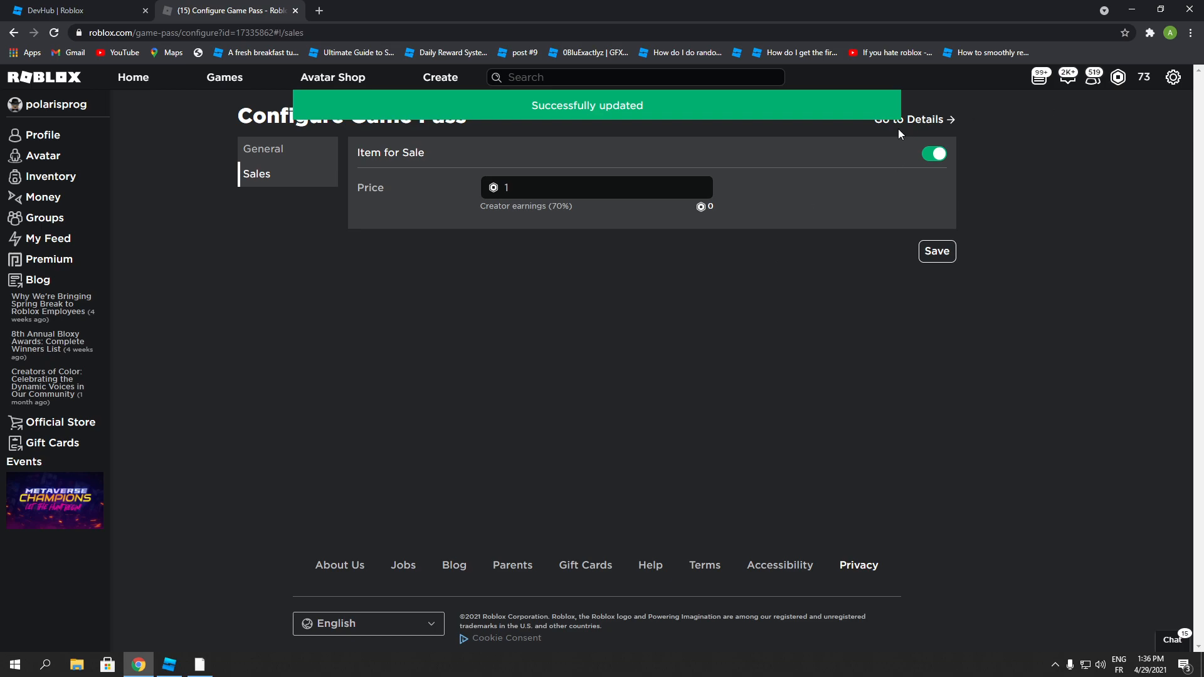
pyautogui.click(915, 119)
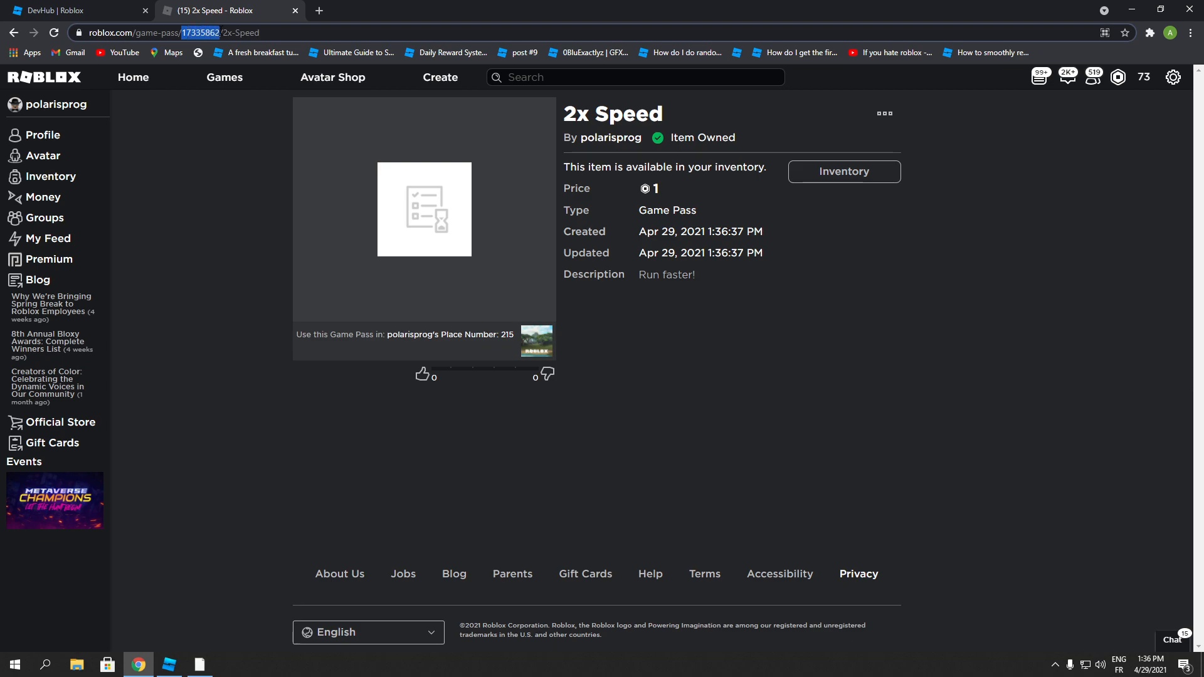
pyautogui.press('alt+tab')
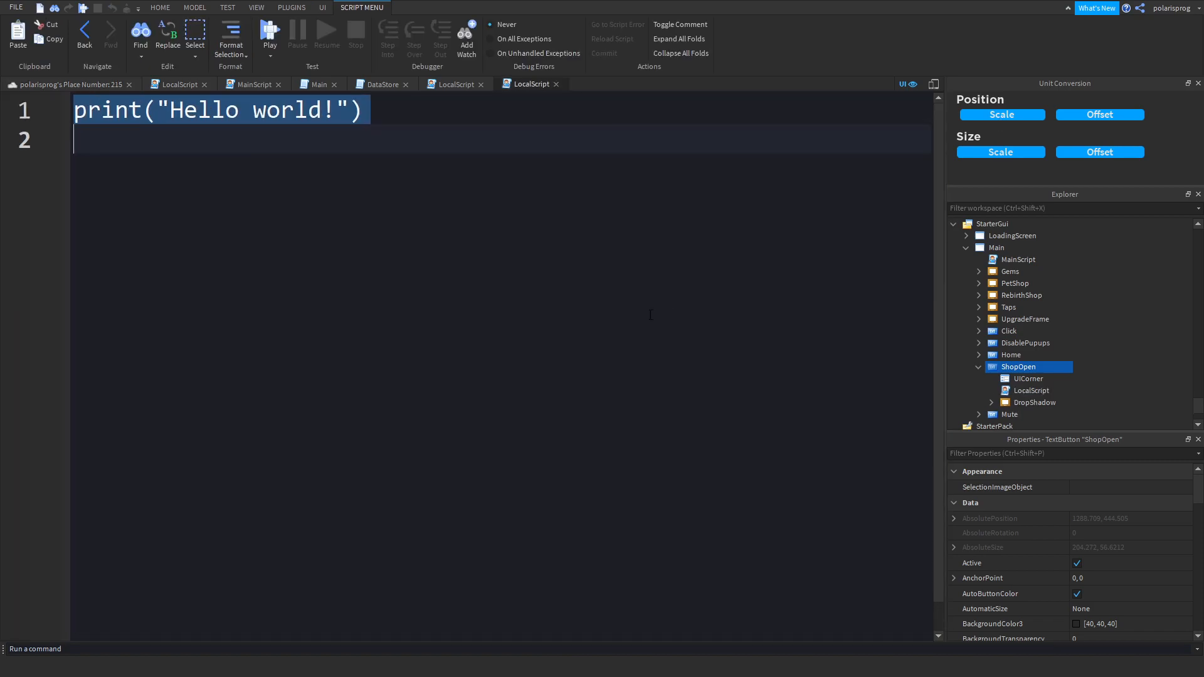
# - In the Prompt LocalScript, define local mps = game:GetService('MarketplaceService')
pyautogui.click(1030, 392)
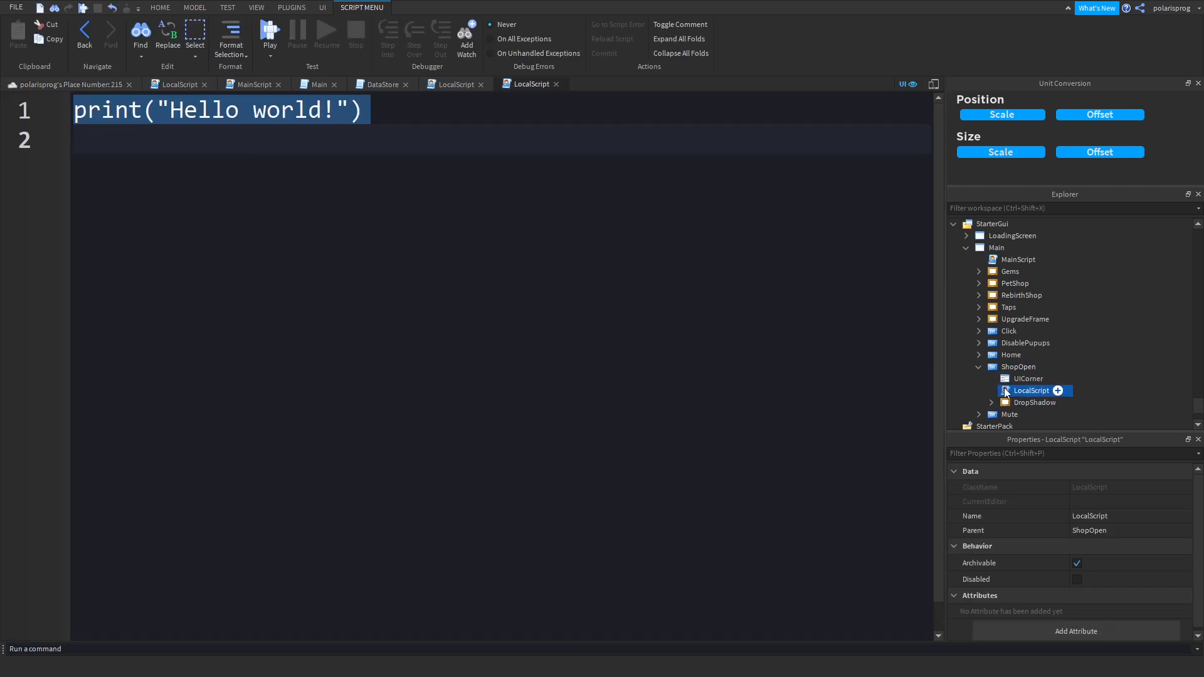
pyautogui.doubleClick(1030, 391)
pyautogui.write('local')
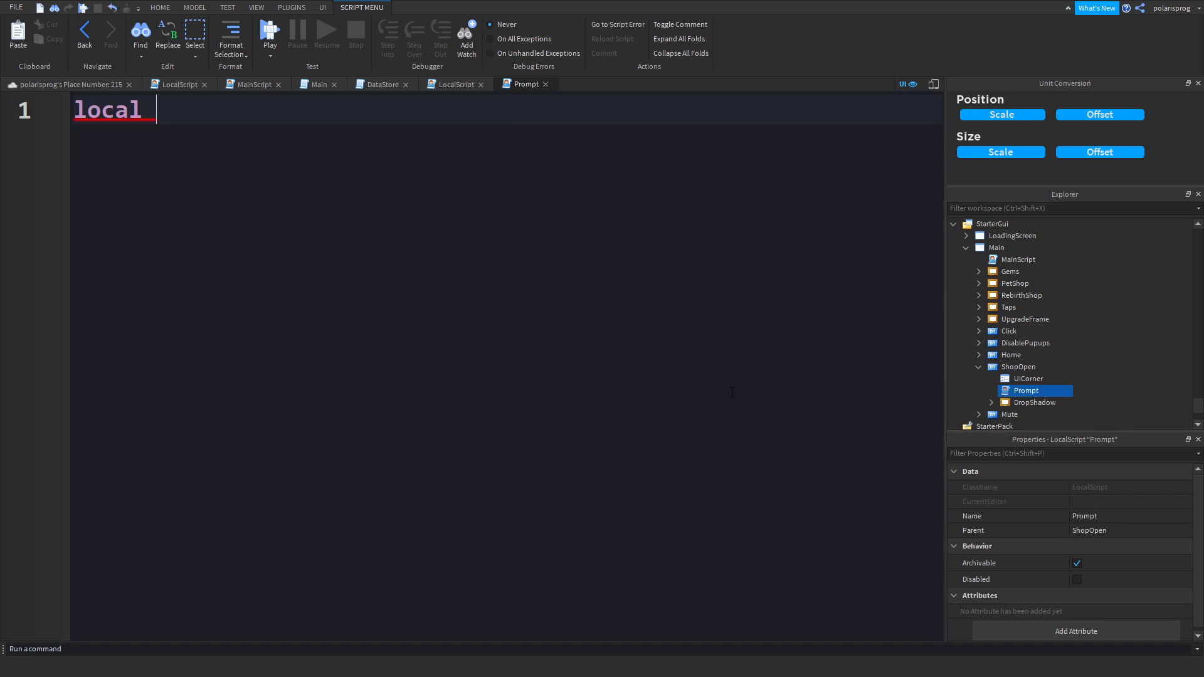
pyautogui.write('m')
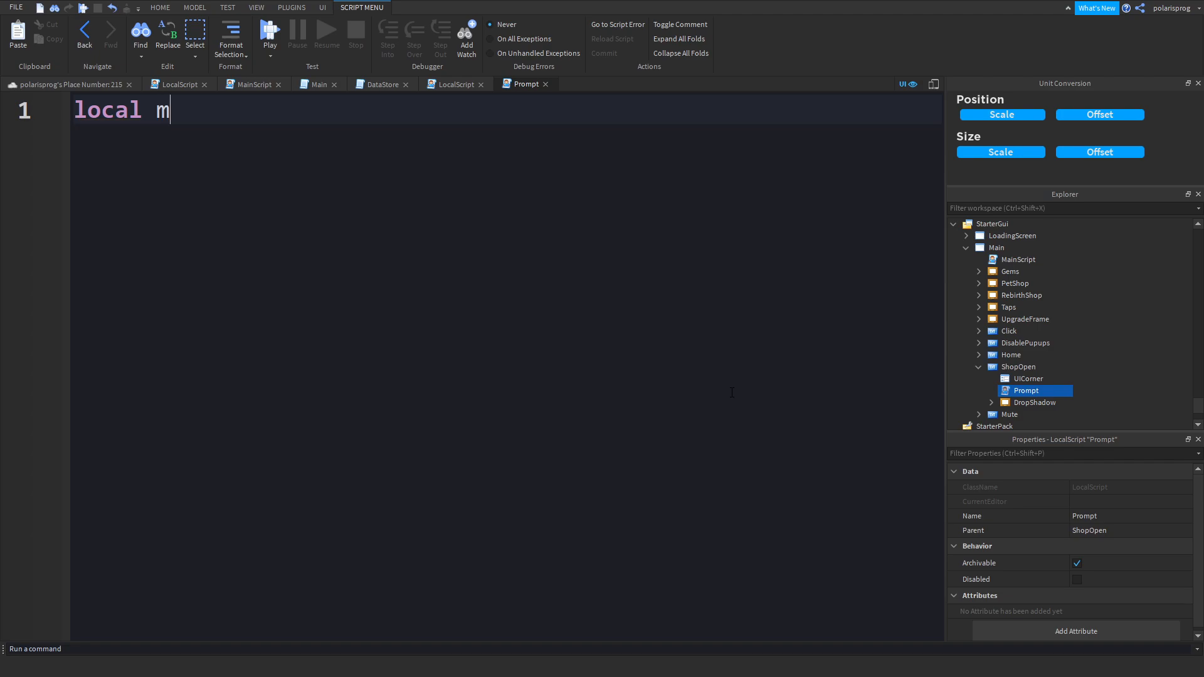
pyautogui.write('ps')
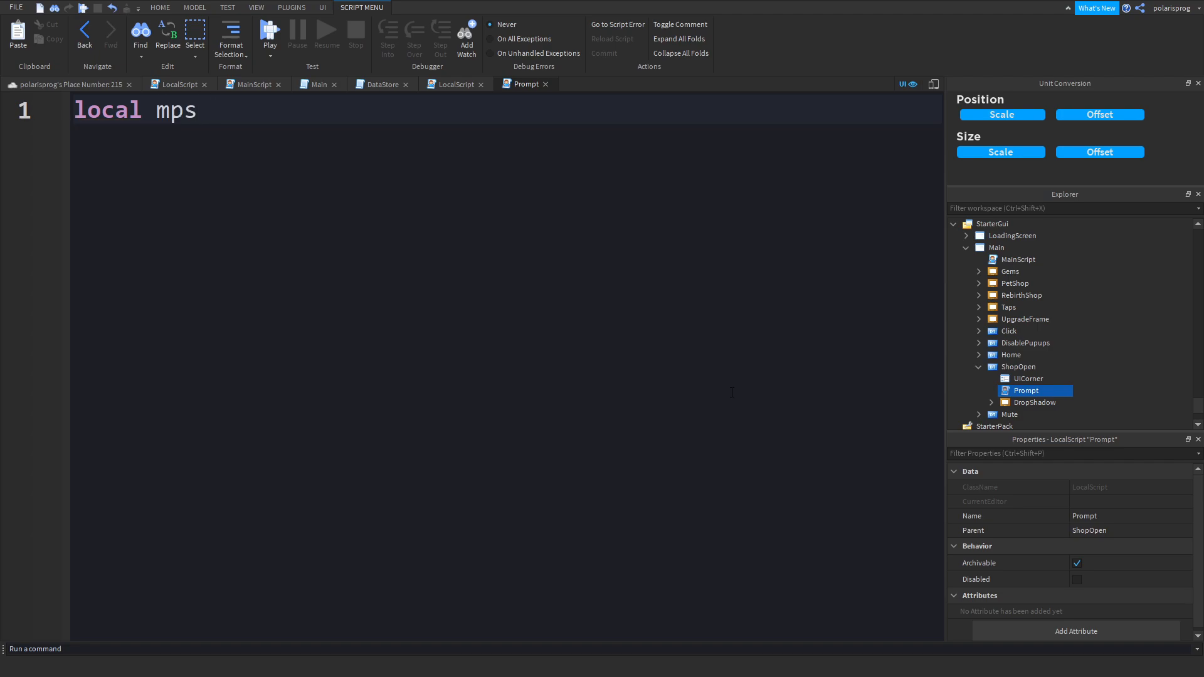
pyautogui.write('= game:GetService()')
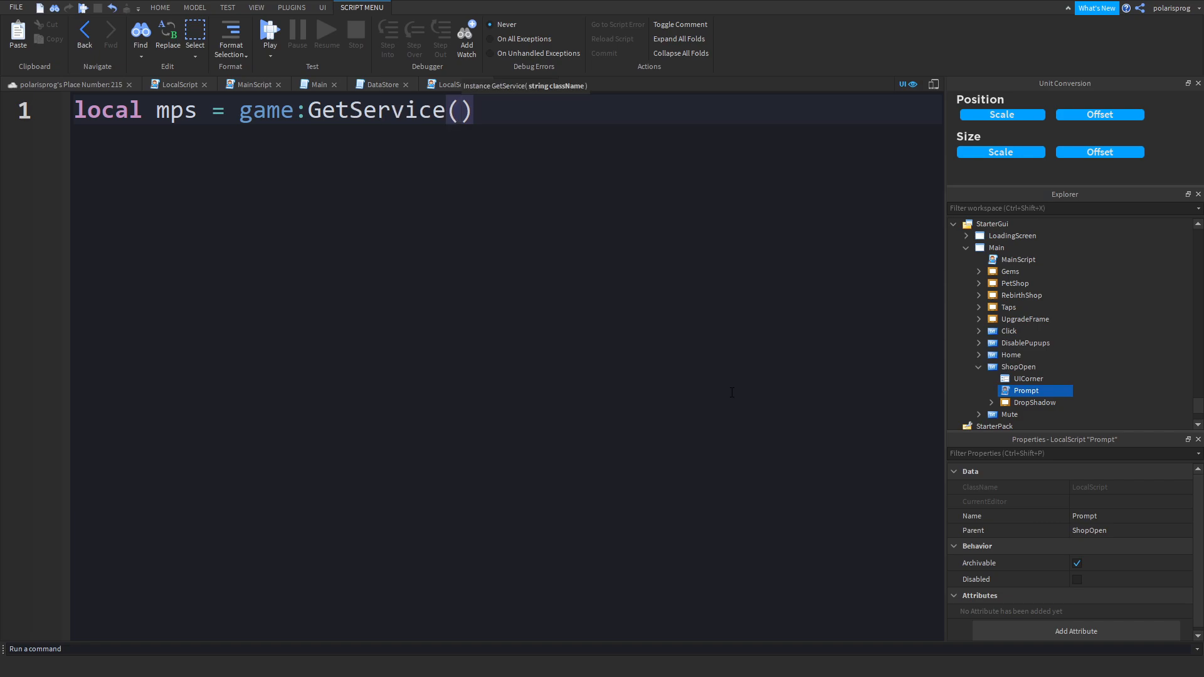
pyautogui.write("'ma")
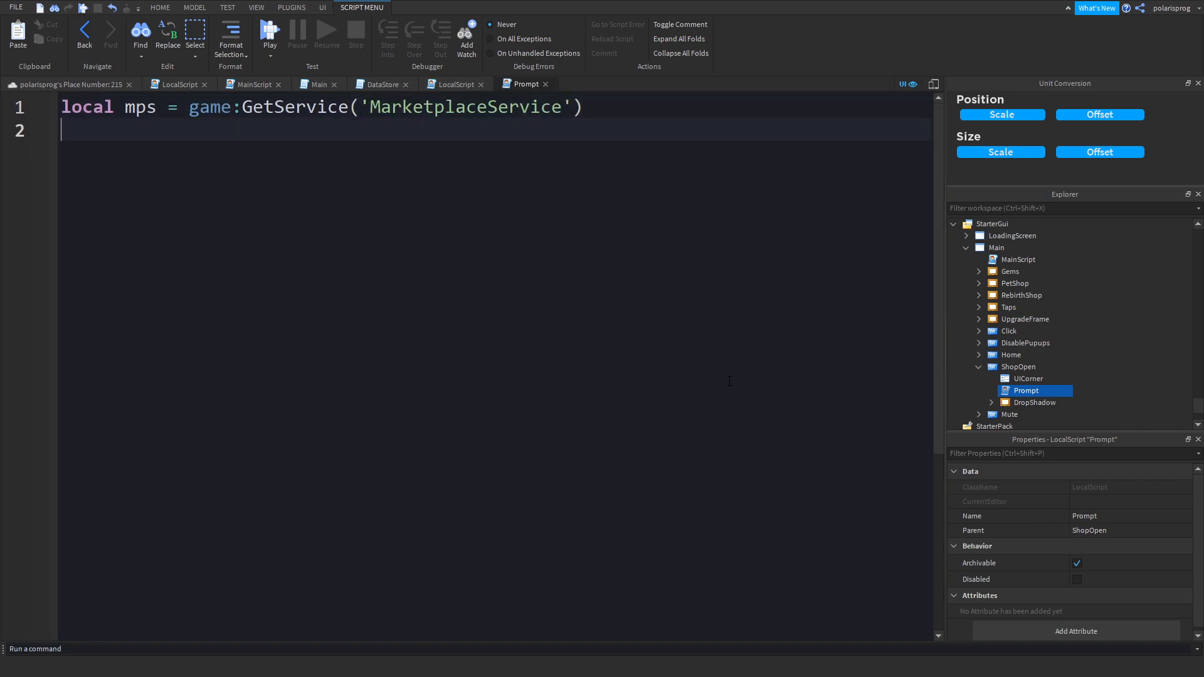
# - Add local ID = 17335862 and begin script.Parent.MouseButton1Click:
pyautogui.write('local I')
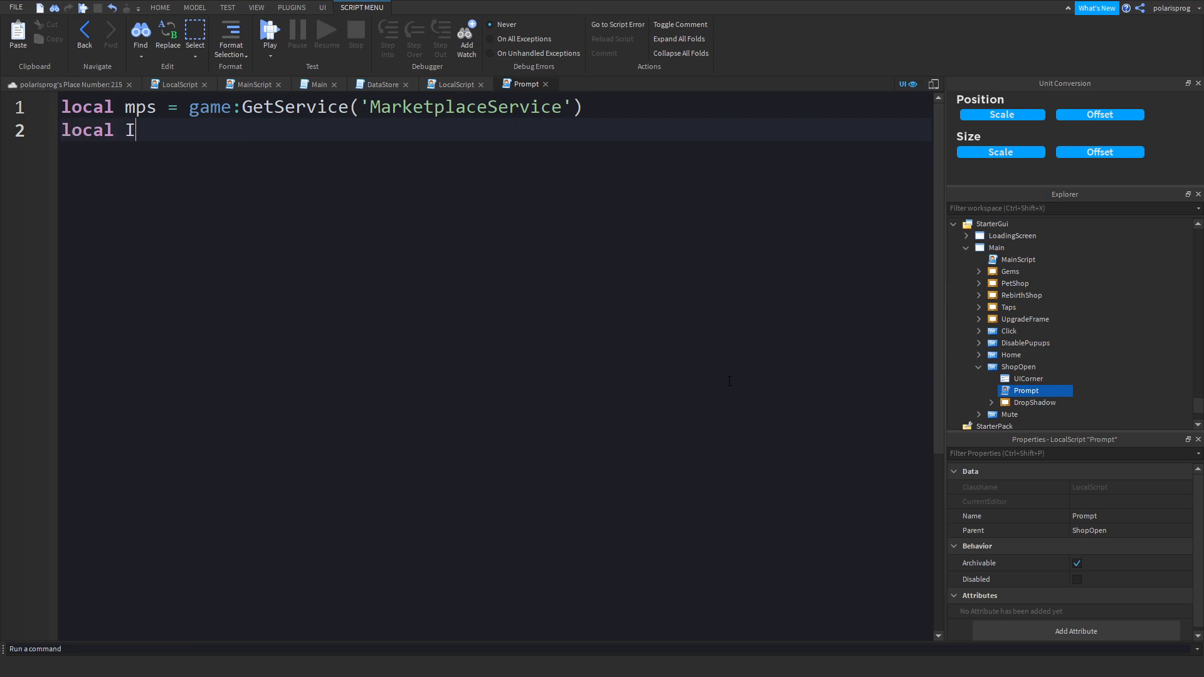
pyautogui.write('D = 17335862')
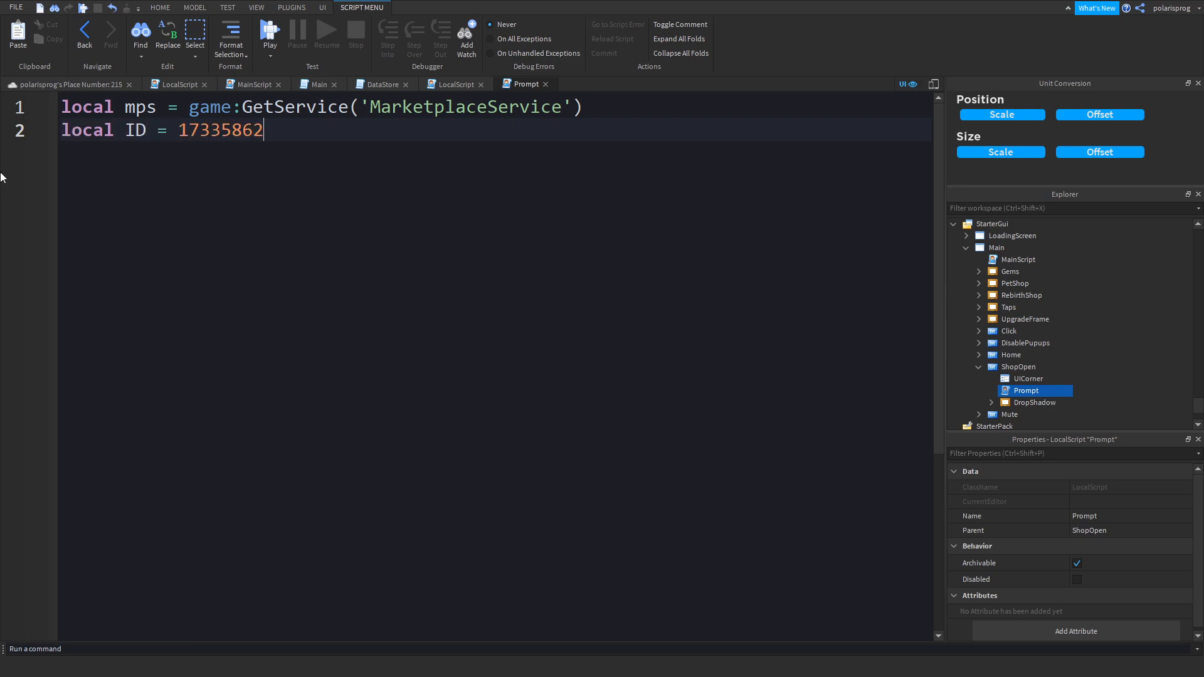
pyautogui.write('s')
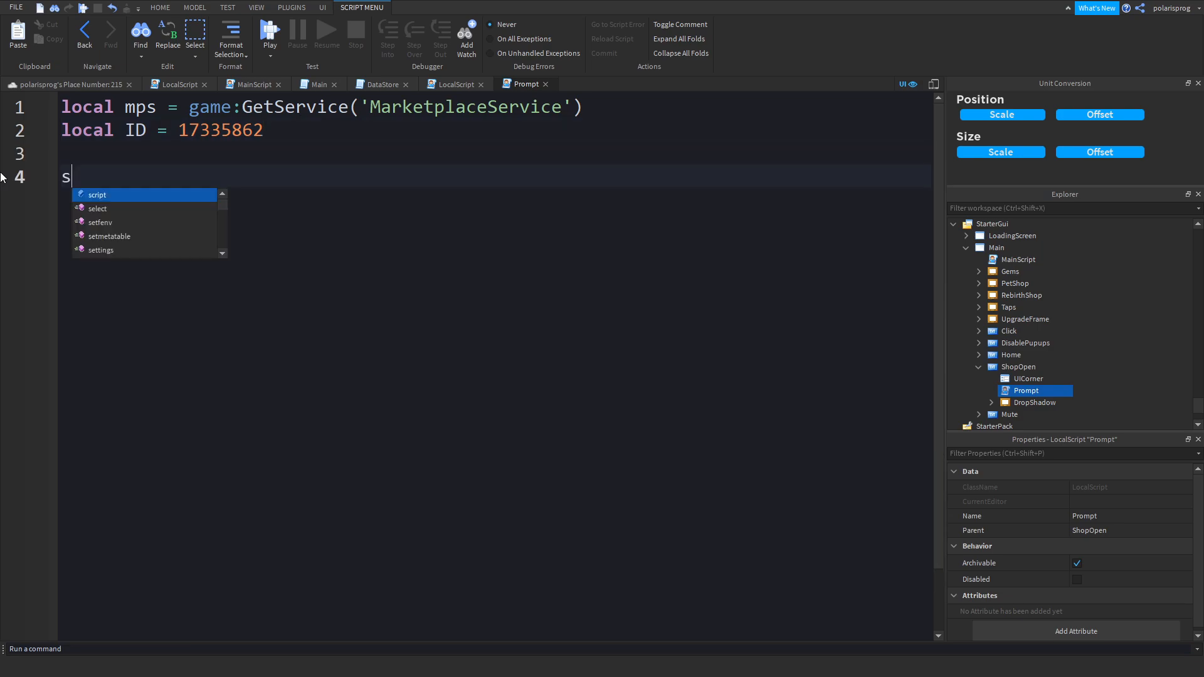
pyautogui.write('cript.Parent.MouseButton1Click:')
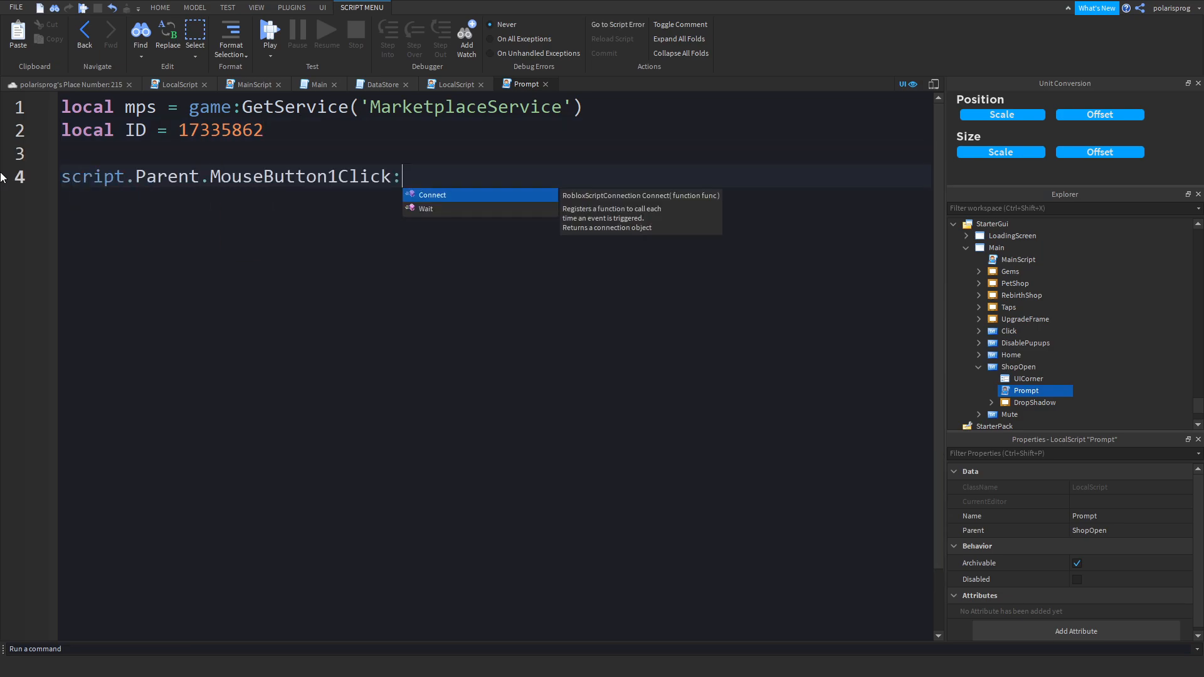
# - Connect a function to the click and define local plr = game.Players.LocalPlayer
pyautogui.write('Connect(function()')
pyautogui.write('lo')
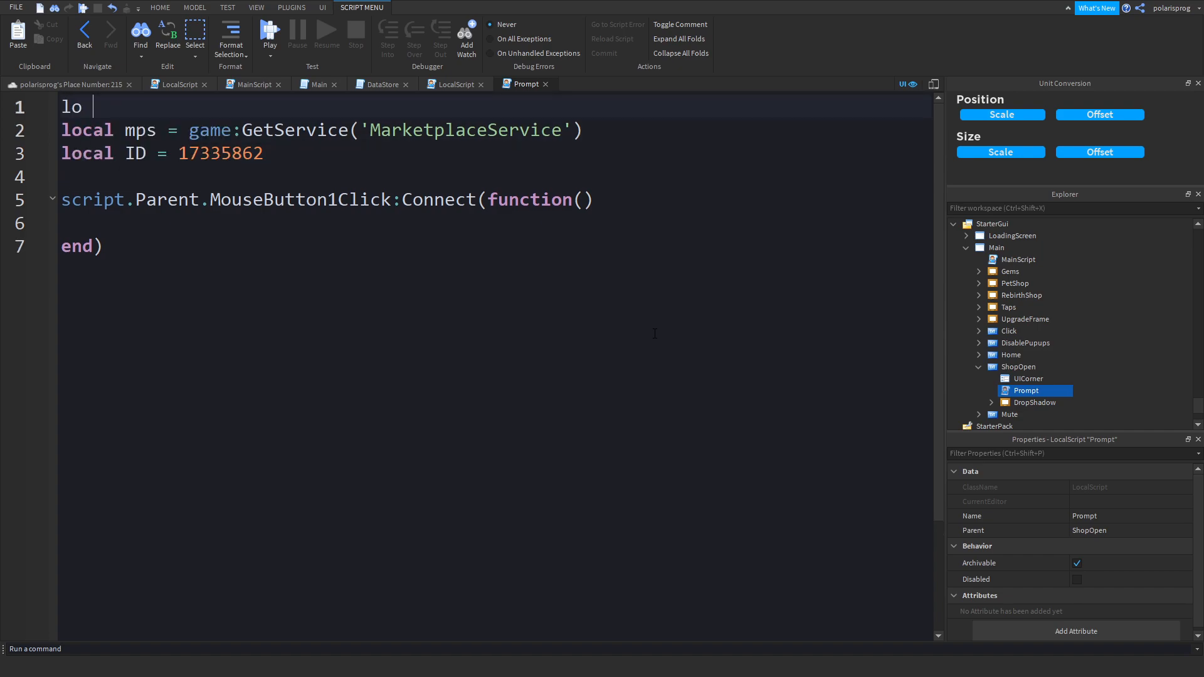
pyautogui.write('cal')
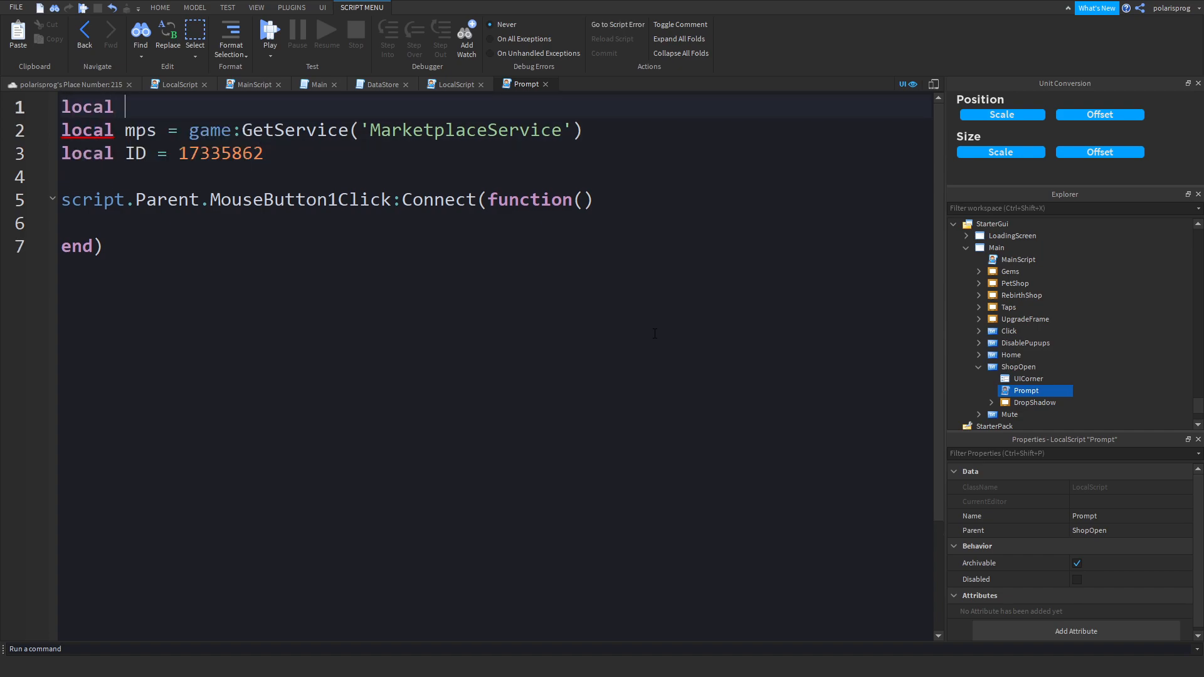
pyautogui.write('plr =')
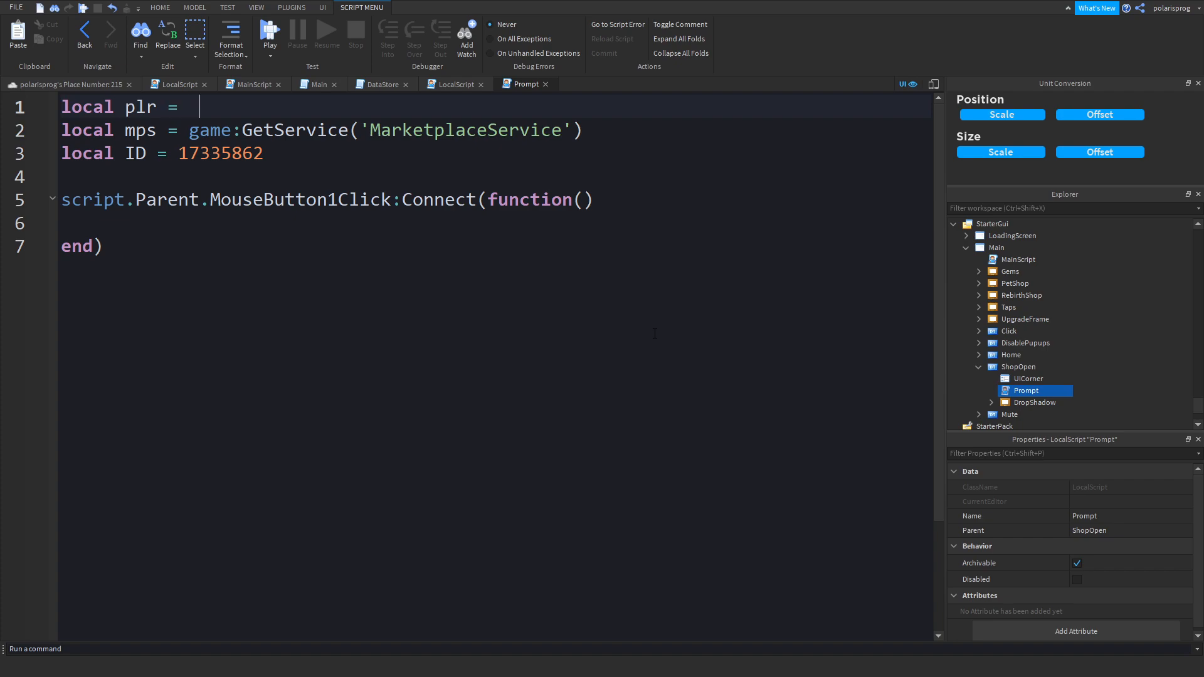
pyautogui.write('game.Players.LocalPlayer')
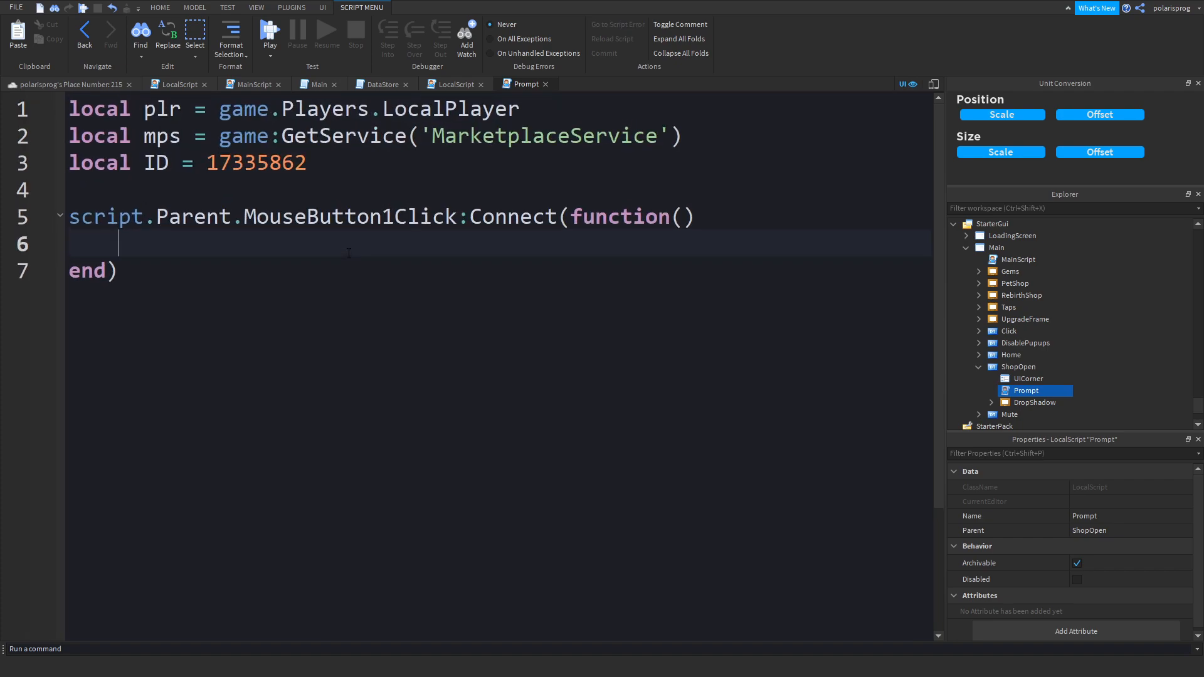
# - Call mps:PromptGamePassPurchase(plr) inside the click handler
pyautogui.write('mps:')
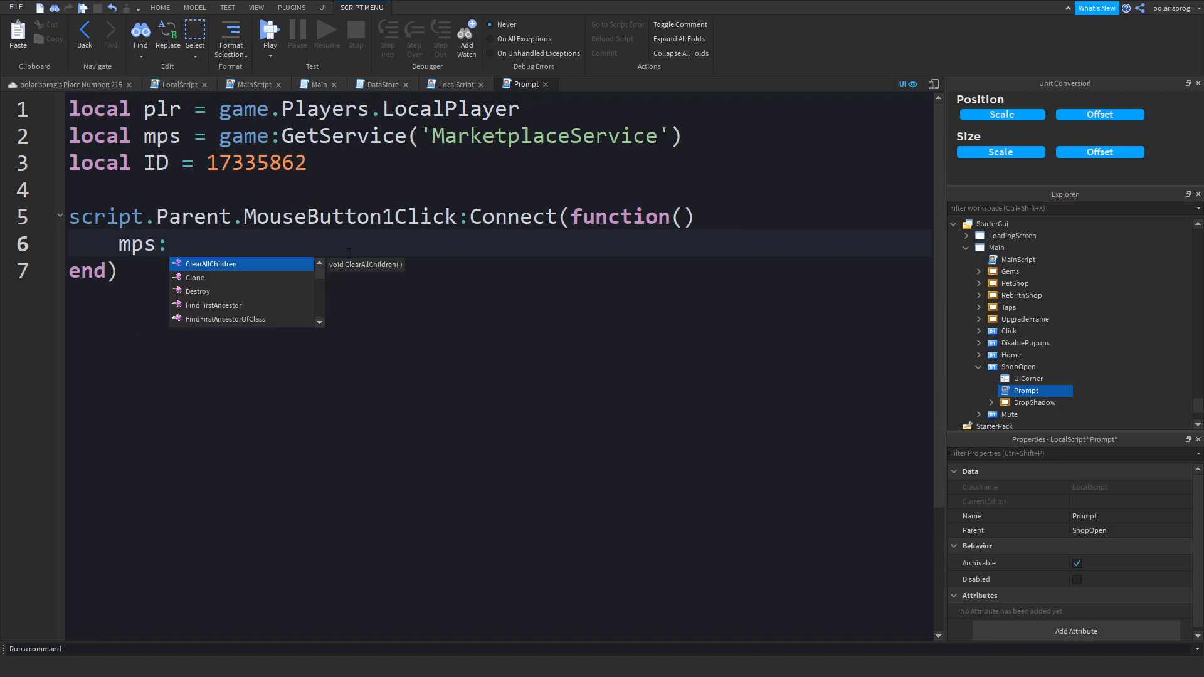
pyautogui.write('Pro')
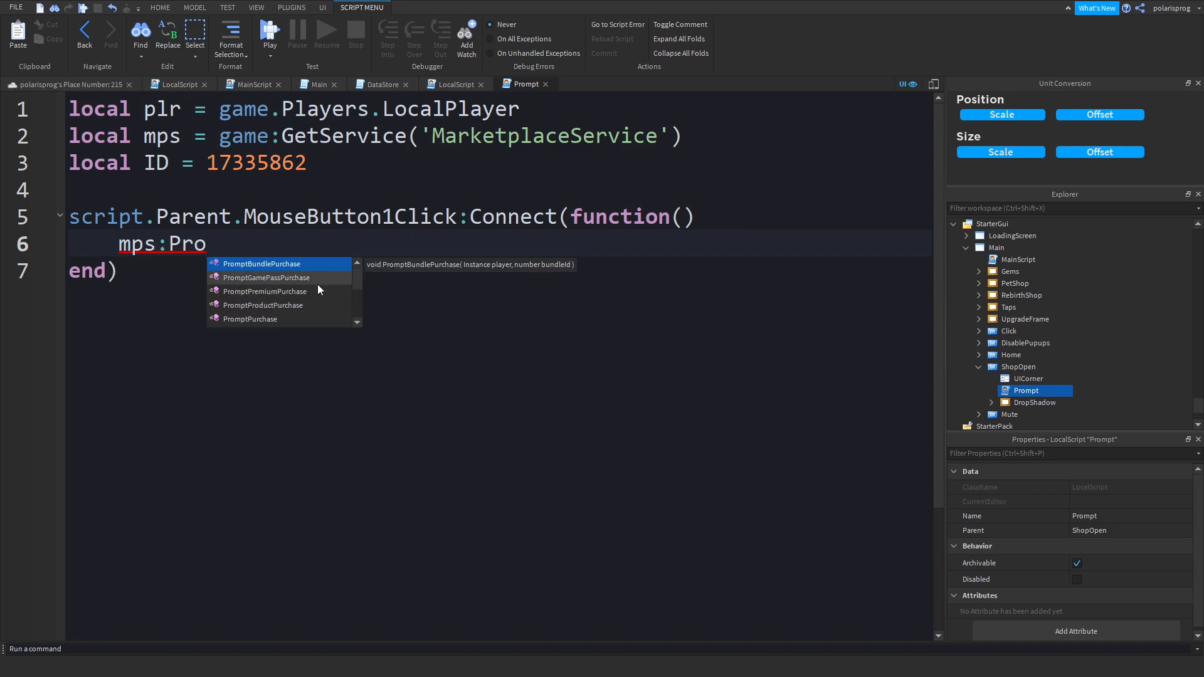
pyautogui.click(266, 277)
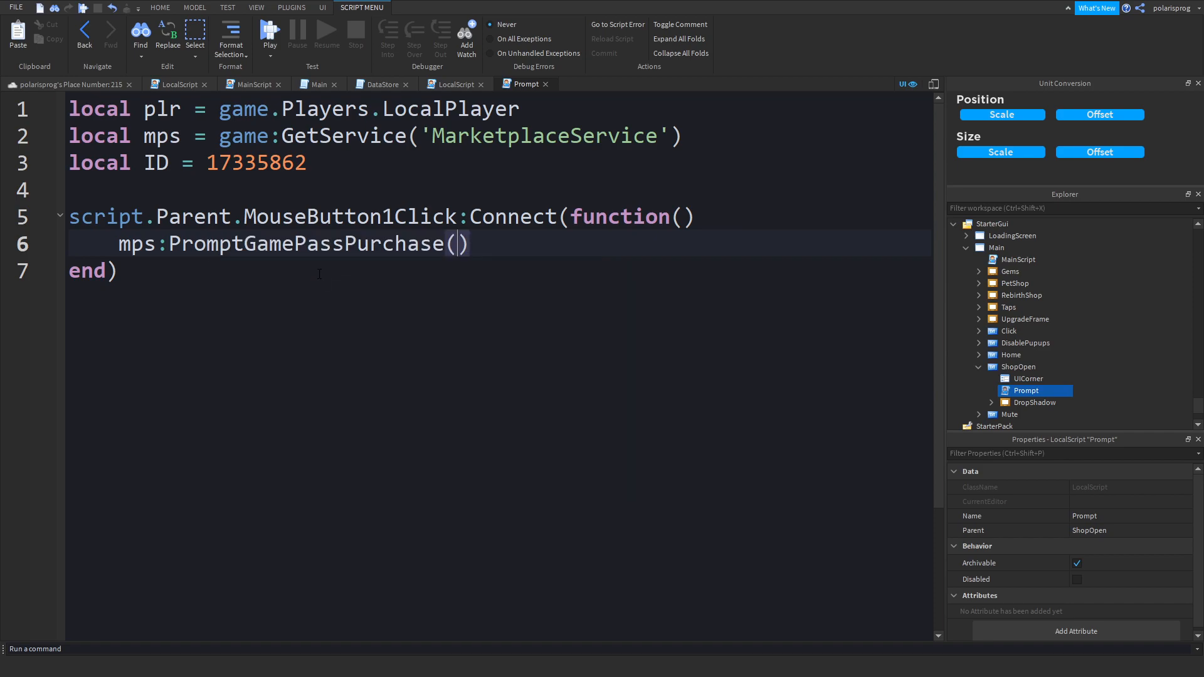
pyautogui.write('plr')
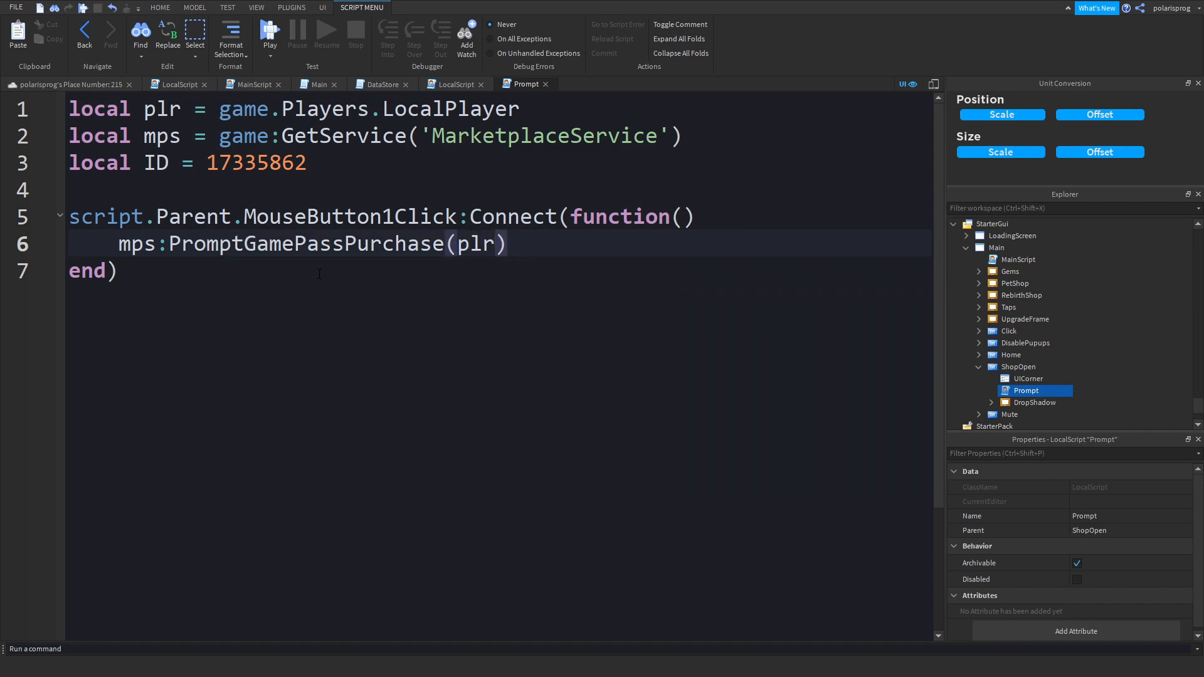
pyautogui.write('.U')
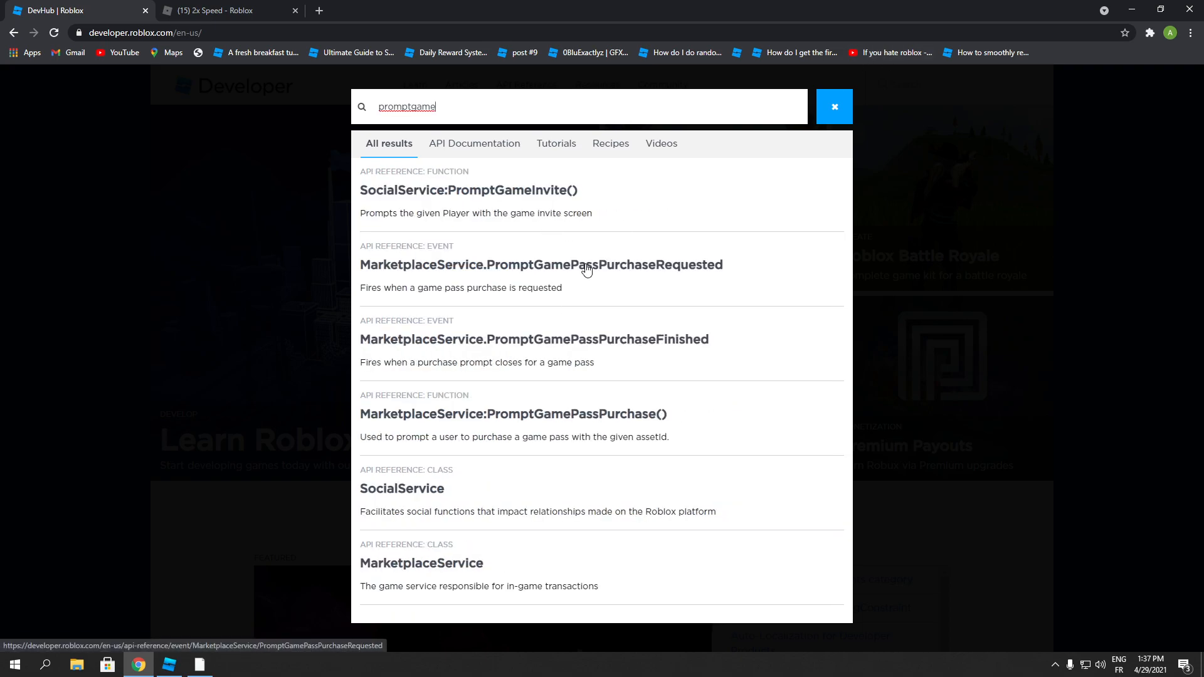
pyautogui.moveTo(638, 422)
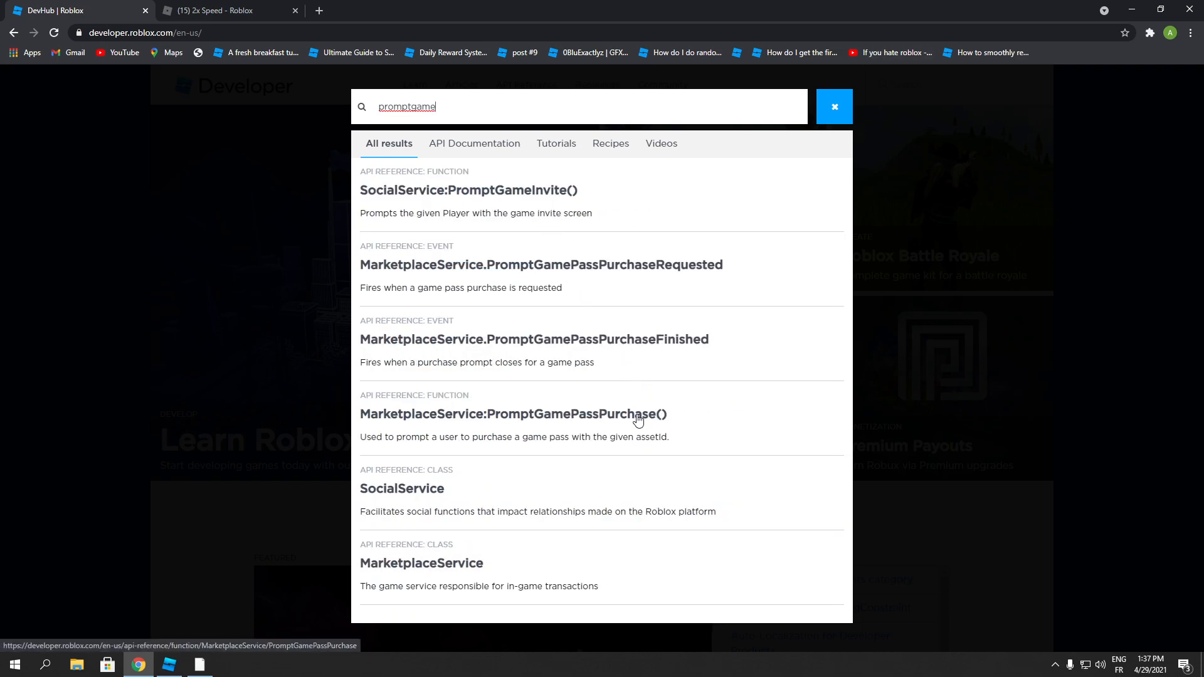
# - Read the MarketplaceService:PromptGamePassPurchase() reference for its parameters
pyautogui.click(512, 414)
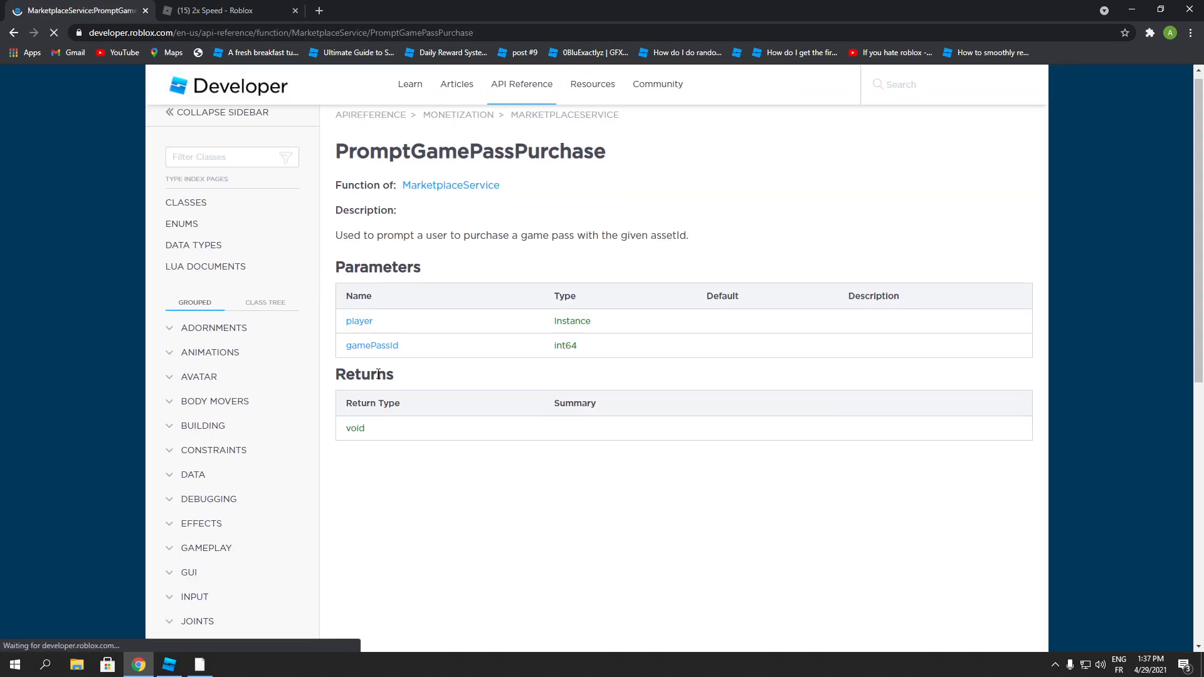
pyautogui.scroll(-3)
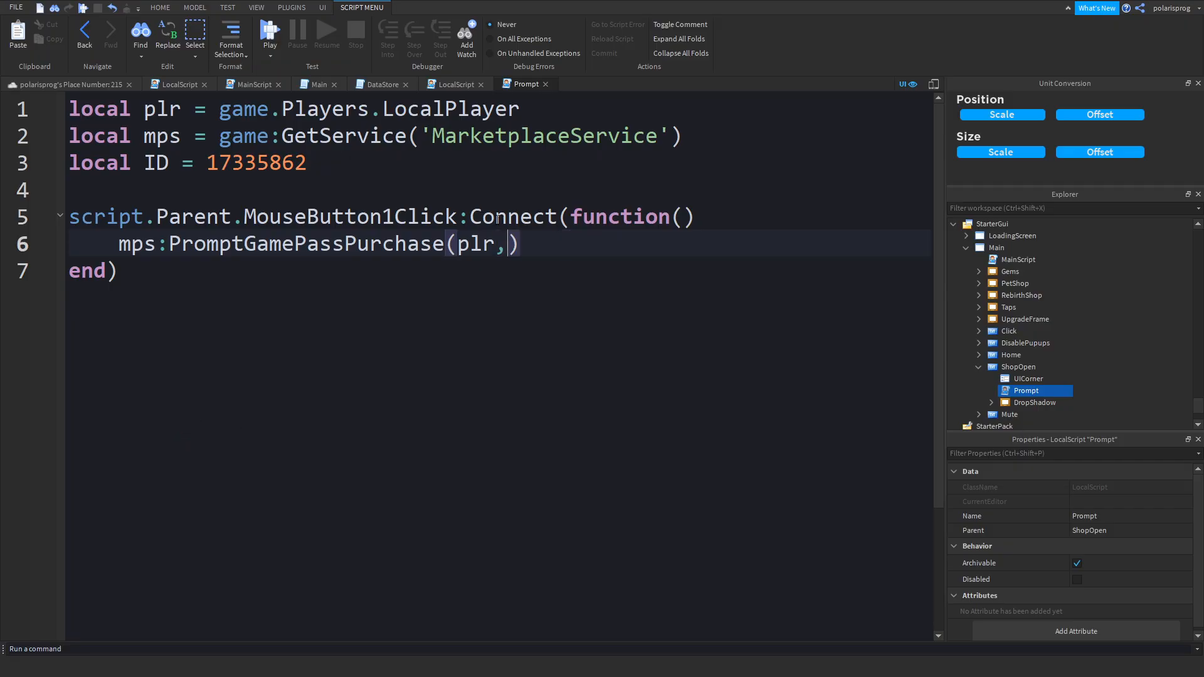
# - Pass ID as the second argument of PromptGamePassPurchase and return to the 3D view
pyautogui.write('ID')
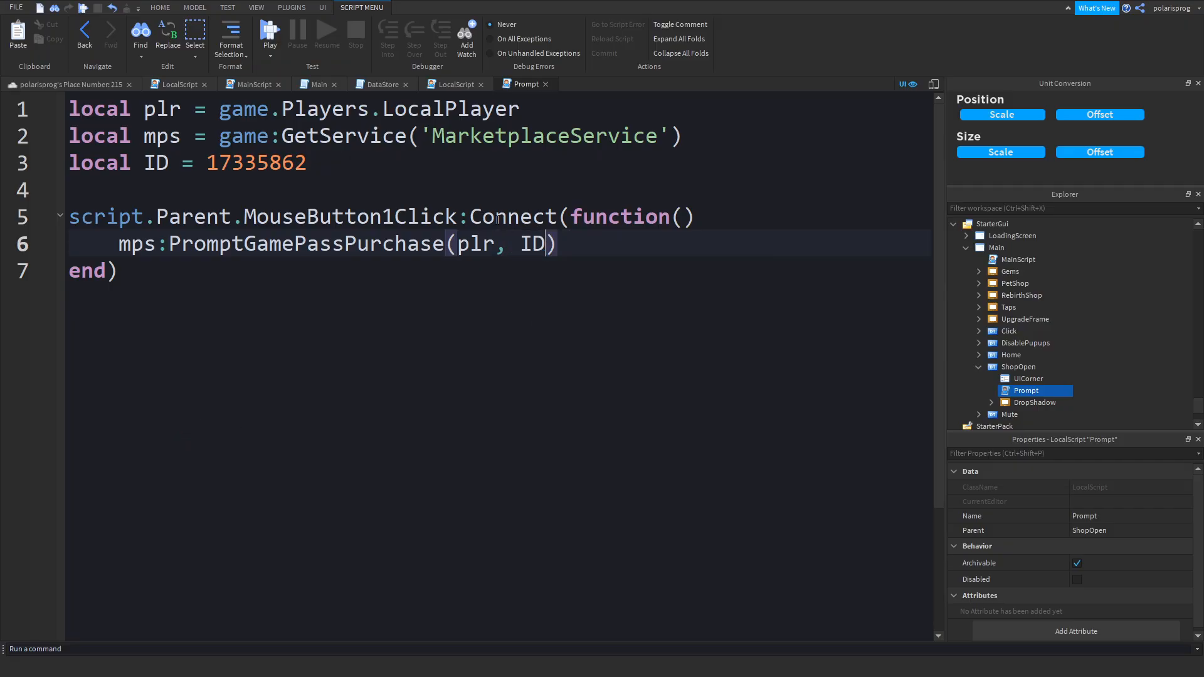
pyautogui.click(268, 32)
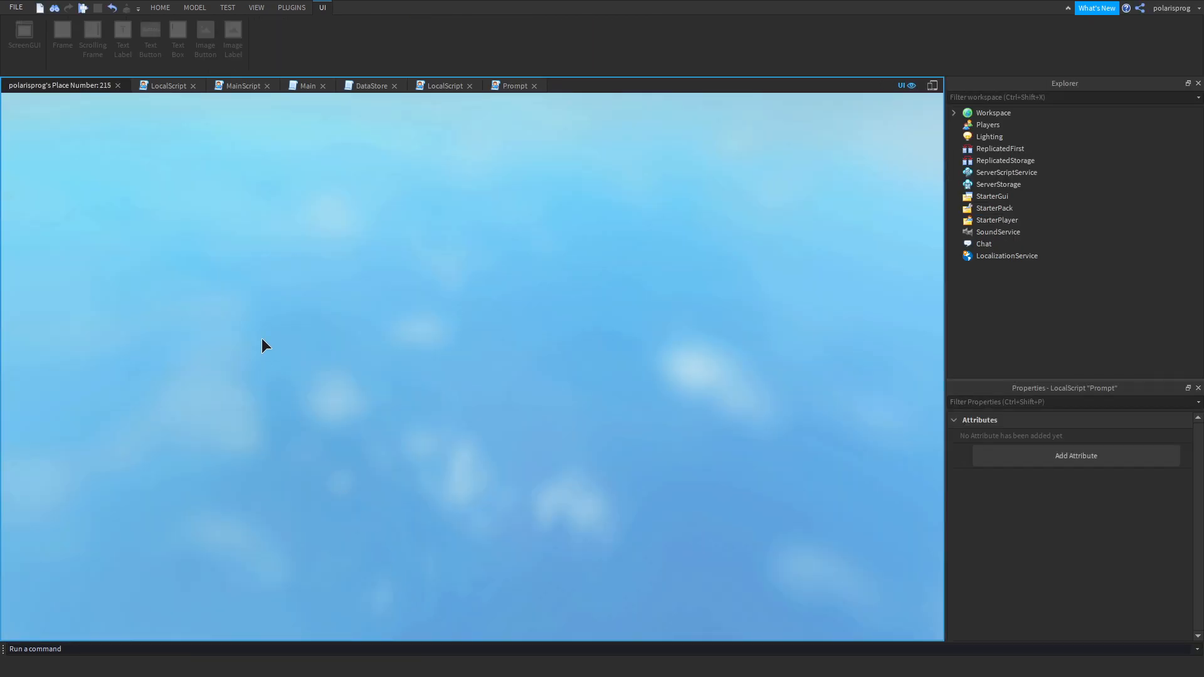
# - Playtest and try the Speed gamepass button, then dismiss the third-party sales disabled warning
pyautogui.click(161, 8)
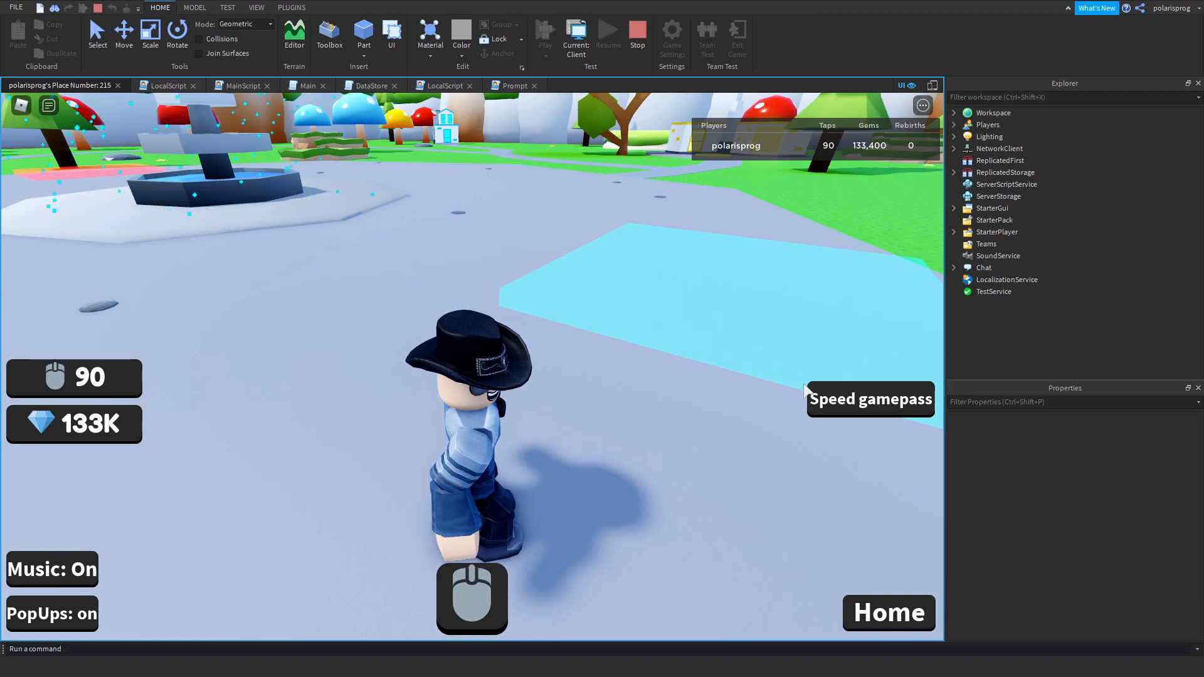
pyautogui.click(870, 399)
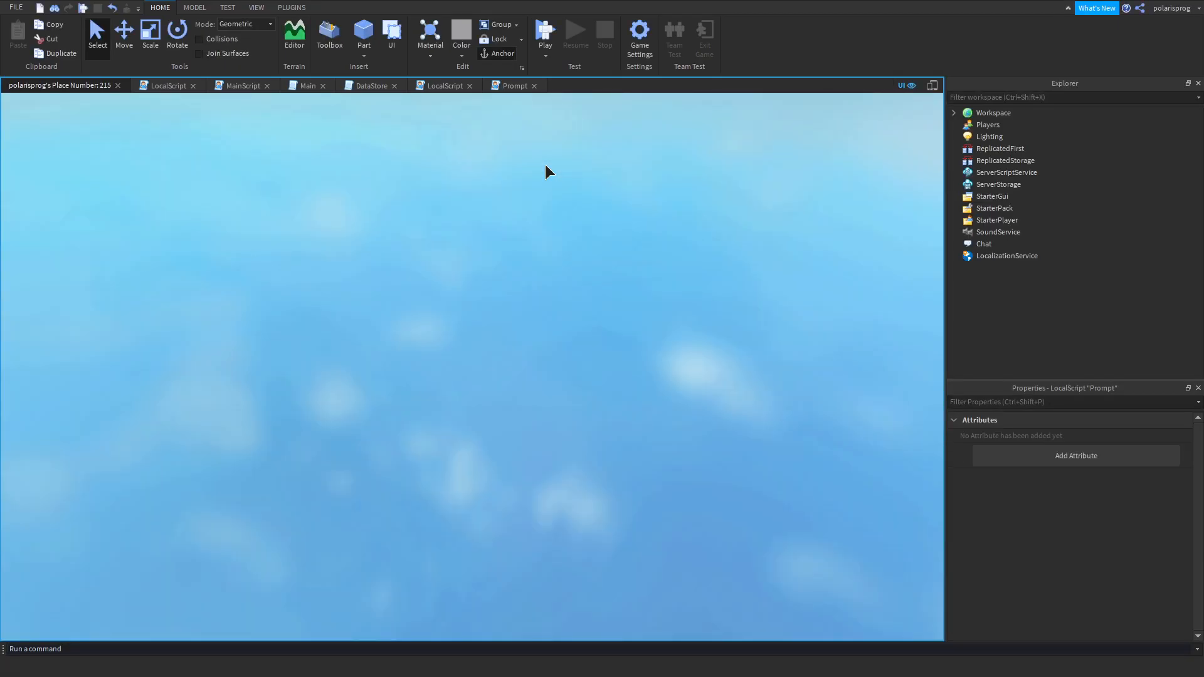
pyautogui.click(544, 30)
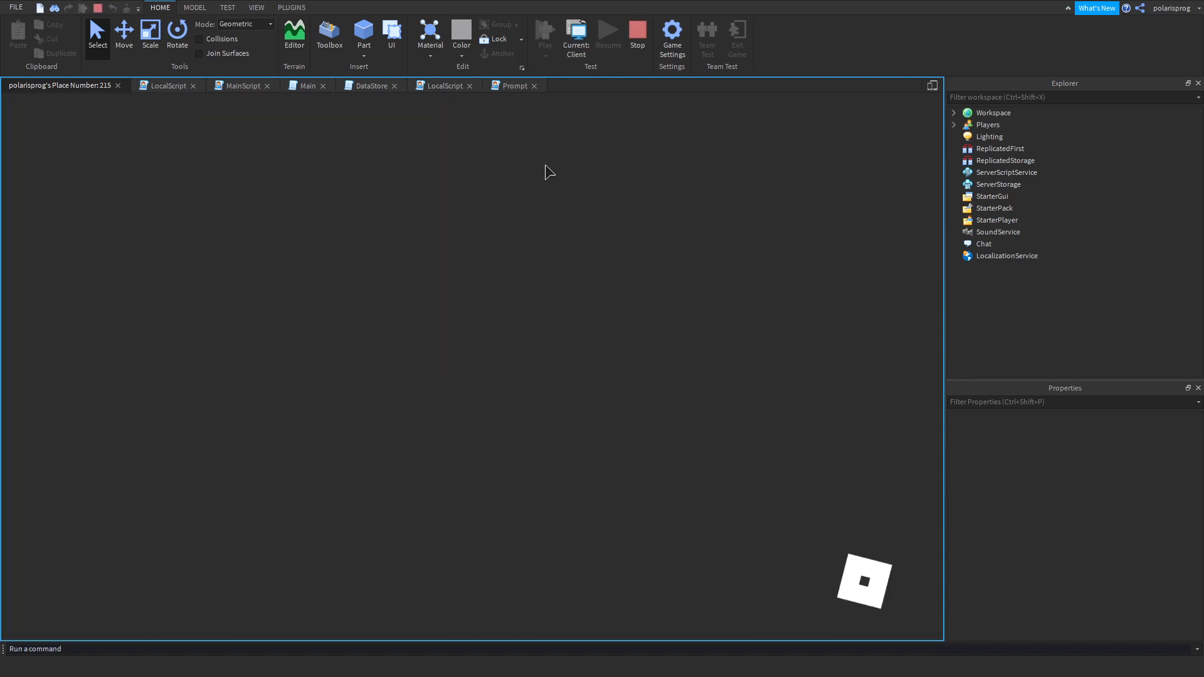
pyautogui.click(544, 30)
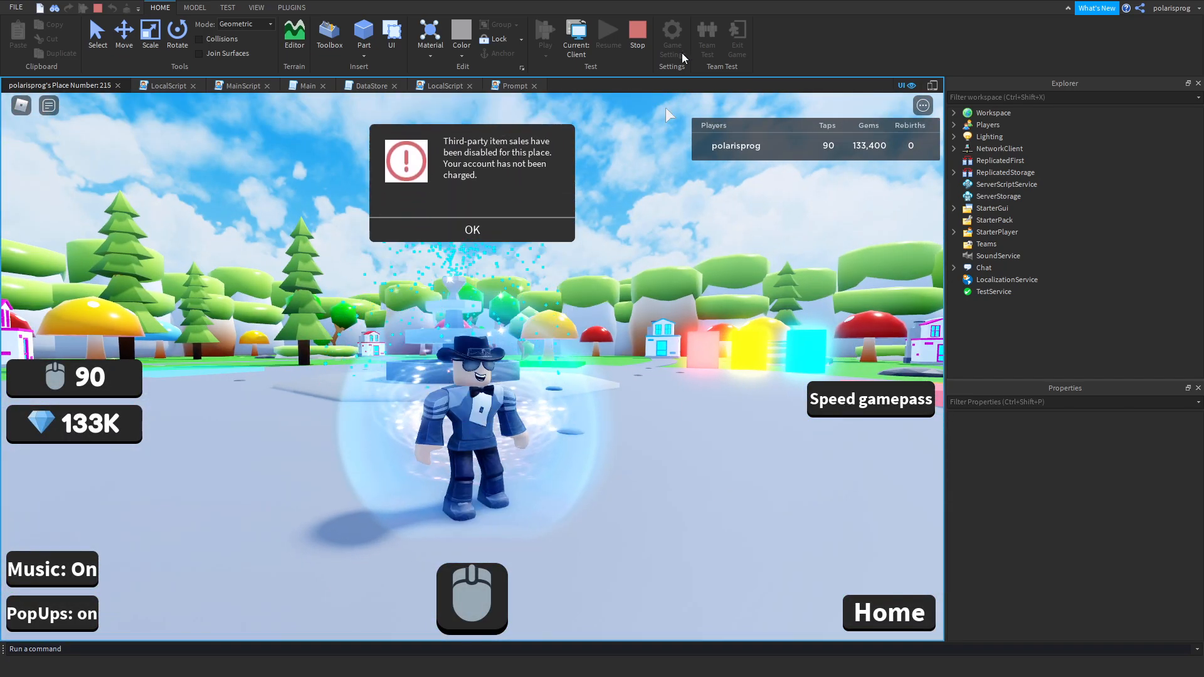
pyautogui.click(472, 230)
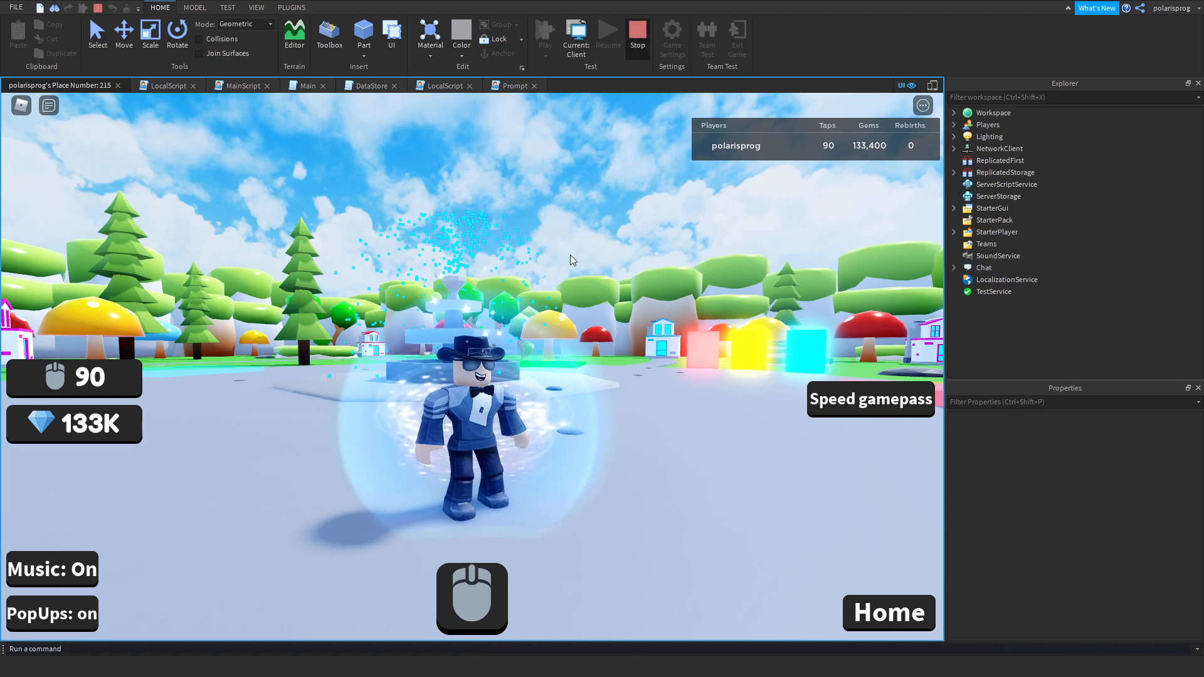
pyautogui.moveTo(651, 39)
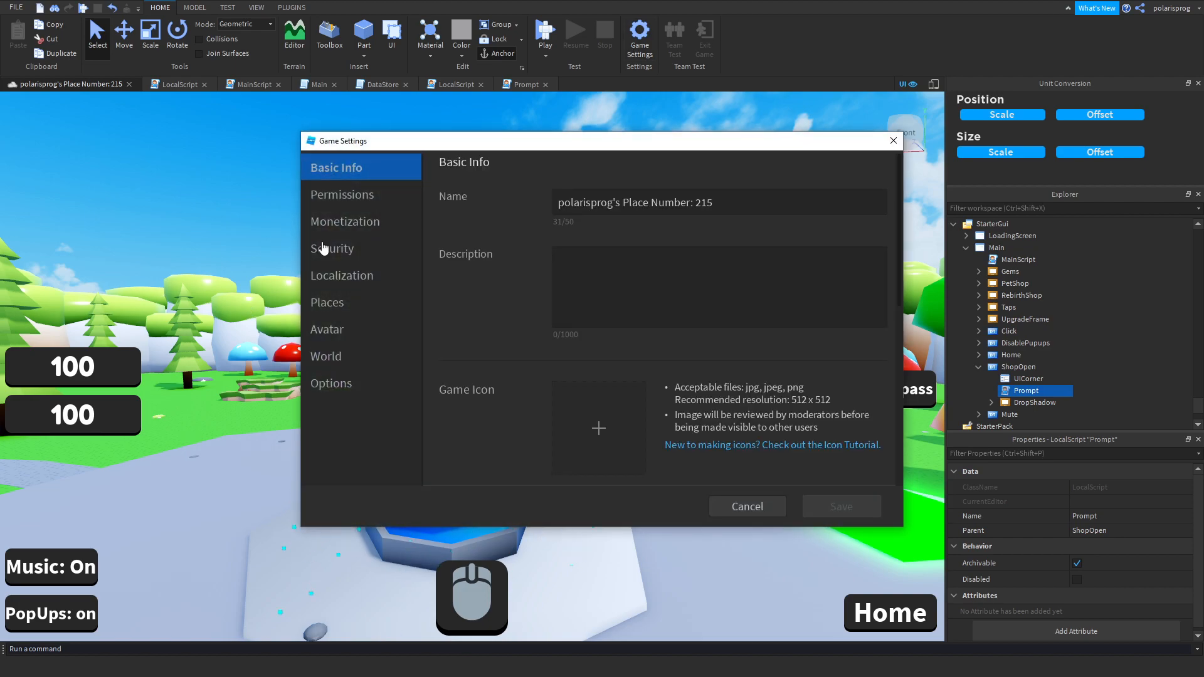
# - In Game Settings > Security enable Allow Third Party Sales and Allow HTTP Requests, then save
pyautogui.click(341, 195)
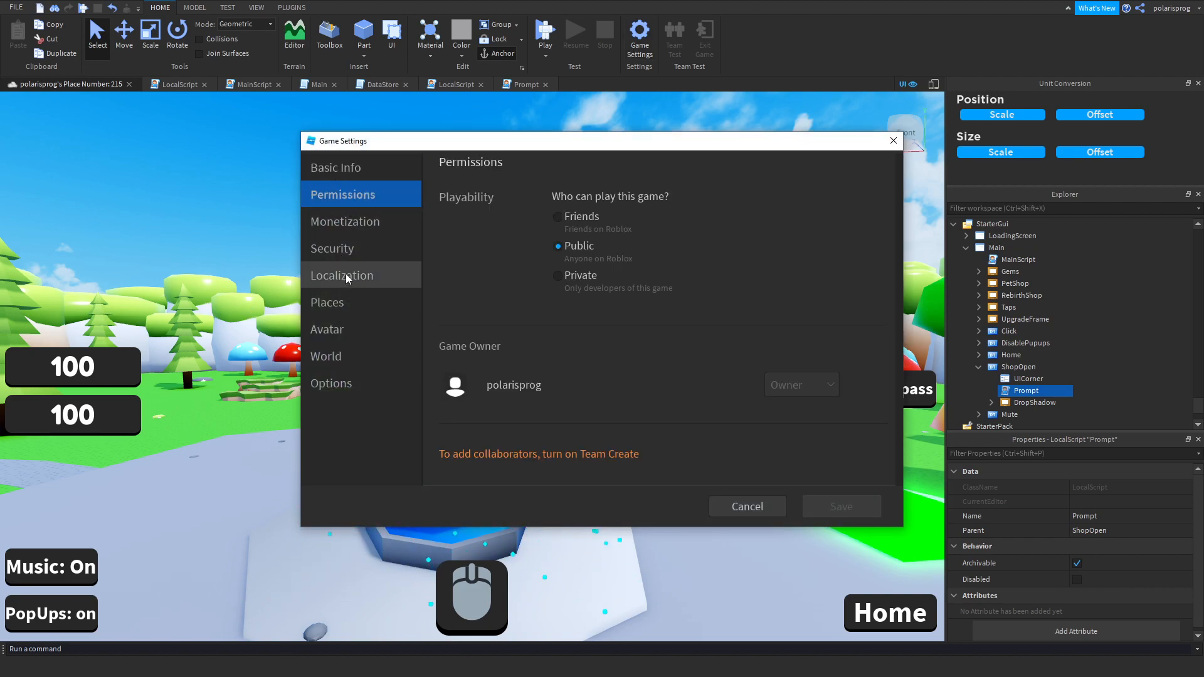
pyautogui.click(333, 248)
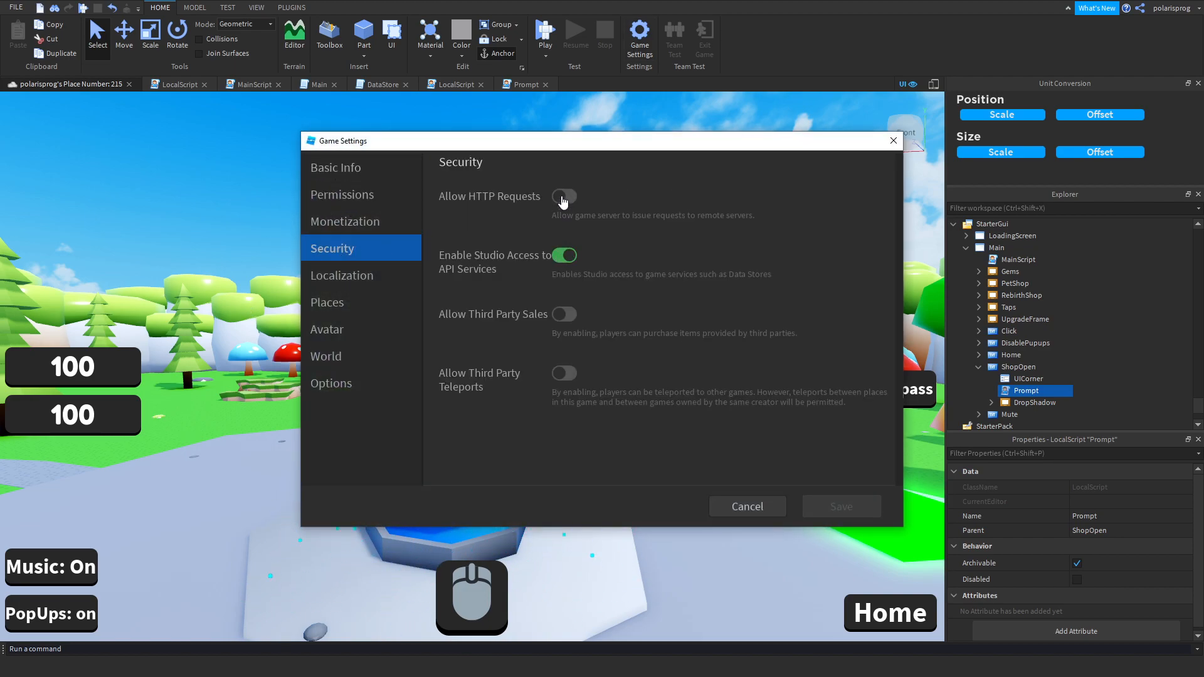
pyautogui.click(564, 314)
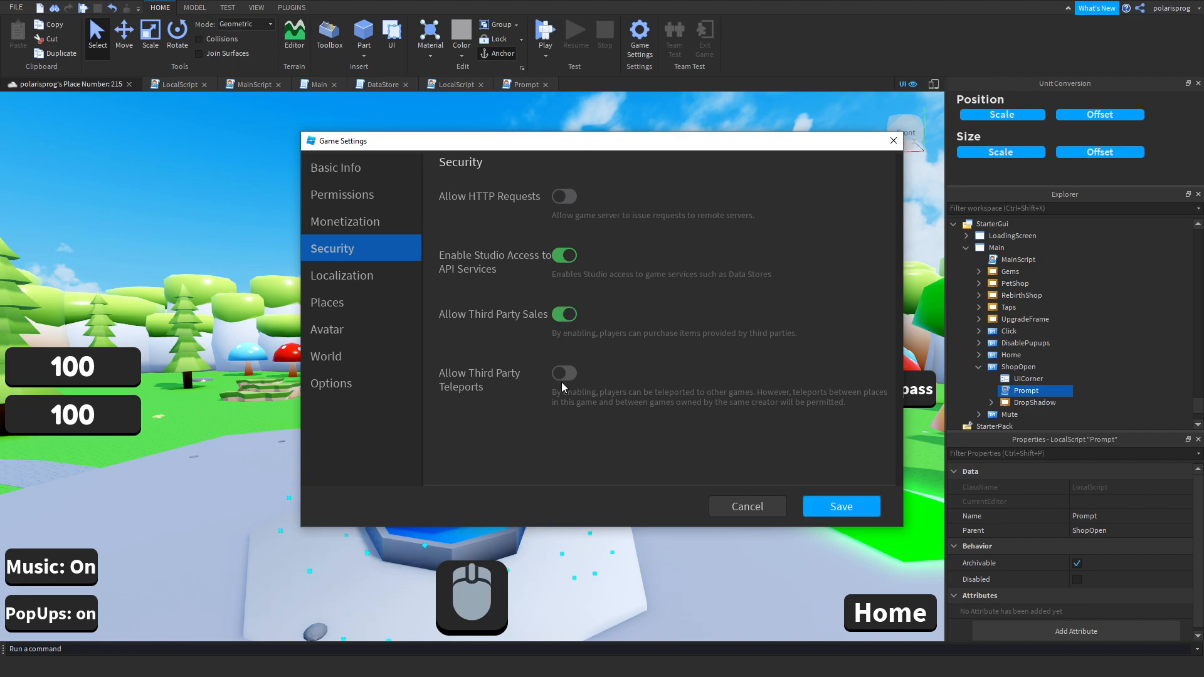
pyautogui.moveTo(802, 494)
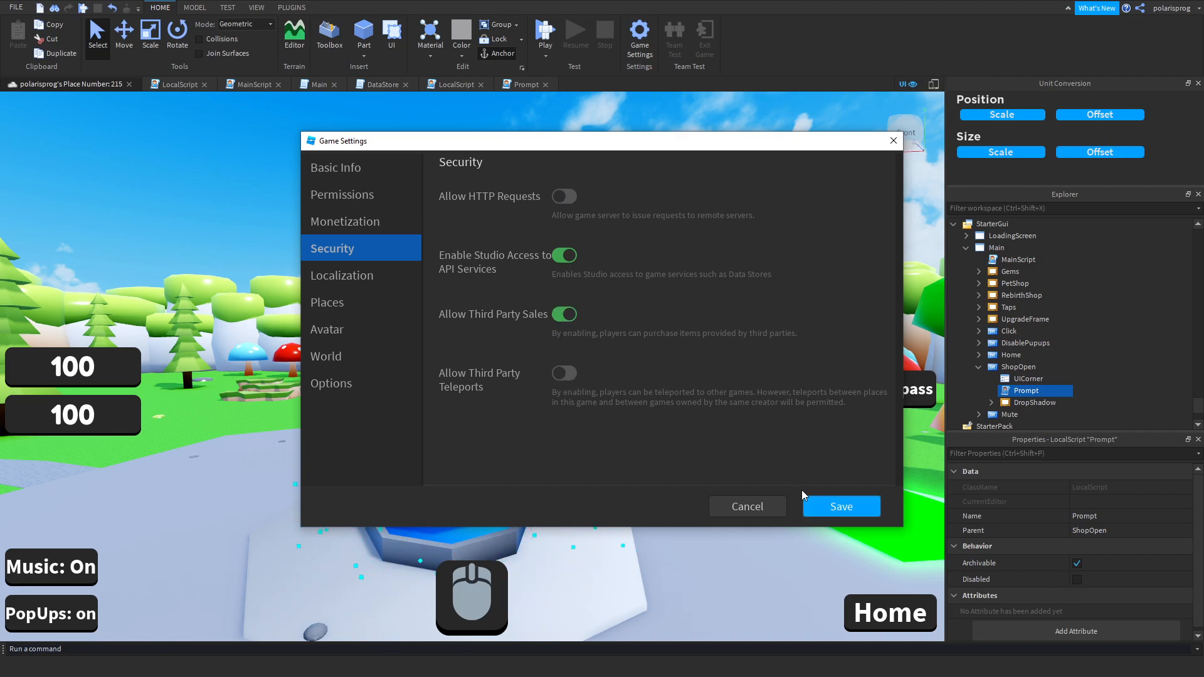
pyautogui.click(564, 196)
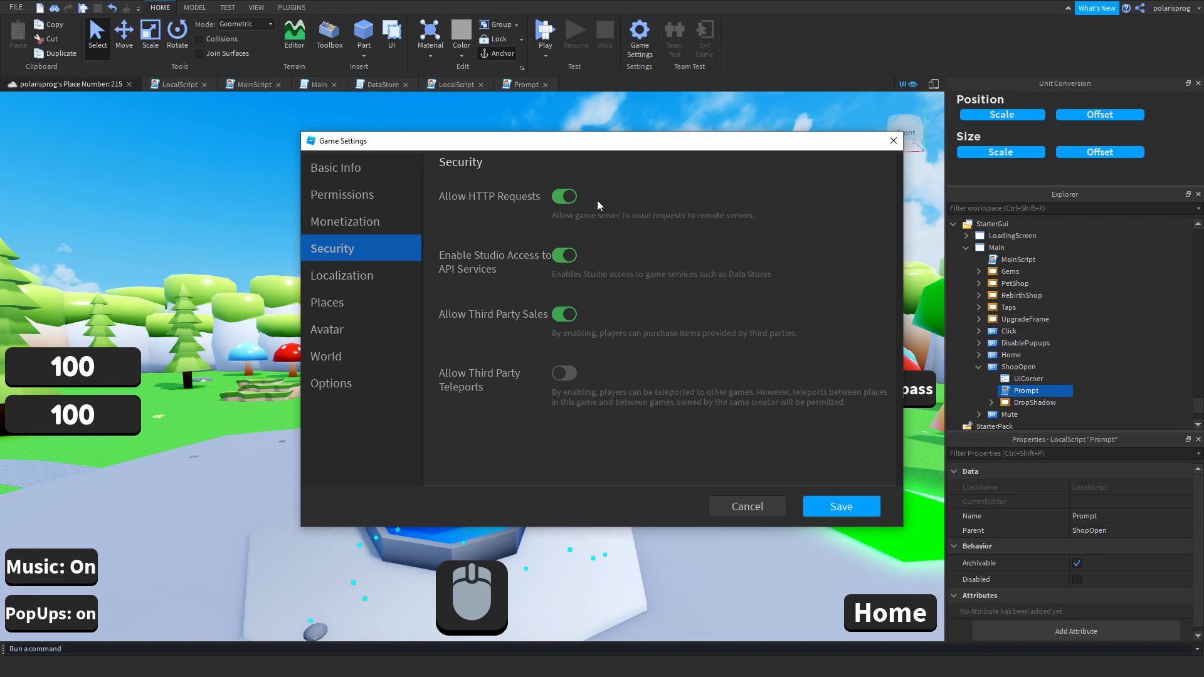
pyautogui.click(565, 196)
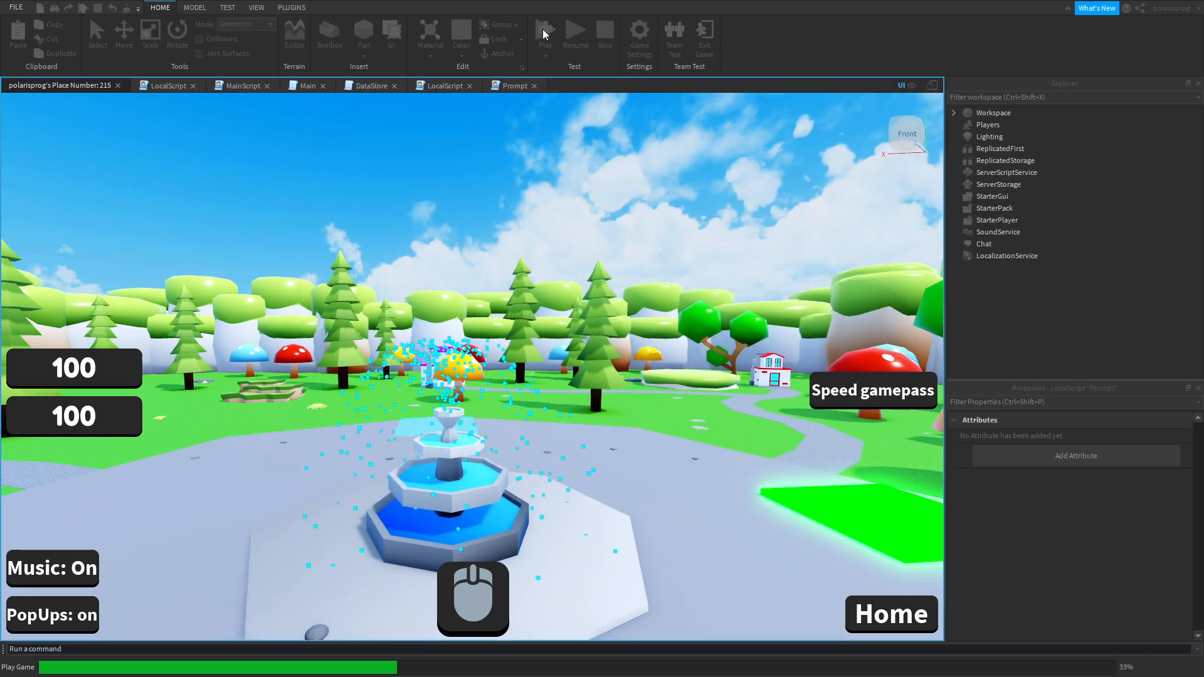
# - Playtest, bring up the 1-Robux 2x Speed purchase prompt via the Speed gamepass button, then cancel it
pyautogui.click(545, 31)
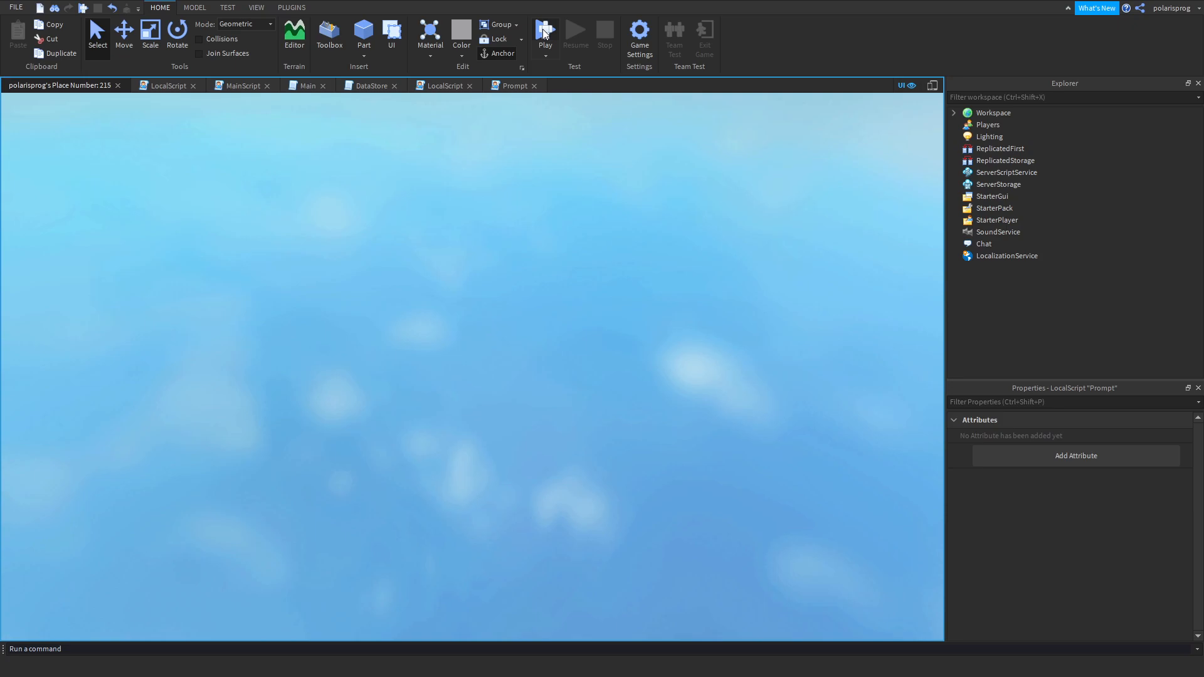
pyautogui.click(544, 30)
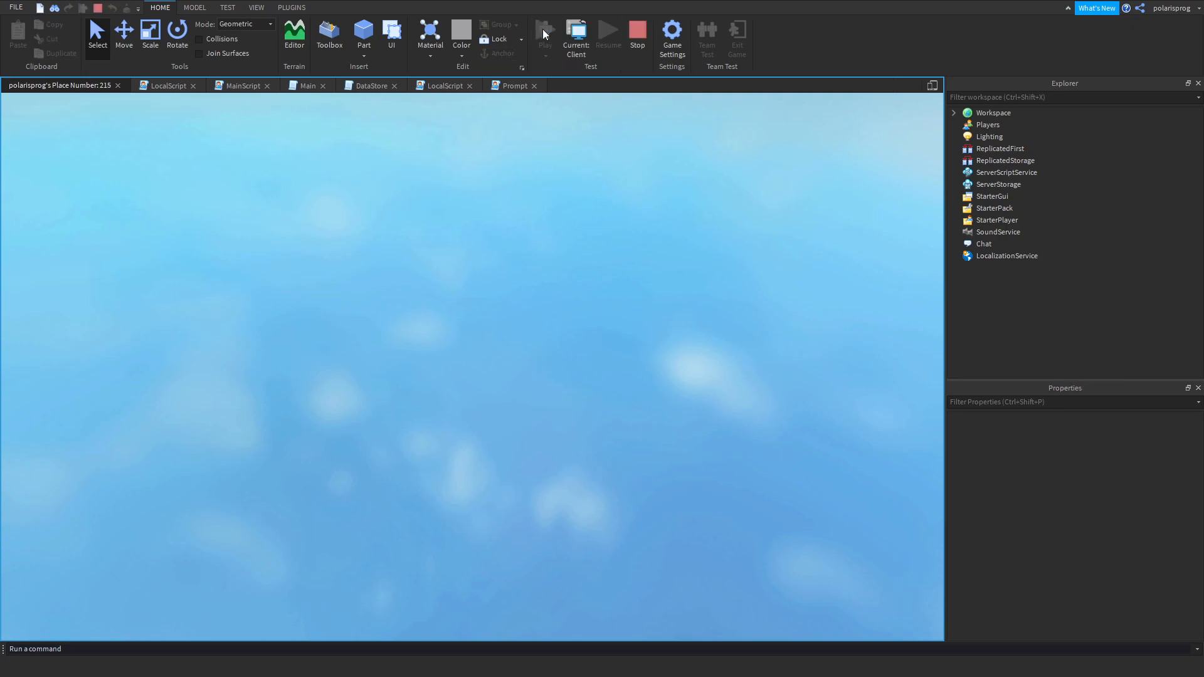
pyautogui.click(544, 30)
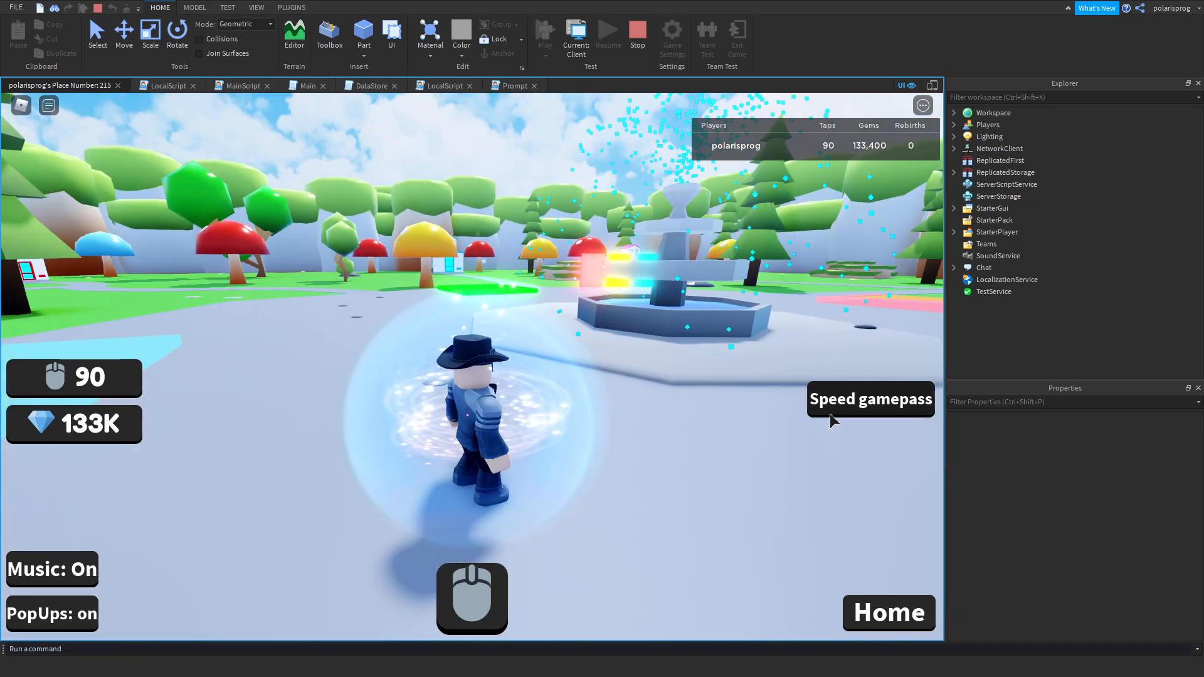
pyautogui.click(870, 399)
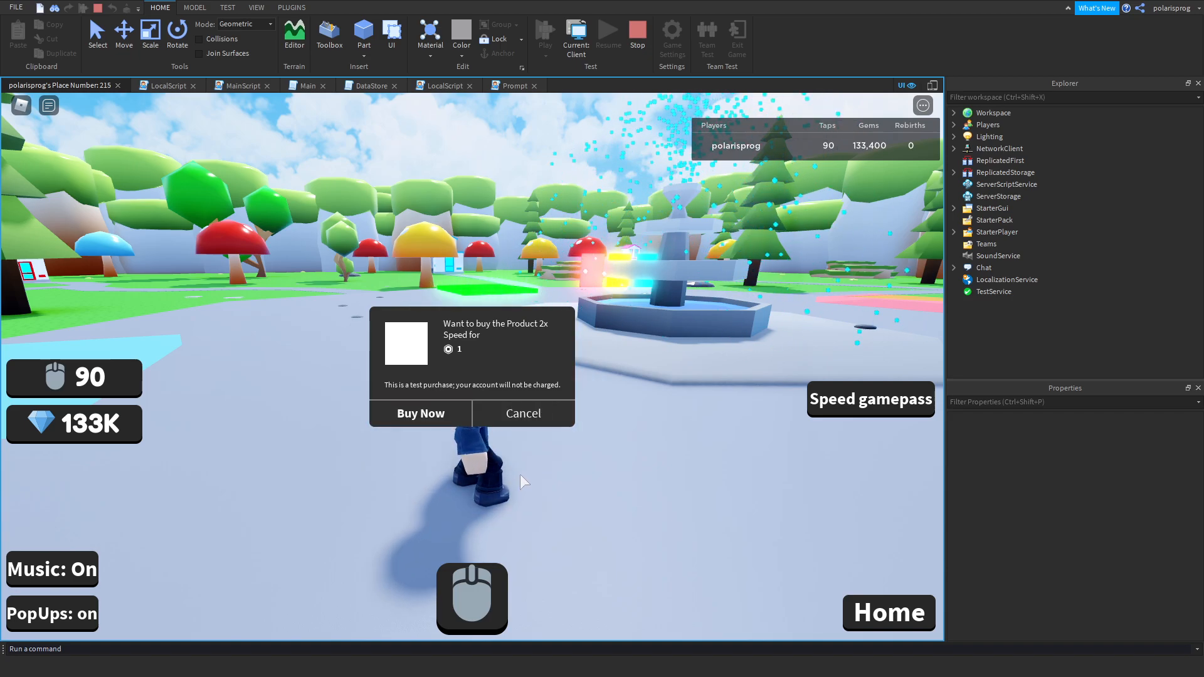
pyautogui.click(420, 414)
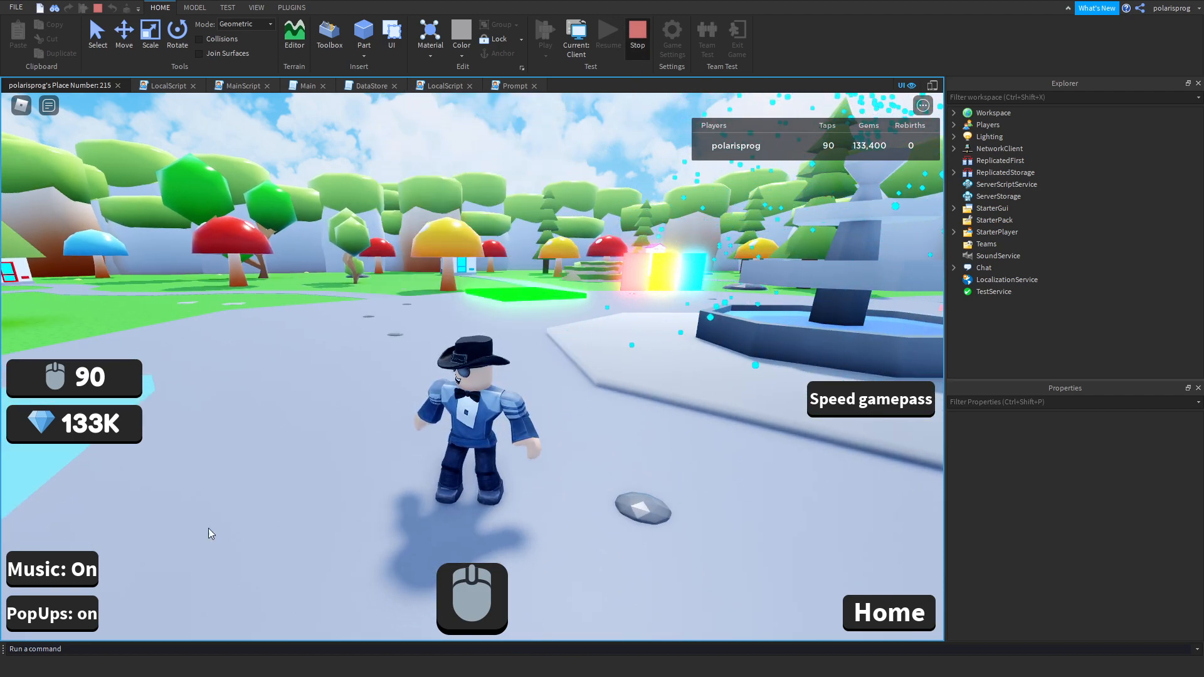
pyautogui.moveTo(500, 435)
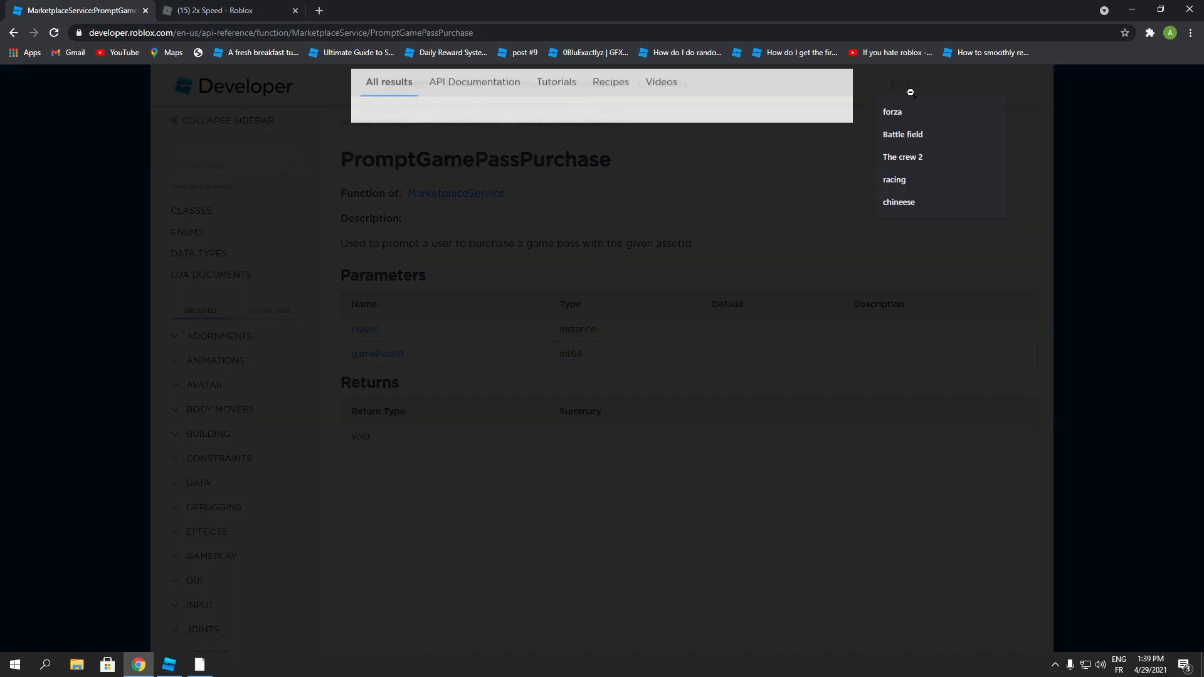
# - Search the docs for 'promptgamepa', open MarketplaceService.PromptGamePassPurchaseFinished and view its Parameters
pyautogui.write('prompt')
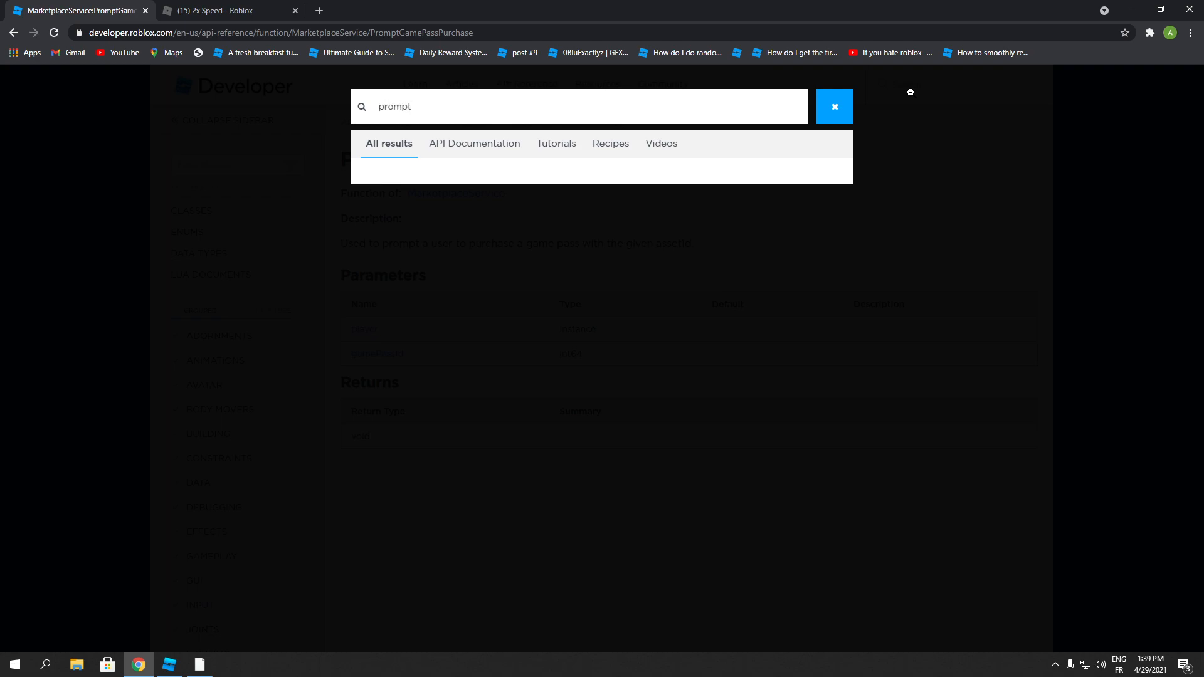
pyautogui.write('gamepass')
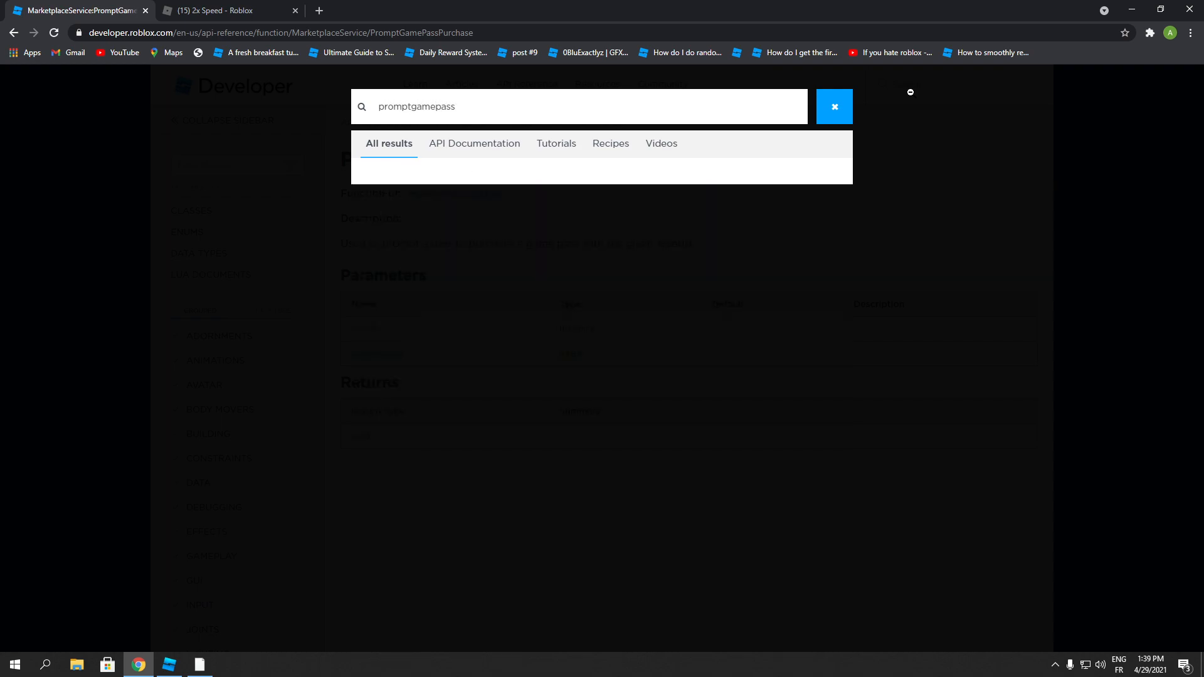
pyautogui.press('Backspace')
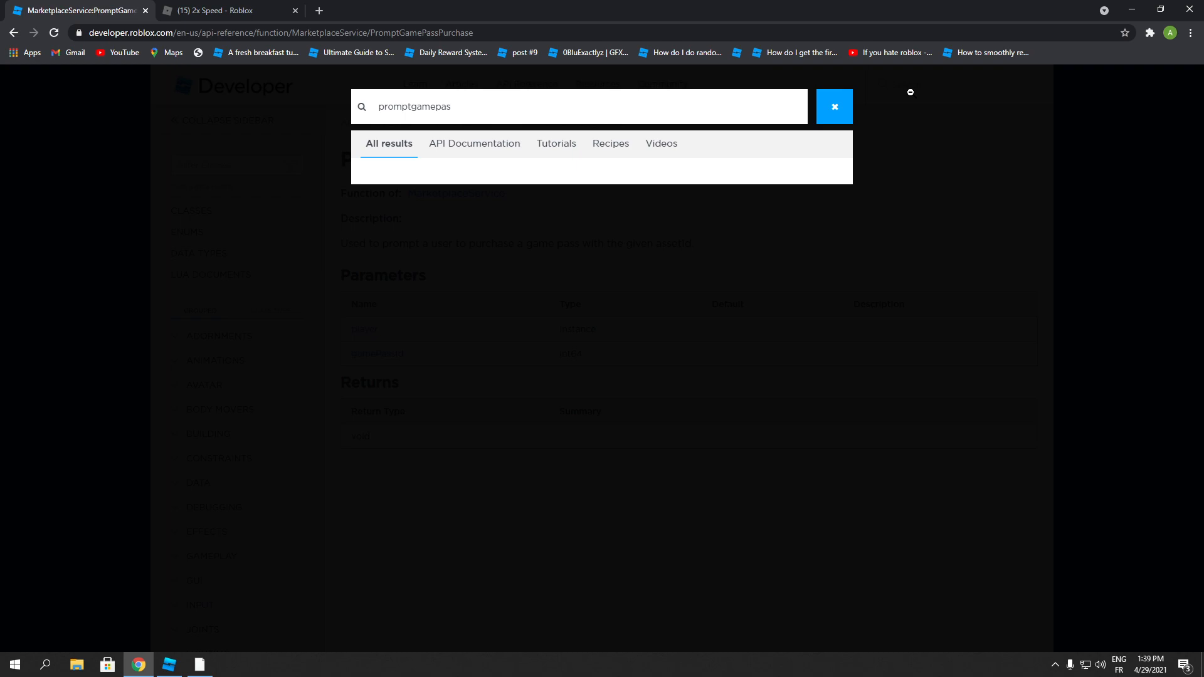
pyautogui.press('Backspace')
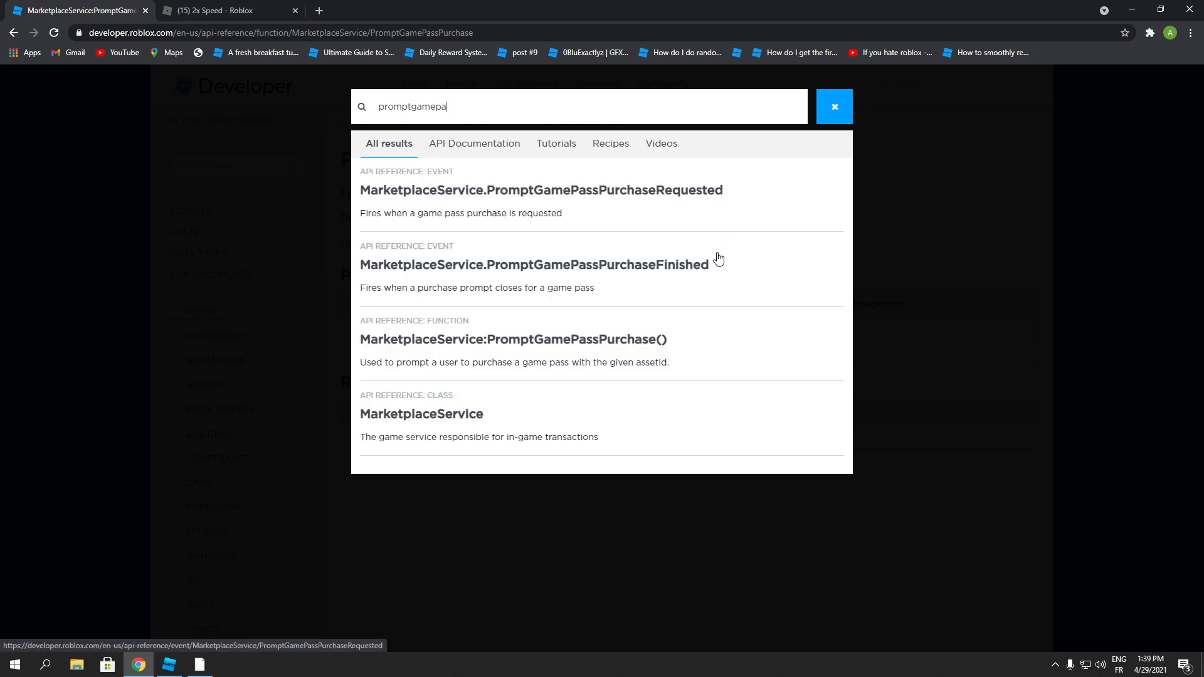
pyautogui.moveTo(689, 265)
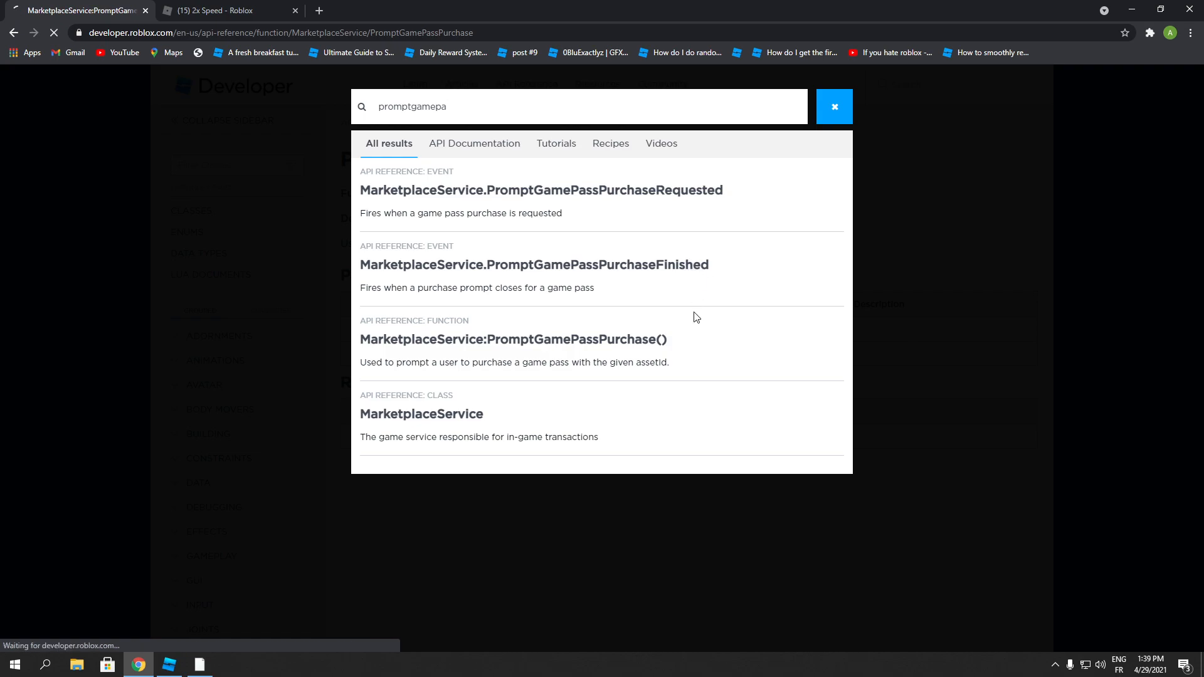
pyautogui.click(534, 265)
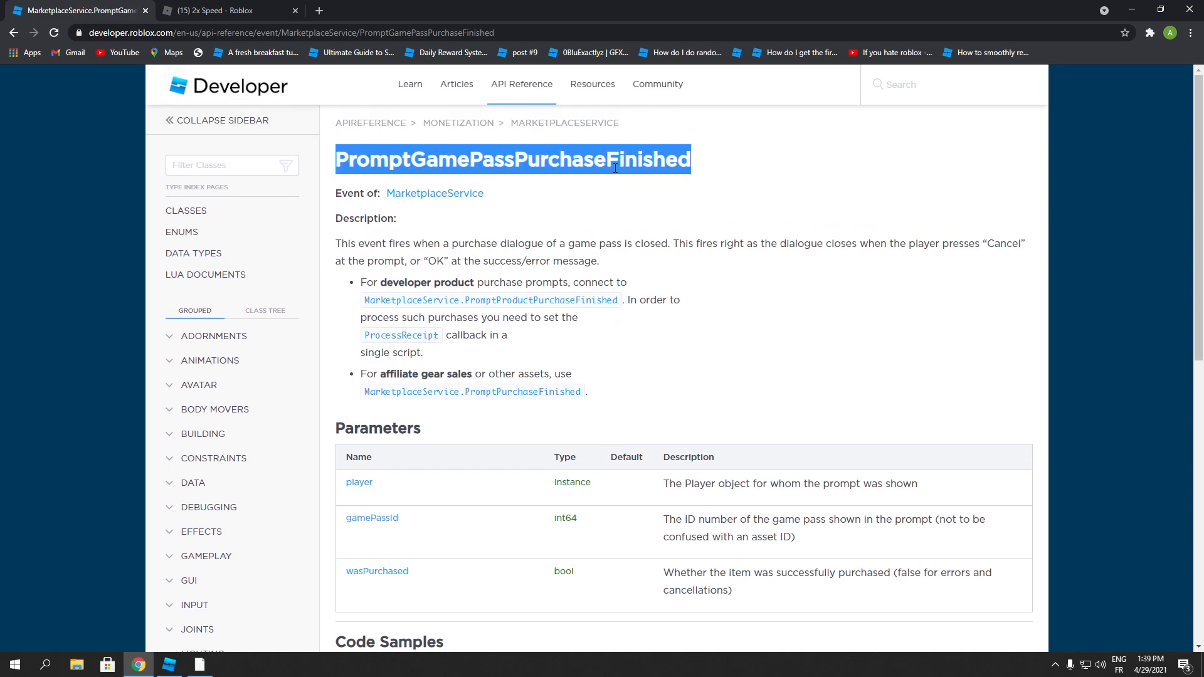
pyautogui.scroll(-3)
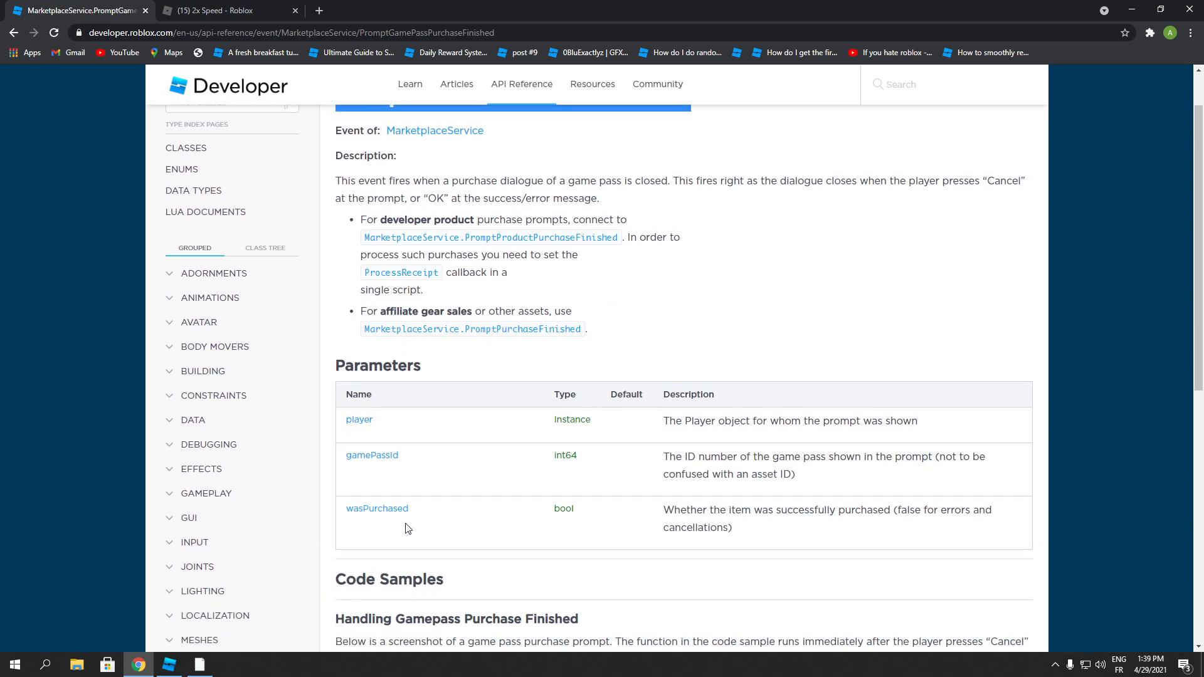
pyautogui.scroll(-3)
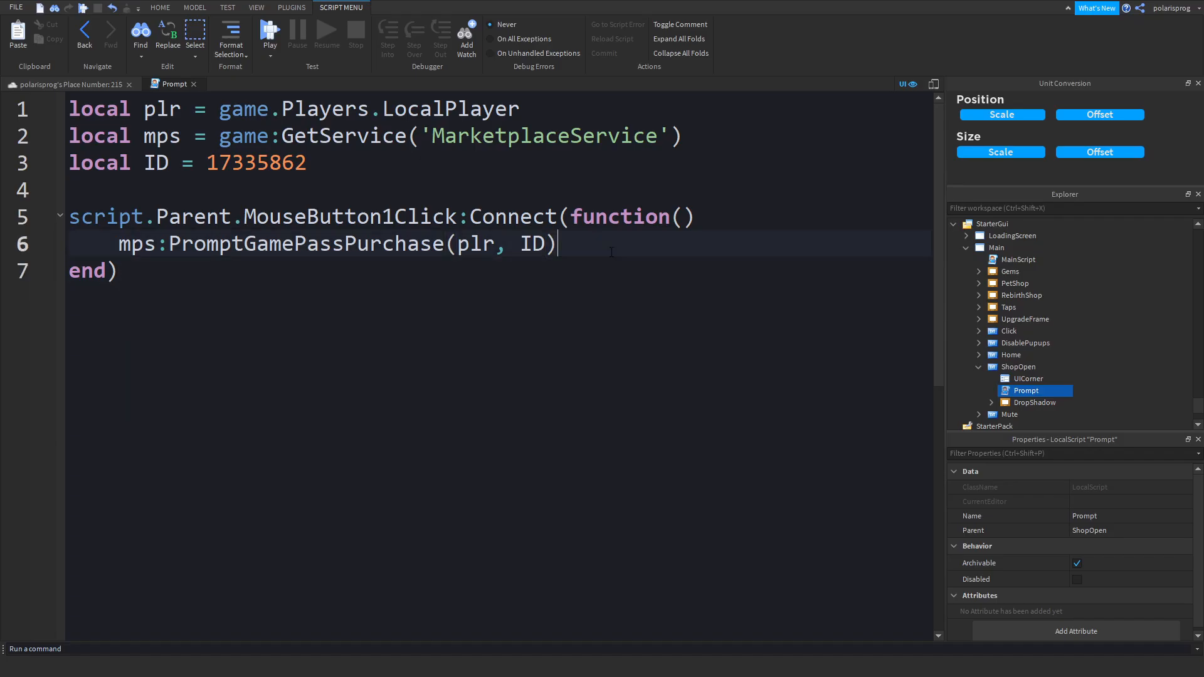
# - Add the line mps.PromptGamePassPurchaseFinished:Connect(function() after the purchase prompt call
pyautogui.press('Enter')
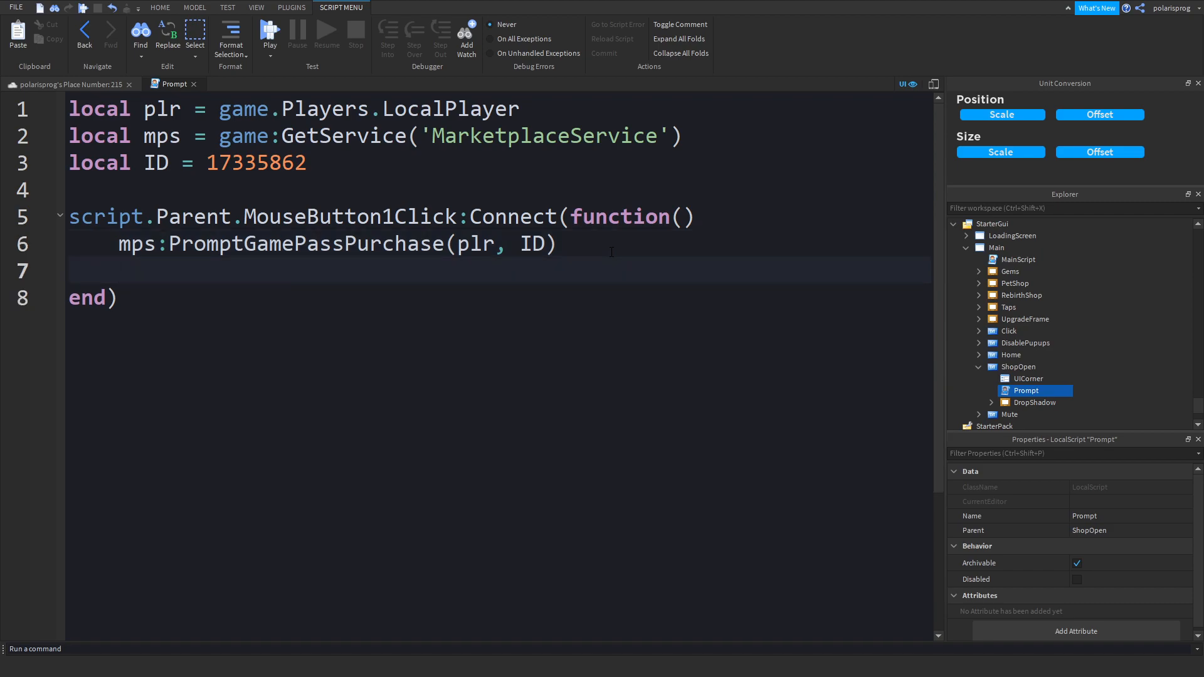
pyautogui.write('mps.')
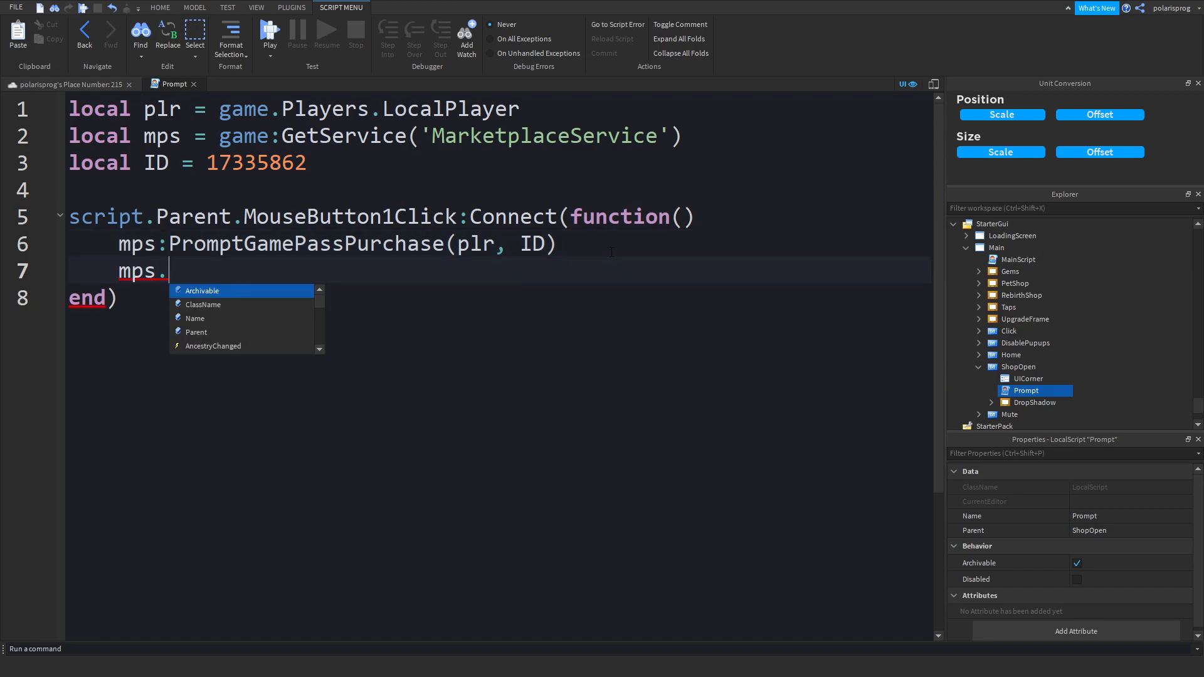
pyautogui.press('Escape')
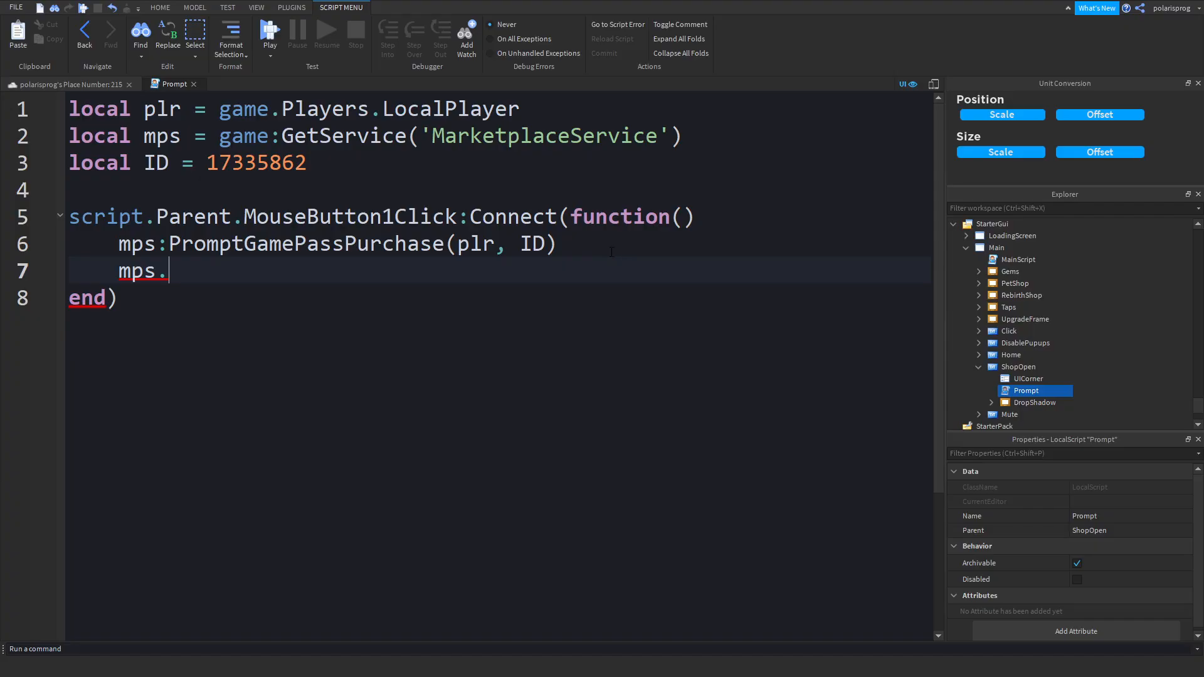
pyautogui.write('PromptGamePassPurchaseFinished()')
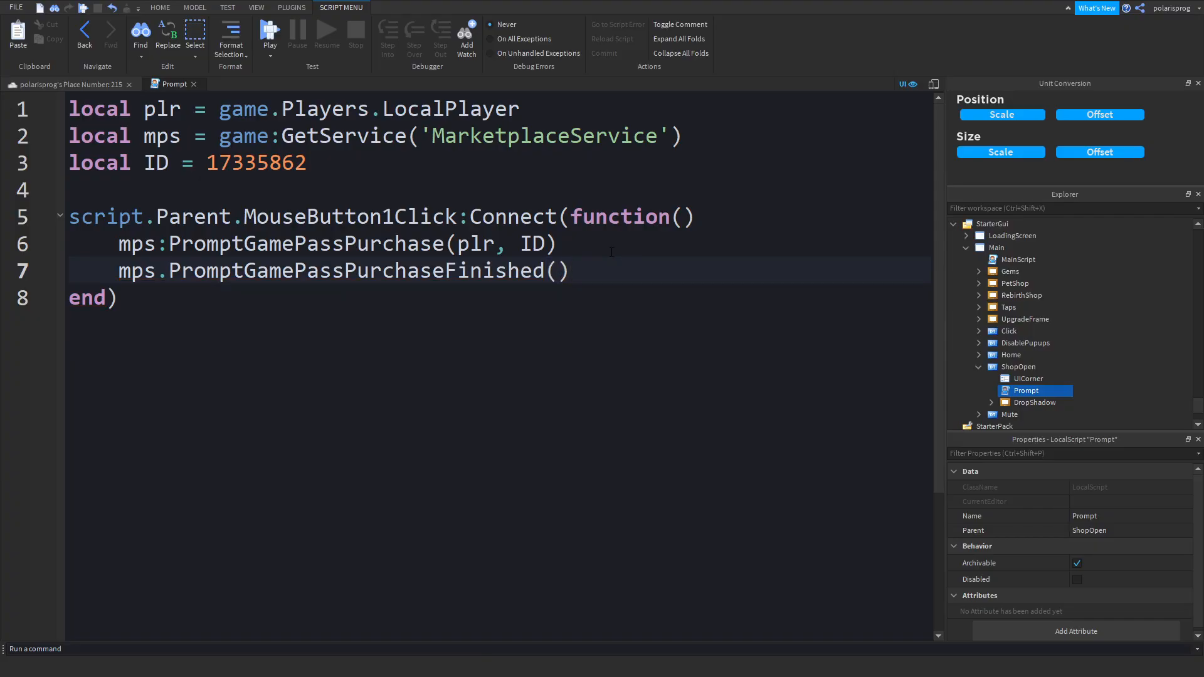
pyautogui.write('= function(')
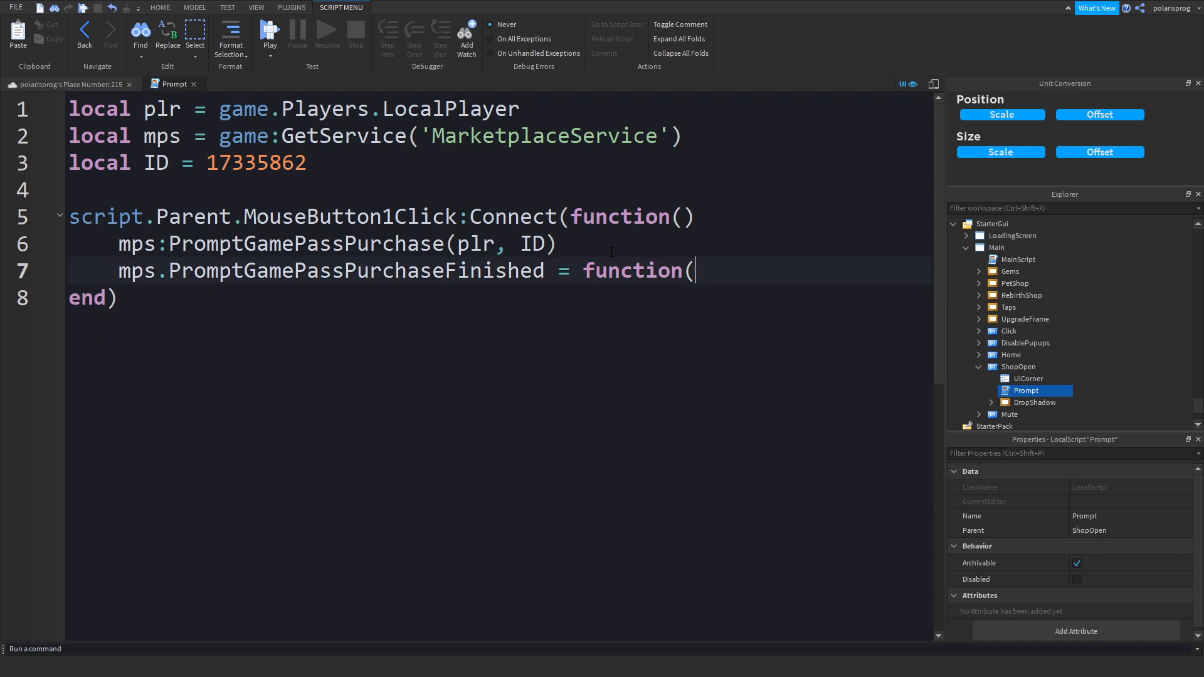
pyautogui.write(':Co')
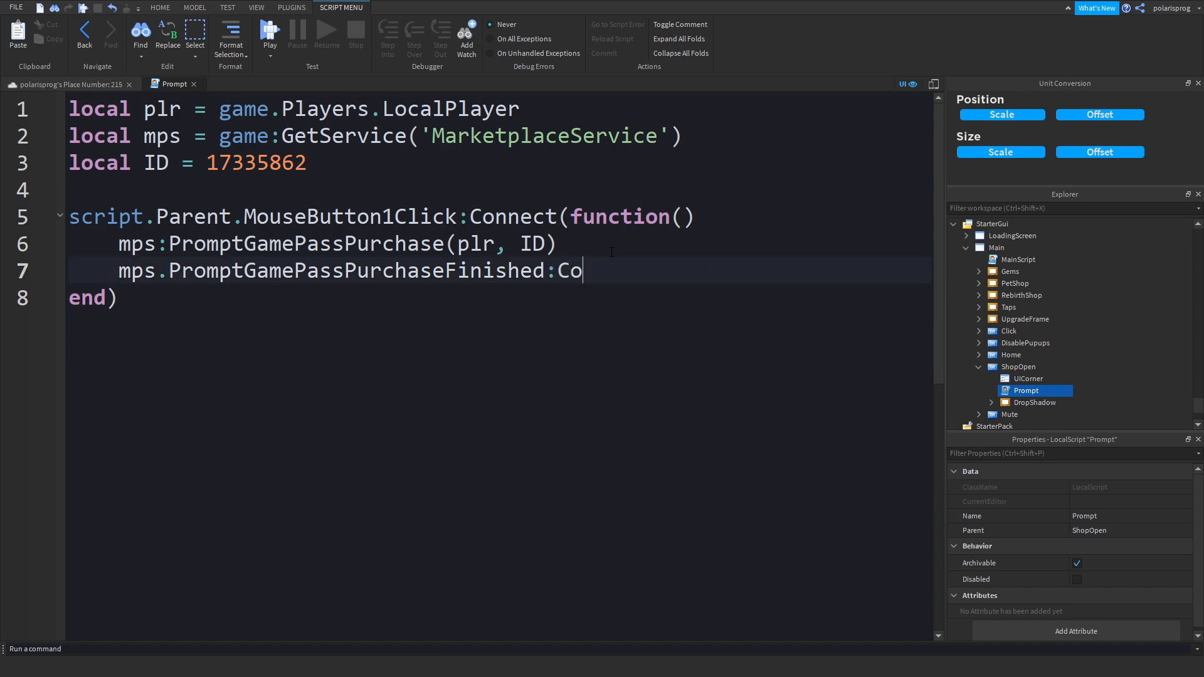
pyautogui.write('nnect(function()')
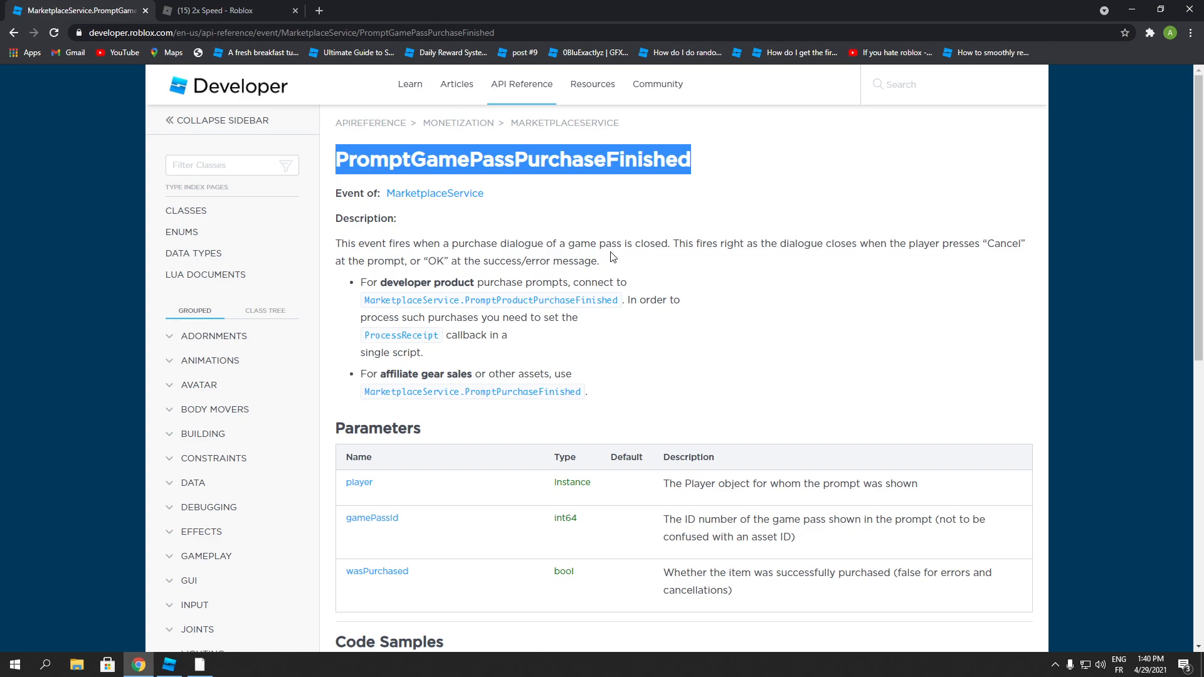
# - Scroll the event page down to the Handling Gamepass Purchase Finished code sample
pyautogui.scroll(-3)
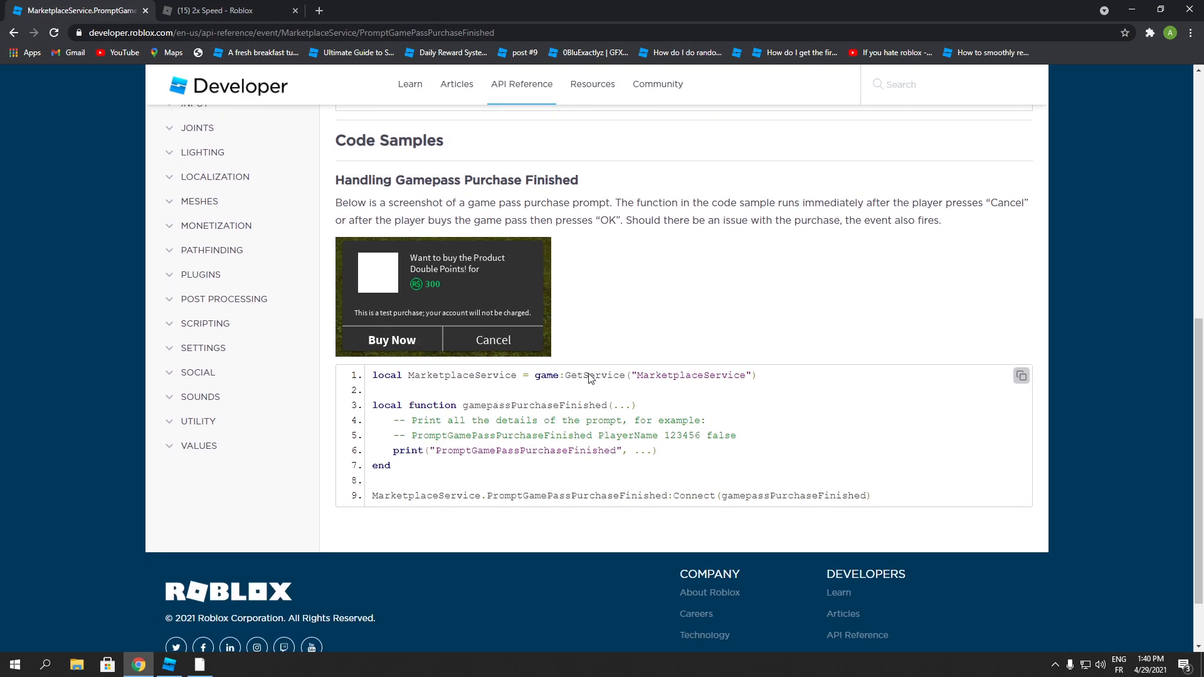
pyautogui.moveTo(240, 517)
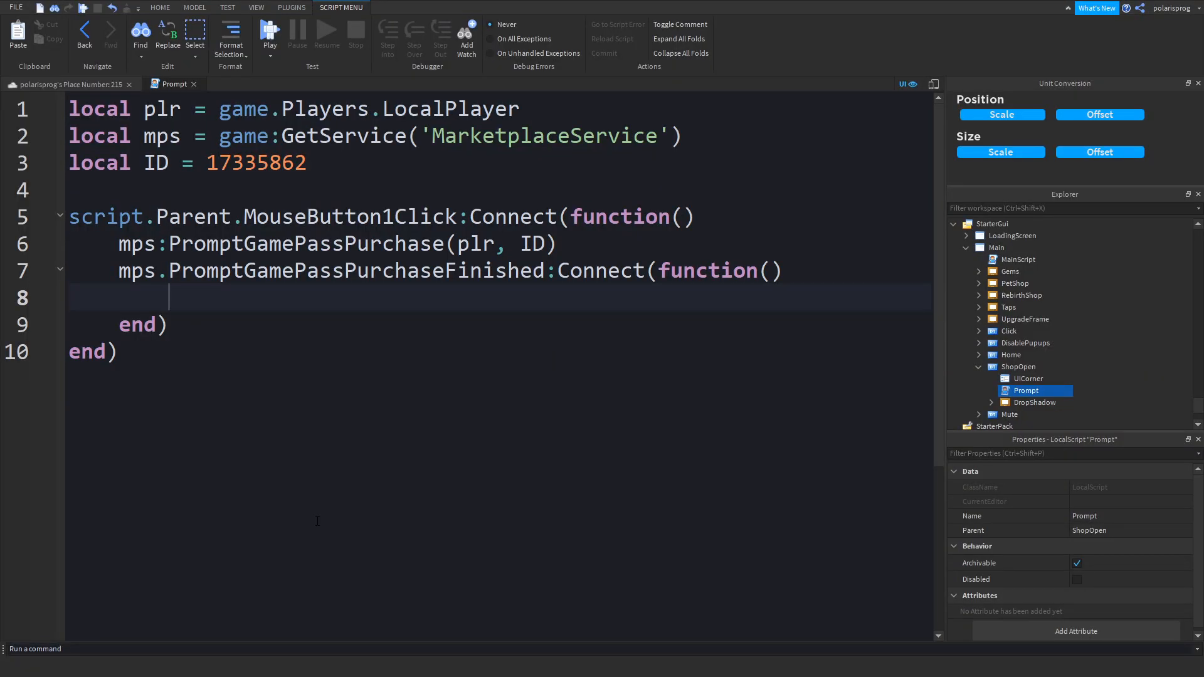
# - Inside the handler write plr.Character.Humanoid.WalkSpeed = 32
pyautogui.write('plr.')
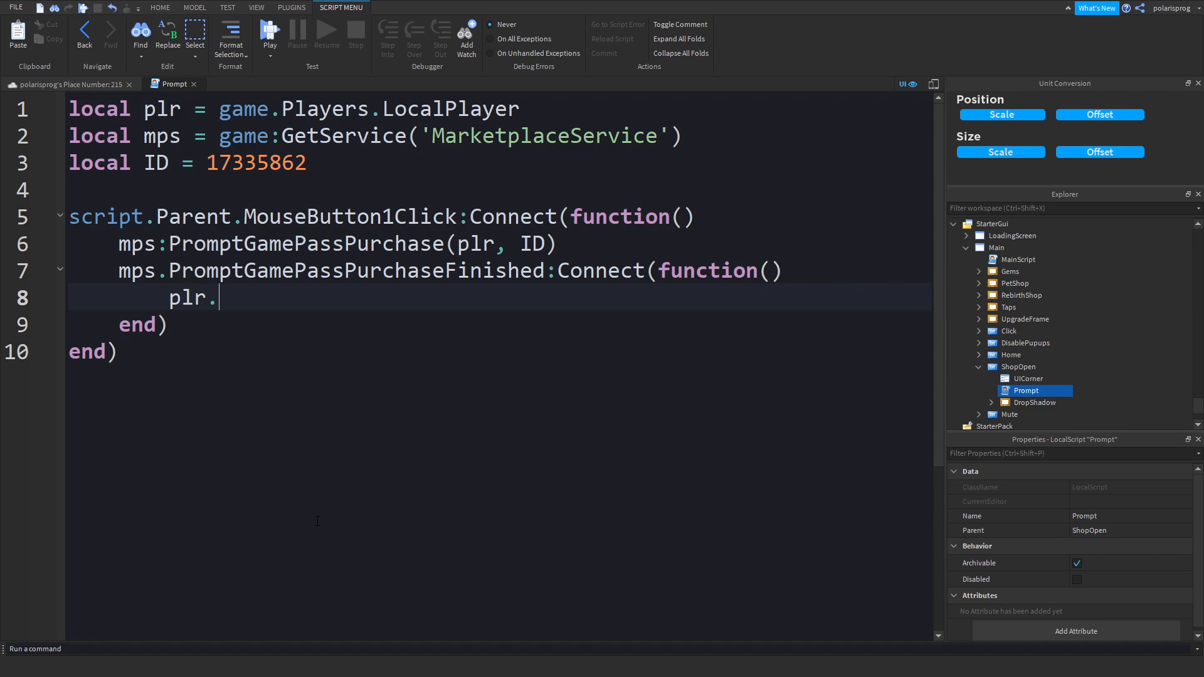
pyautogui.write('Character.')
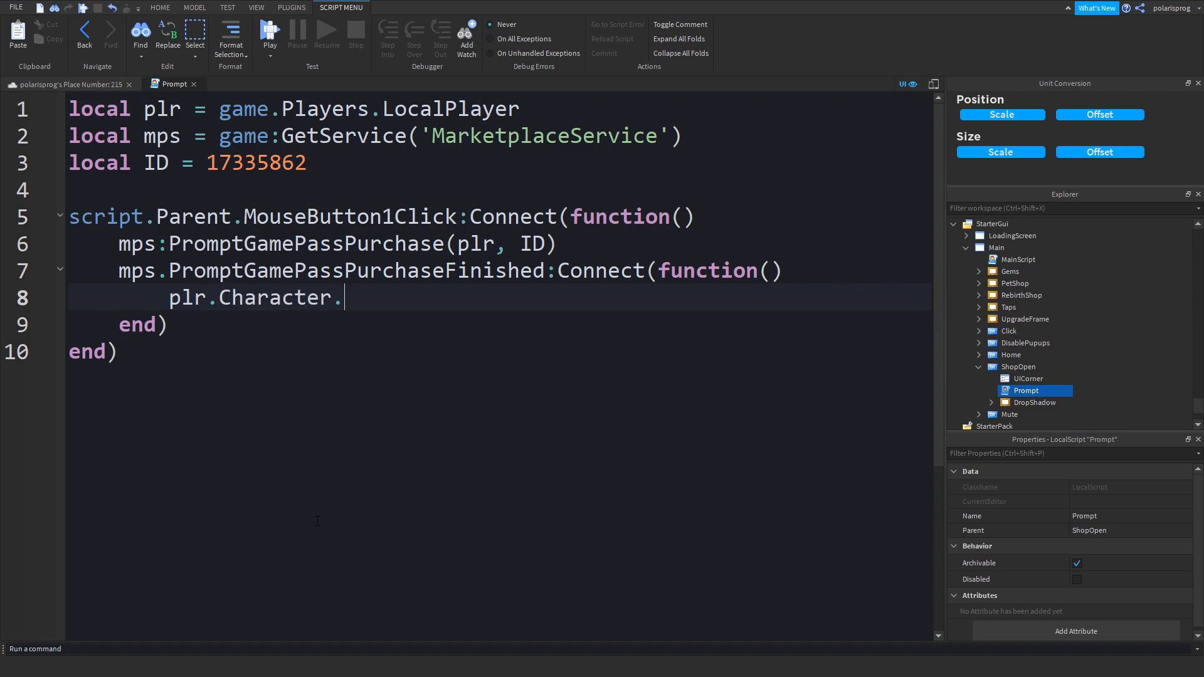
pyautogui.write('Hu')
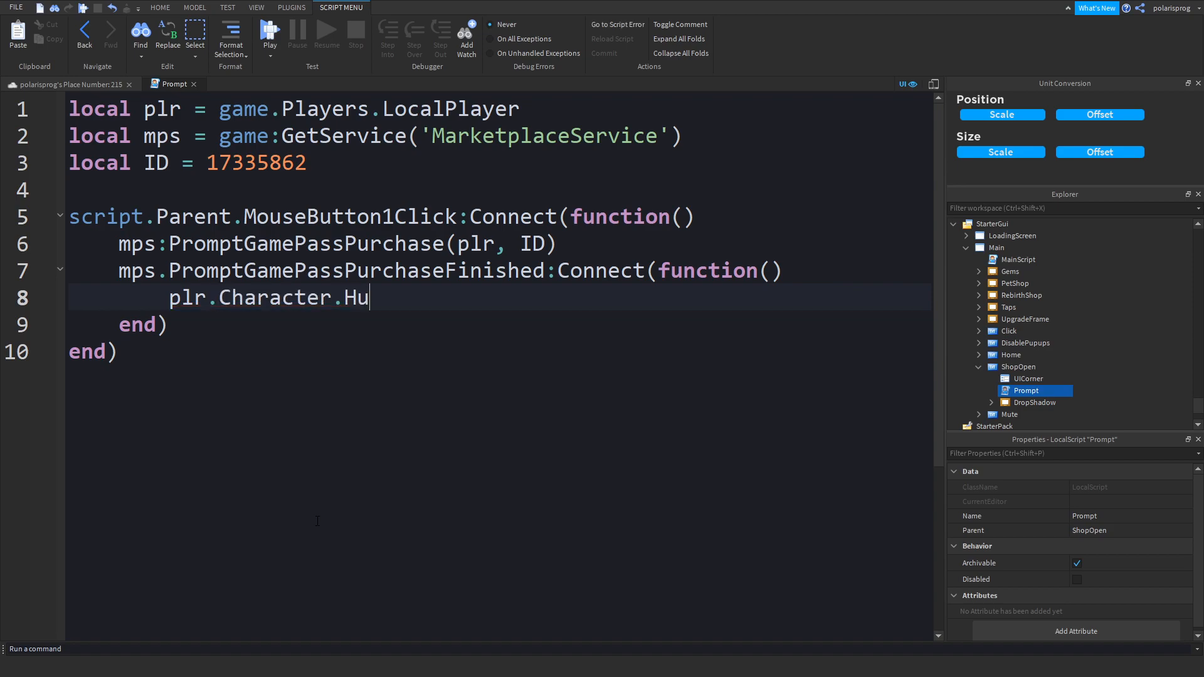
pyautogui.write('manoid.Wa')
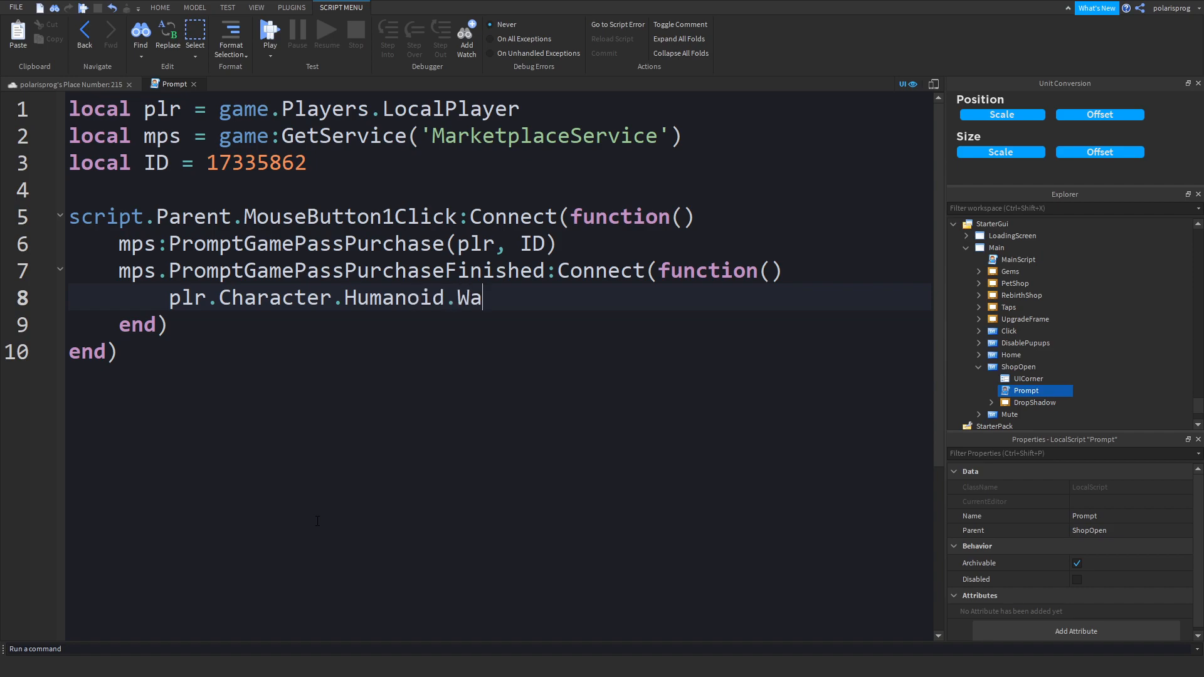
pyautogui.write('lkSpeed =')
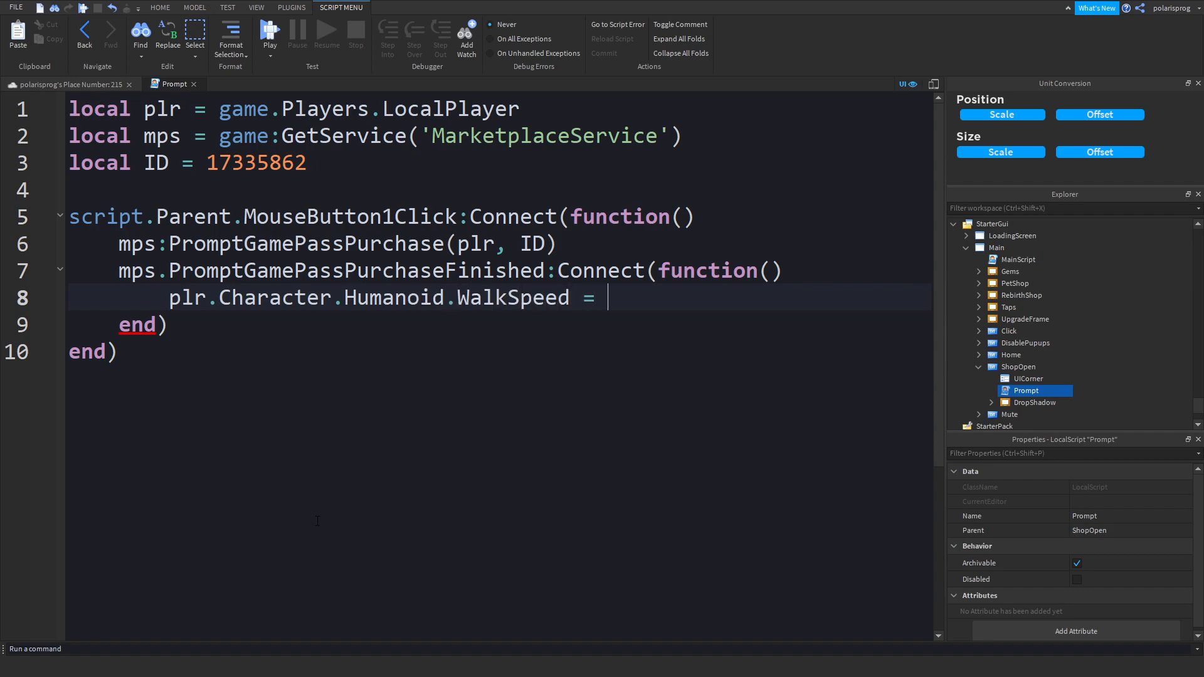
pyautogui.write('32')
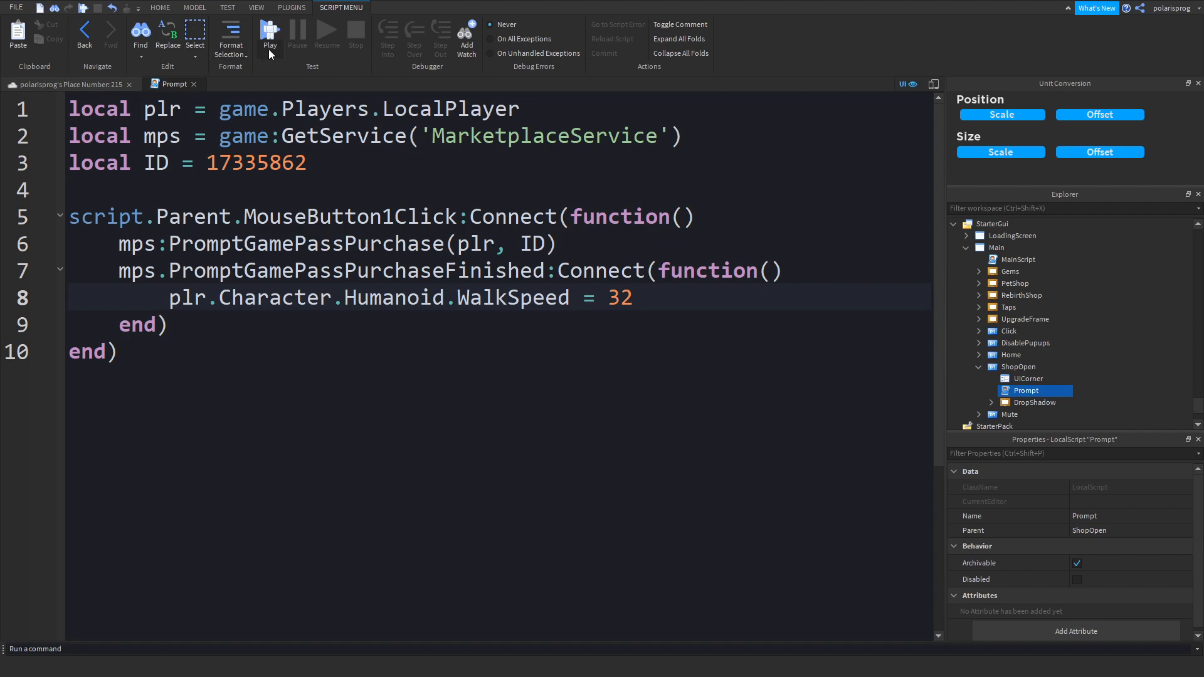
# - Playtest, filter Explorer for the player, select the character and view its Humanoid WalkSpeed
pyautogui.click(270, 33)
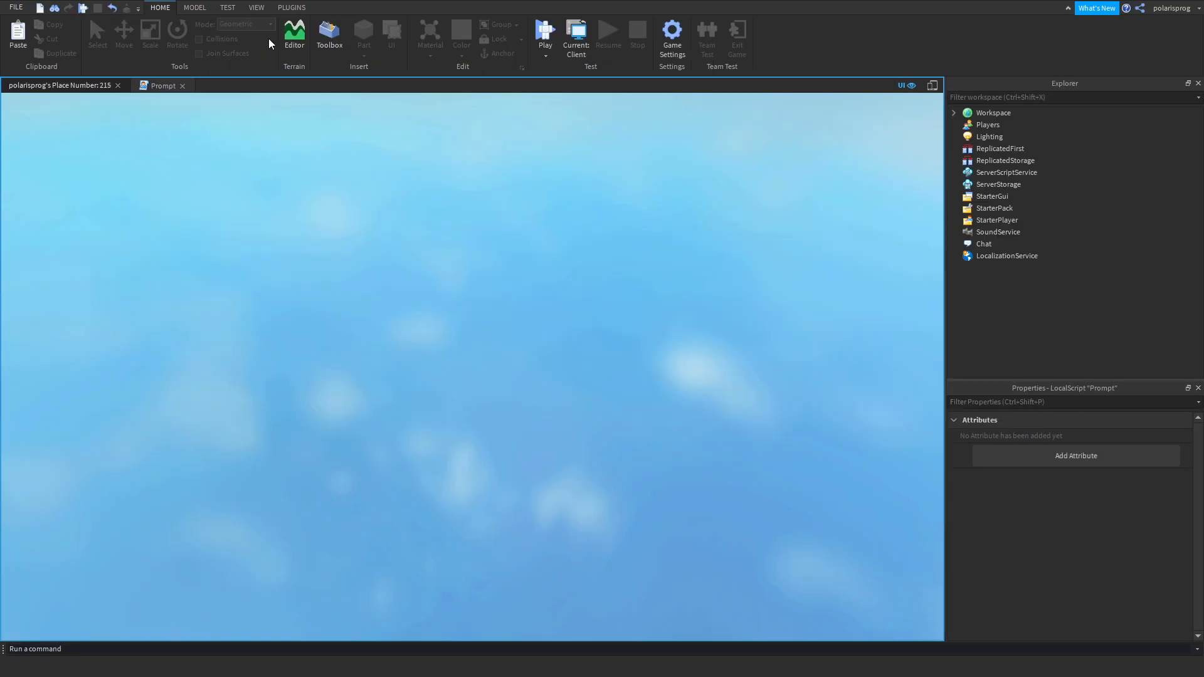
pyautogui.click(544, 30)
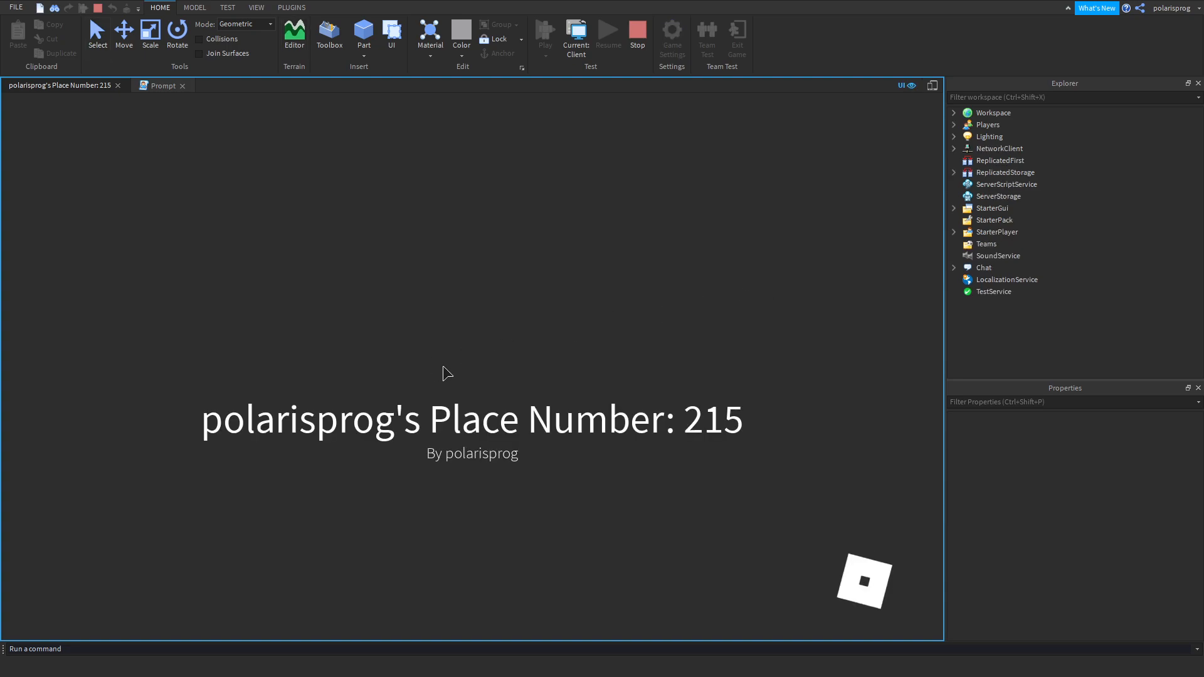
pyautogui.click(544, 30)
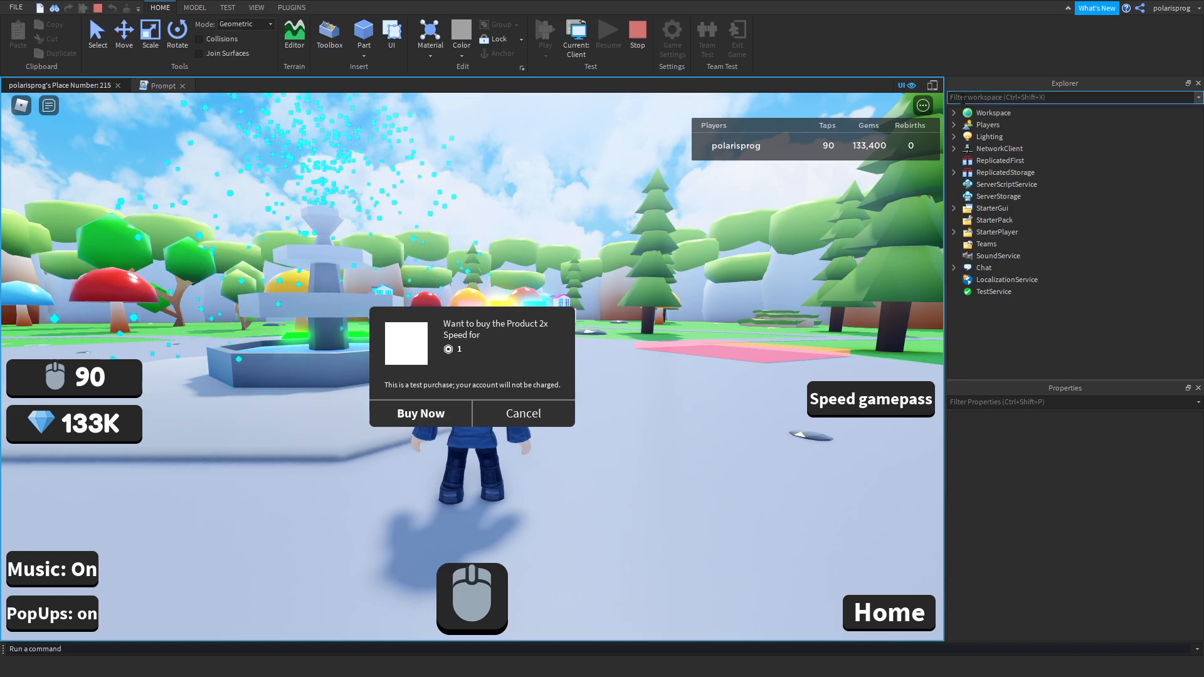
pyautogui.write('poli')
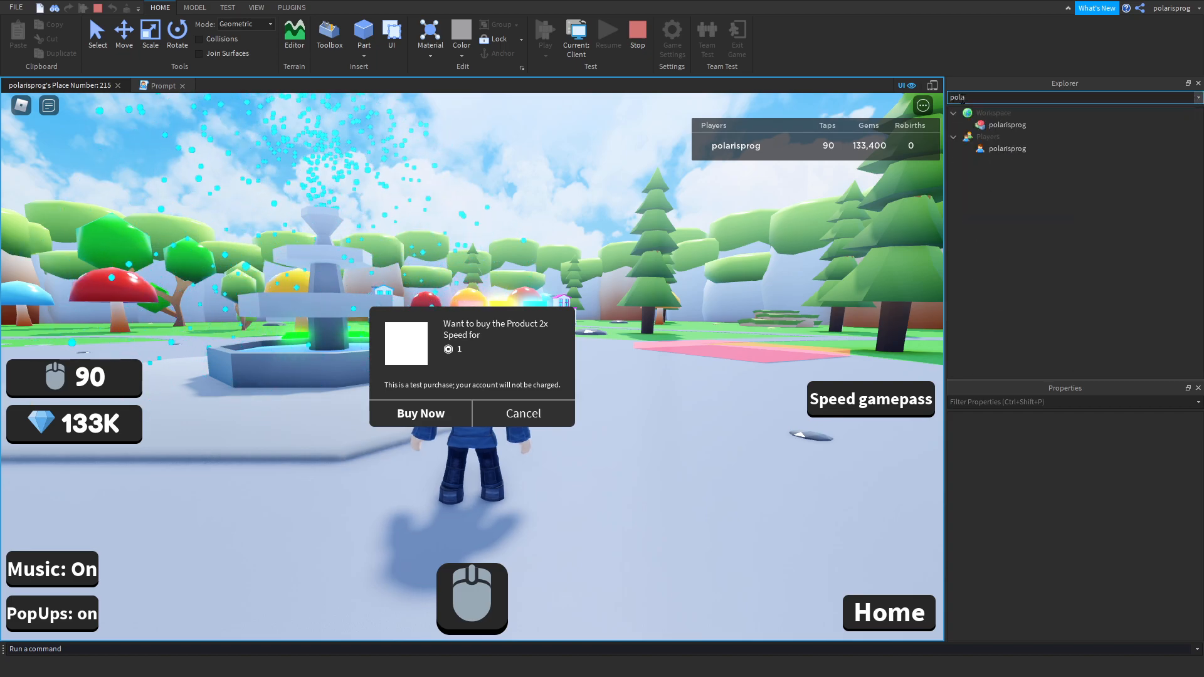
pyautogui.click(1007, 124)
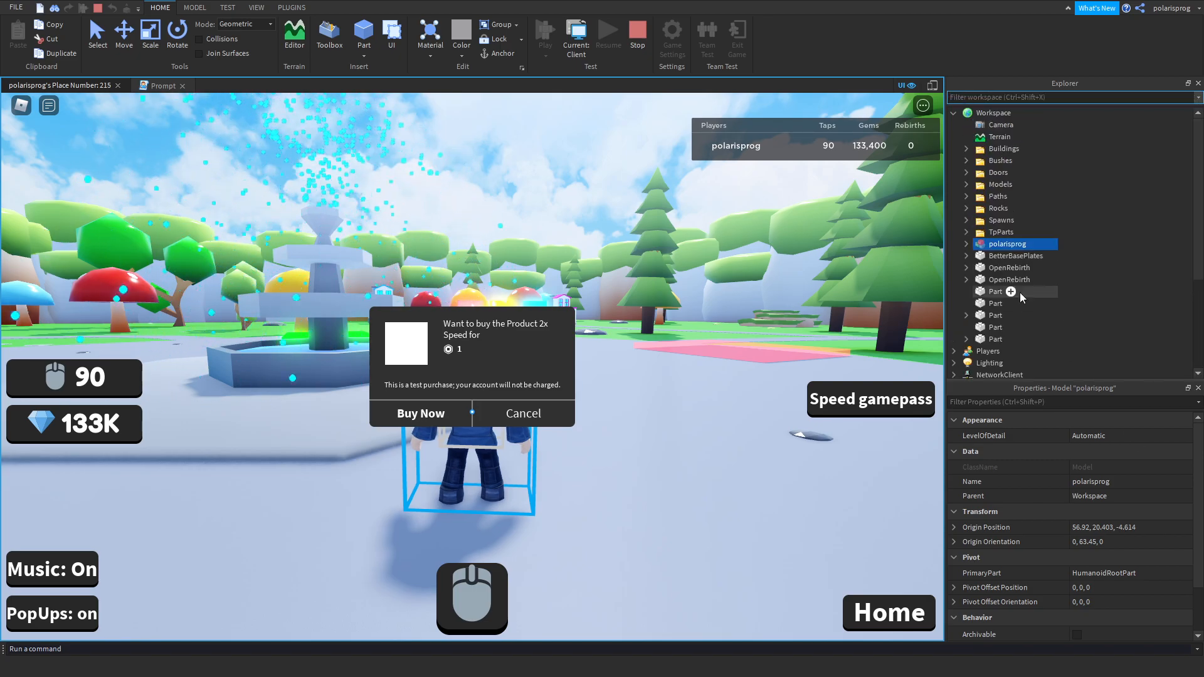
pyautogui.click(966, 244)
pyautogui.write('wa')
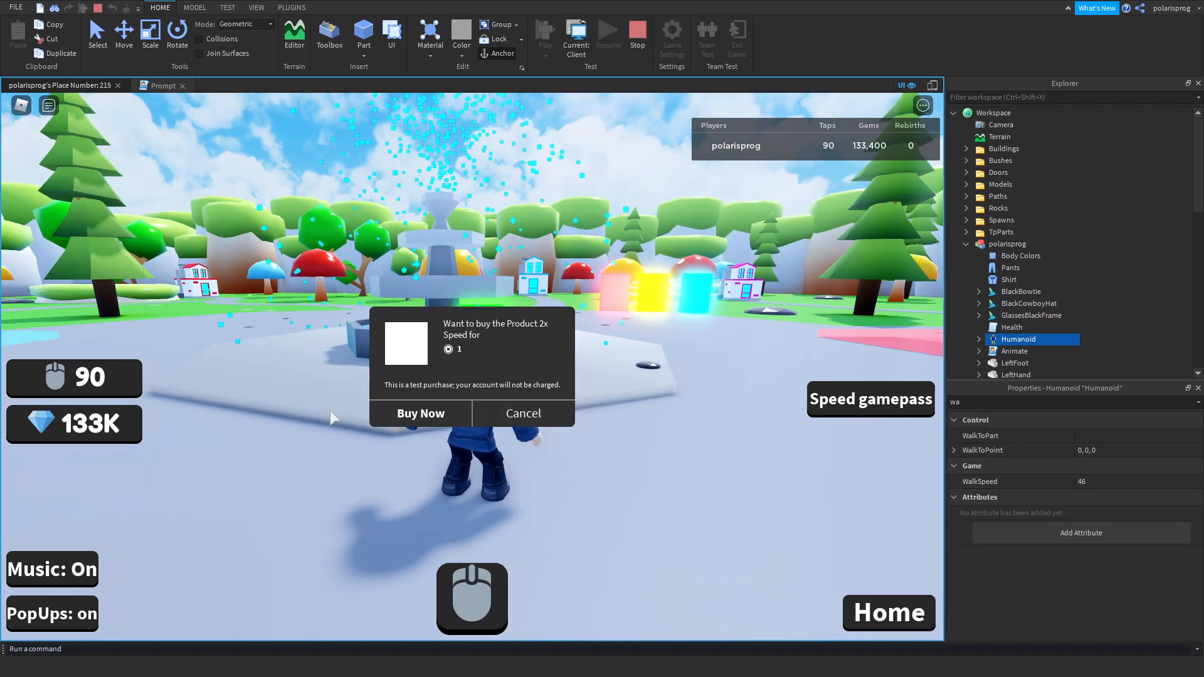
# - Complete the 2x Speed test purchase with Buy Now and dismiss the success message
pyautogui.click(420, 414)
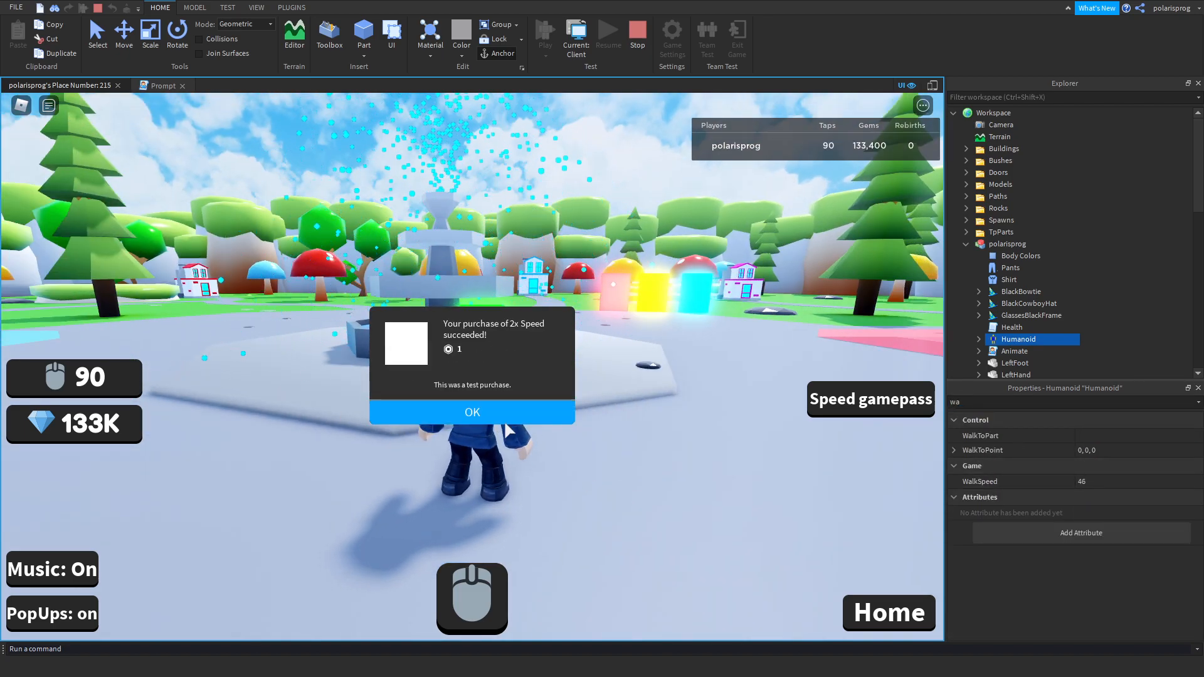
pyautogui.click(471, 411)
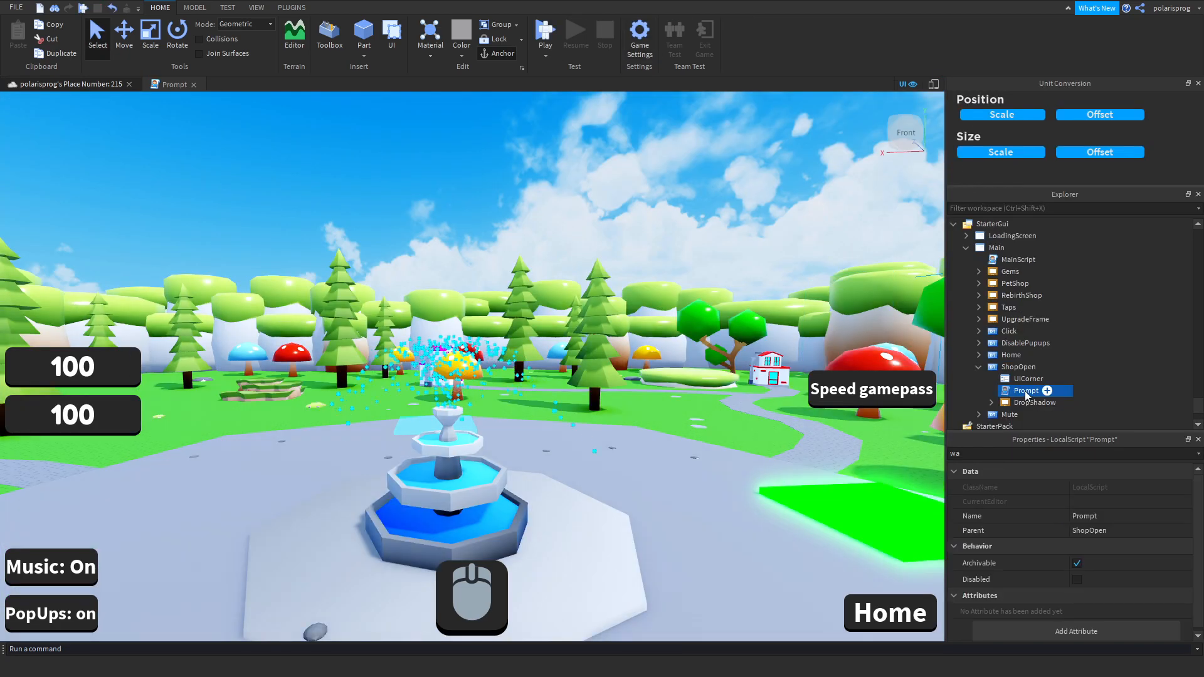
# - In the Prompt script add 'local character = plr.Character or plr.CharacterAdded:Wait()' below the player variable
pyautogui.doubleClick(1025, 392)
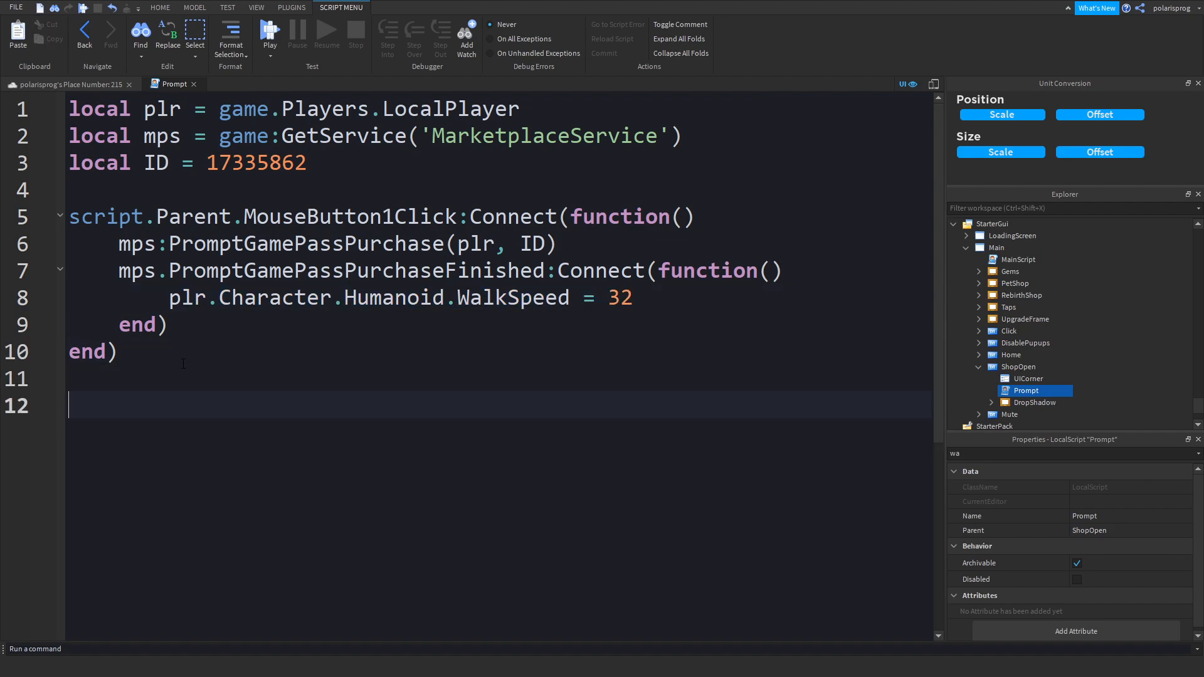
pyautogui.write('pl')
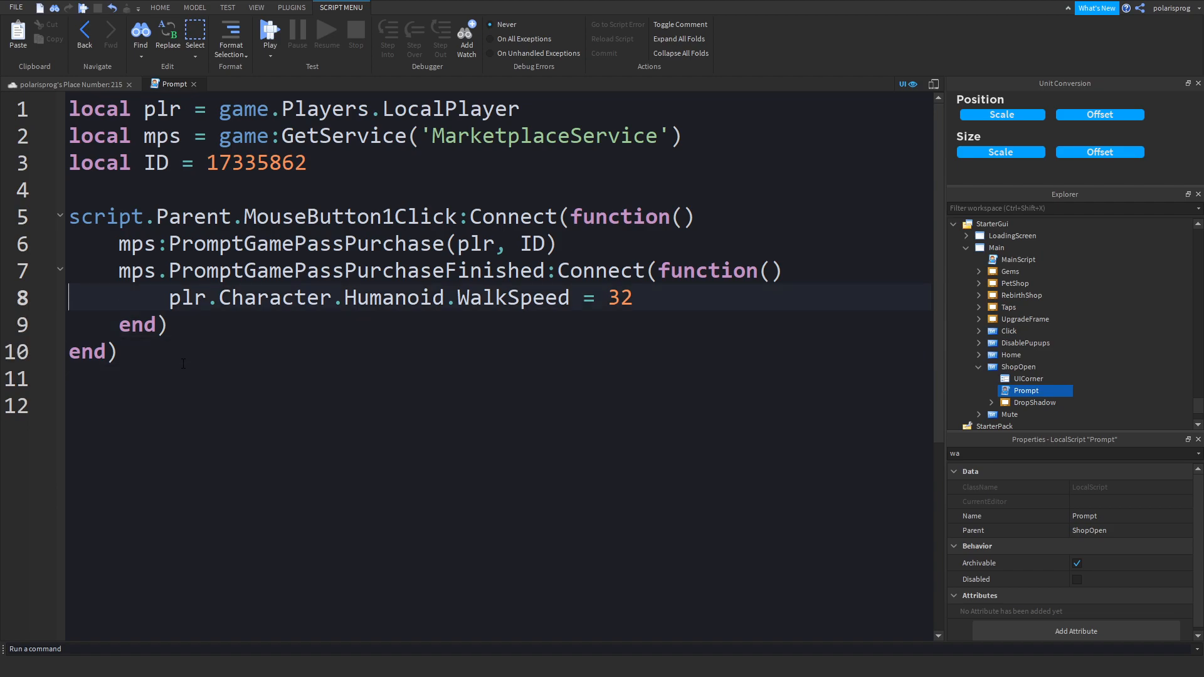
pyautogui.press('Enter')
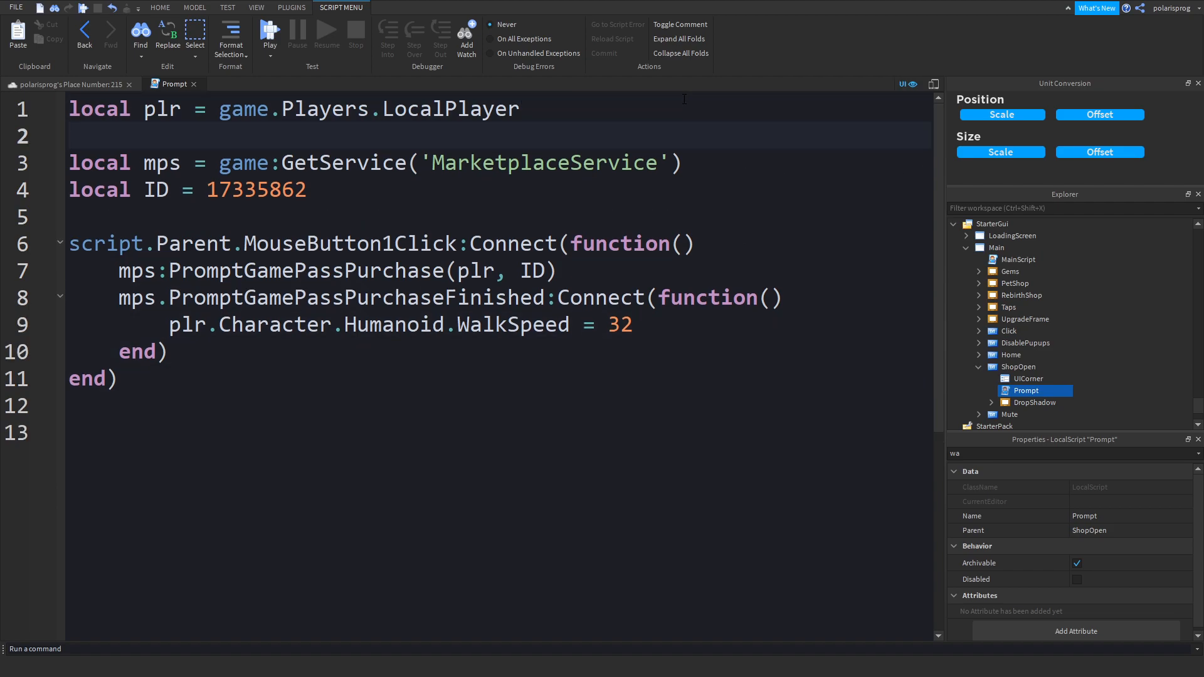
pyautogui.write('local character')
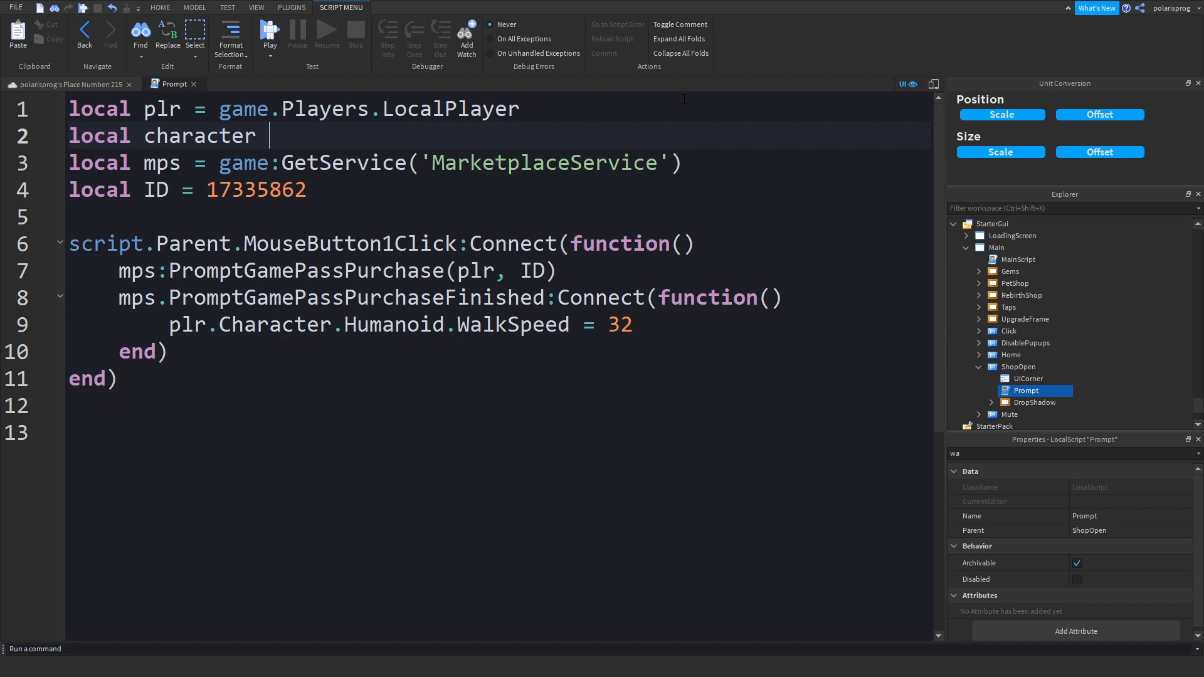
pyautogui.write('=')
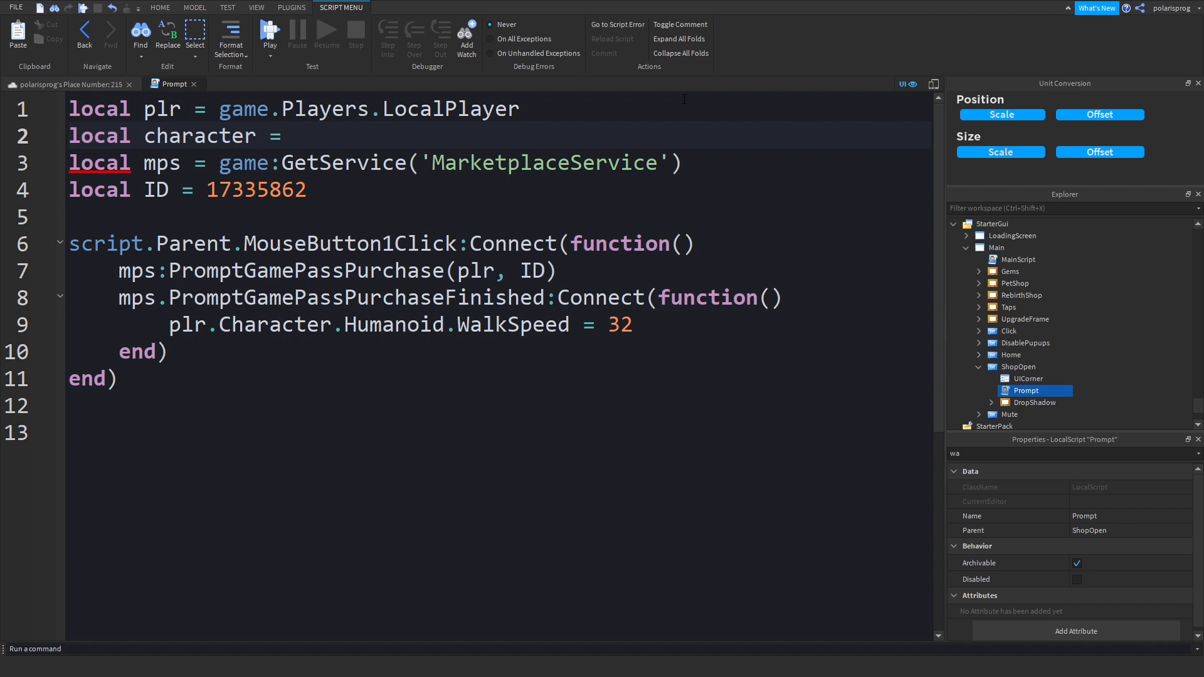
pyautogui.write('plr.Character or plr.CharacterAdded:Wa')
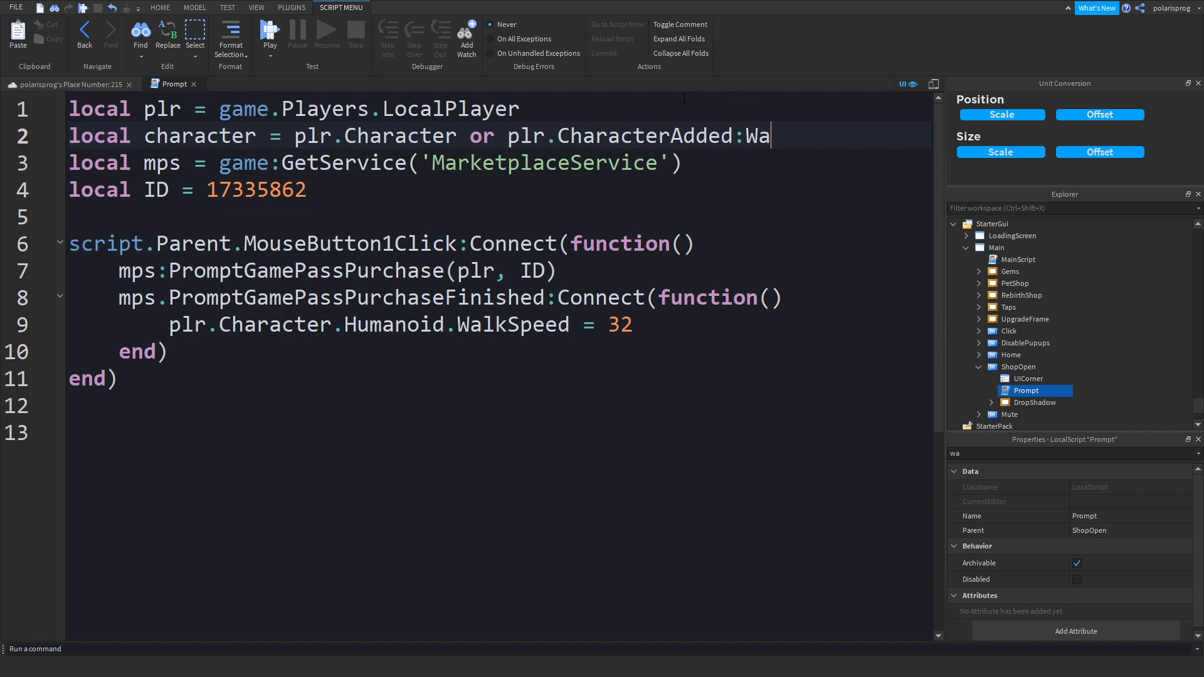
pyautogui.write('it()')
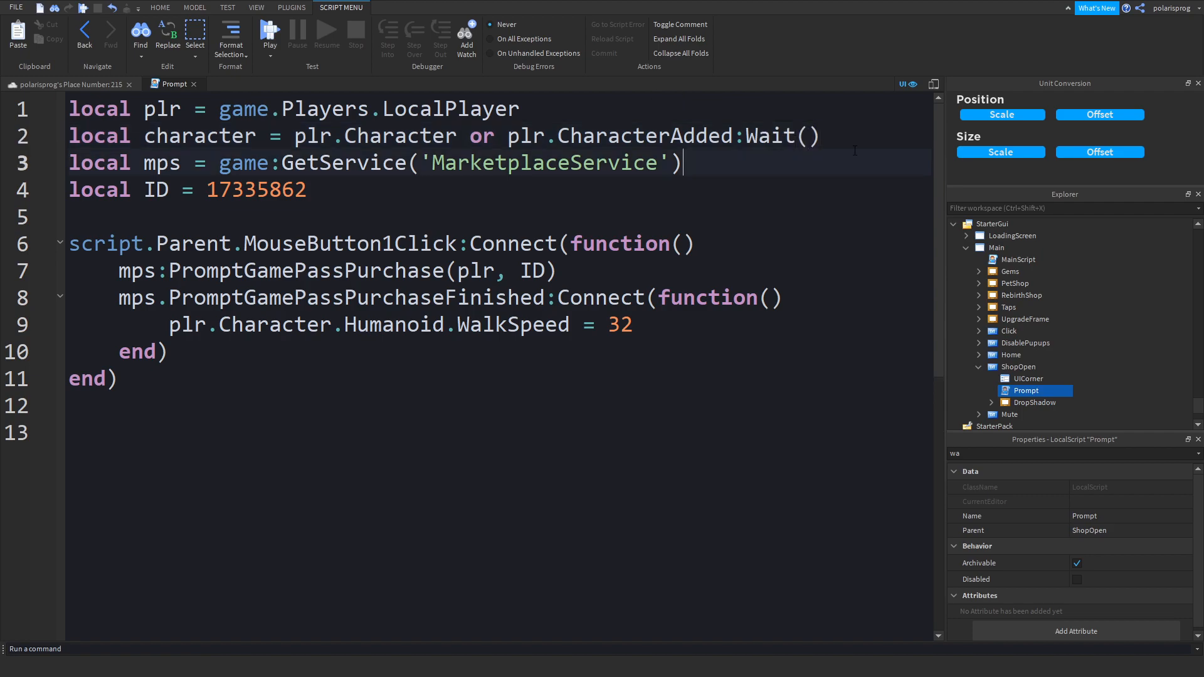
# - Add 'local humanoid = character:WaitForChild('Humanoid')' on the next line
pyautogui.press('Enter')
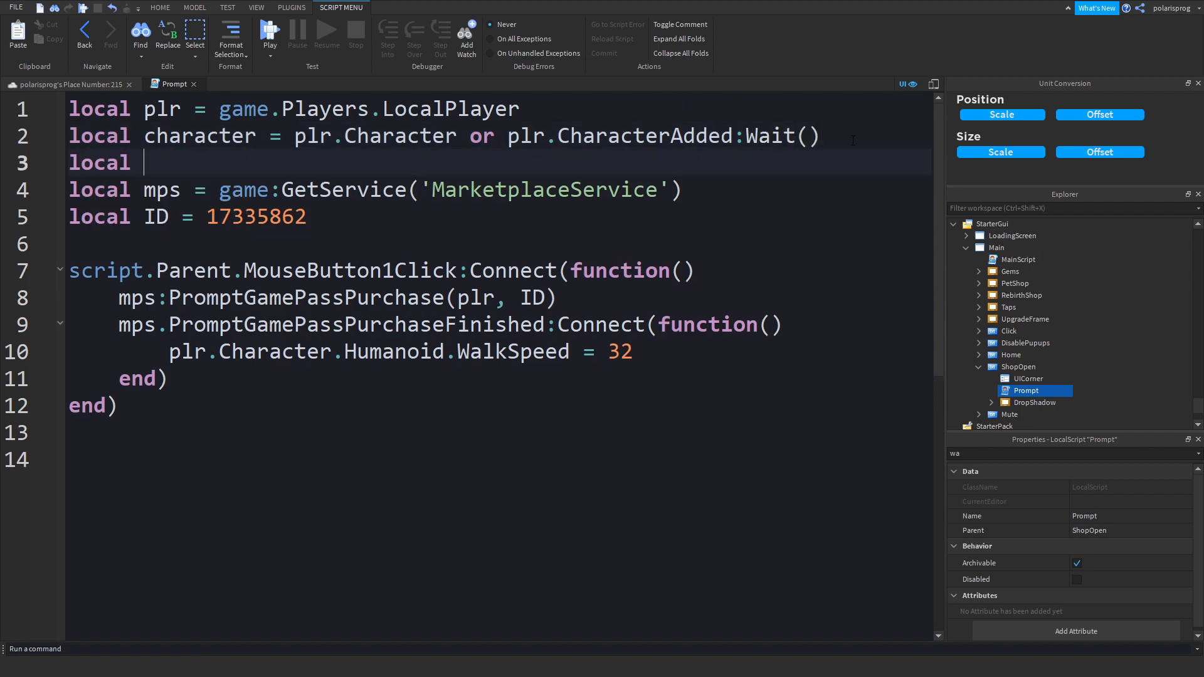
pyautogui.write('humanoid = g')
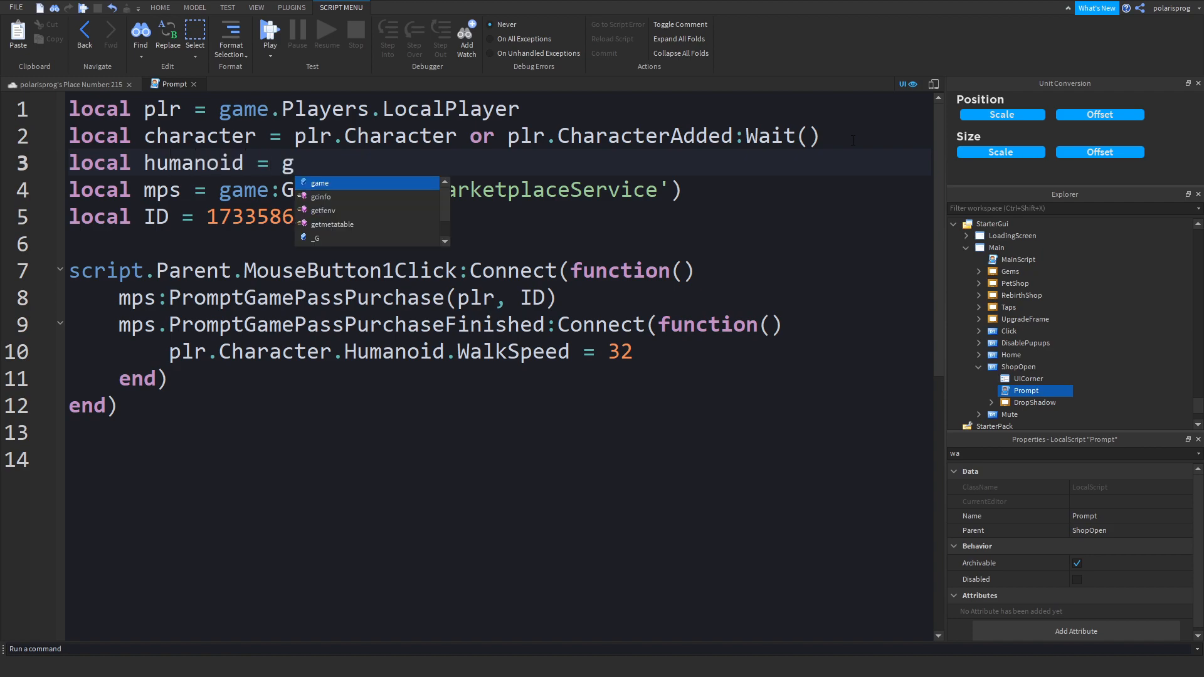
pyautogui.write('haracter:Wait')
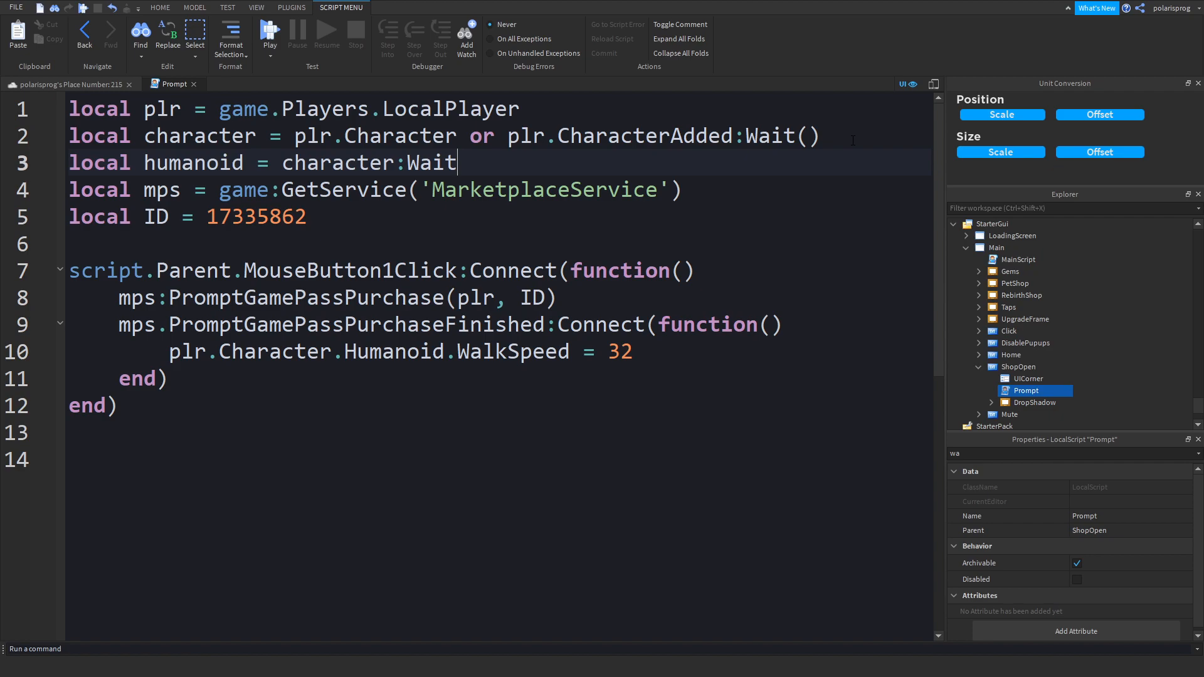
pyautogui.write('ForChild()')
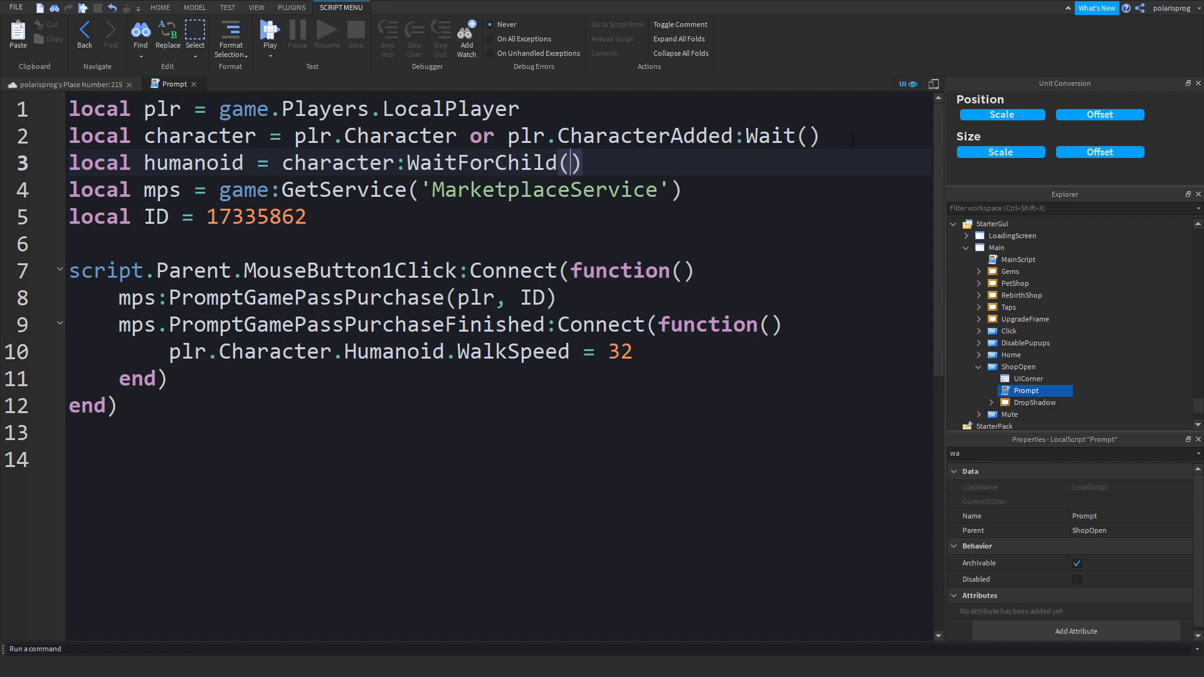
pyautogui.write("'Human'")
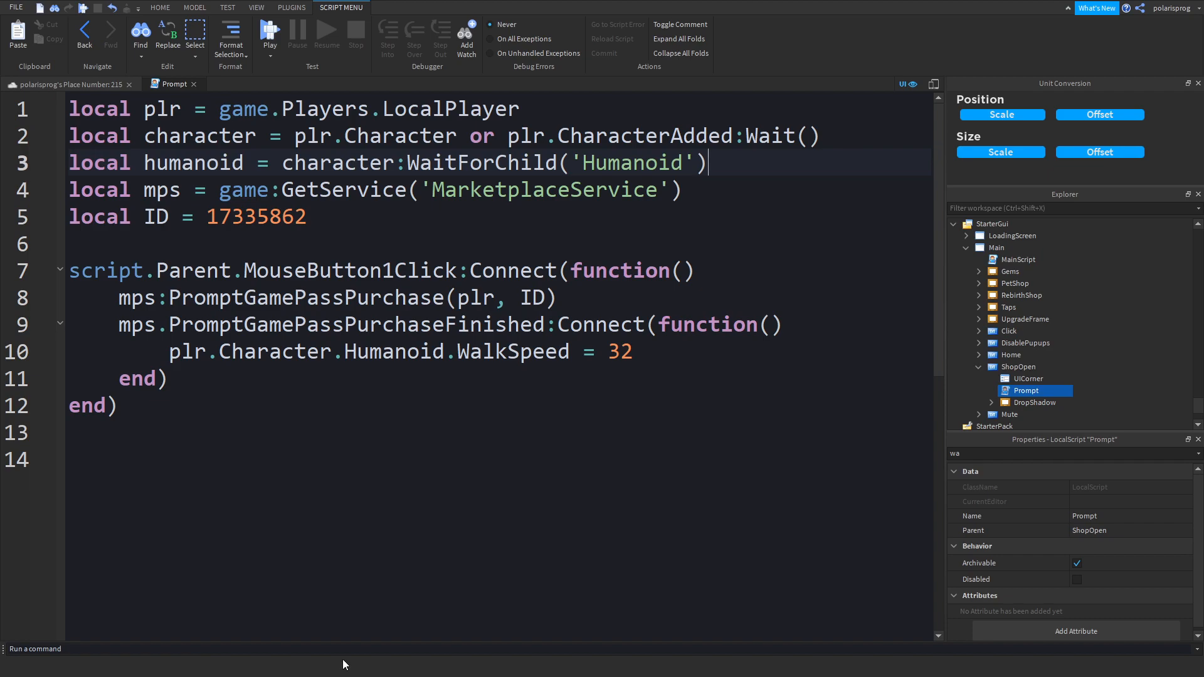
pyautogui.scroll(-3)
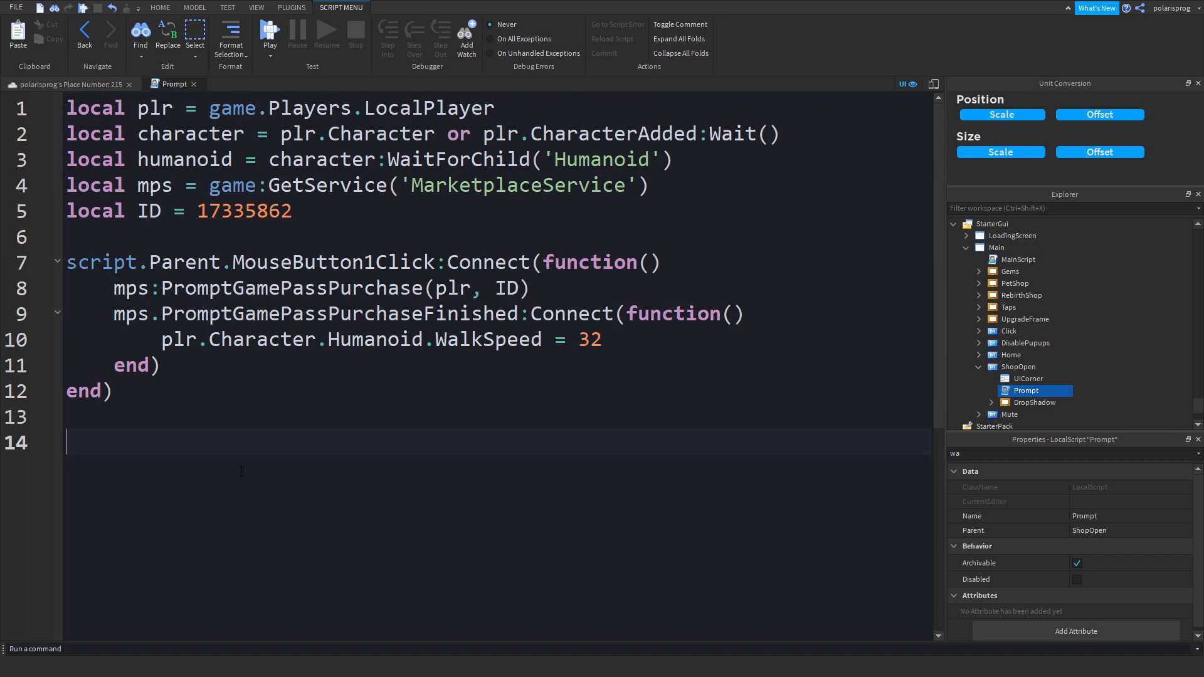
# - On line 14 write humanoid.WalkSpeed.Changed:Connect(function() to begin the handler
pyautogui.write('humanoid.Wa')
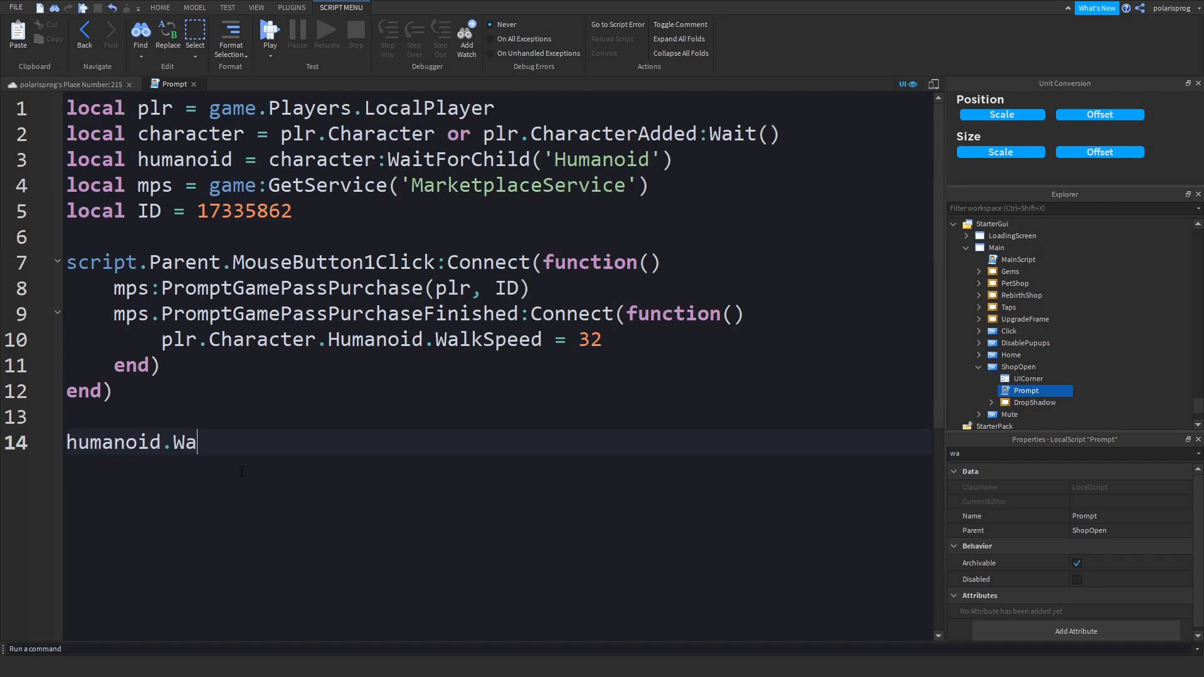
pyautogui.write('lkSpeed')
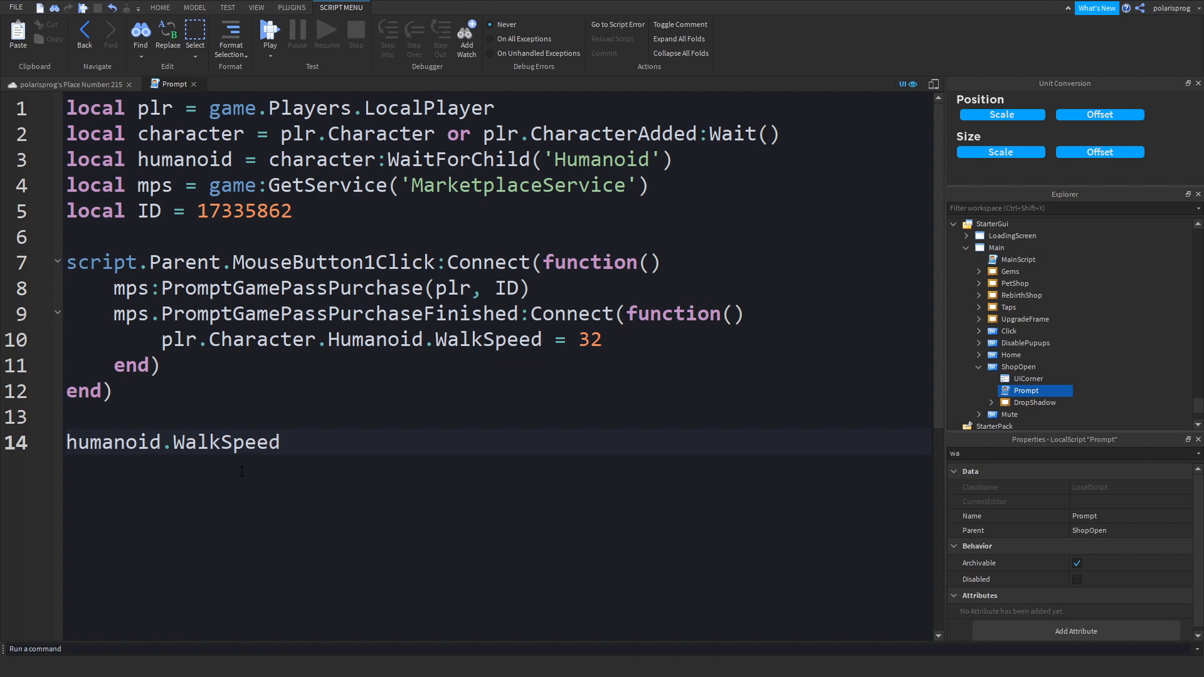
pyautogui.write('.Changed:')
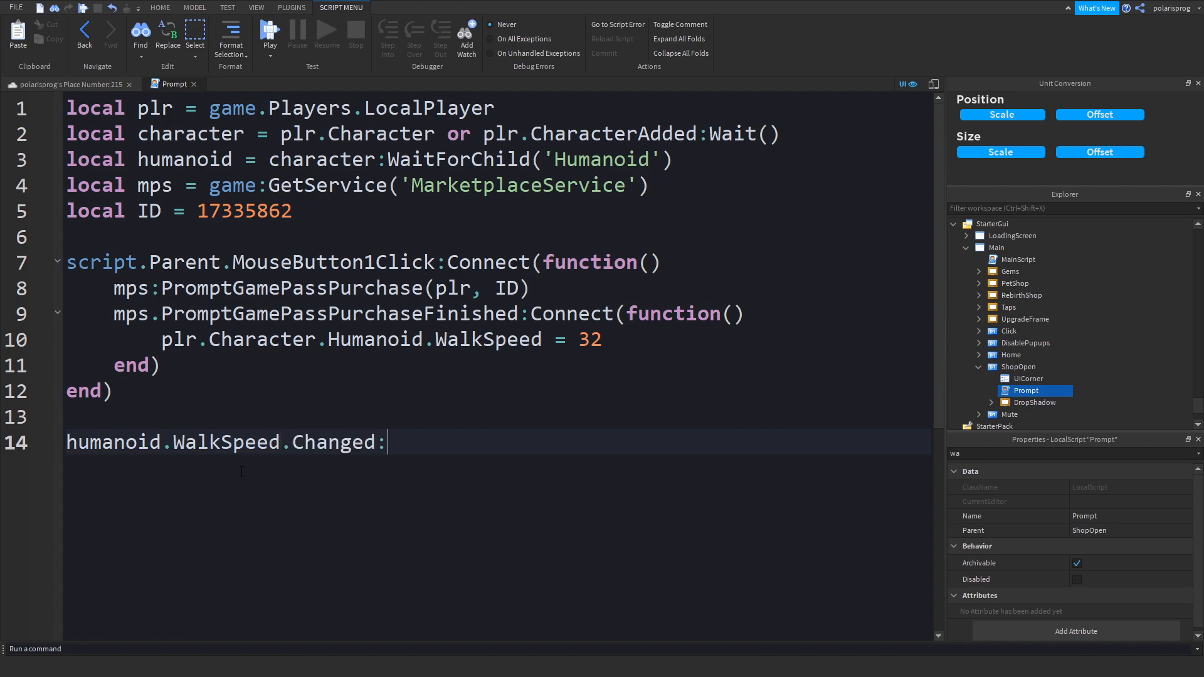
pyautogui.write('Connect')
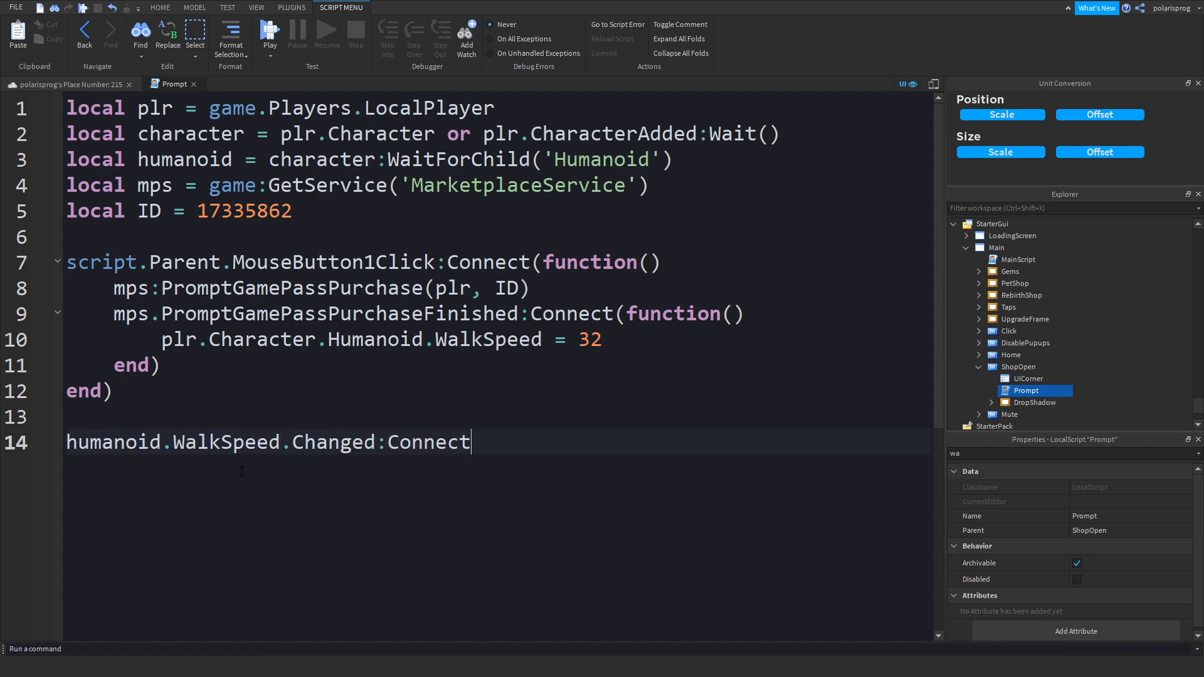
pyautogui.write('(function()')
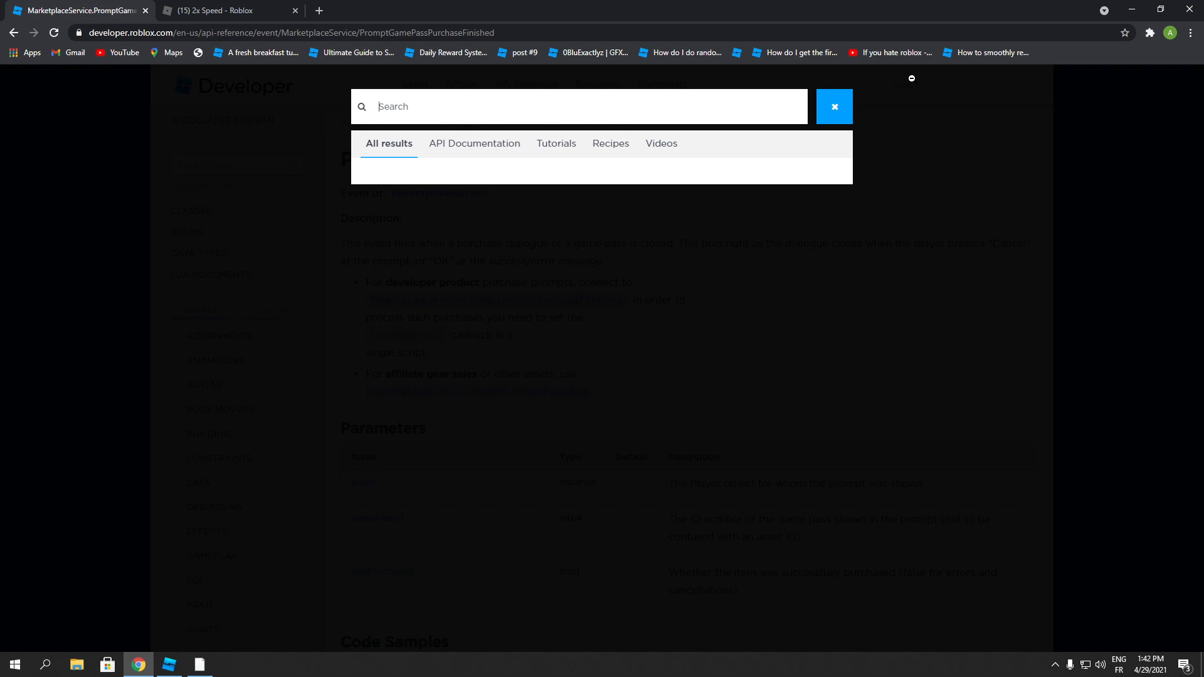
# - Search the docs for 'gamepass' and 'user' and open MarketplaceService:UserOwnsGamePassAsync()
pyautogui.write('gamepass')
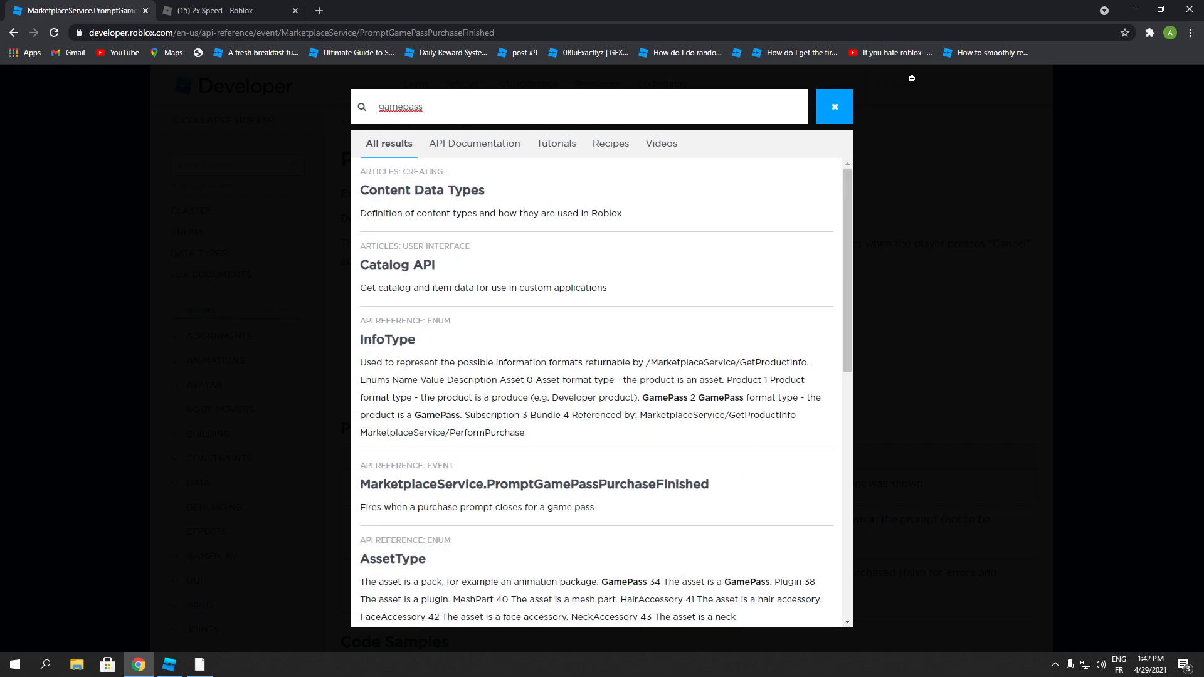
pyautogui.write('userown')
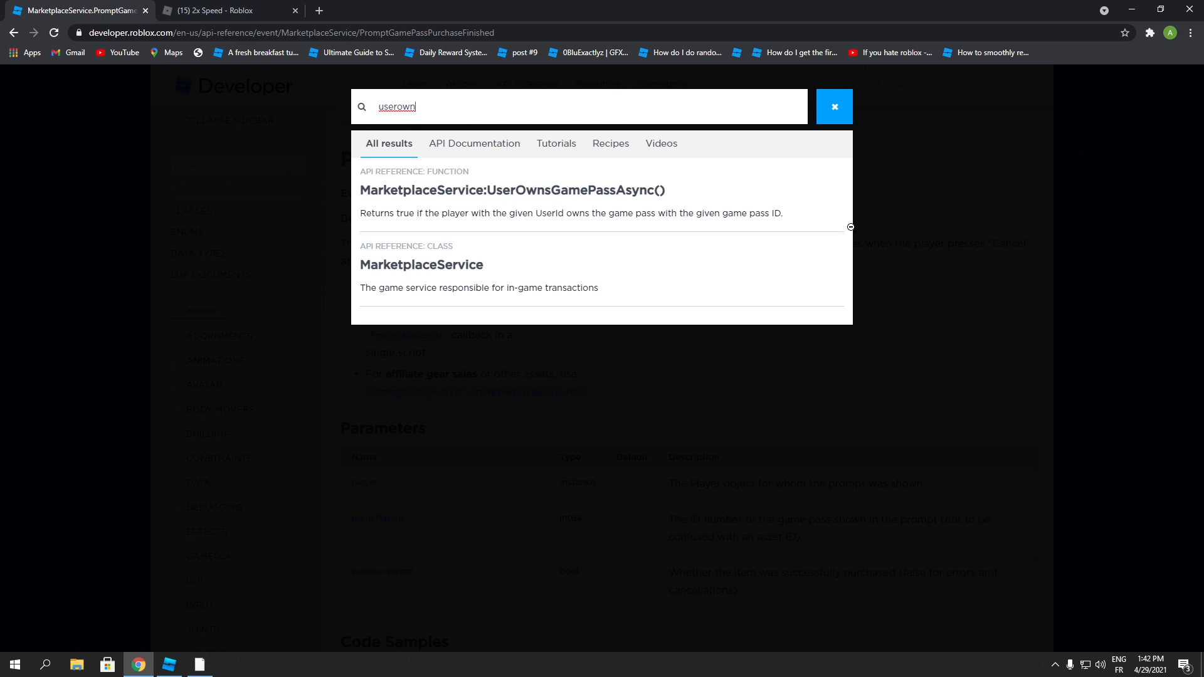
pyautogui.click(506, 191)
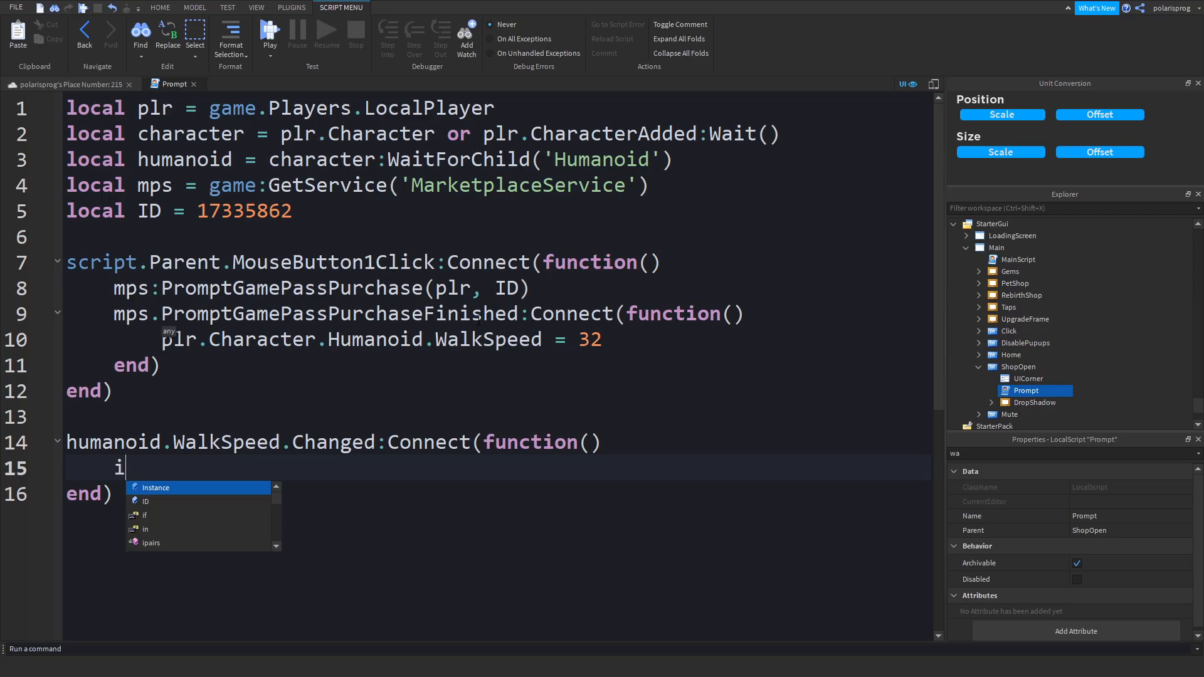
# - Start the handler body with 'if mps.UserOwnsGamePassAsync()' via autocomplete
pyautogui.write('f plr')
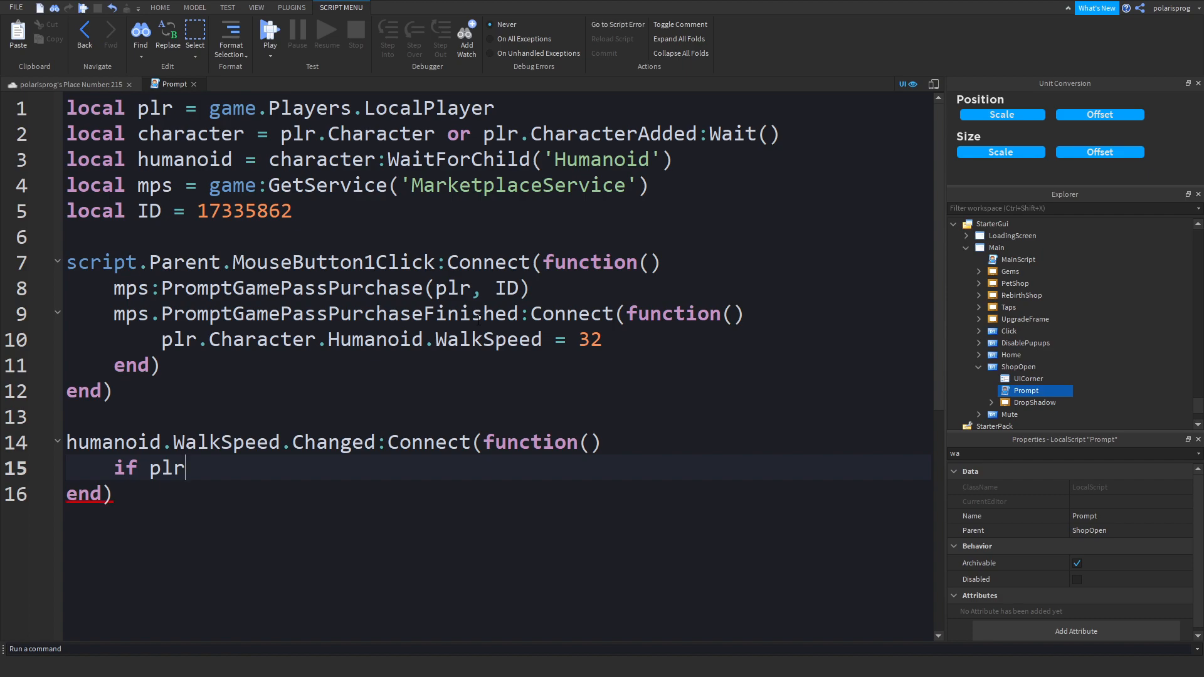
pyautogui.write('mps')
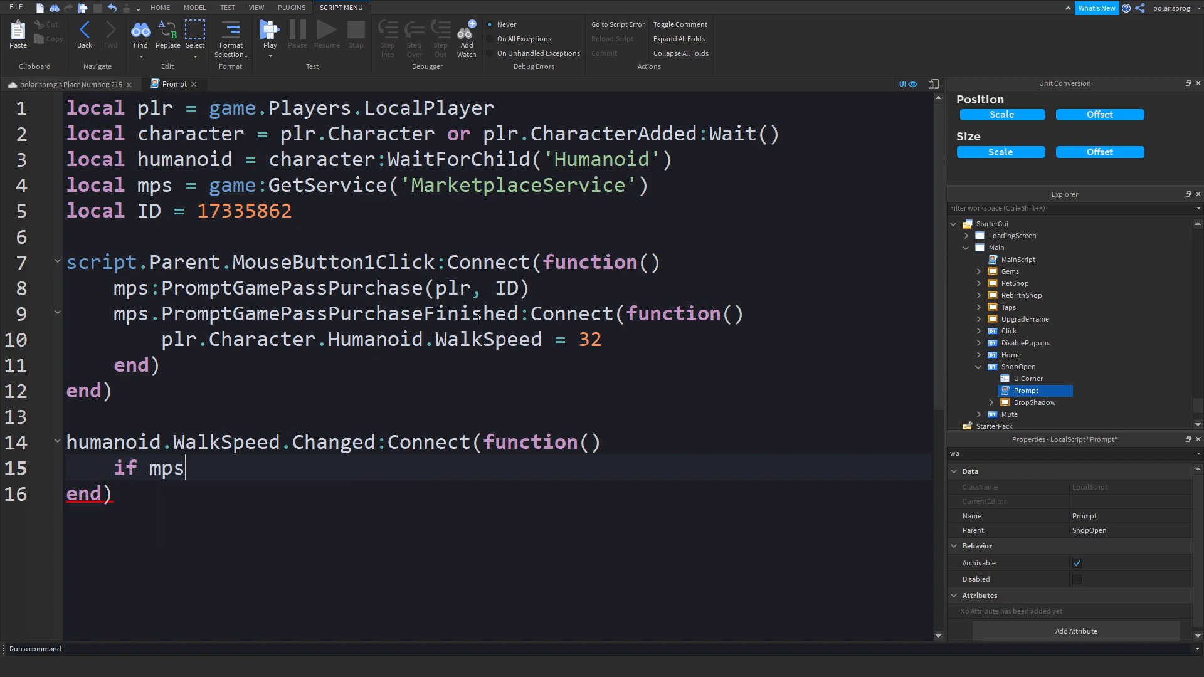
pyautogui.write('.UserOwnsGamePassAsync')
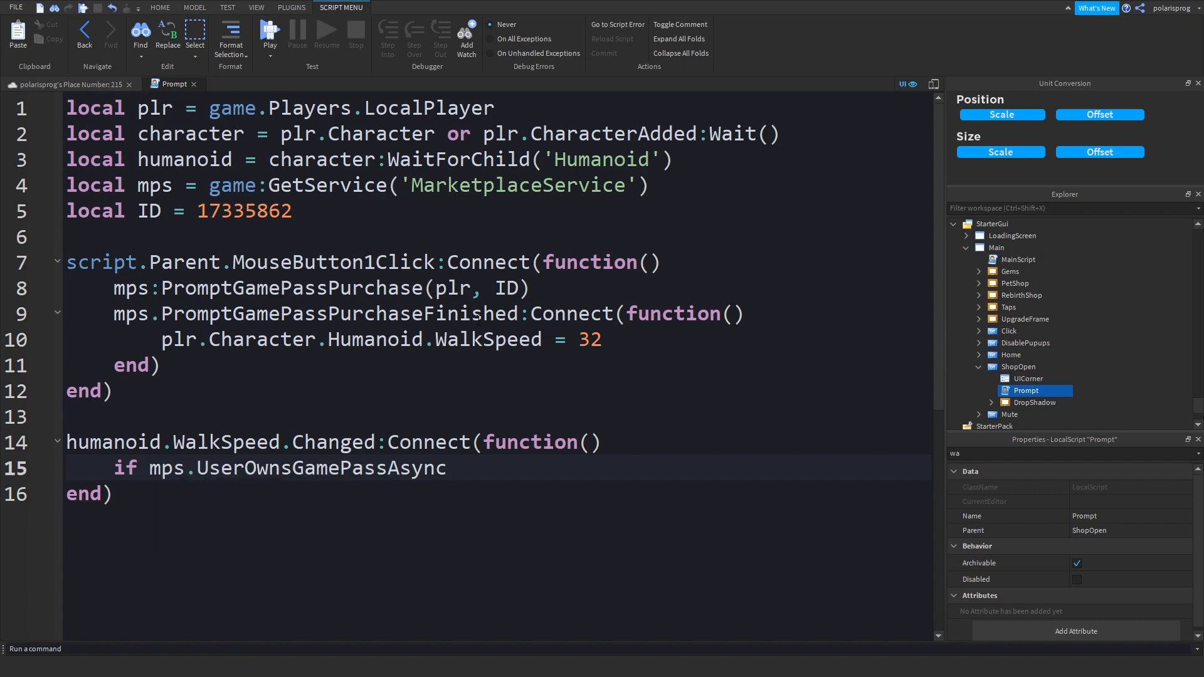
pyautogui.write('()')
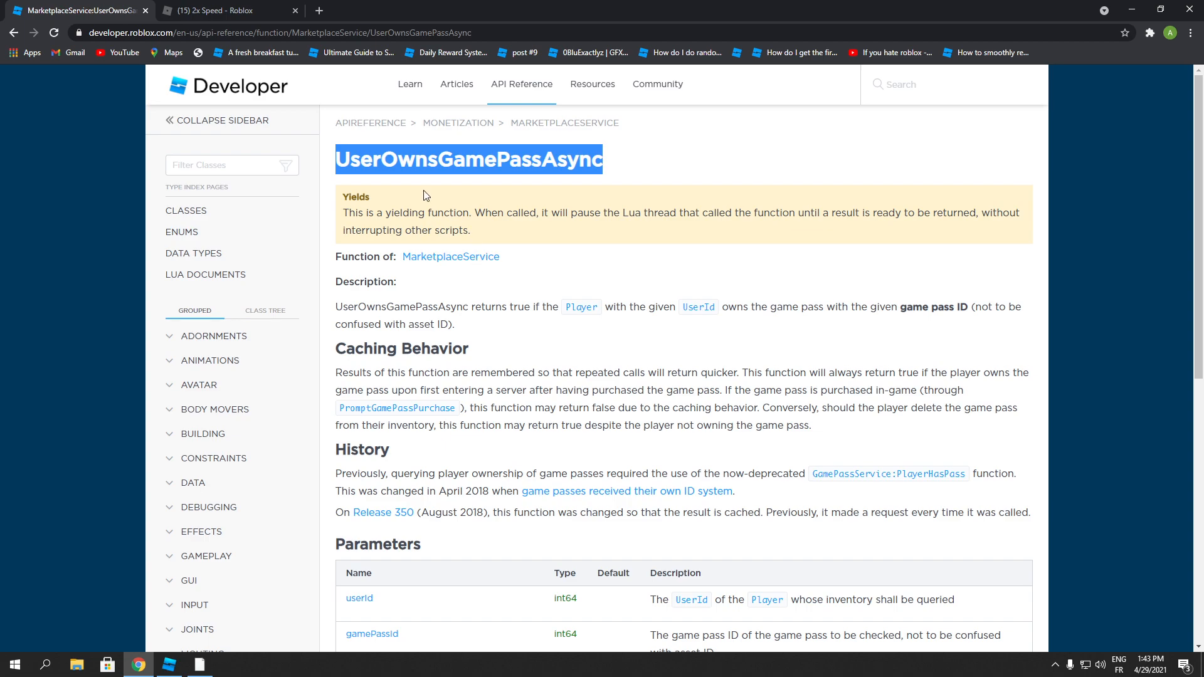
# - Scroll the UserOwnsGamePassAsync page down to its userId and gamePassId parameters
pyautogui.scroll(-3)
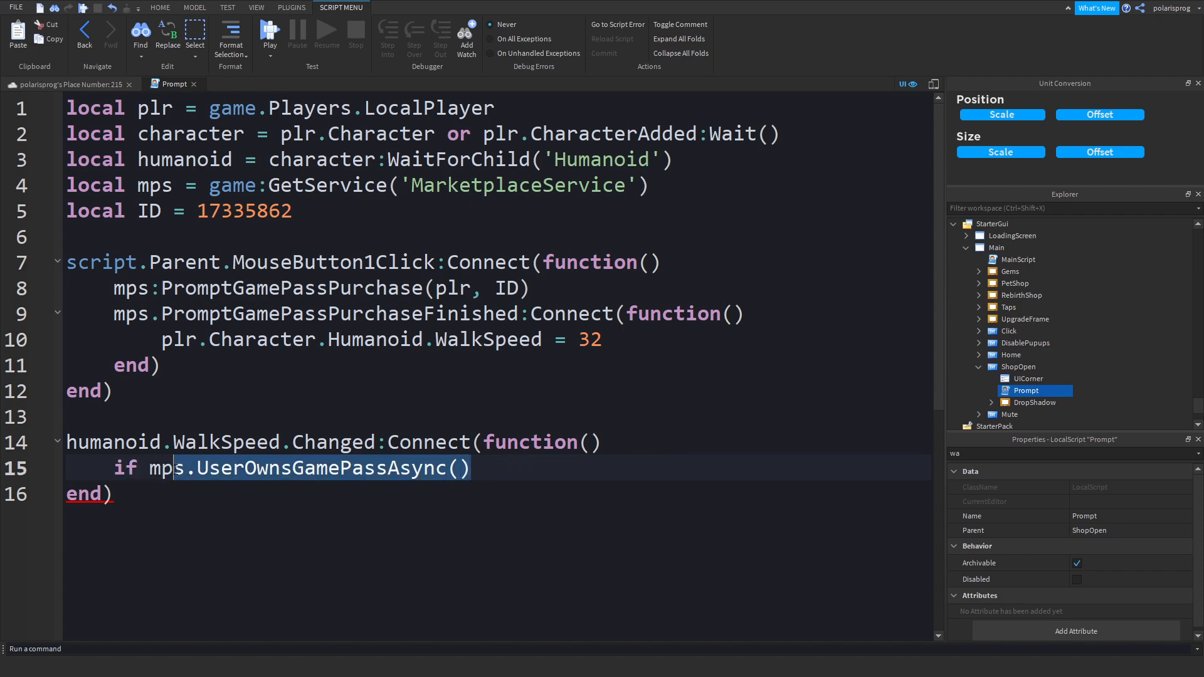
# - Write 'if mps:UserOwnsGamePassAsync(plr.UserId, ID) then' inside the handler
pyautogui.press('Delete')
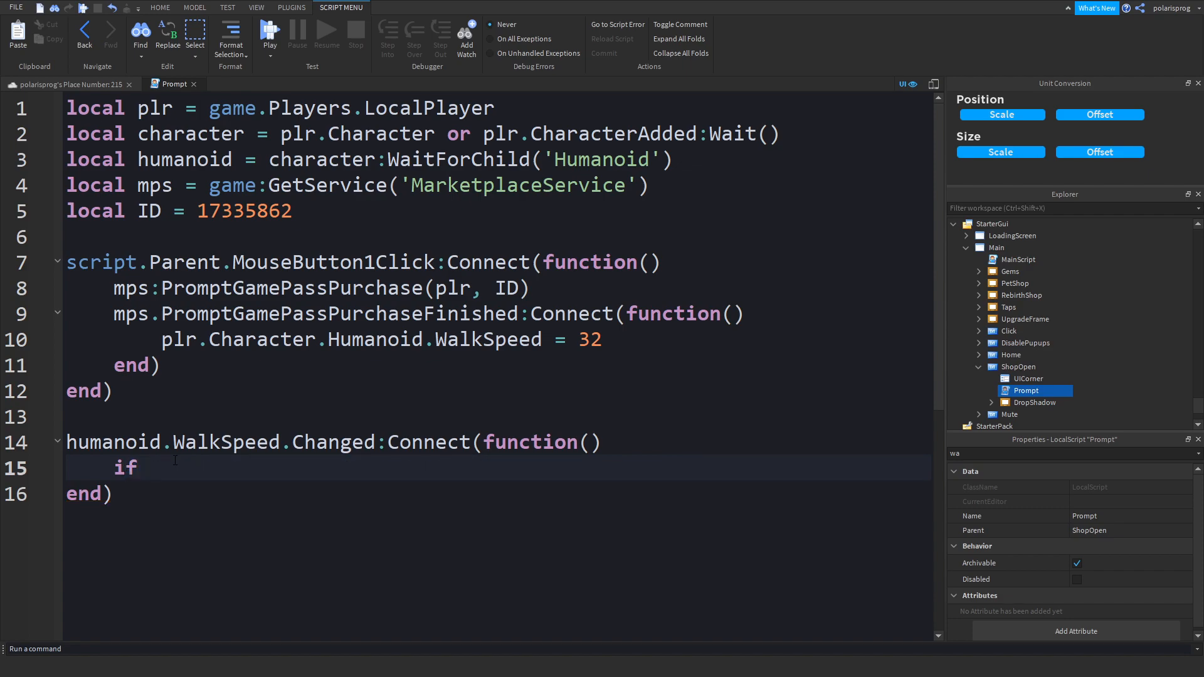
pyautogui.write('mps.')
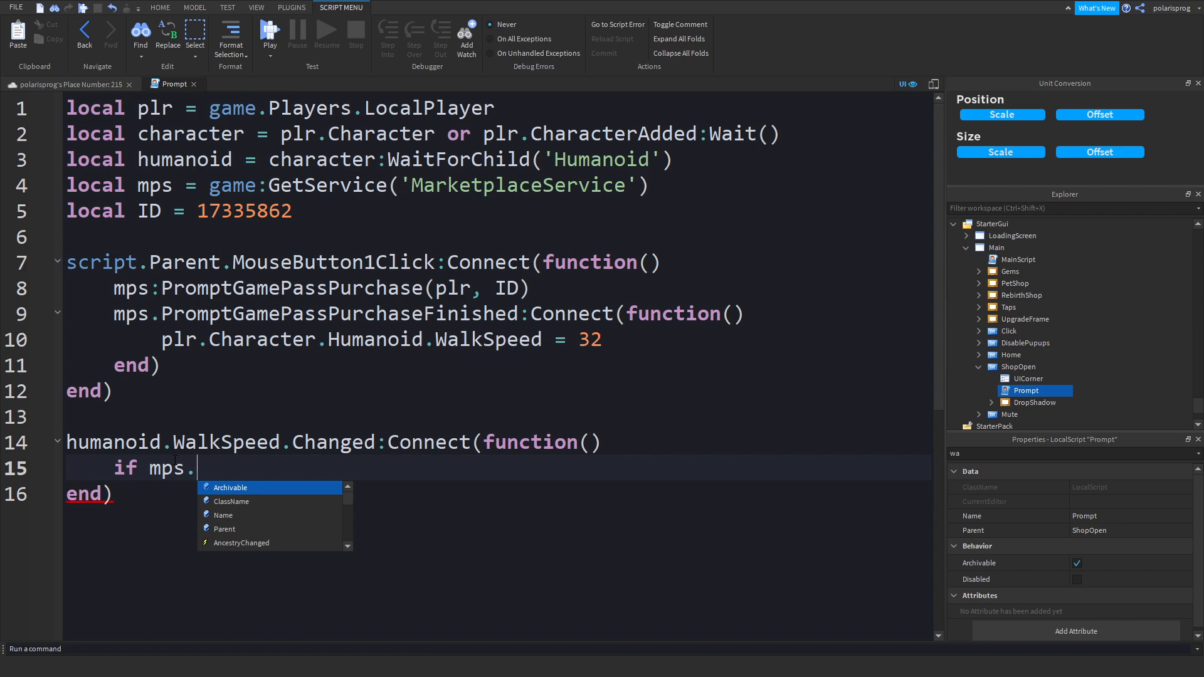
pyautogui.write('us')
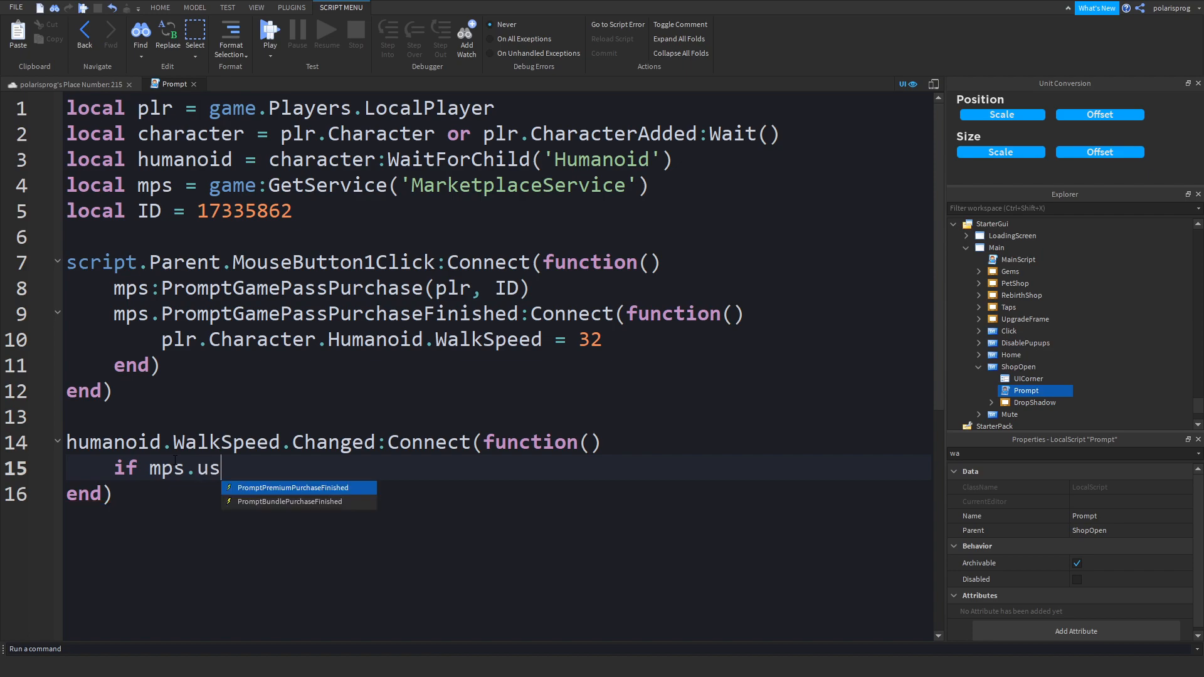
pyautogui.write('ero')
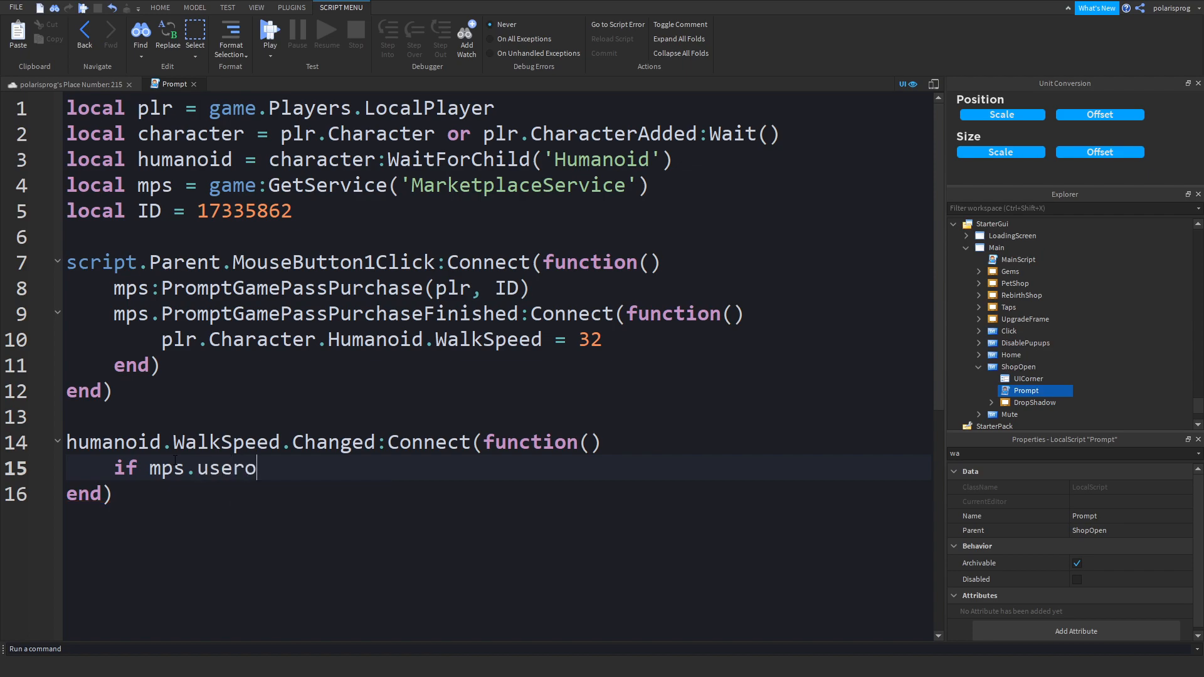
pyautogui.write('U')
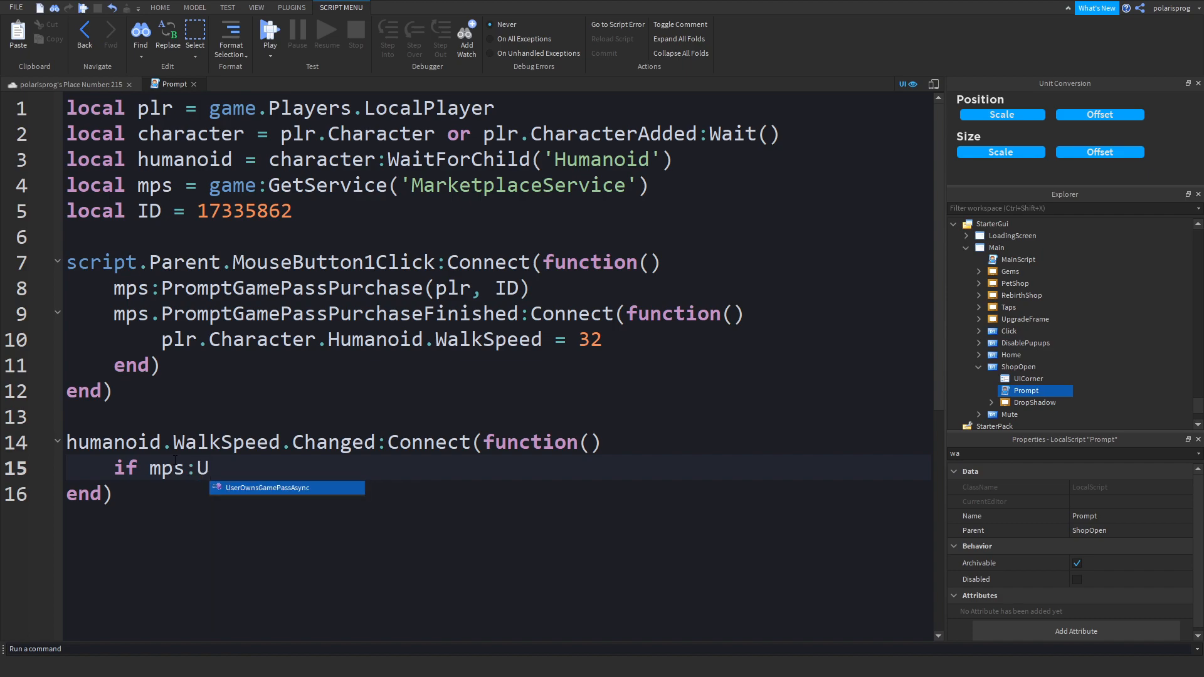
pyautogui.press('Tab')
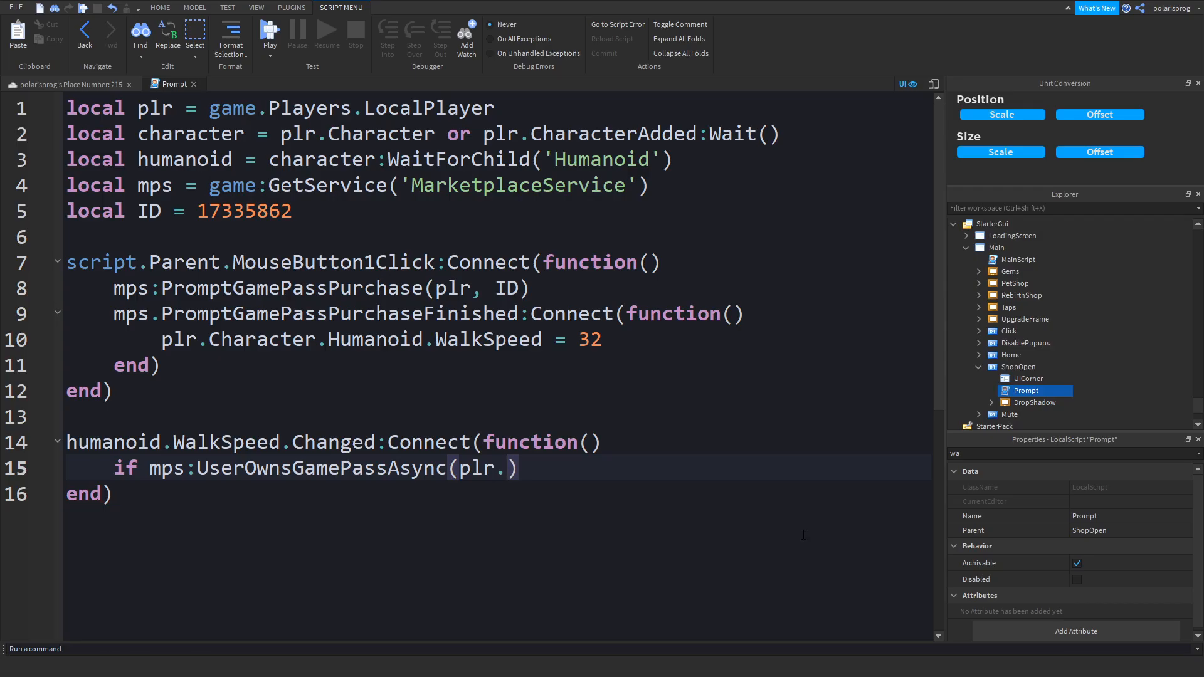
pyautogui.write('UserId')
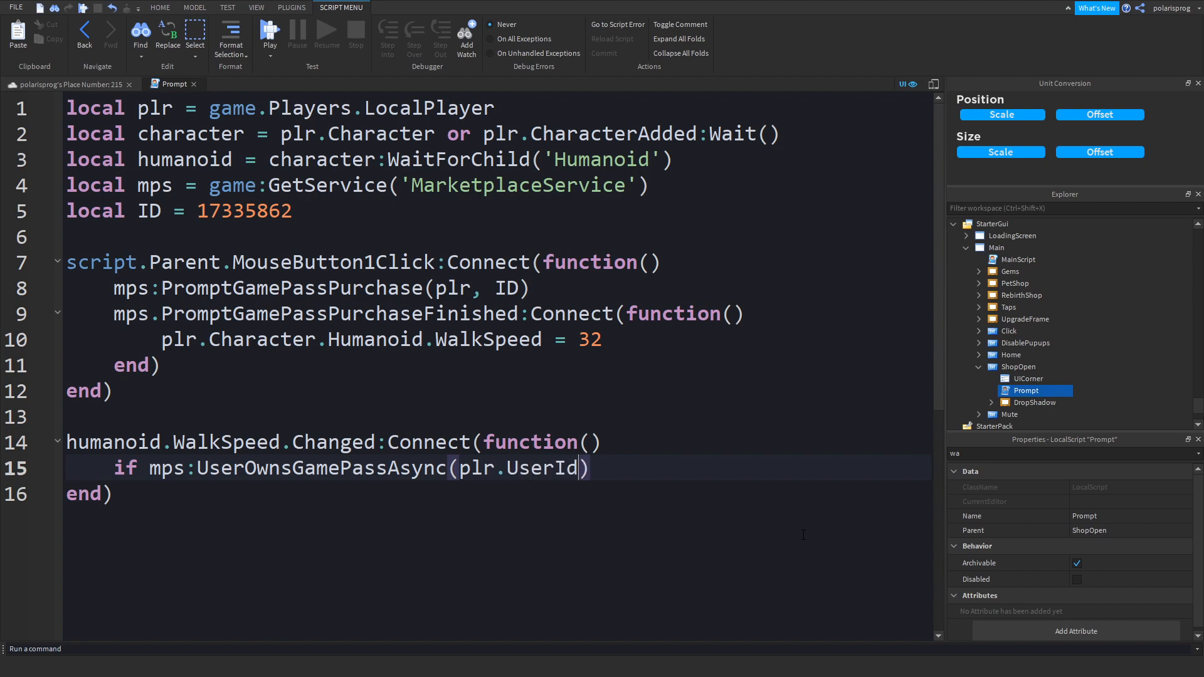
pyautogui.write(', ID')
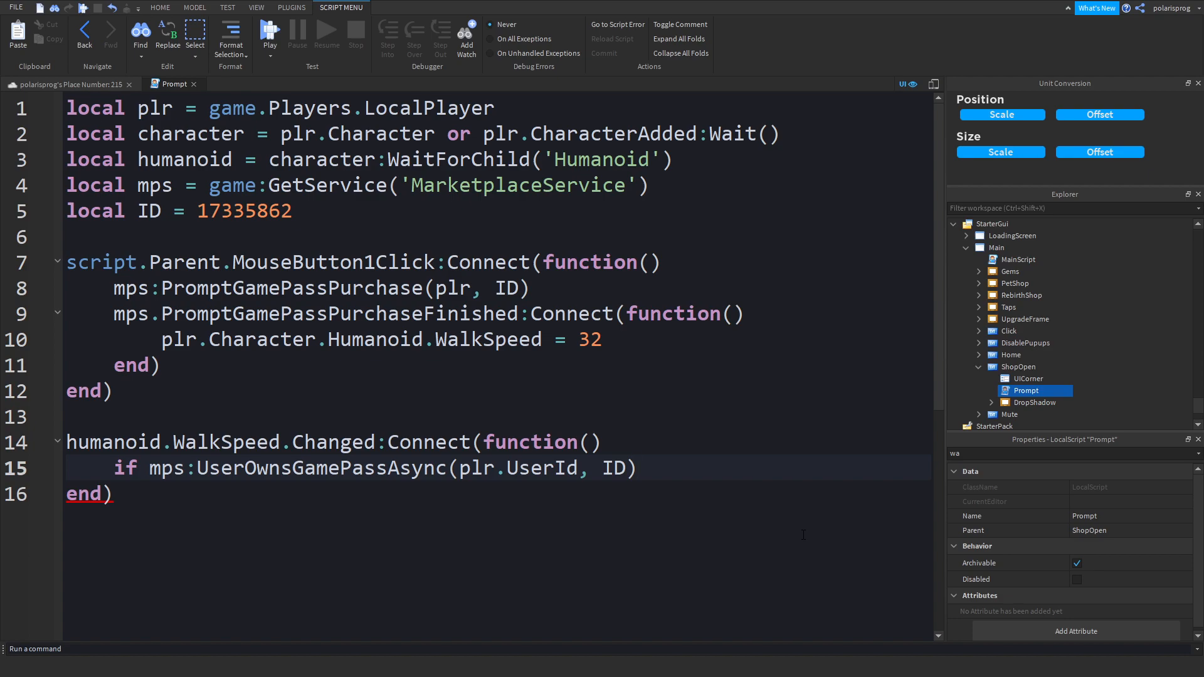
pyautogui.write('then')
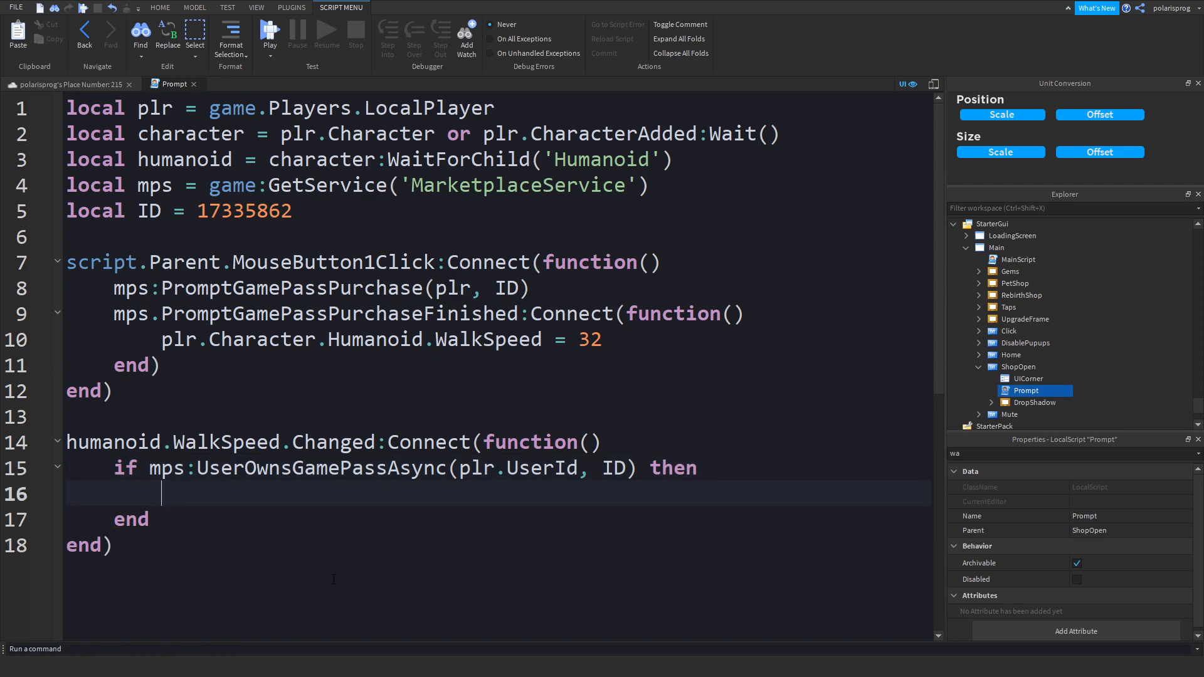
pyautogui.moveTo(532, 541)
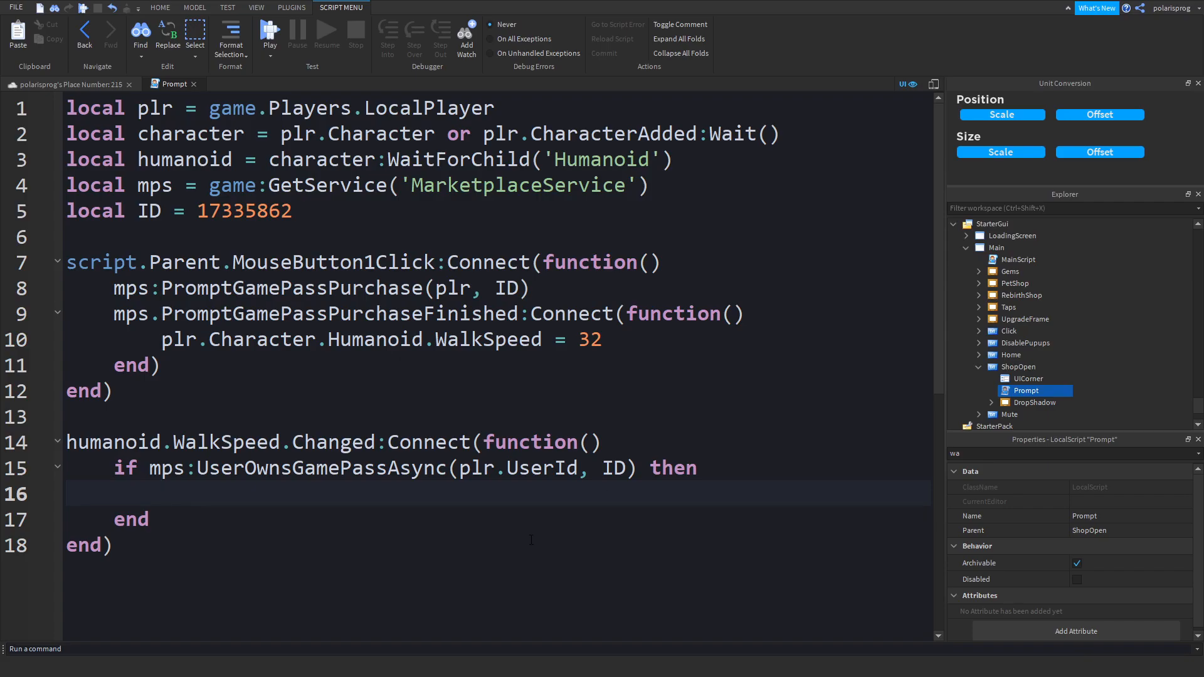
# - Add wait(1) and humanoid.WalkSpeed = humanoid.WalkSpeed * 2 inside the if block
pyautogui.write('wait()')
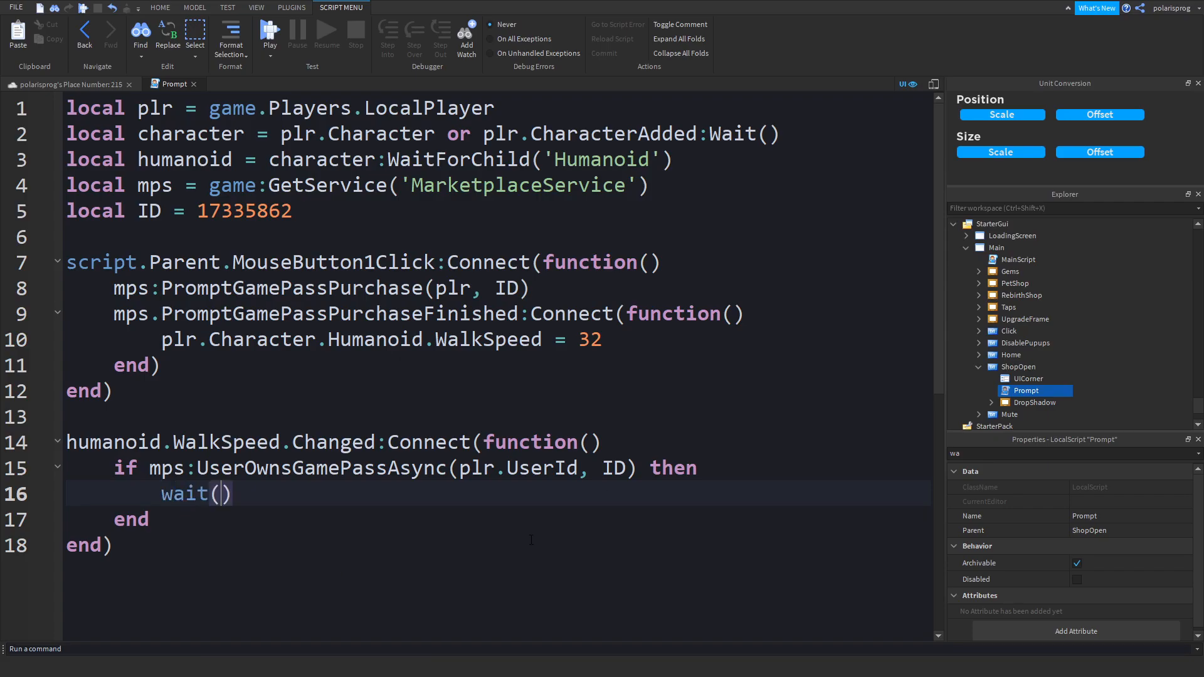
pyautogui.write('1')
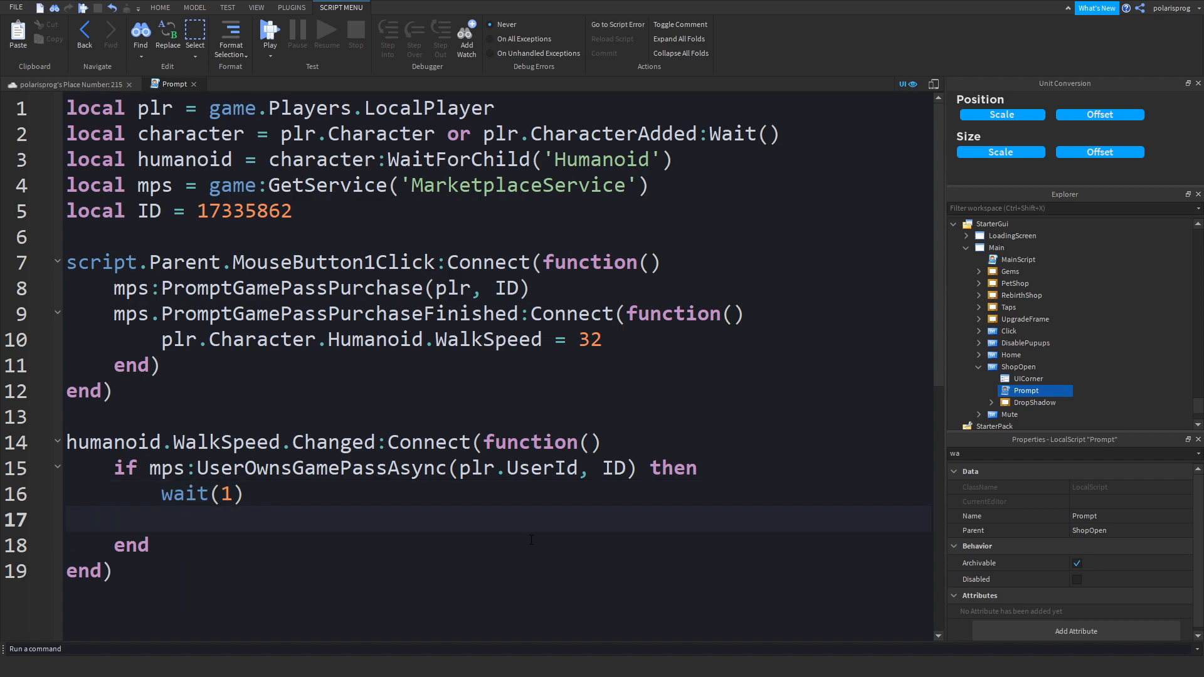
pyautogui.write('humanoid.WalkSpe')
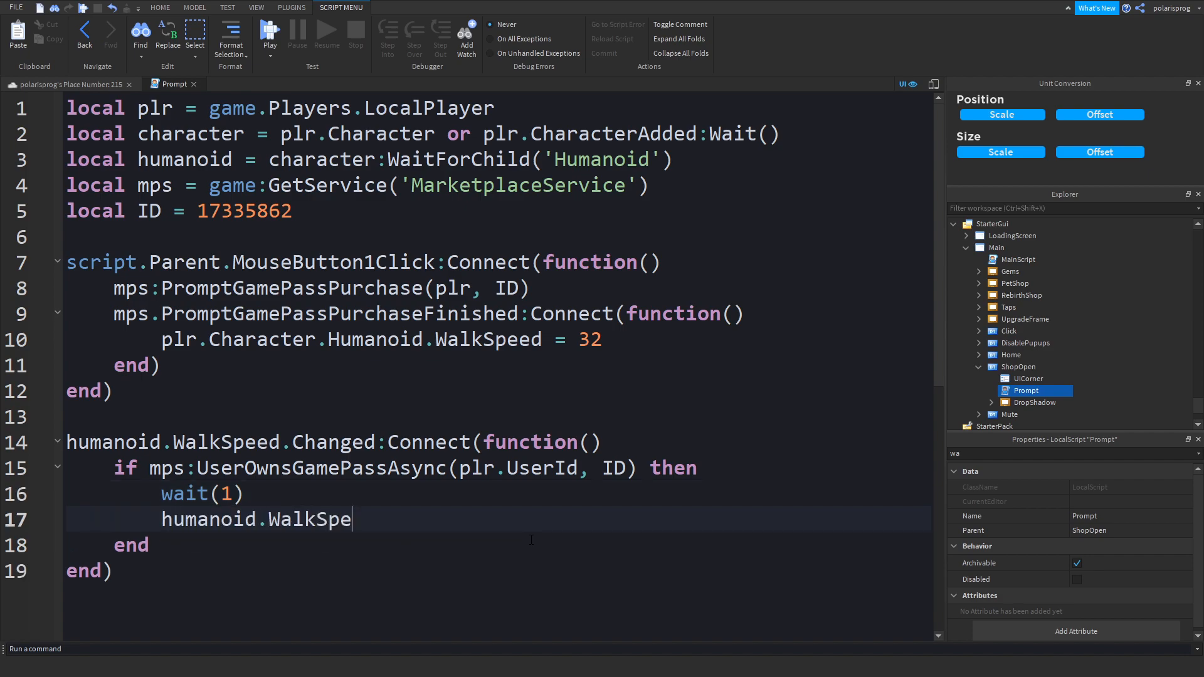
pyautogui.write('ed = humanoid')
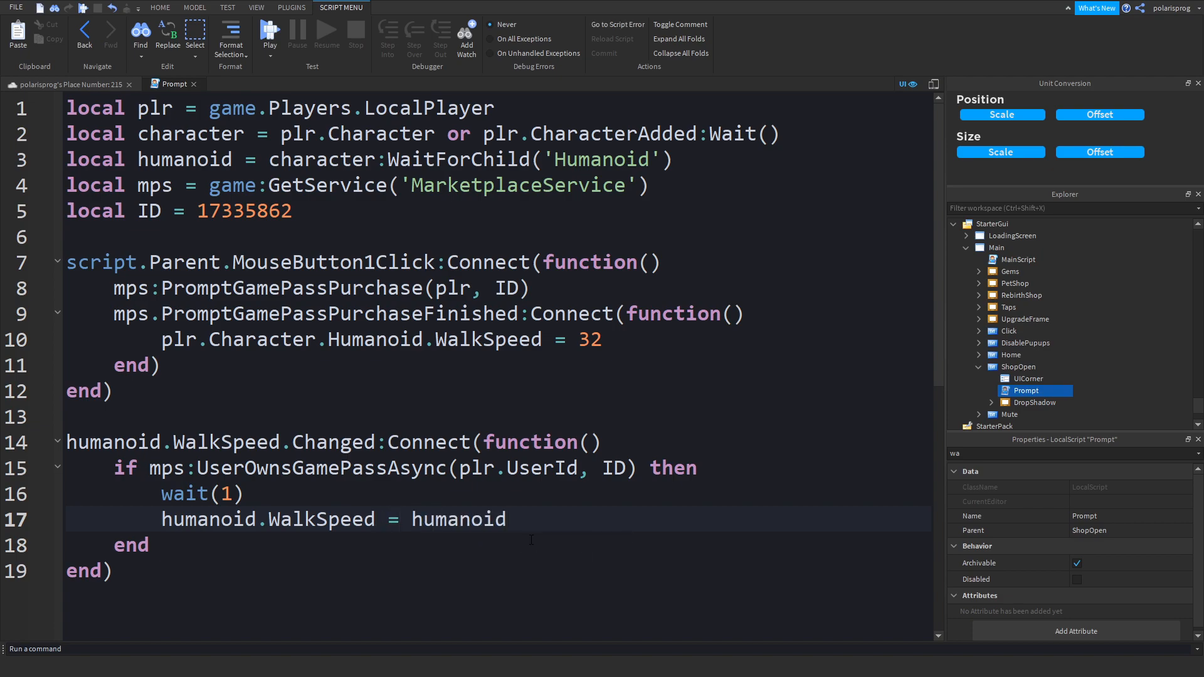
pyautogui.write('.Wal')
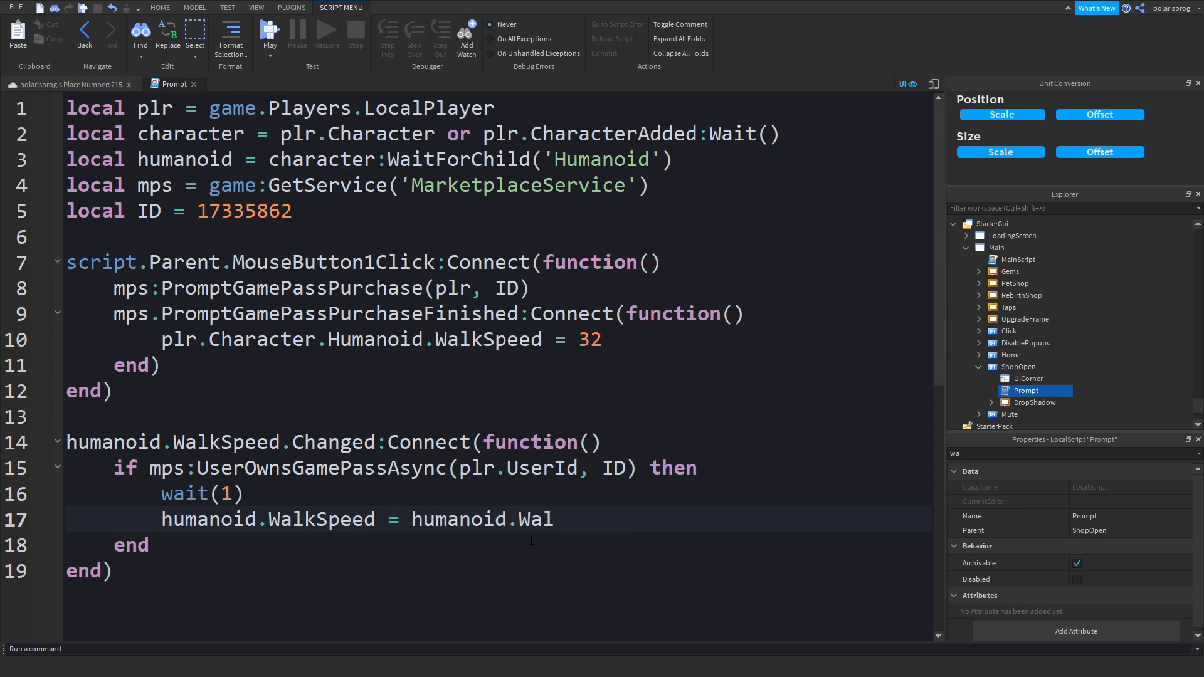
pyautogui.write('kSpeed')
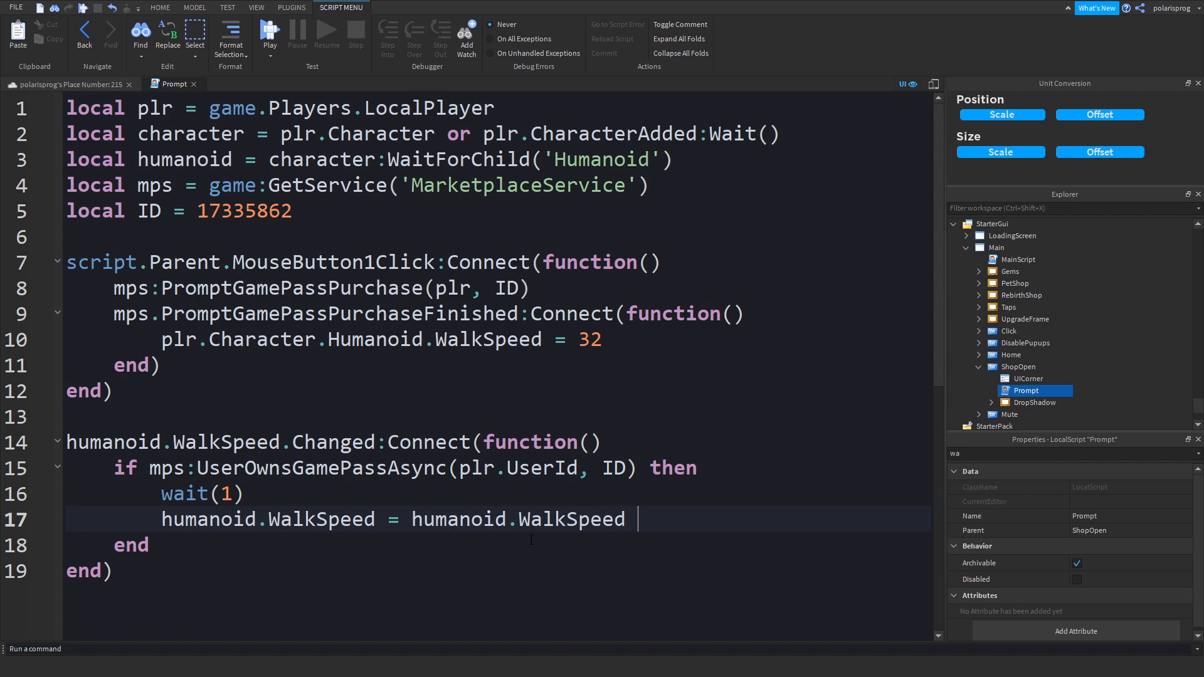
pyautogui.write('* 2')
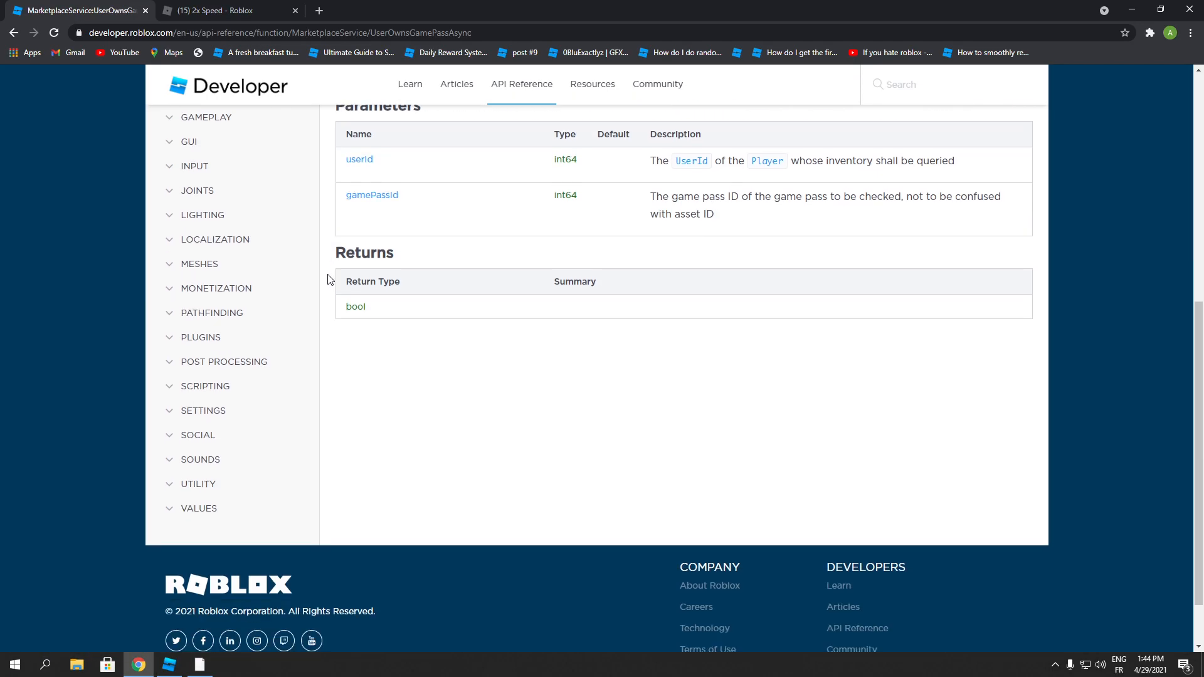
pyautogui.scroll(3)
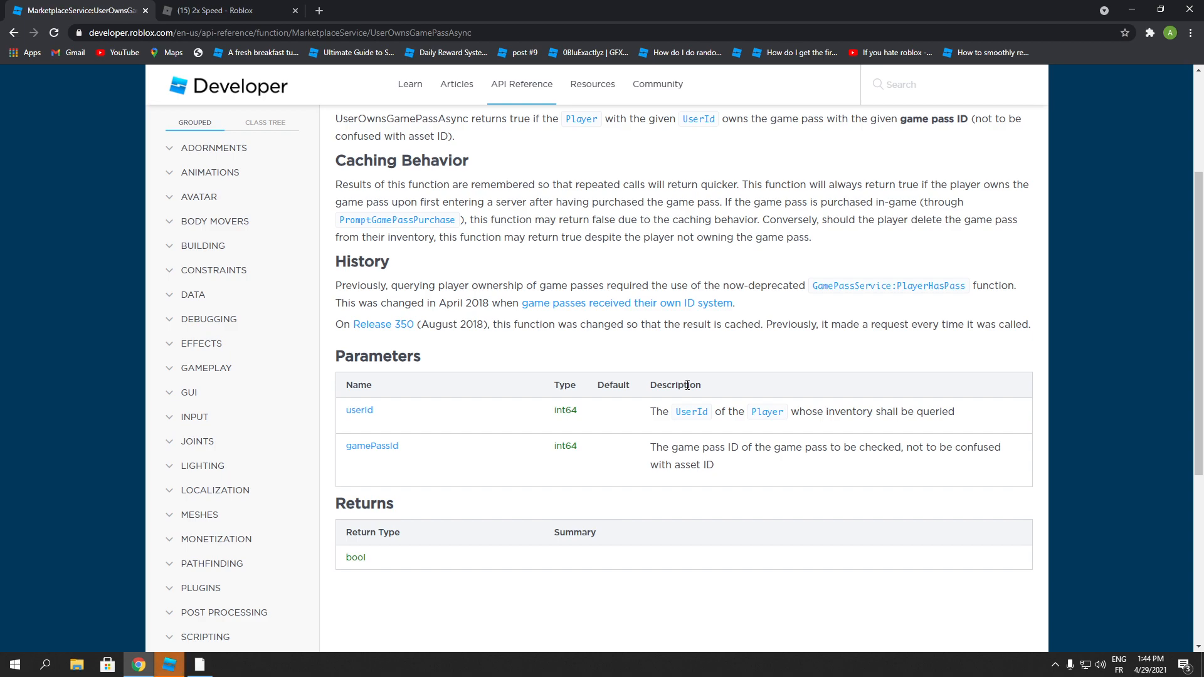
pyautogui.moveTo(593, 313)
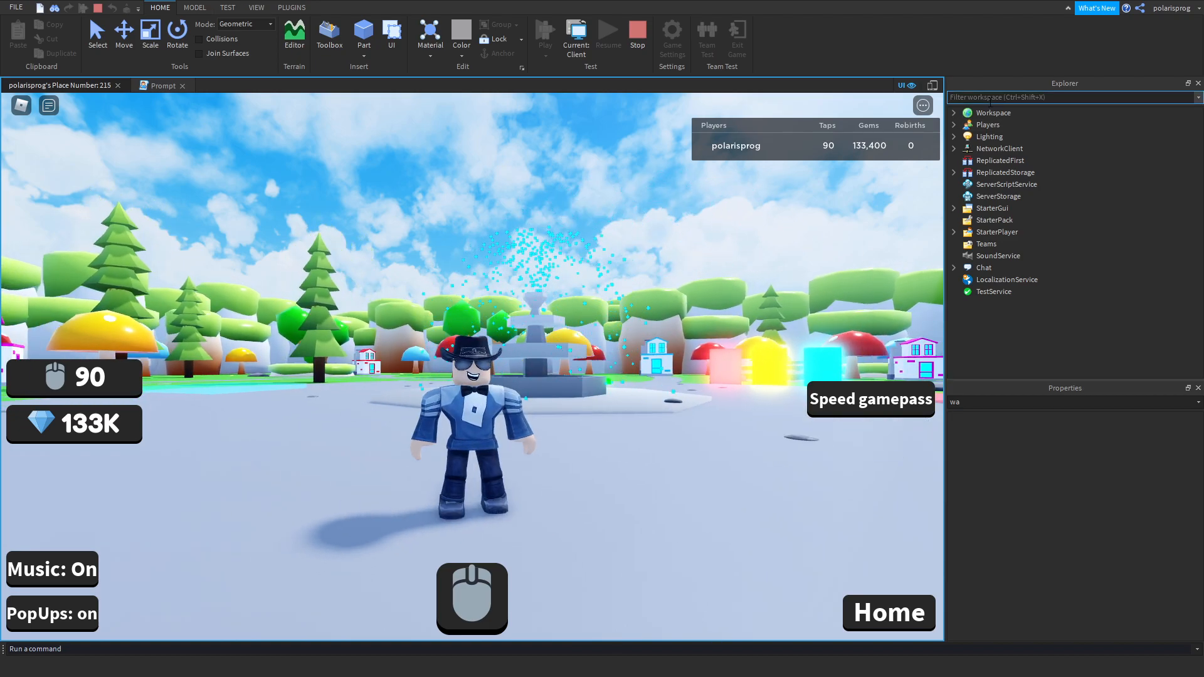
# - Filter Explorer for 'huma', inspect the Humanoid's WalkSpeed, and show the Output log via View
pyautogui.write('huma')
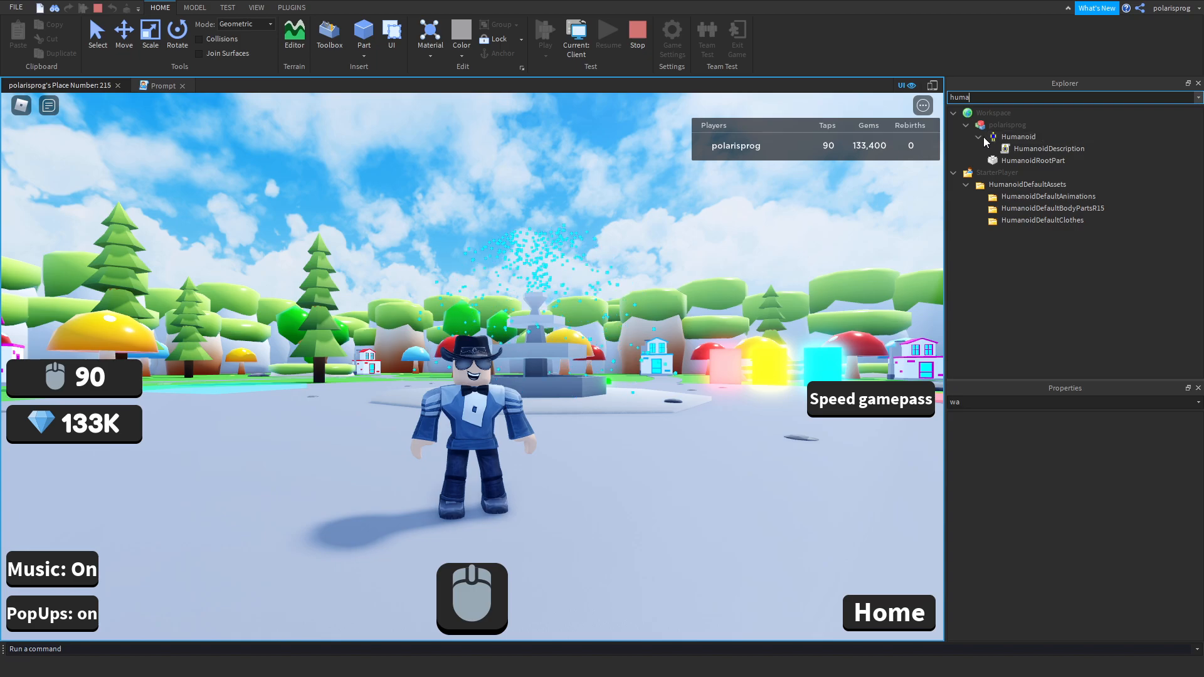
pyautogui.click(1018, 137)
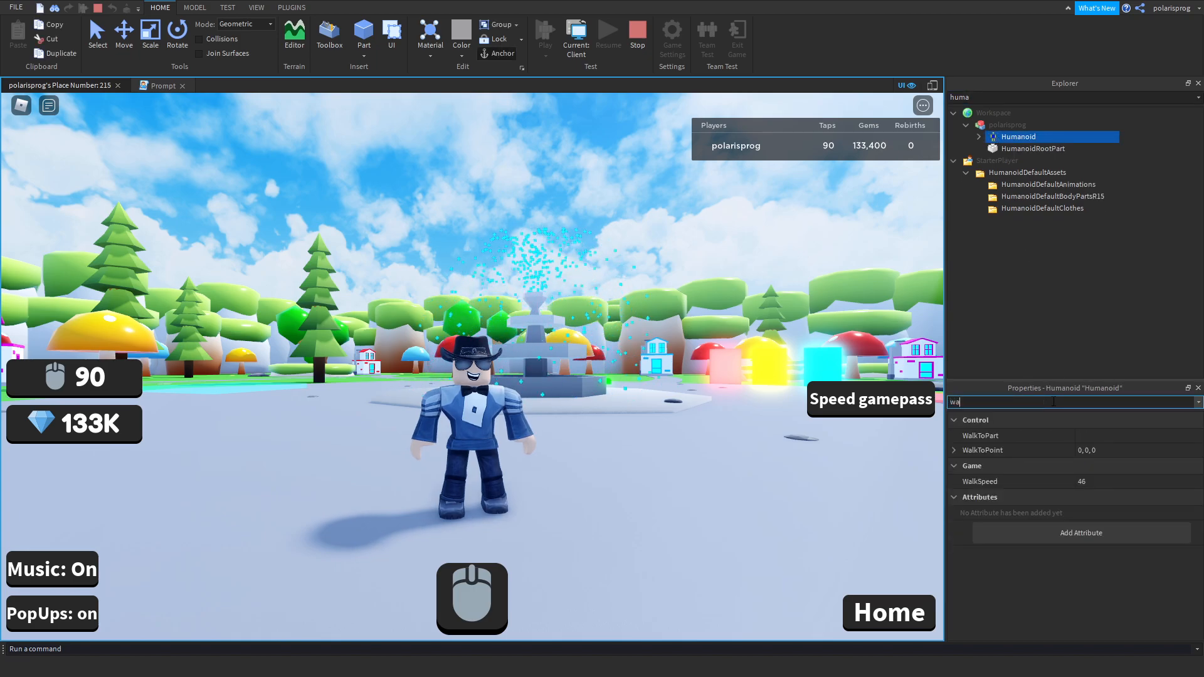
pyautogui.click(256, 8)
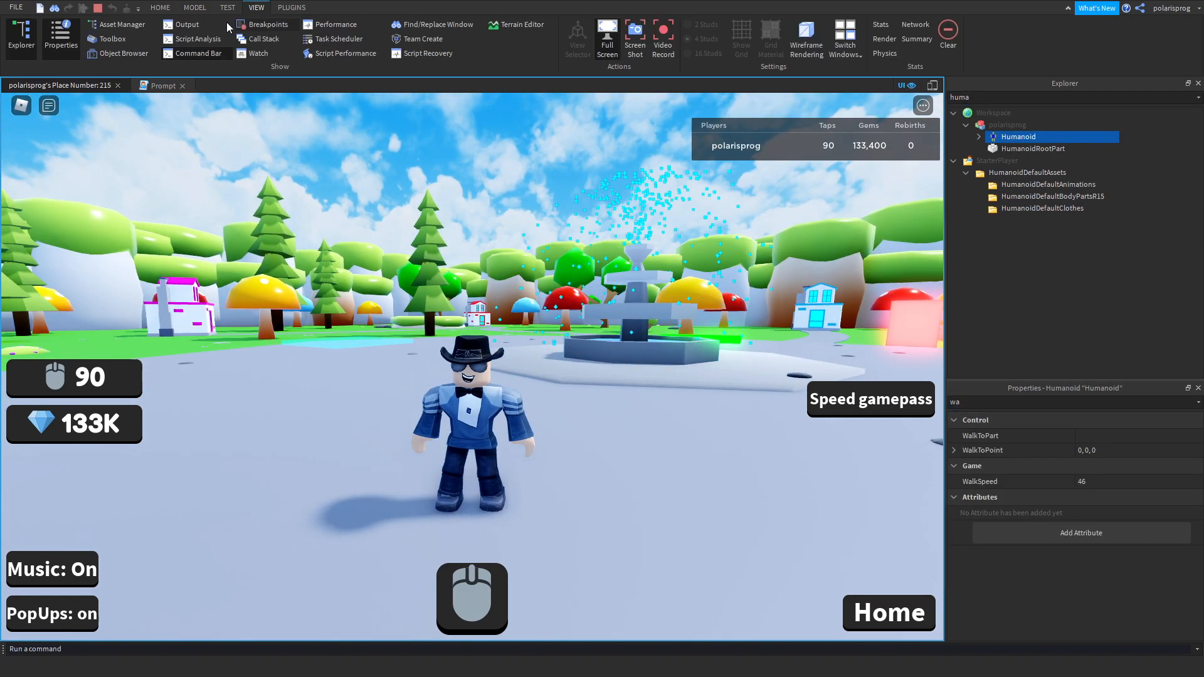
pyautogui.click(185, 24)
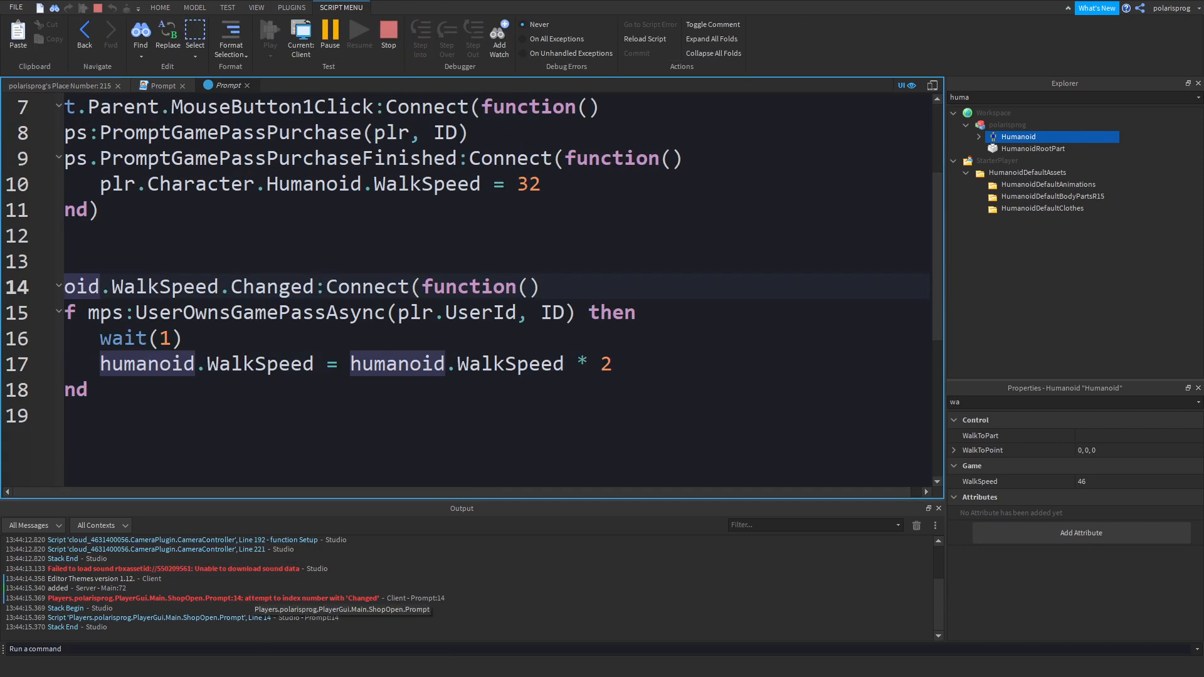
pyautogui.moveTo(308, 606)
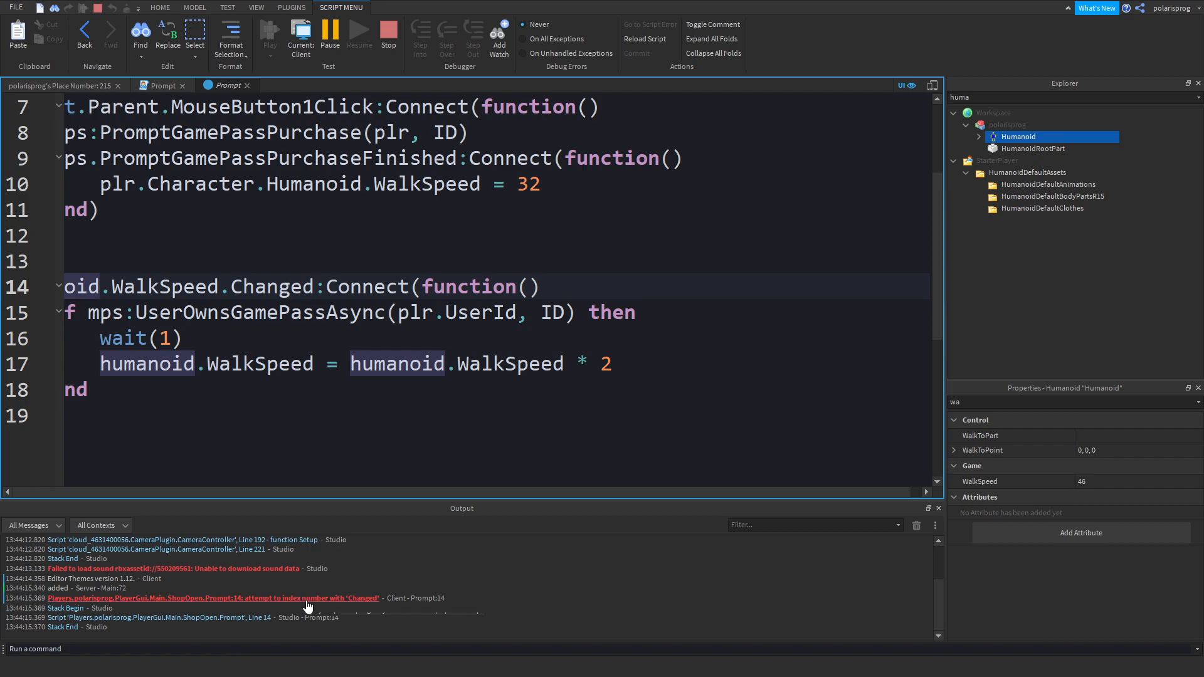
pyautogui.moveTo(294, 495)
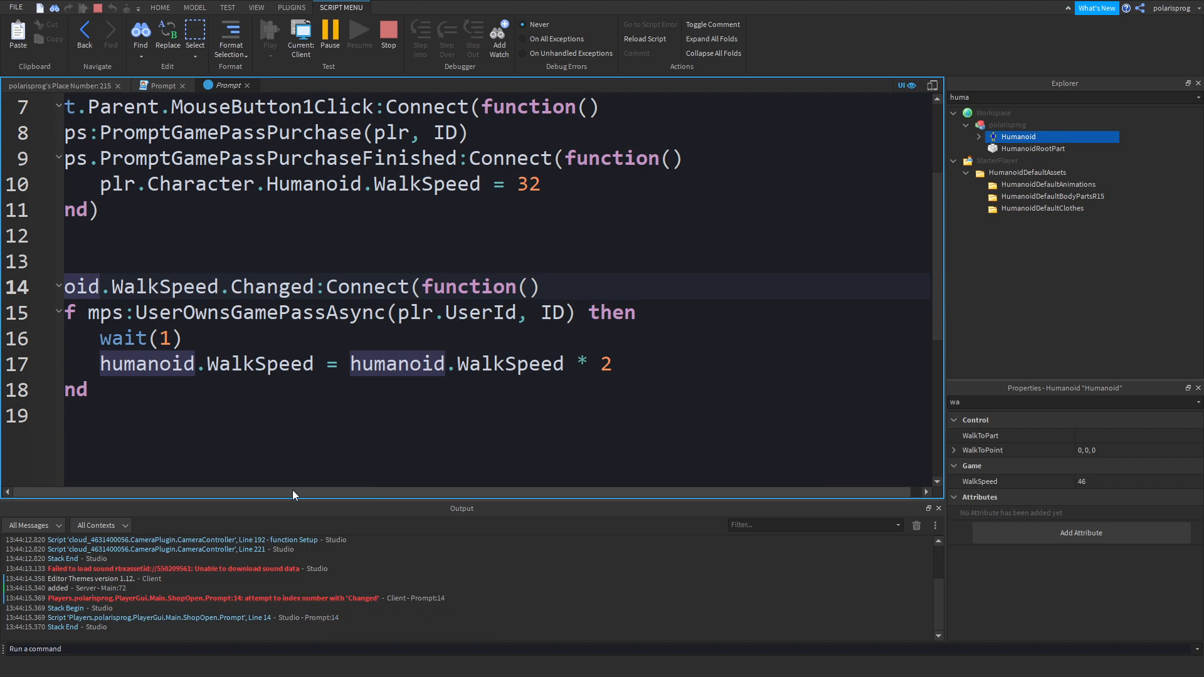
pyautogui.moveTo(212, 607)
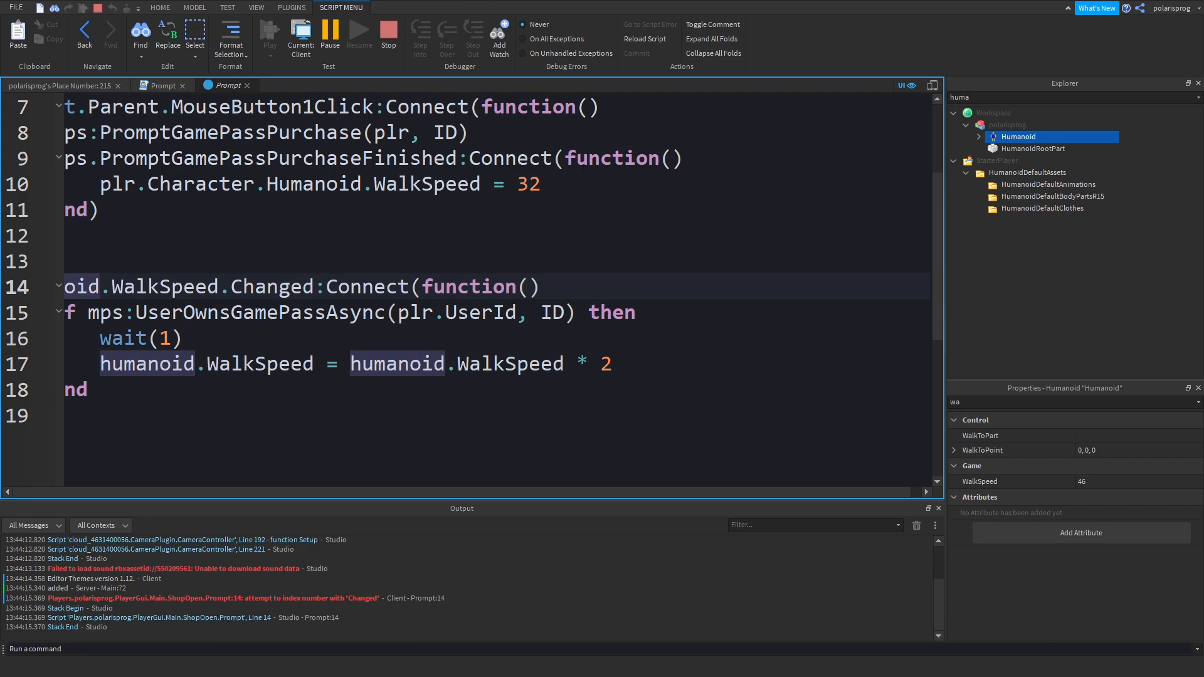
pyautogui.moveTo(425, 107)
pyautogui.write('while true d')
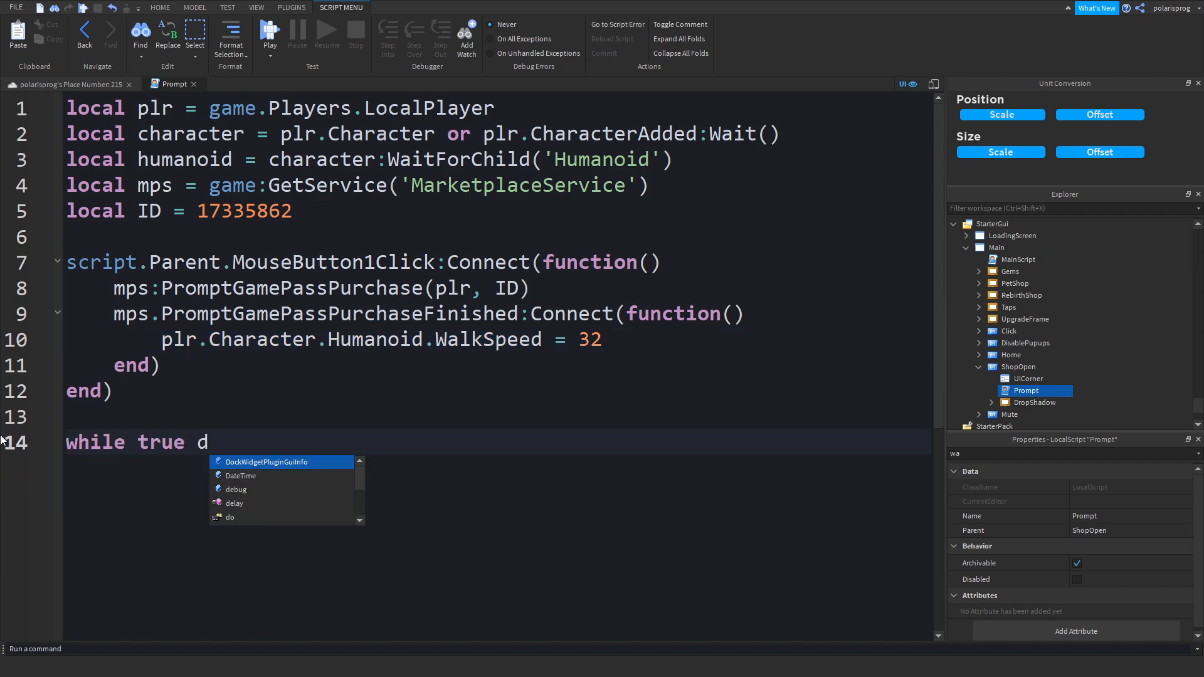
# - Declare 'local oldSpeed = 0' on line 6 under the gamepass ID
pyautogui.write('o')
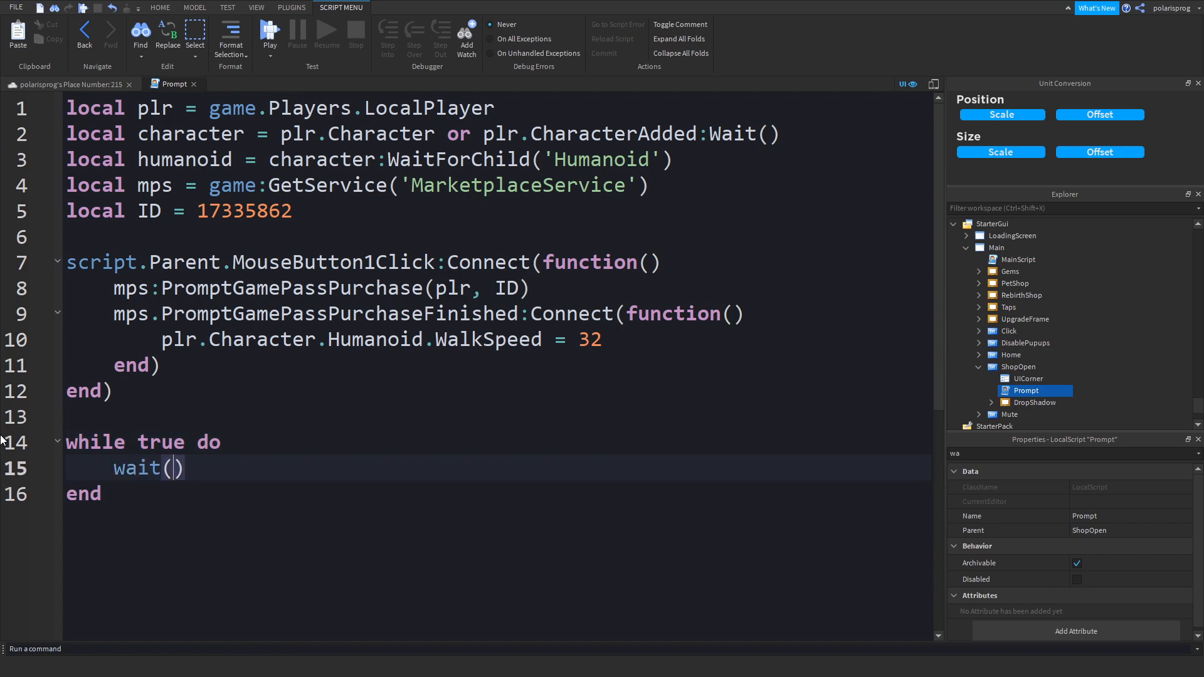
pyautogui.write('2')
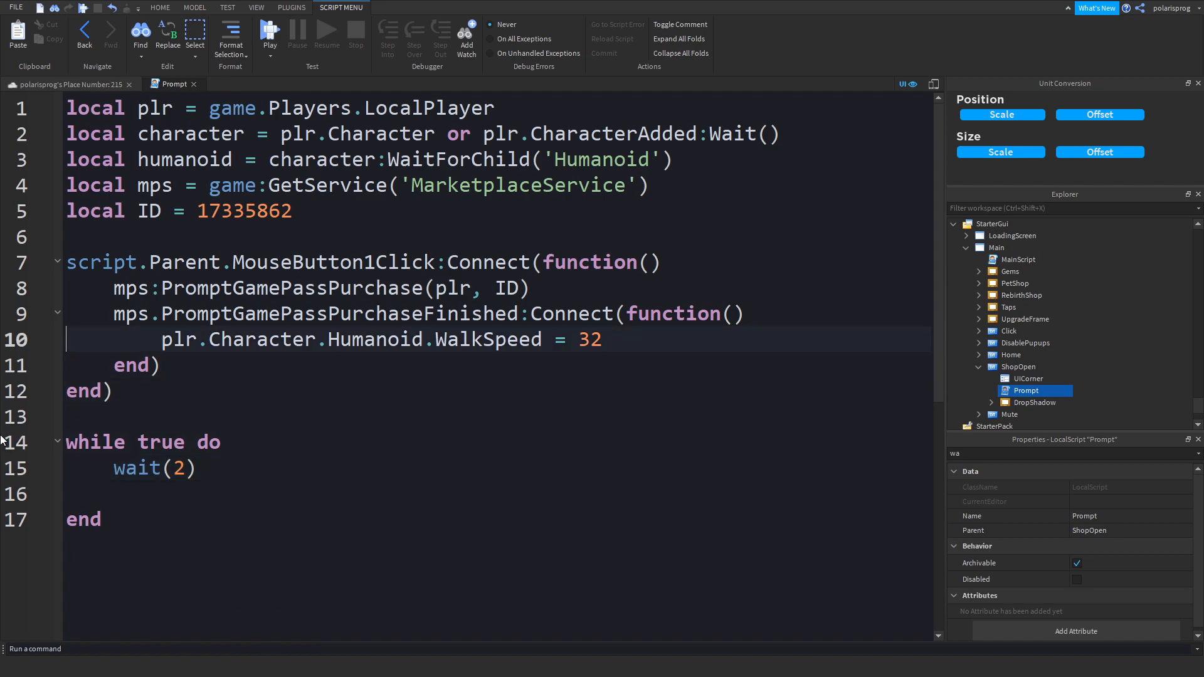
pyautogui.write('local ol')
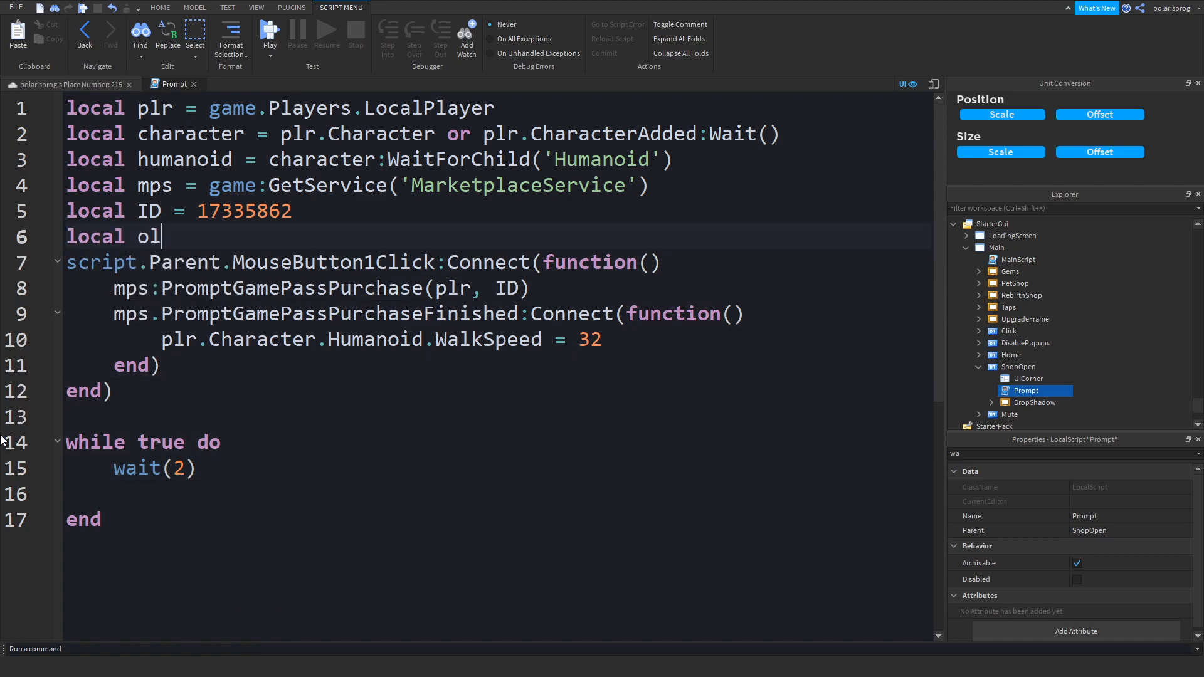
pyautogui.write('dSpeed =')
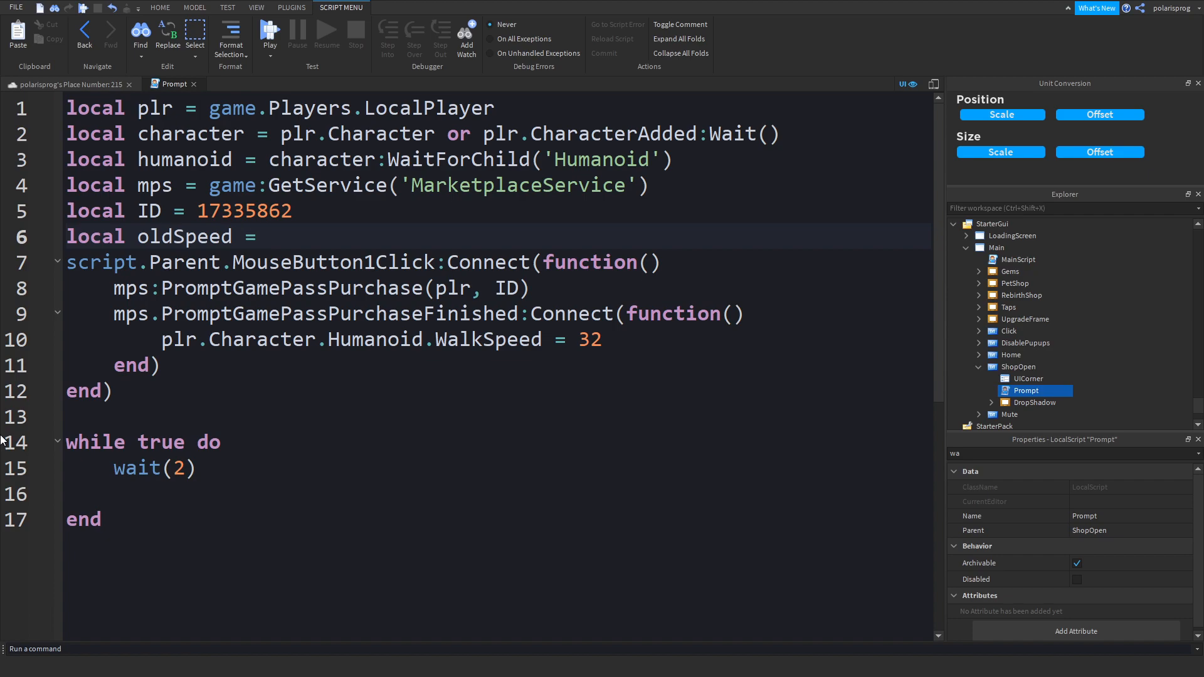
pyautogui.write('0')
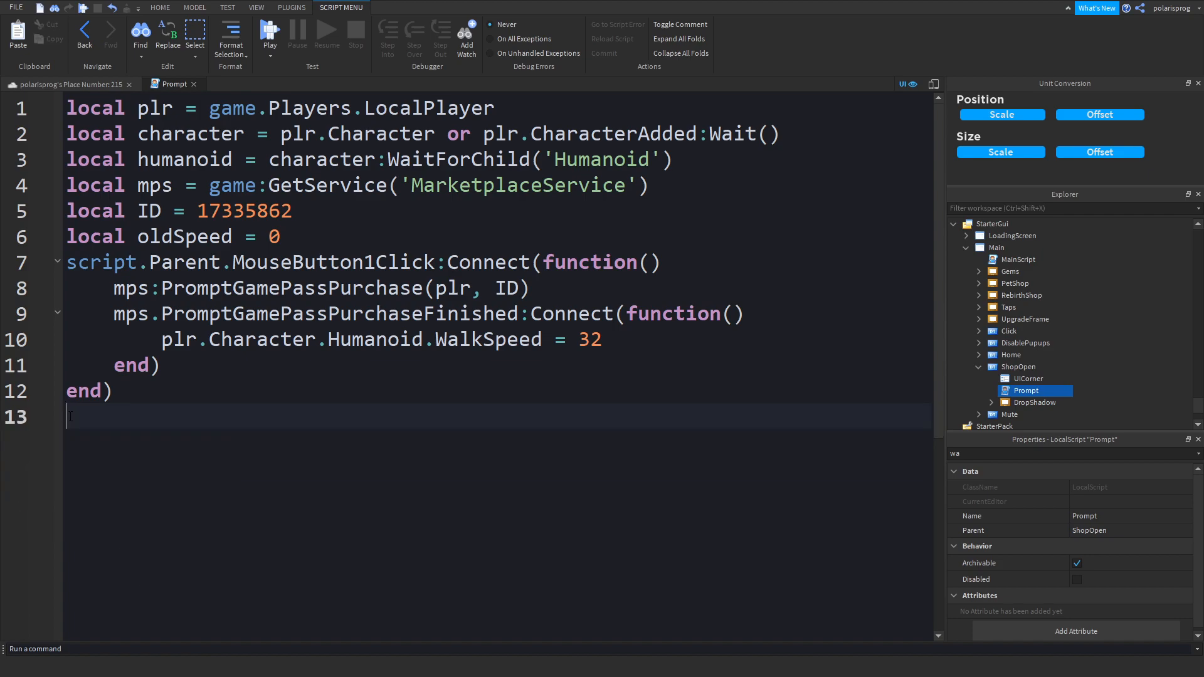
# - Remove oldSpeed, try 'while true do', then retype the listener start as humanoid:GetPropret
pyautogui.press('alt+tab')
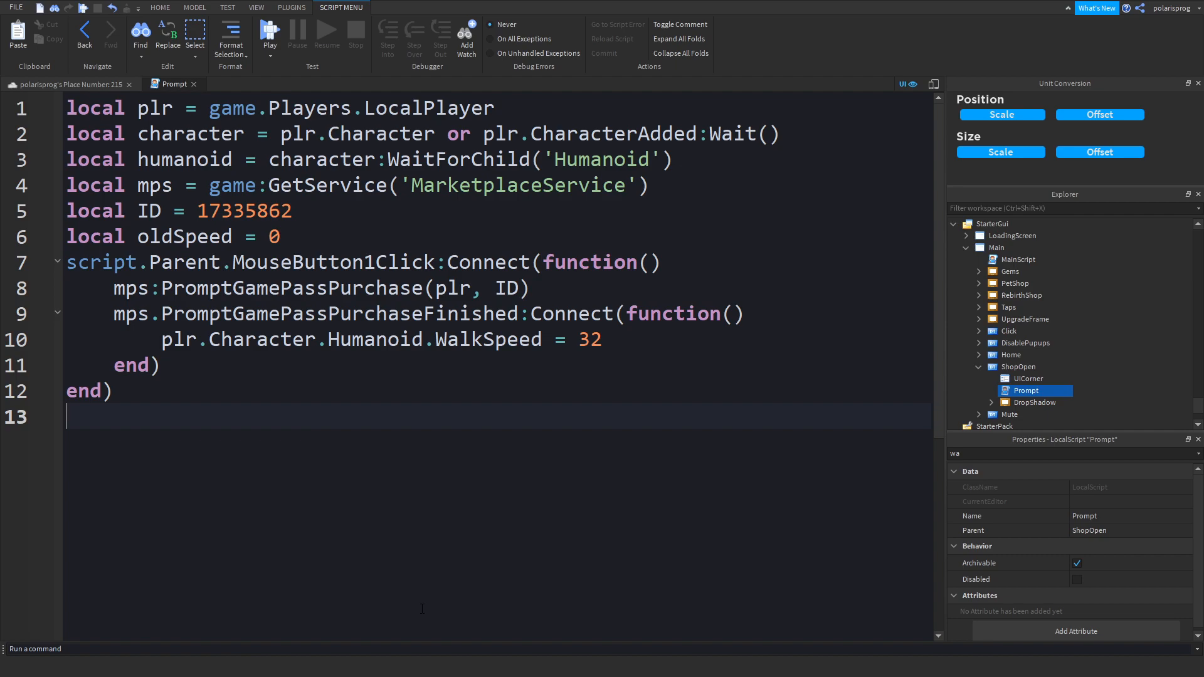
pyautogui.write('while true do')
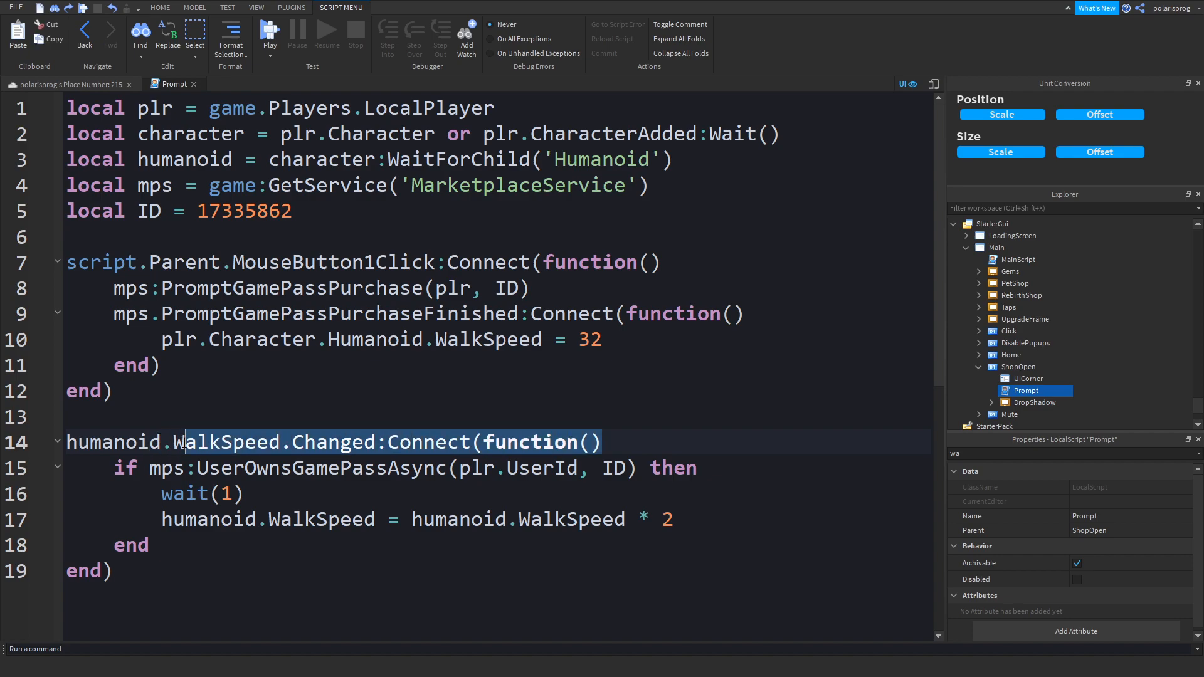
pyautogui.press('Delete')
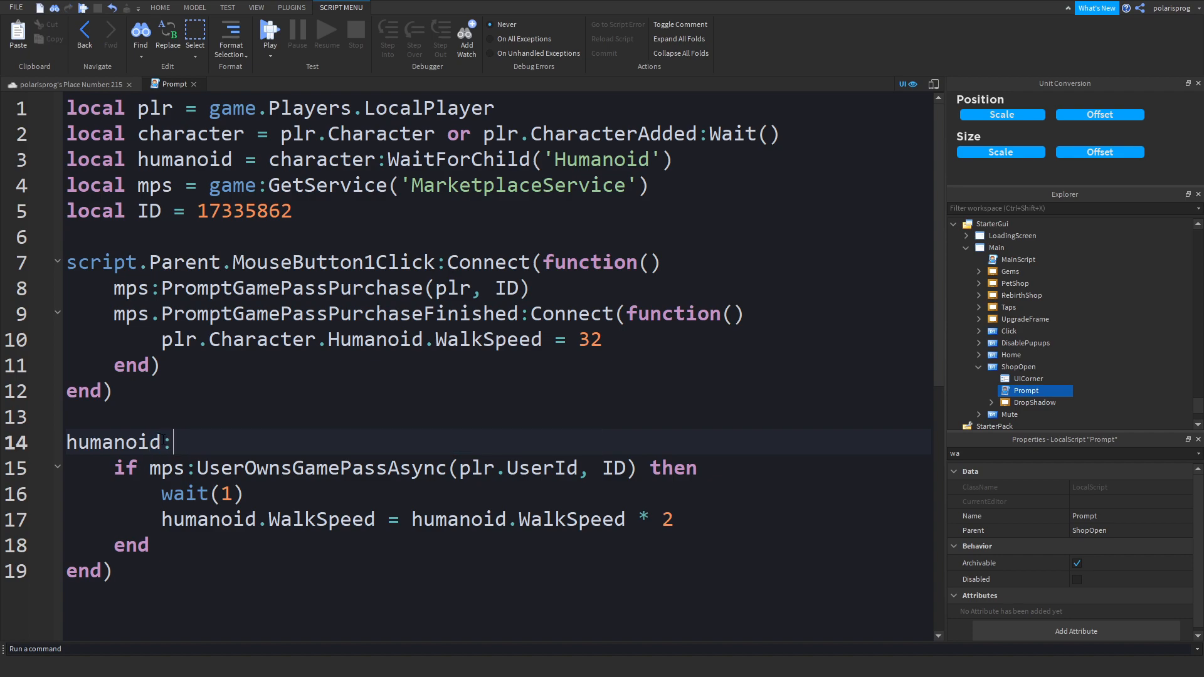
pyautogui.write('GetProp')
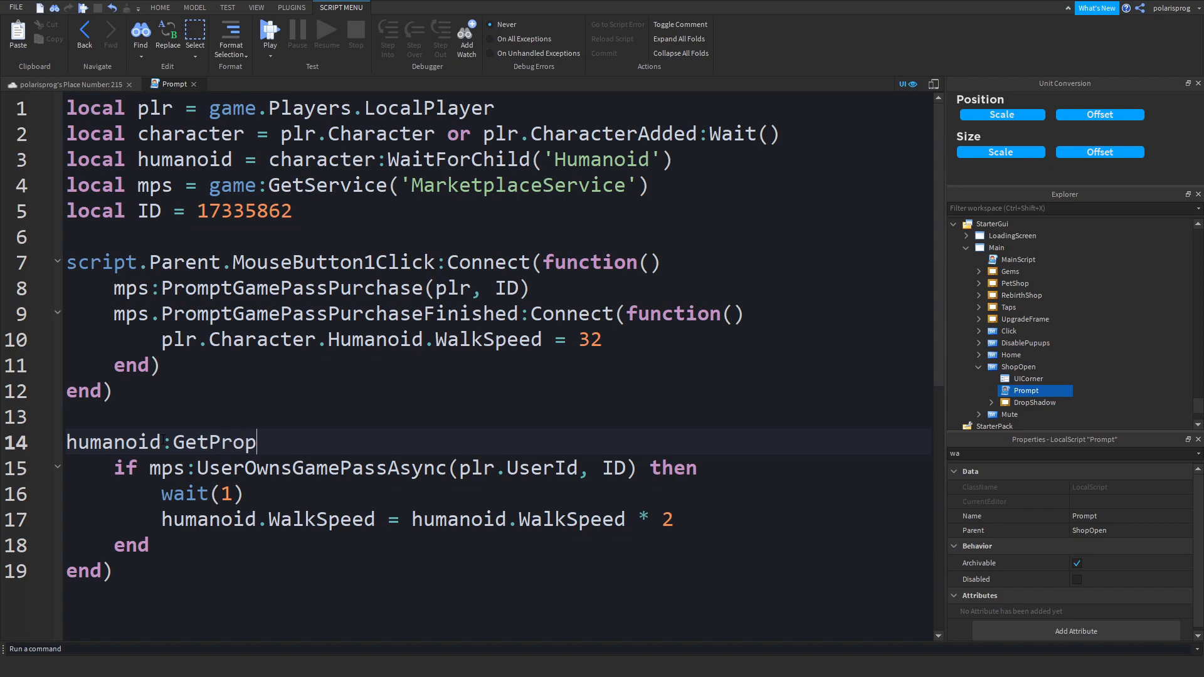
pyautogui.write('ret')
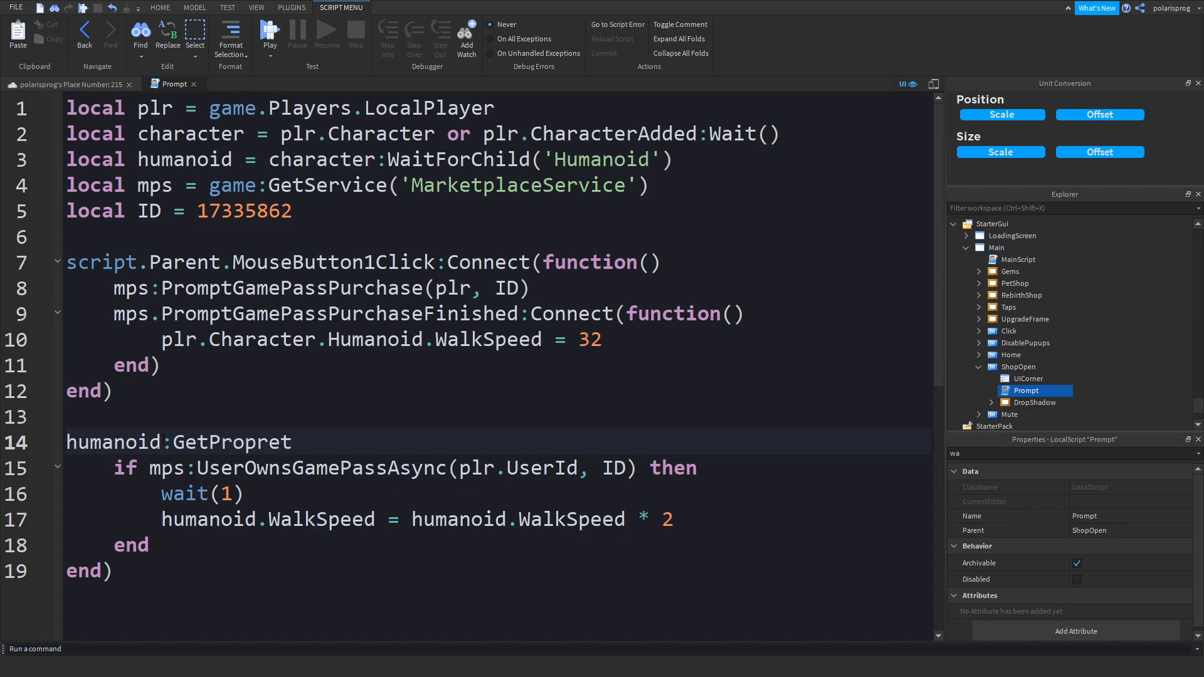
pyautogui.write('i')
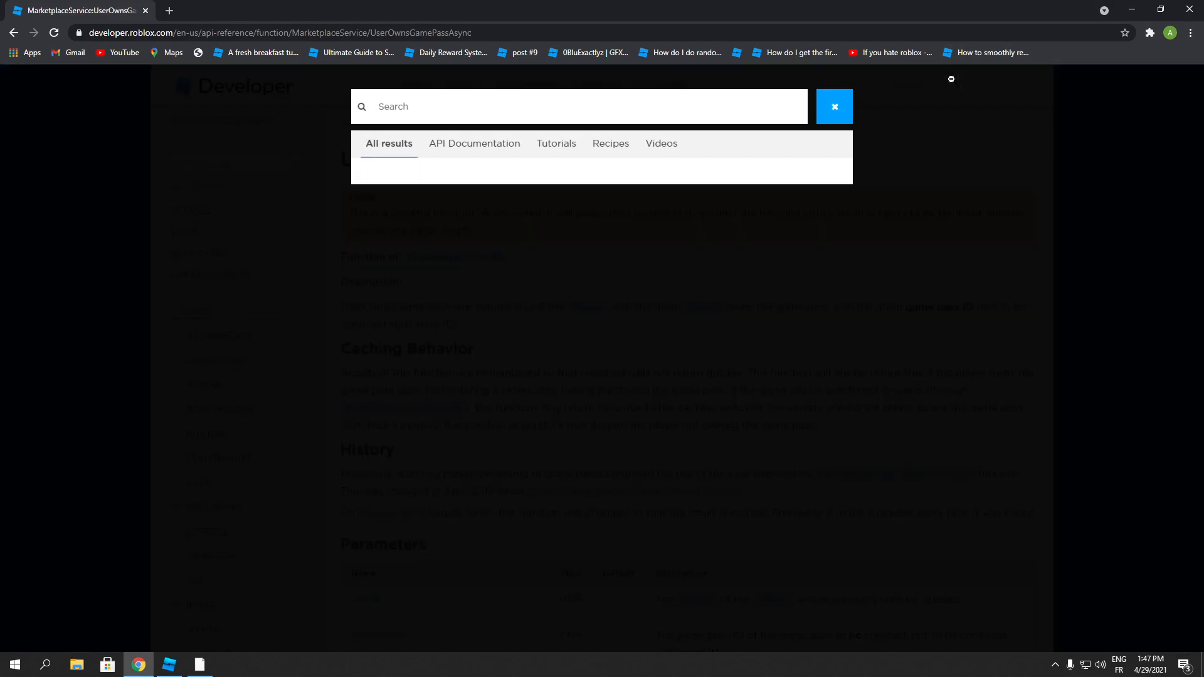
# - Search the Developer Hub for 'getprop' and open Instance:GetPropertyChangedSignal()
pyautogui.write('pro')
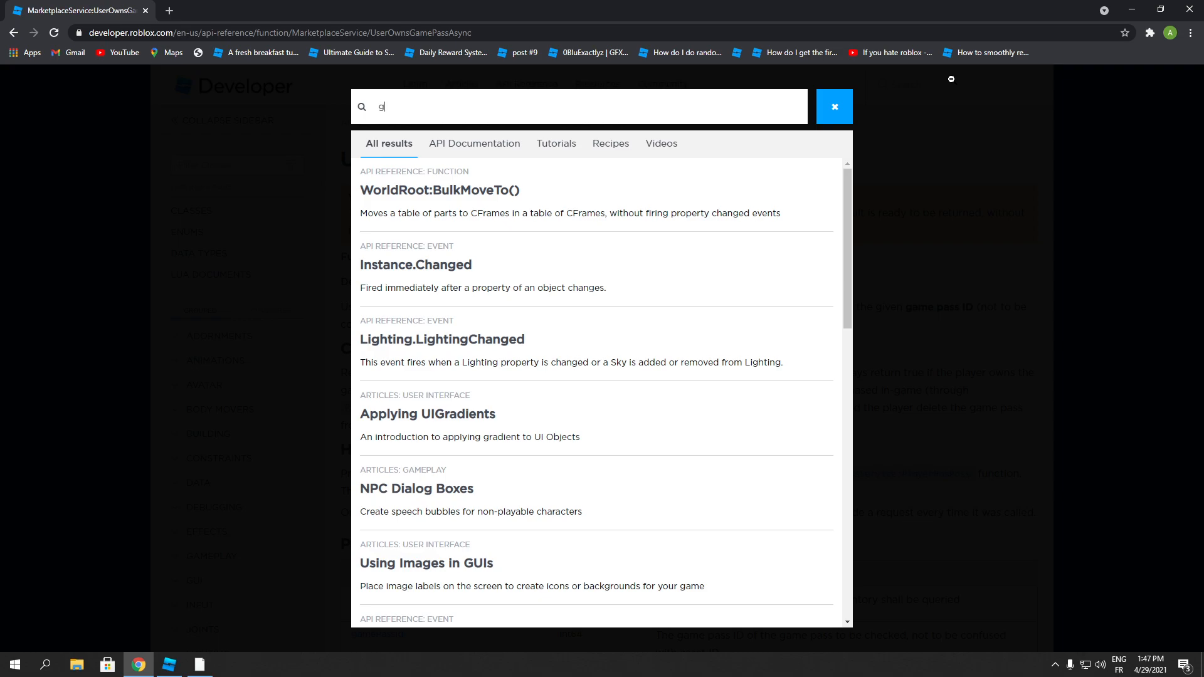
pyautogui.write('etprop')
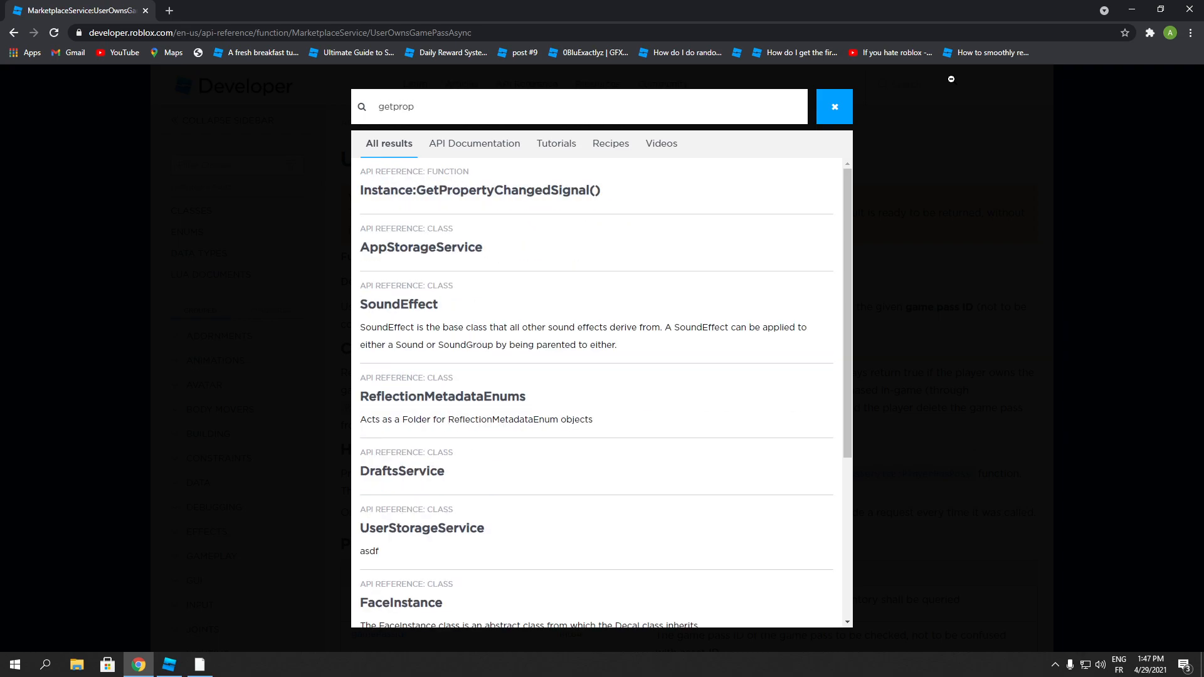
pyautogui.moveTo(547, 200)
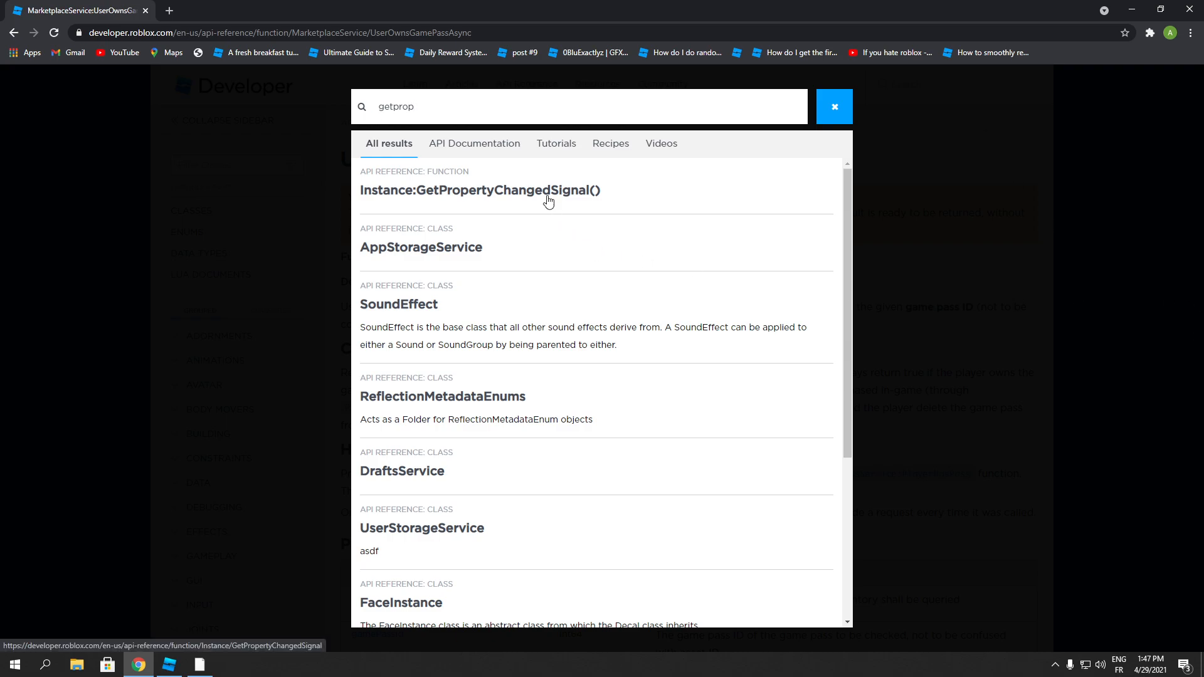
pyautogui.click(480, 190)
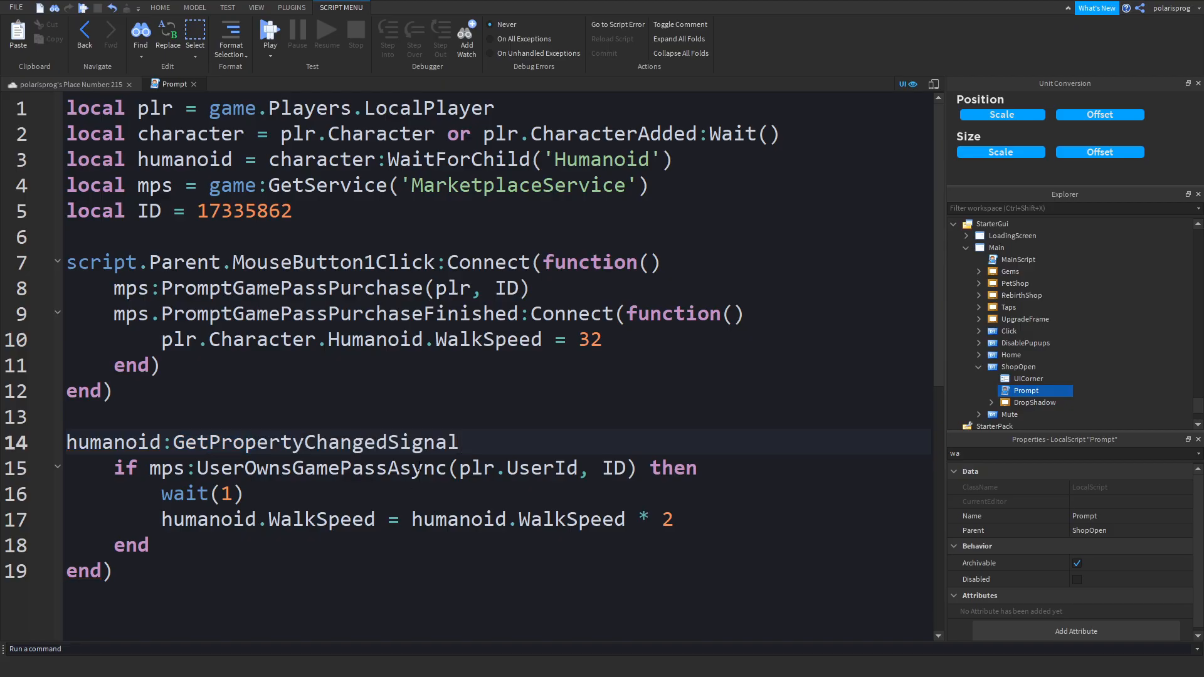
# - Make line 14 humanoid:GetPropertyChangedSignal('WalkSpeed'):Connect(function() and start Play
pyautogui.write('()')
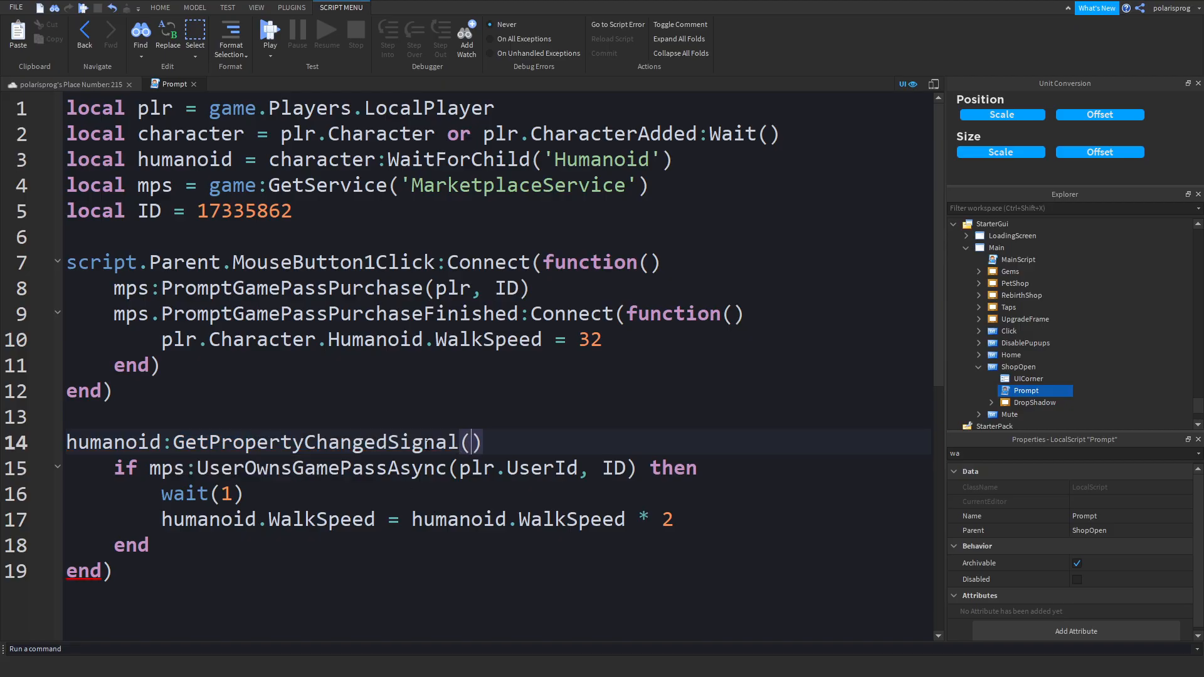
pyautogui.write("'")
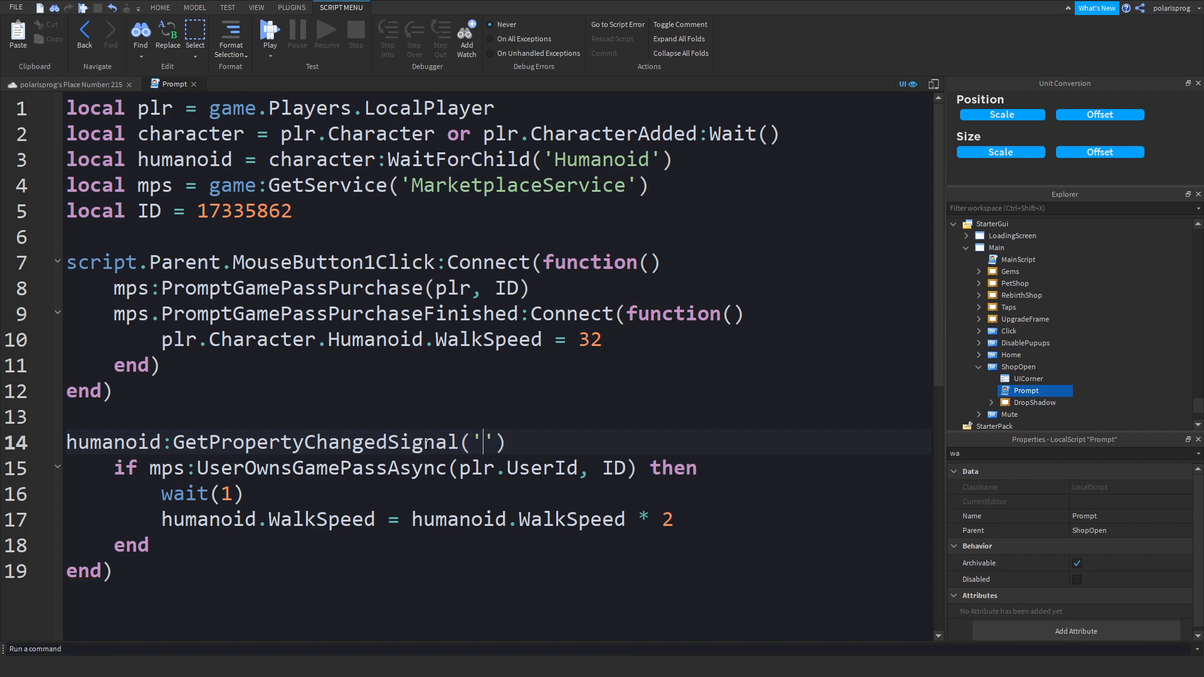
pyautogui.write('Wal')
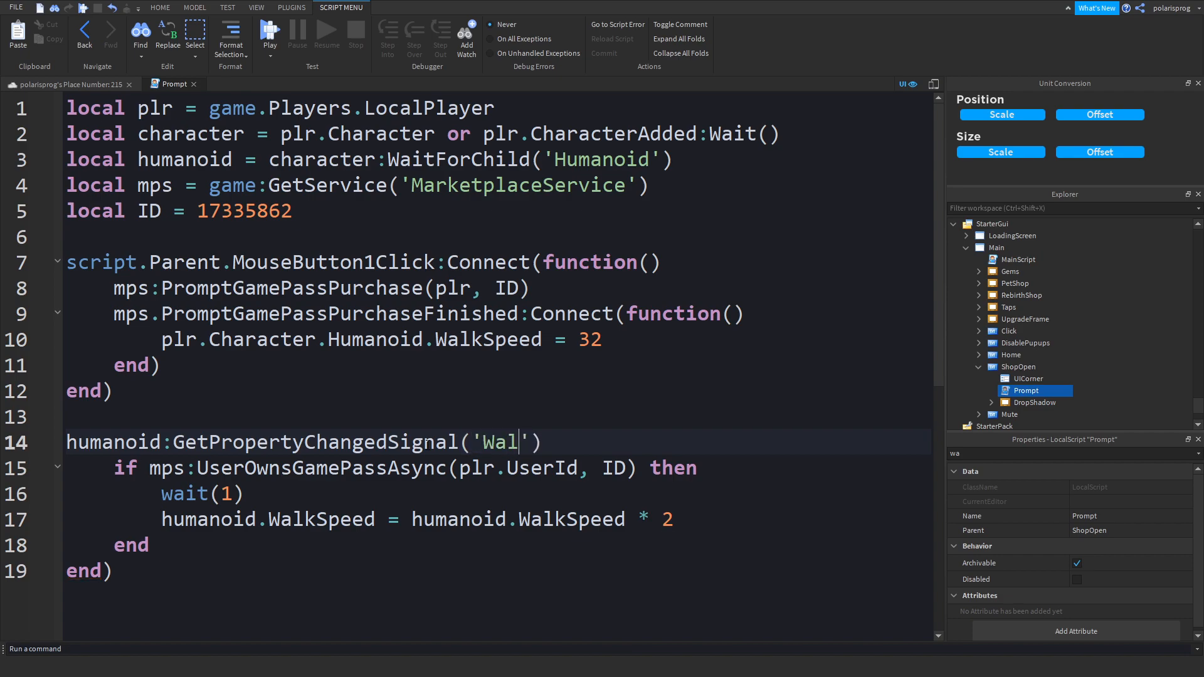
pyautogui.write('kSpeed')
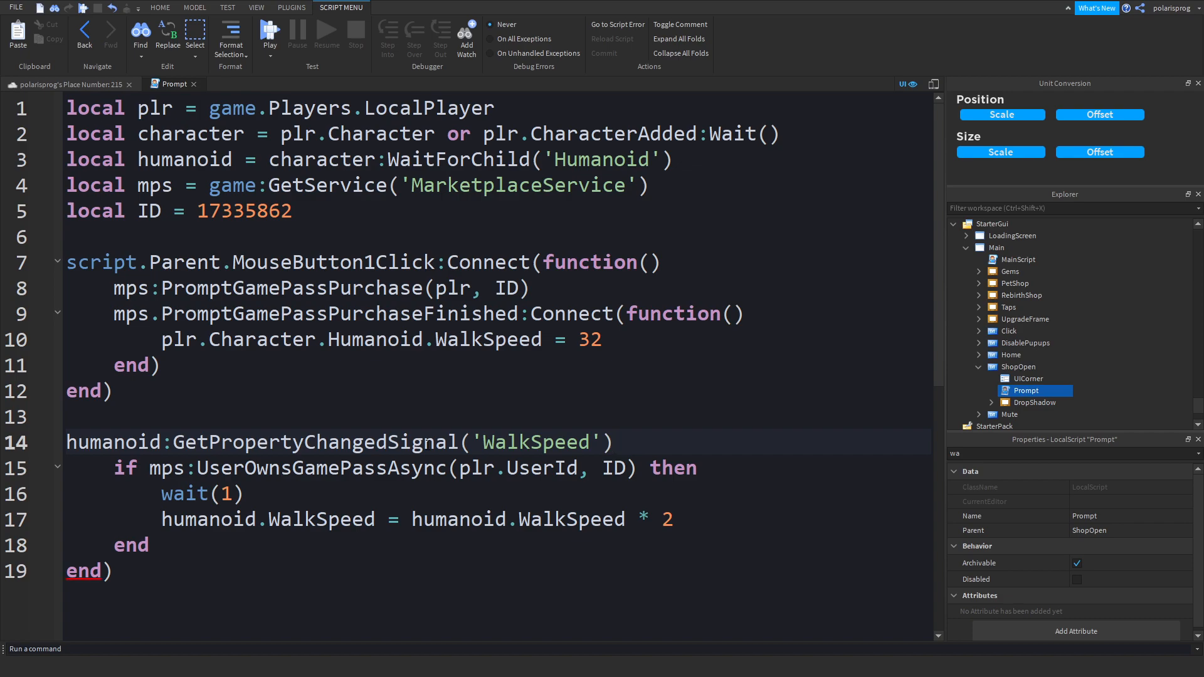
pyautogui.click(611, 441)
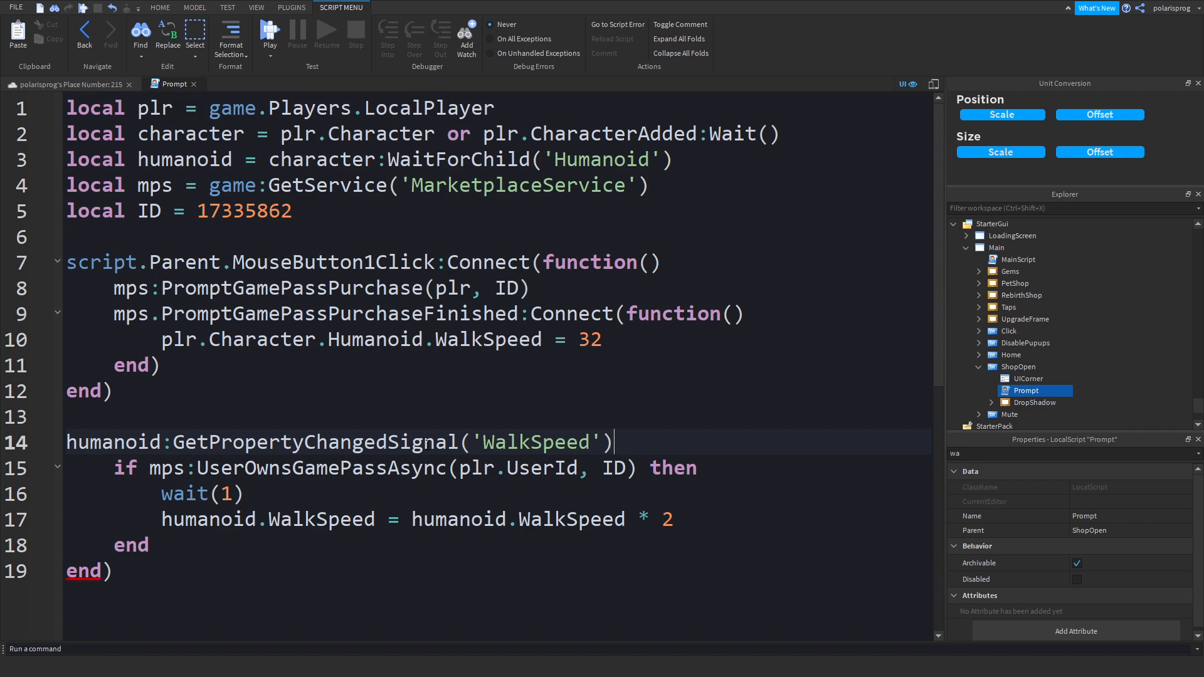
pyautogui.write(':Connect()')
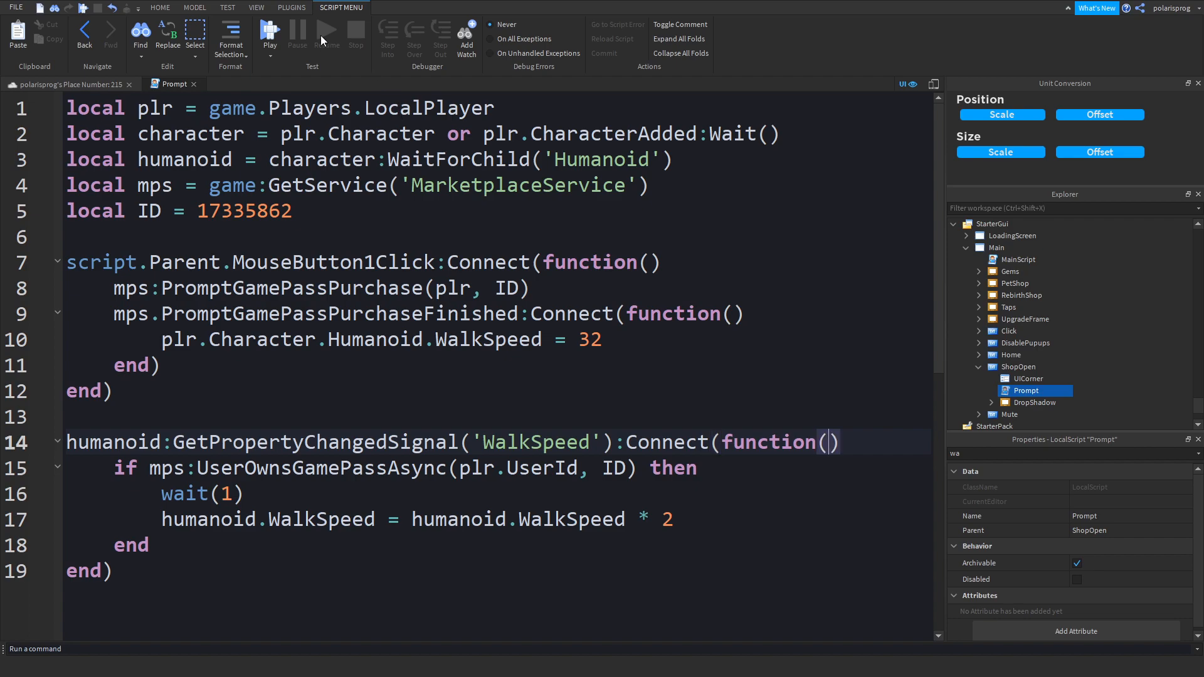
pyautogui.click(256, 7)
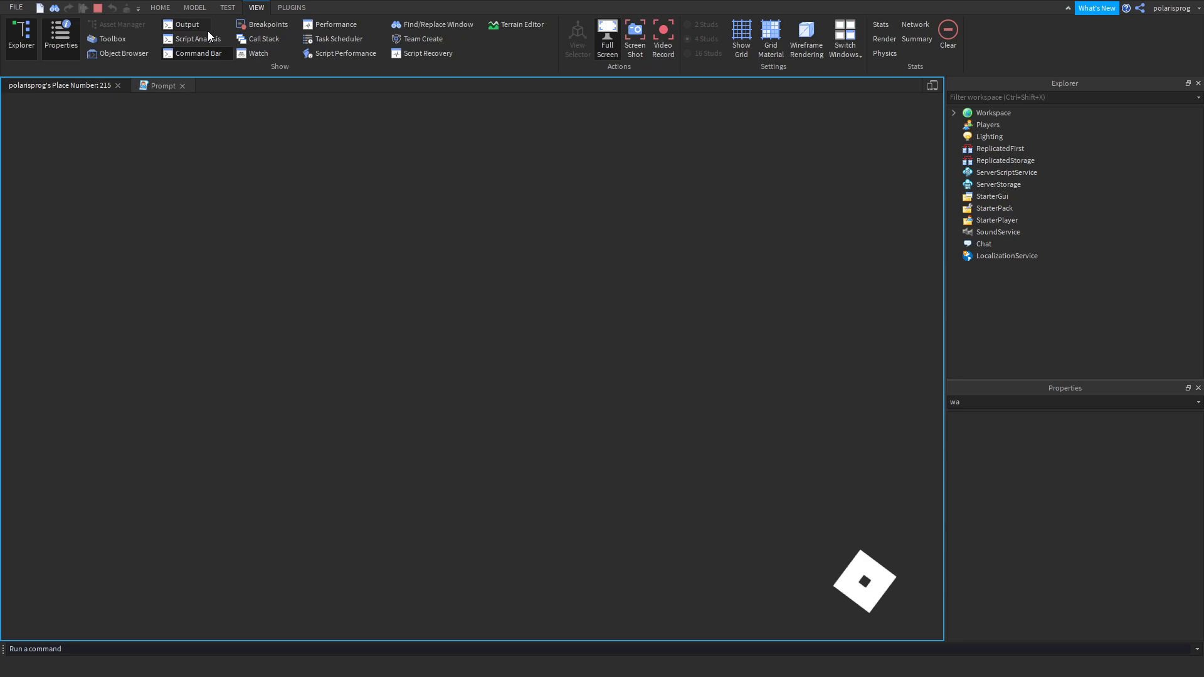
# - Show Output, filter Explorer for 'hum', read the Humanoid's WalkSpeed (46 then 32), and close the Rebirth Shop
pyautogui.click(188, 24)
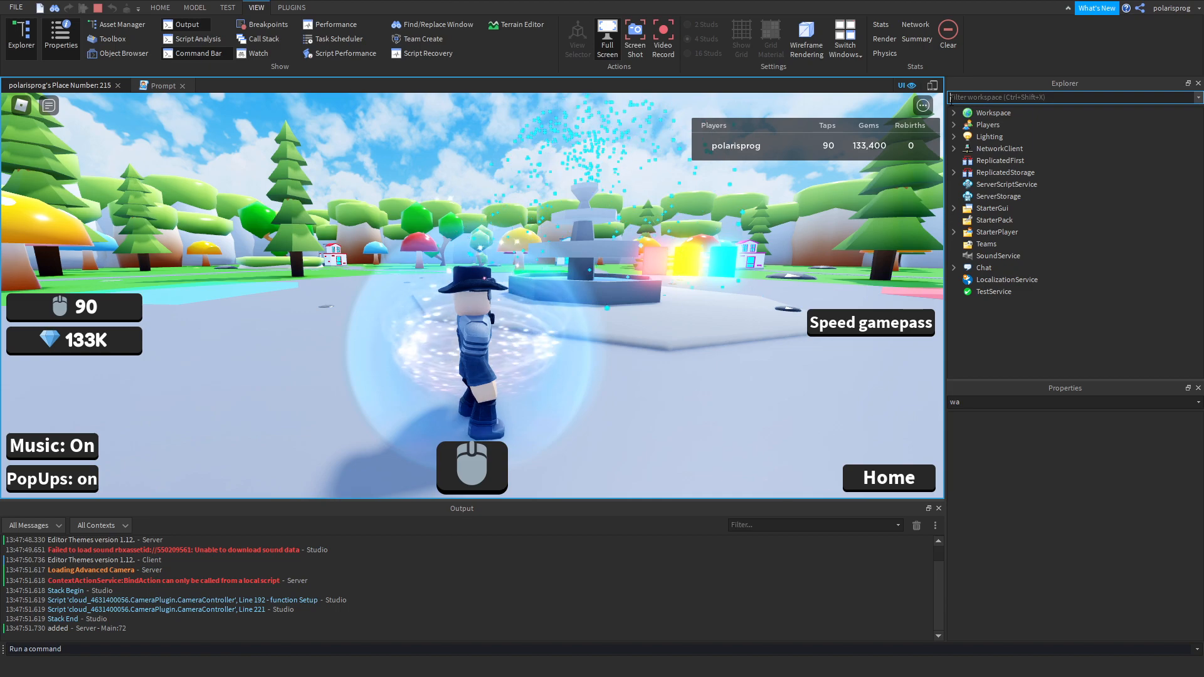
pyautogui.write('walk')
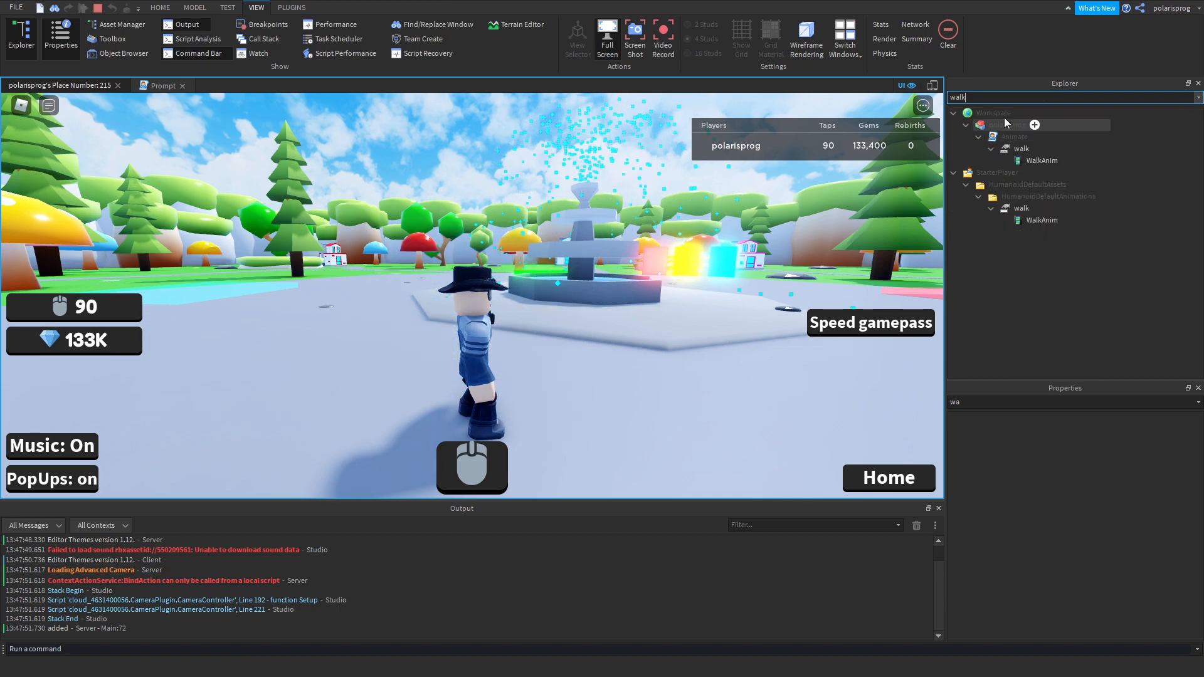
pyautogui.write('hu')
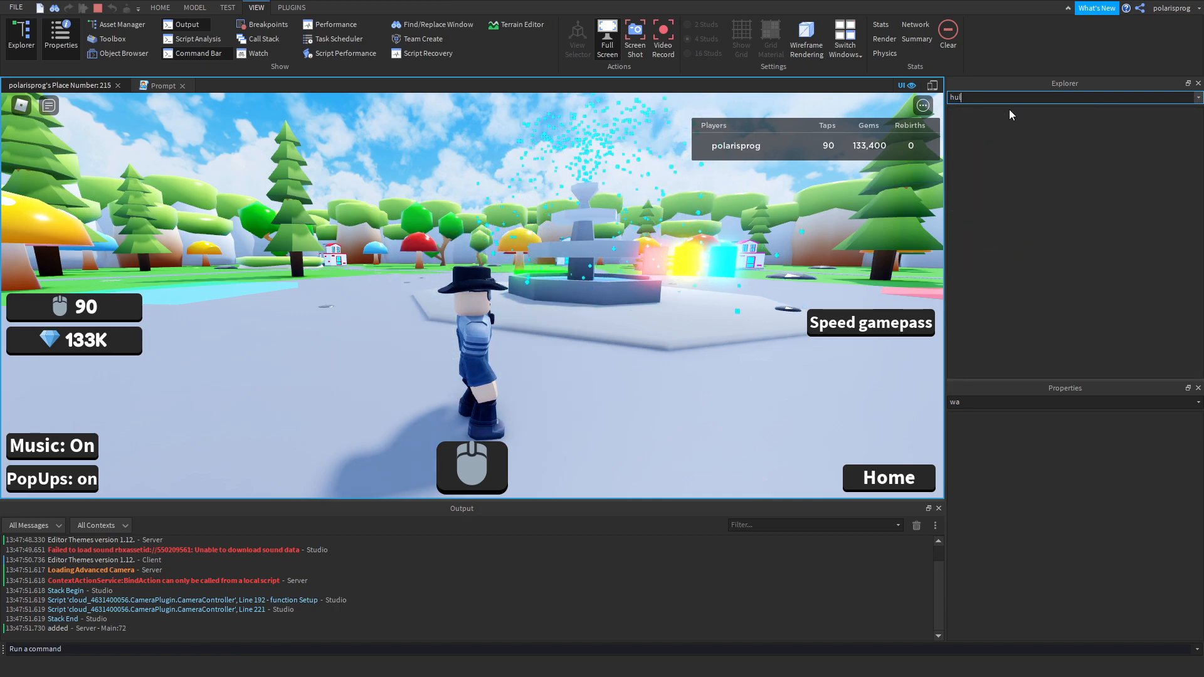
pyautogui.write('hum')
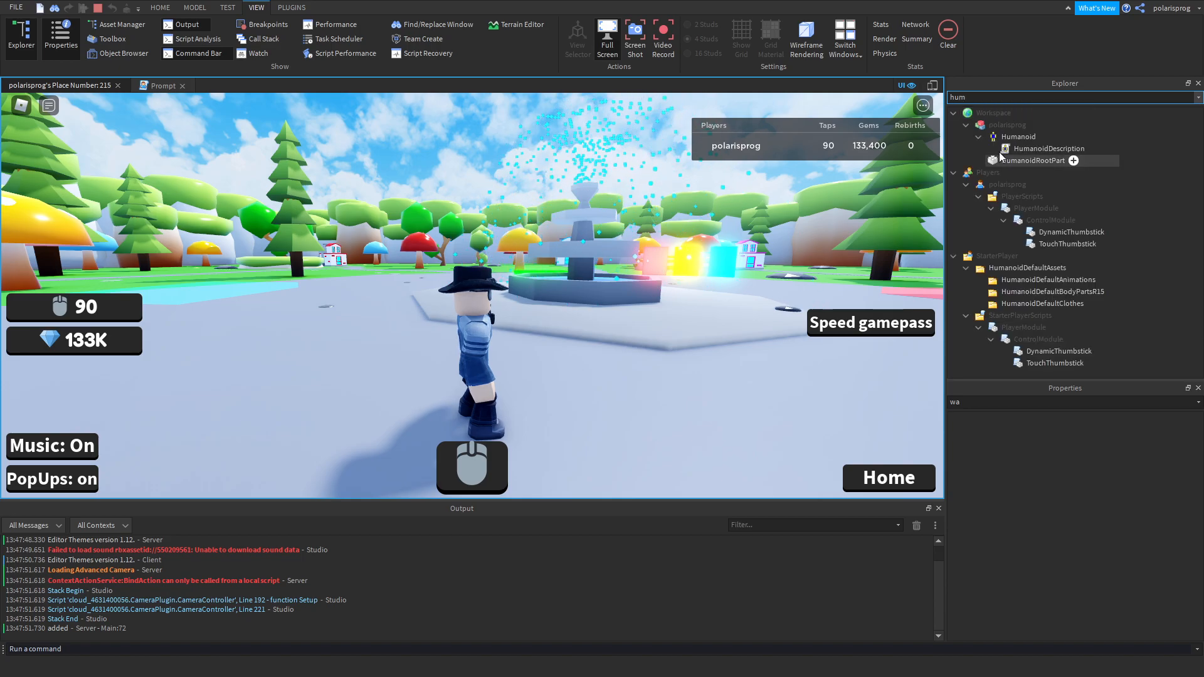
pyautogui.click(1018, 137)
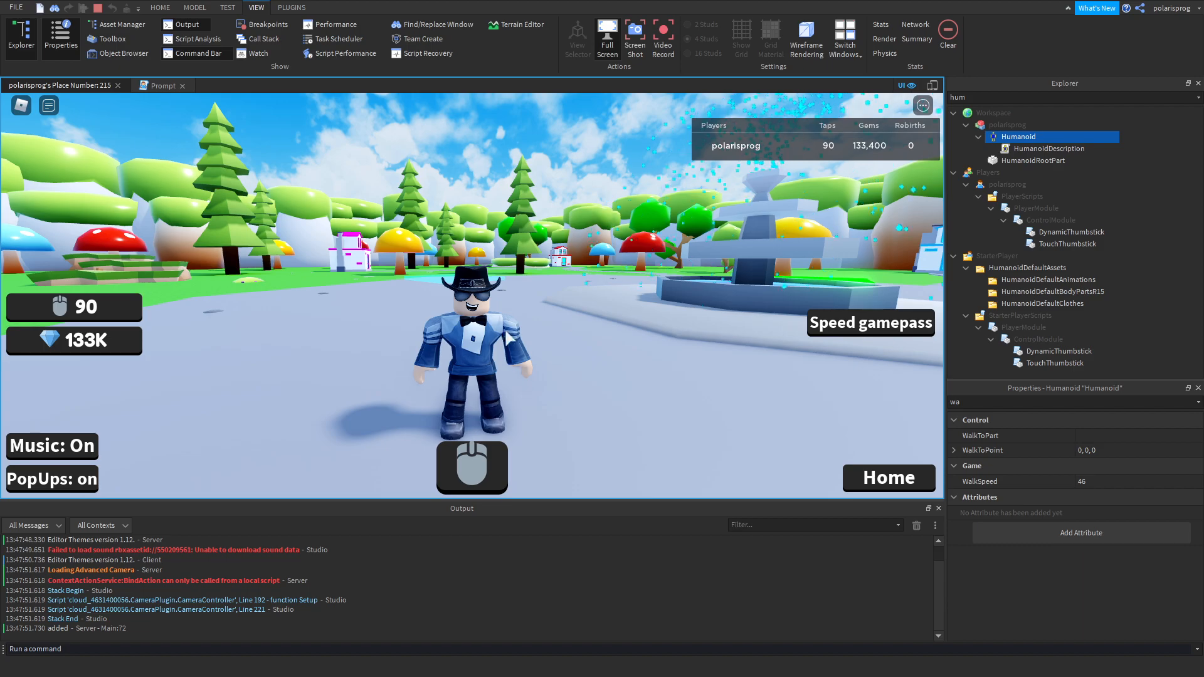
pyautogui.click(870, 322)
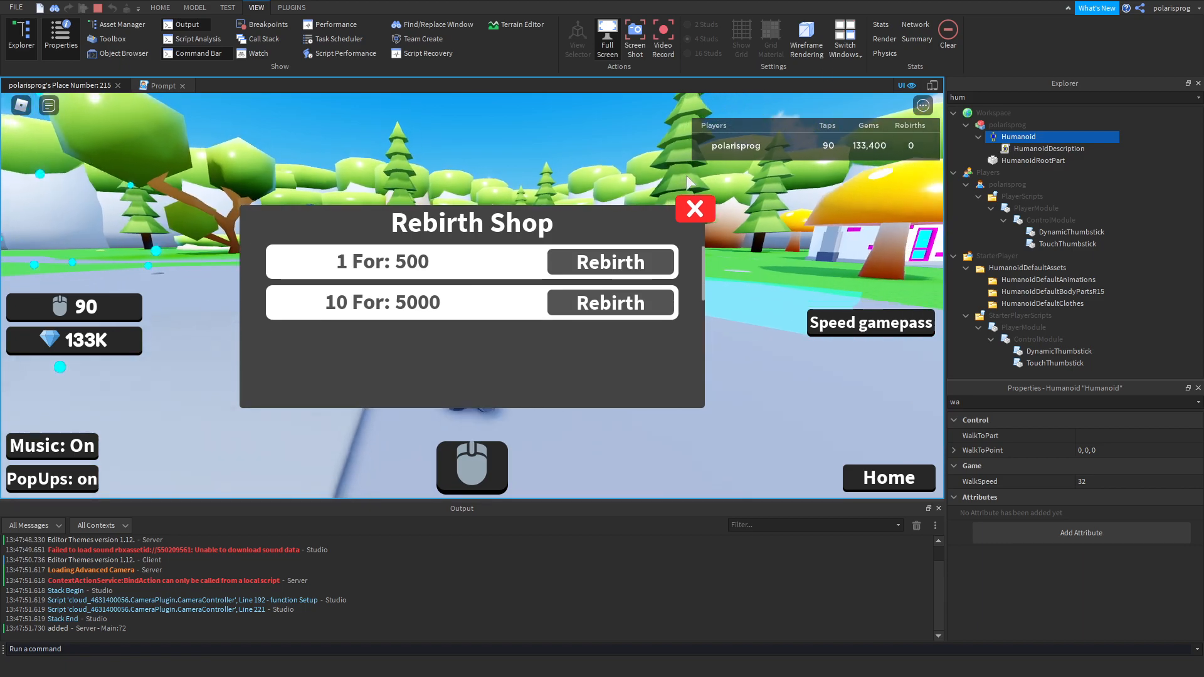
pyautogui.click(695, 208)
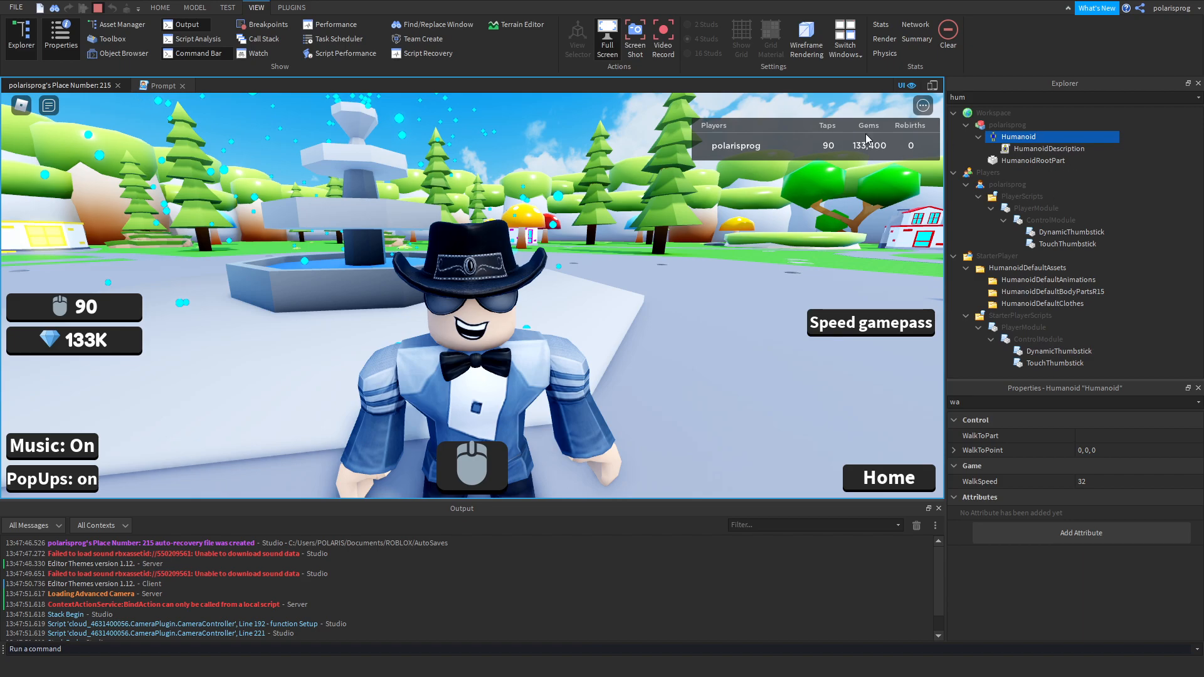
pyautogui.moveTo(418, 316)
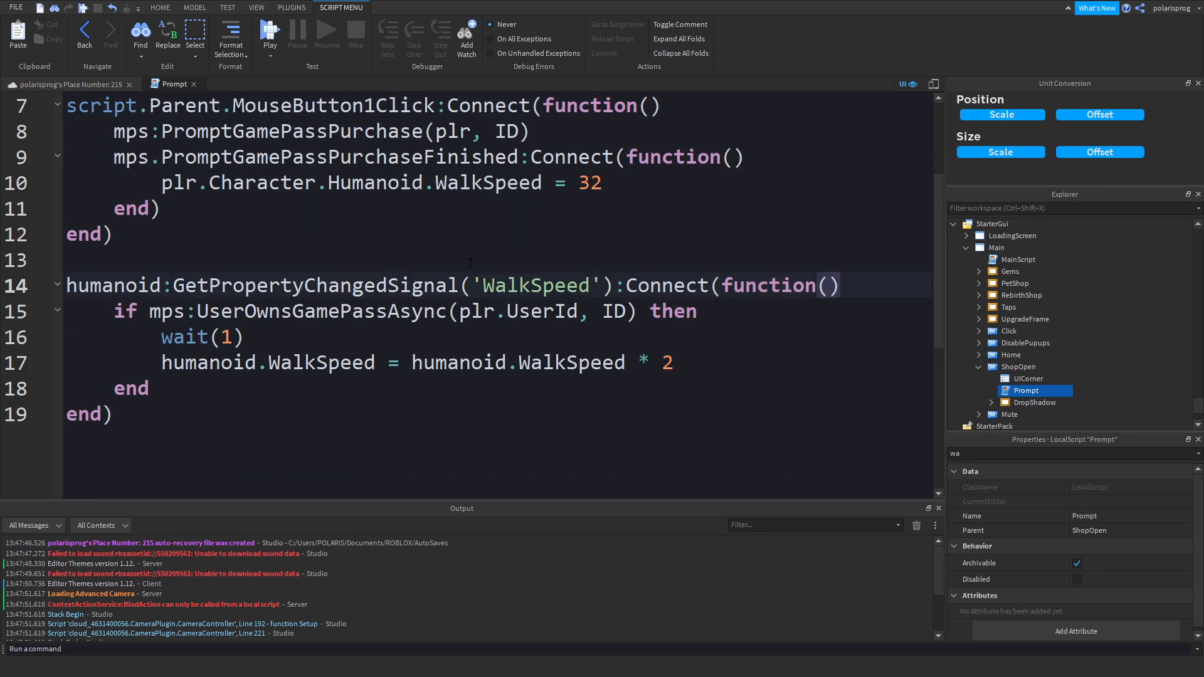
# - Return from the Prompt script's WalkSpeed listener line to the place's 3D scene view
pyautogui.click(830, 286)
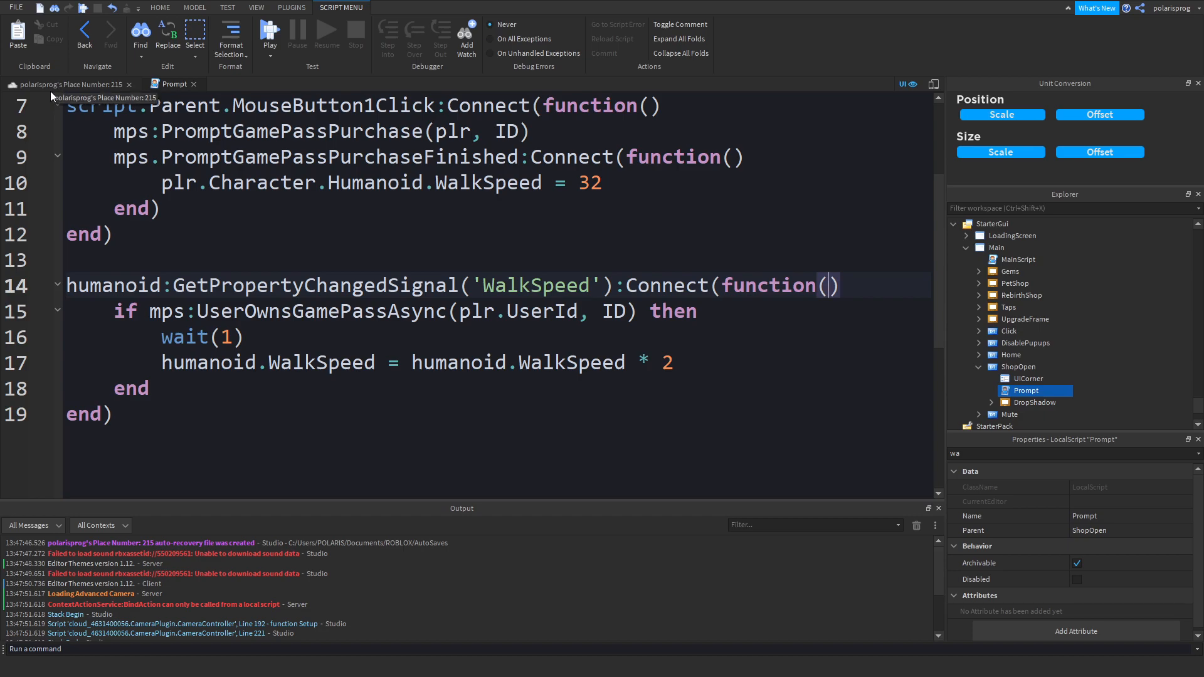
pyautogui.click(255, 7)
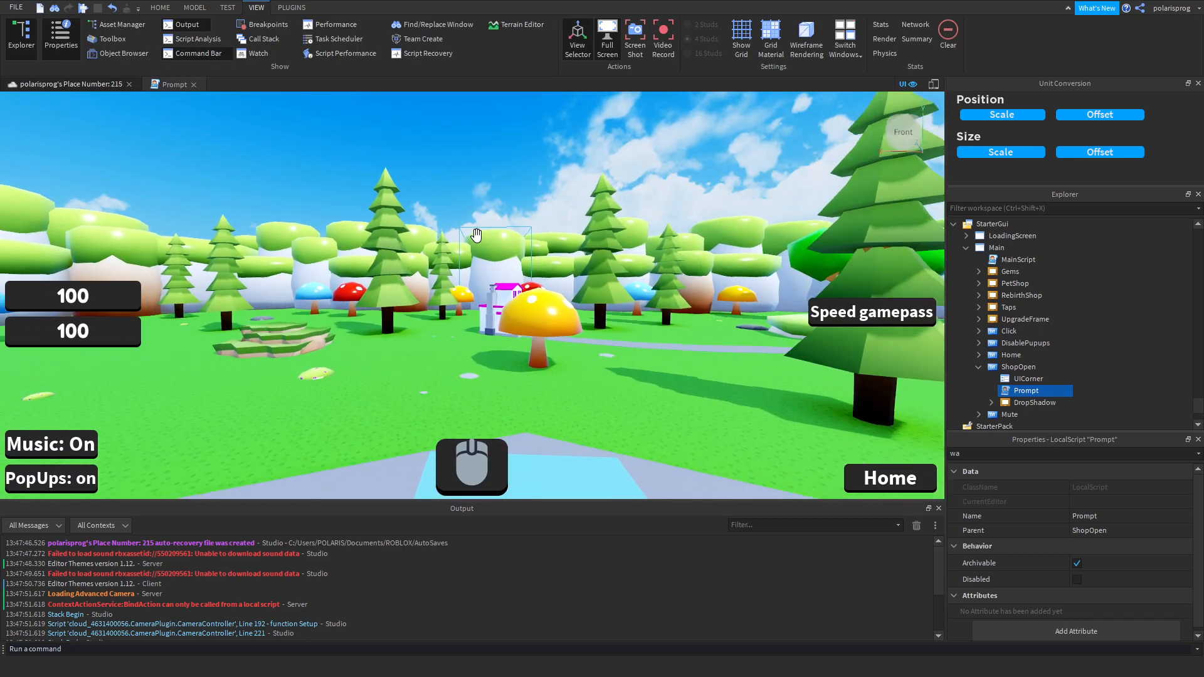